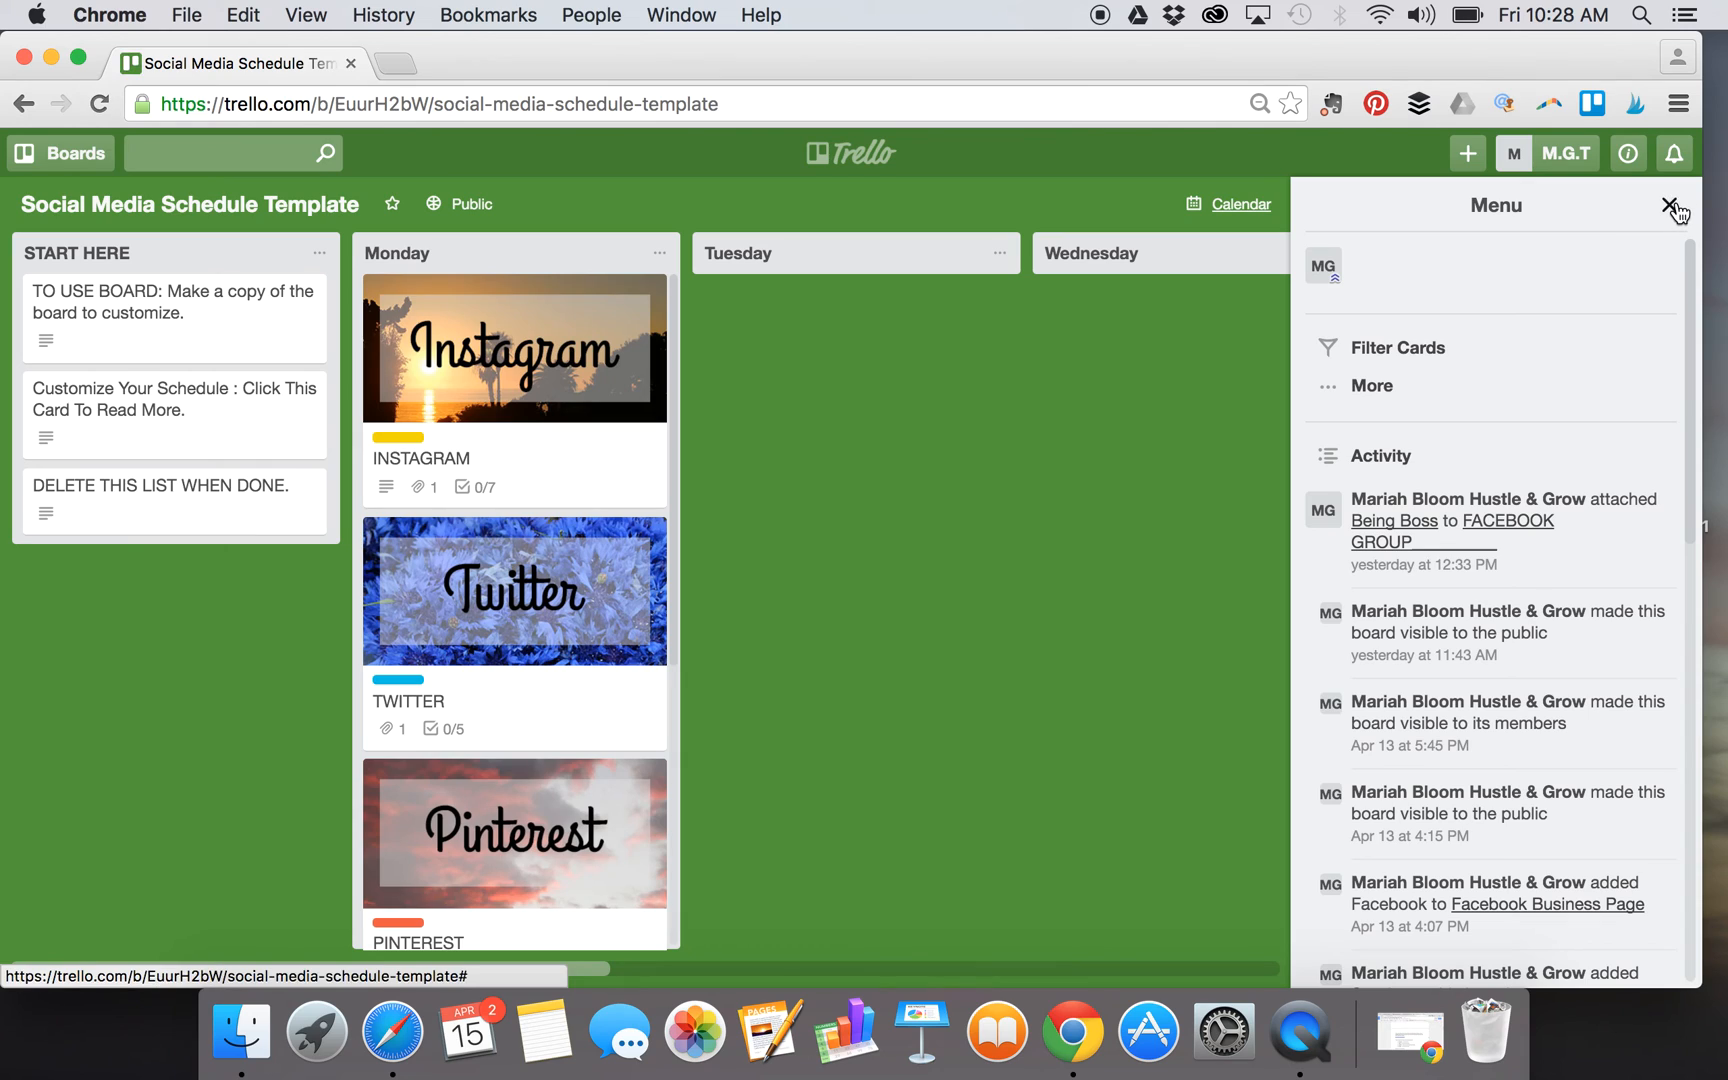
# - Copy the board as 'Awesome SM' via More > Copy Board, keeping its cards
pyautogui.click(1676, 206)
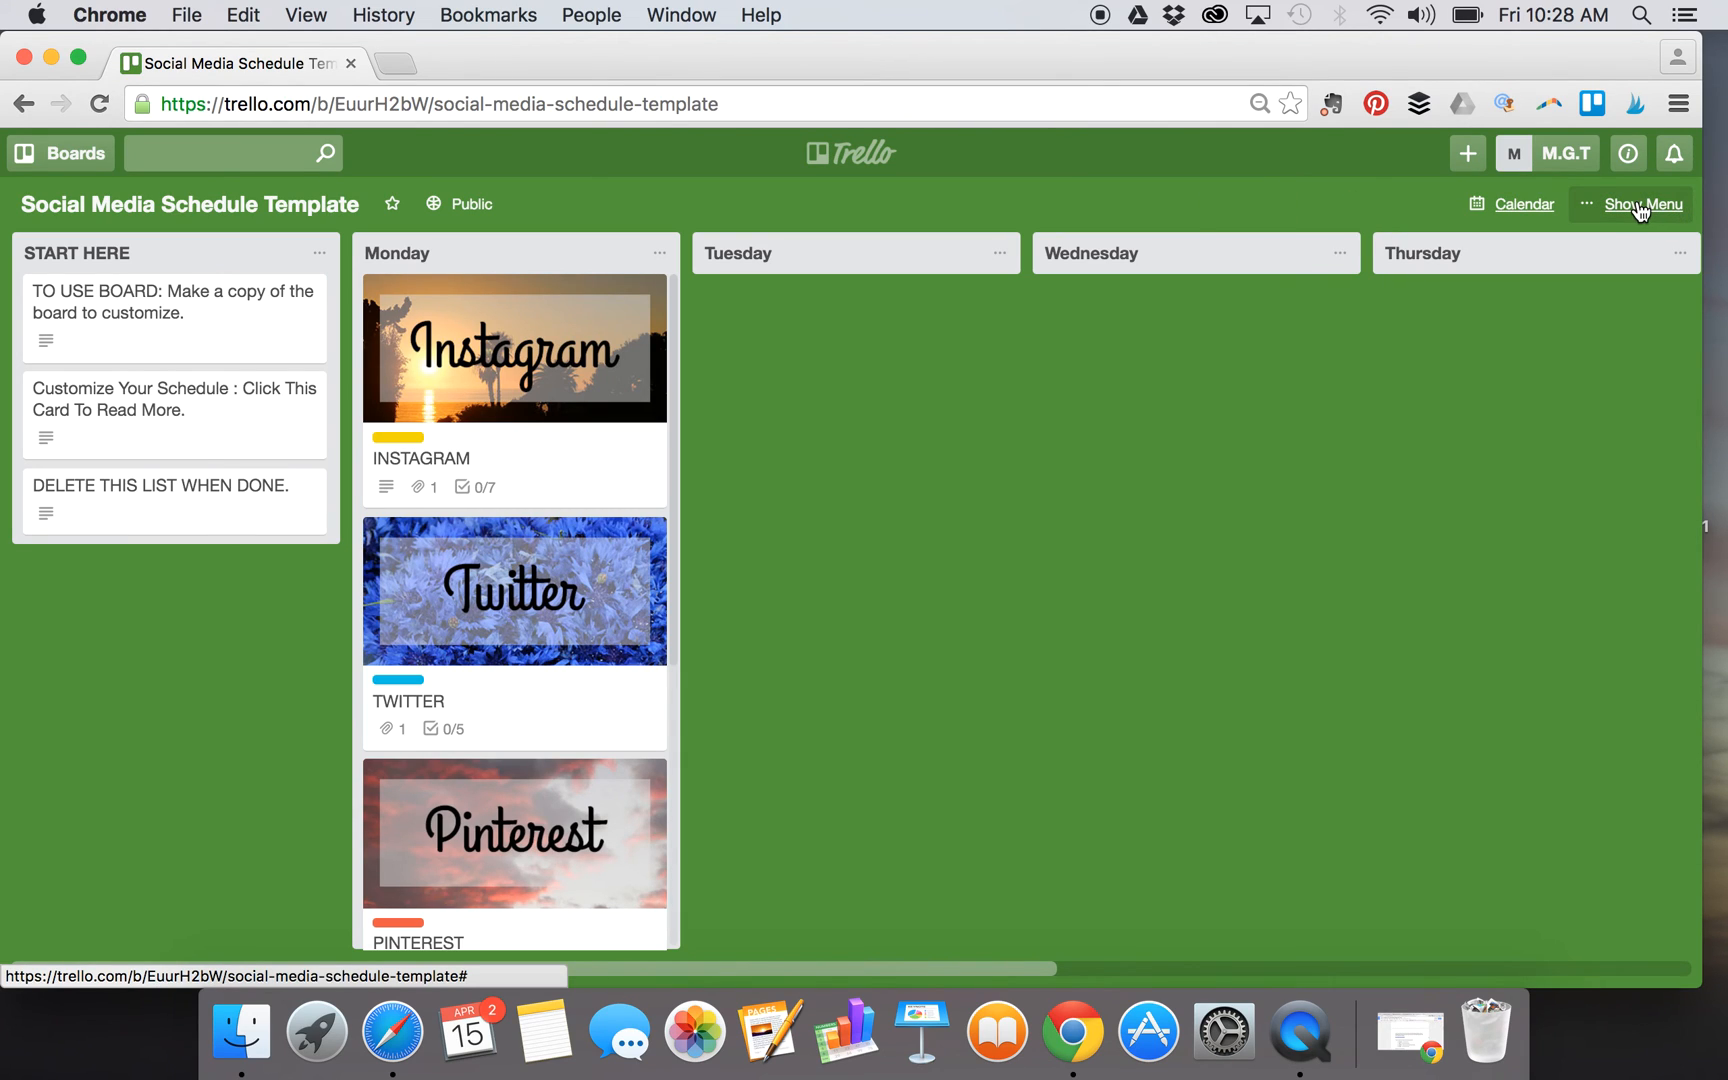
pyautogui.click(1644, 204)
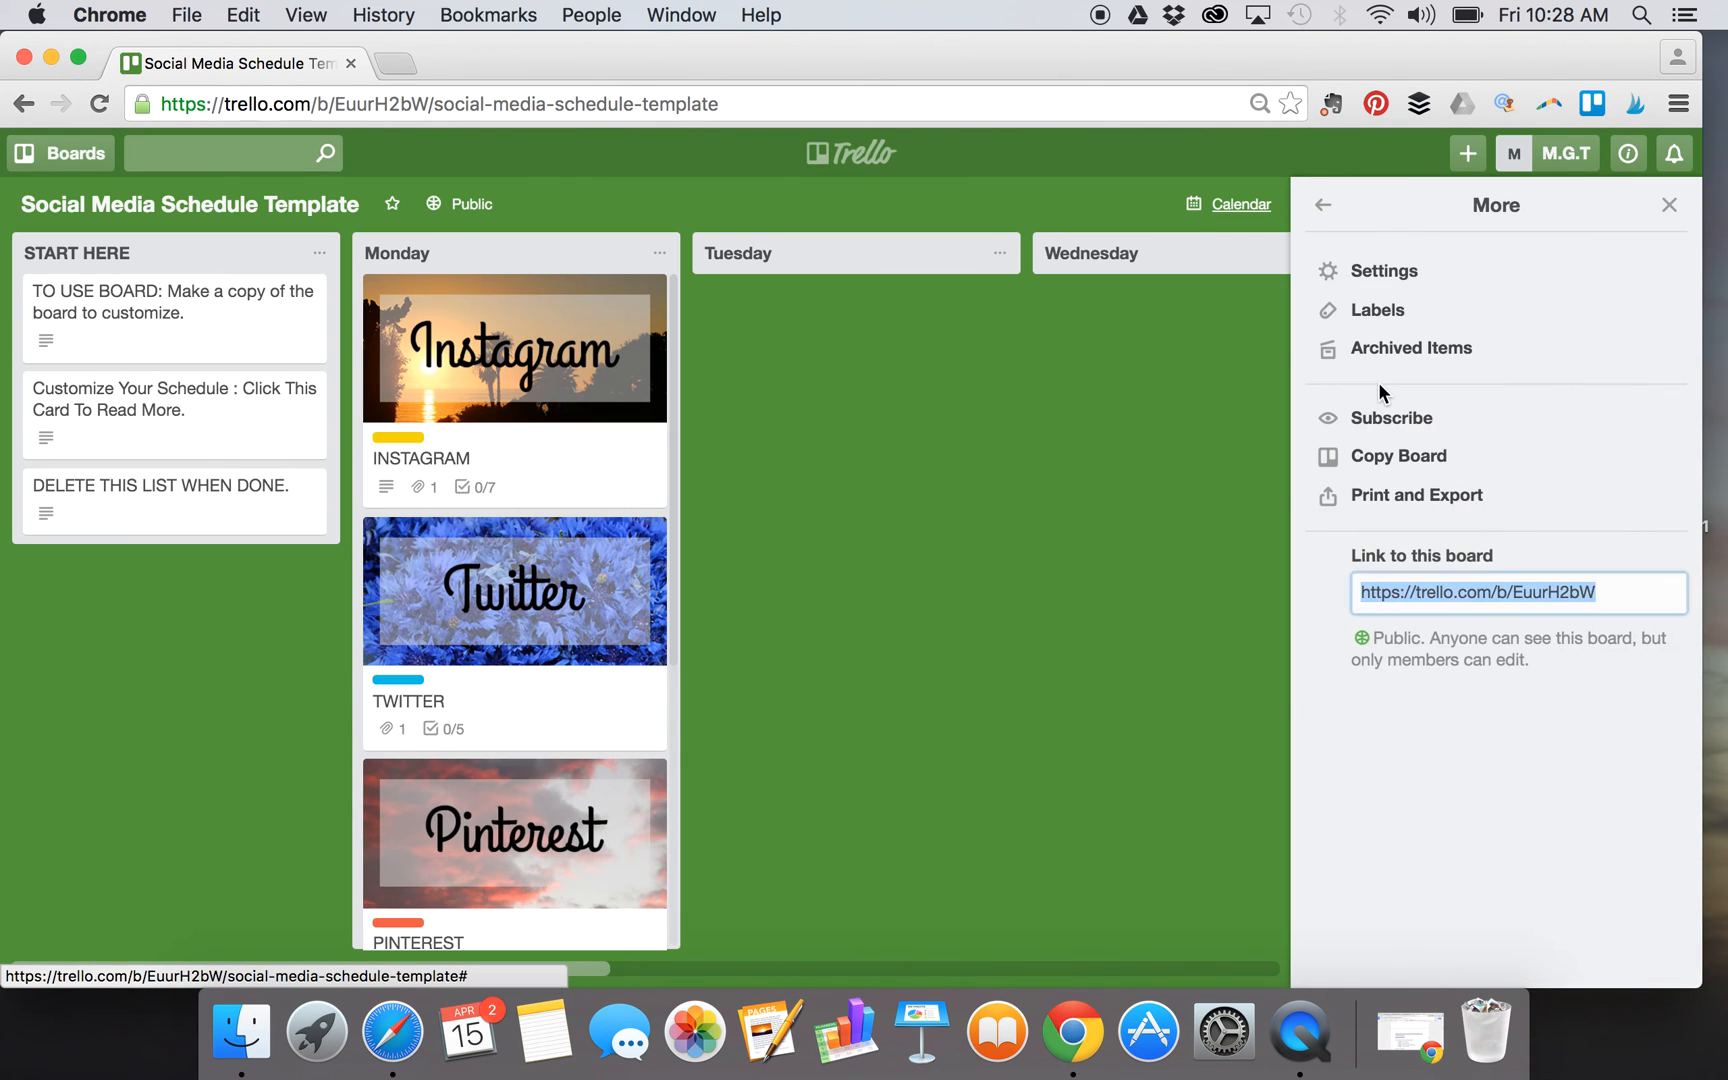
pyautogui.click(1398, 456)
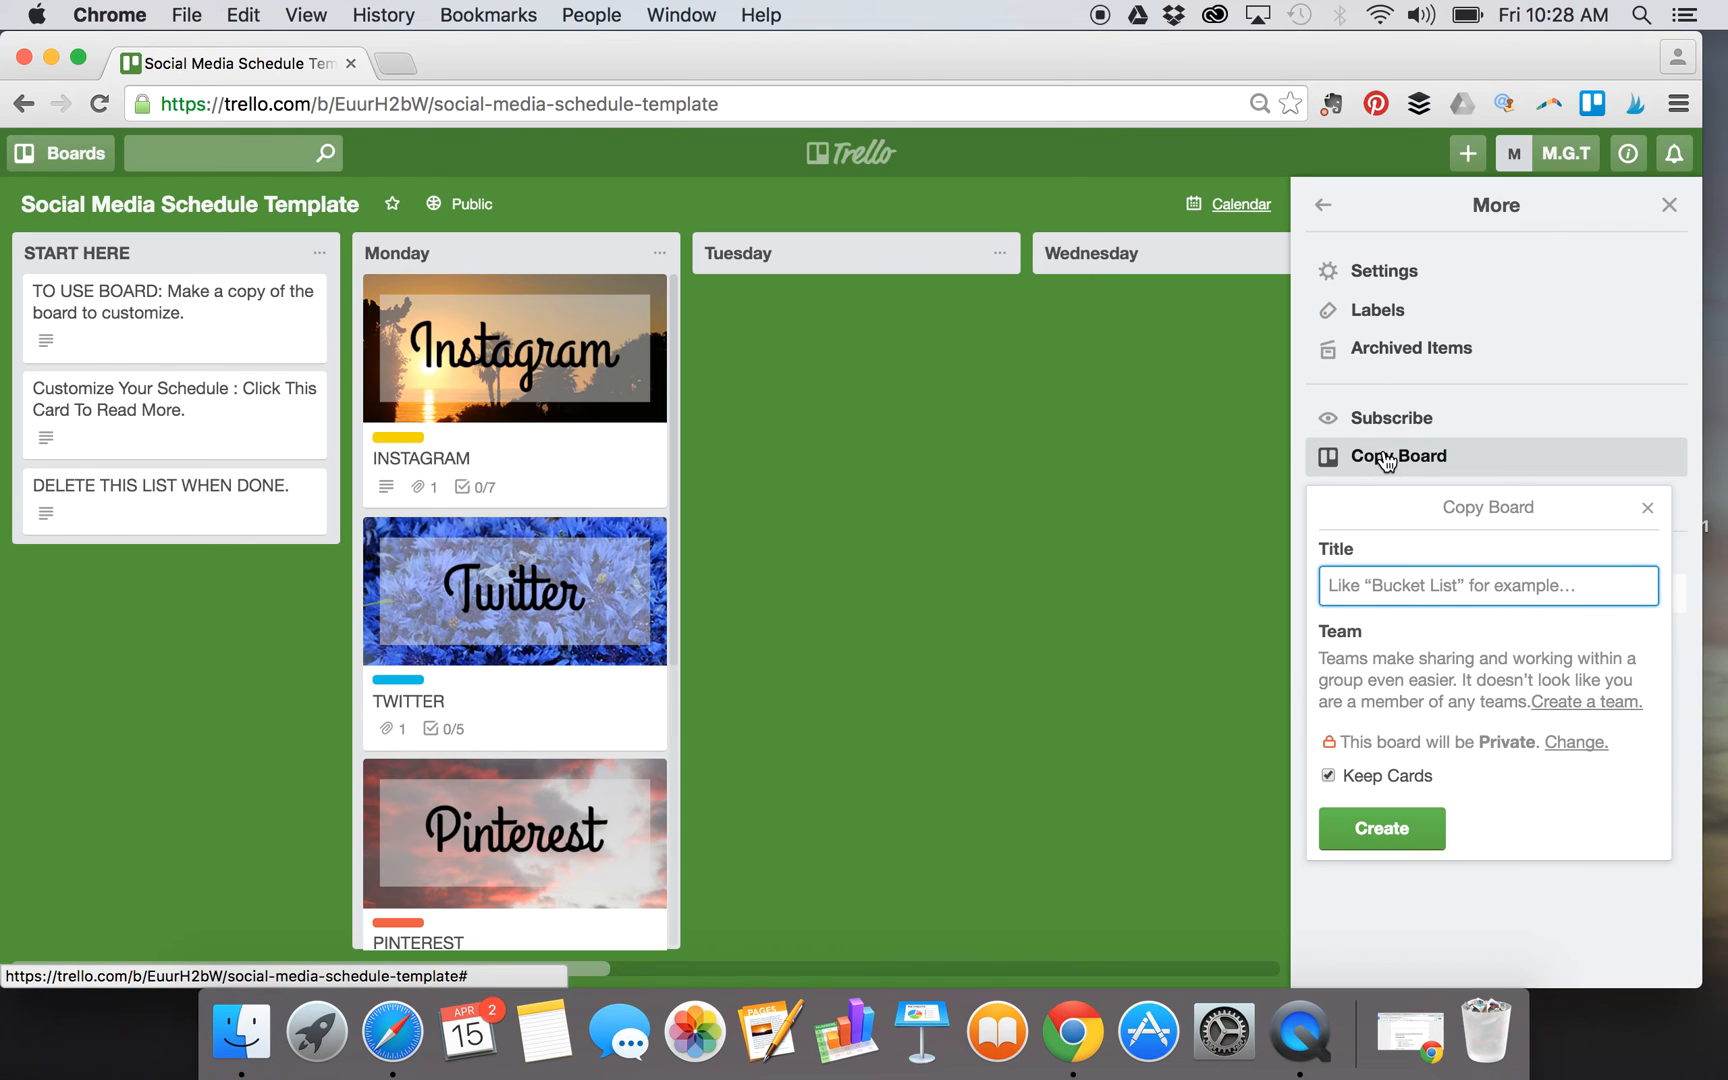
pyautogui.moveTo(1412, 770)
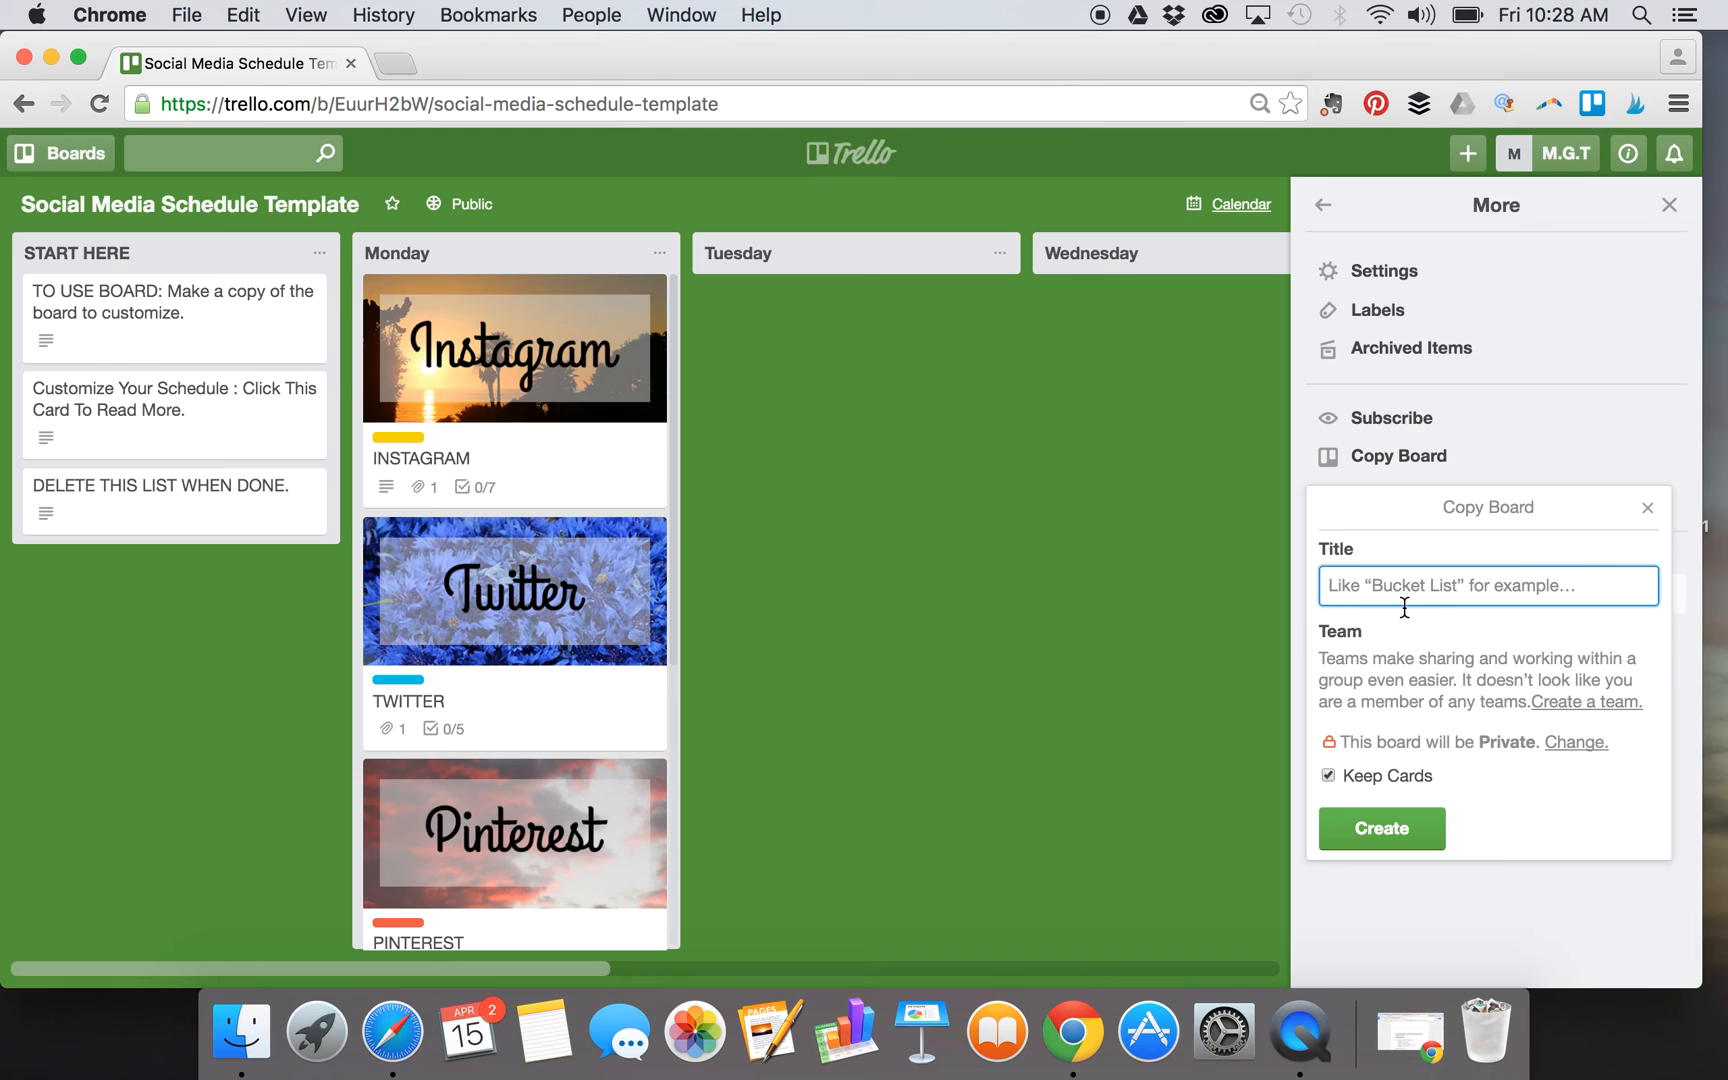
pyautogui.write('Awesome SM')
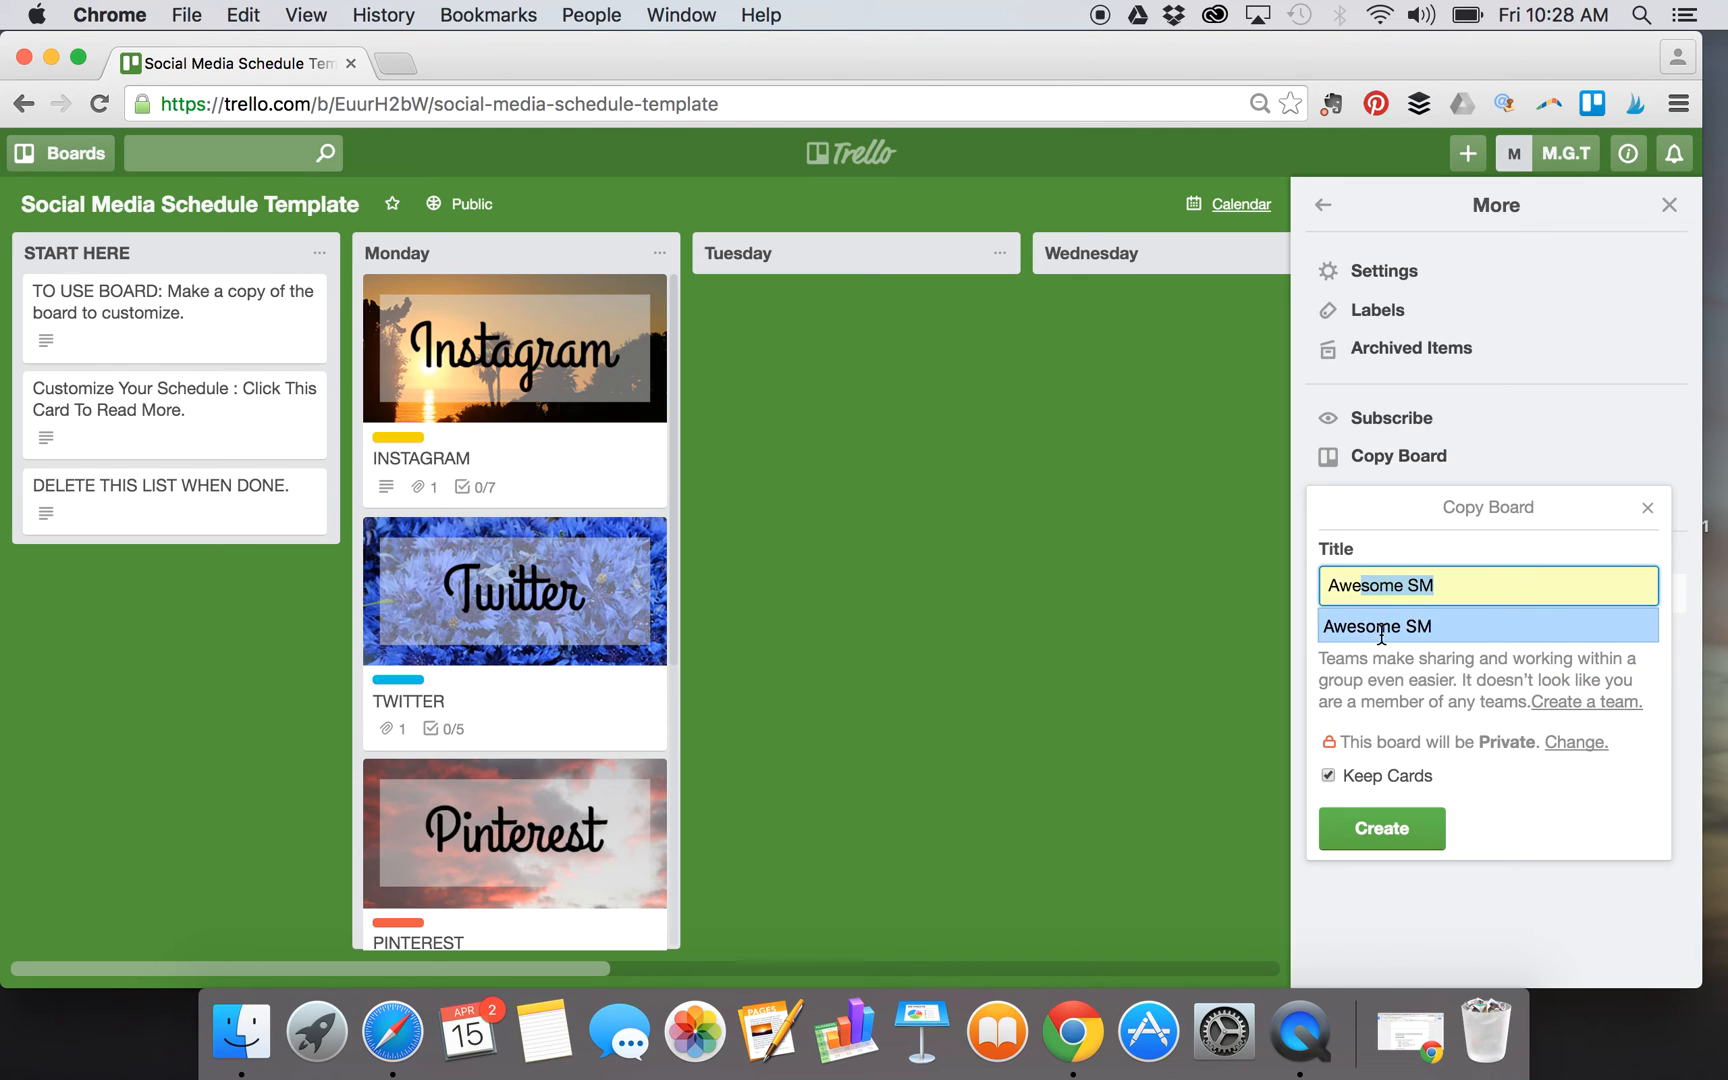
pyautogui.click(1380, 828)
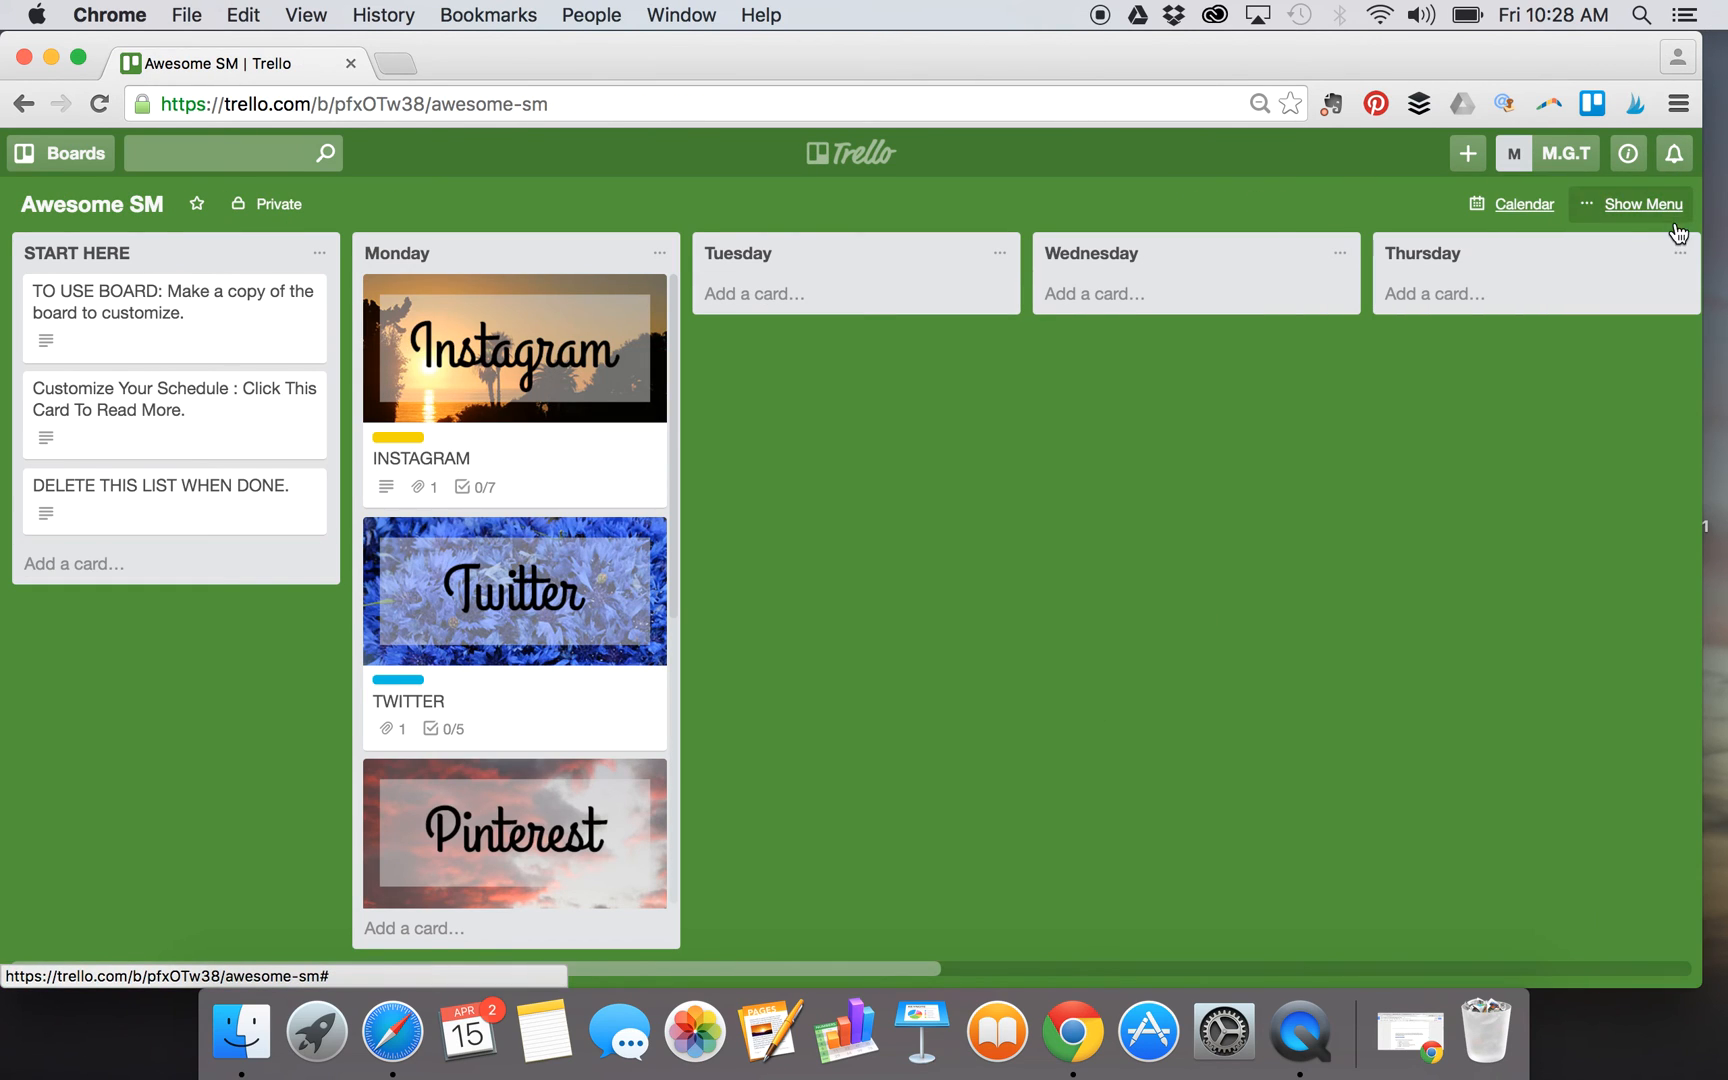
pyautogui.moveTo(348, 228)
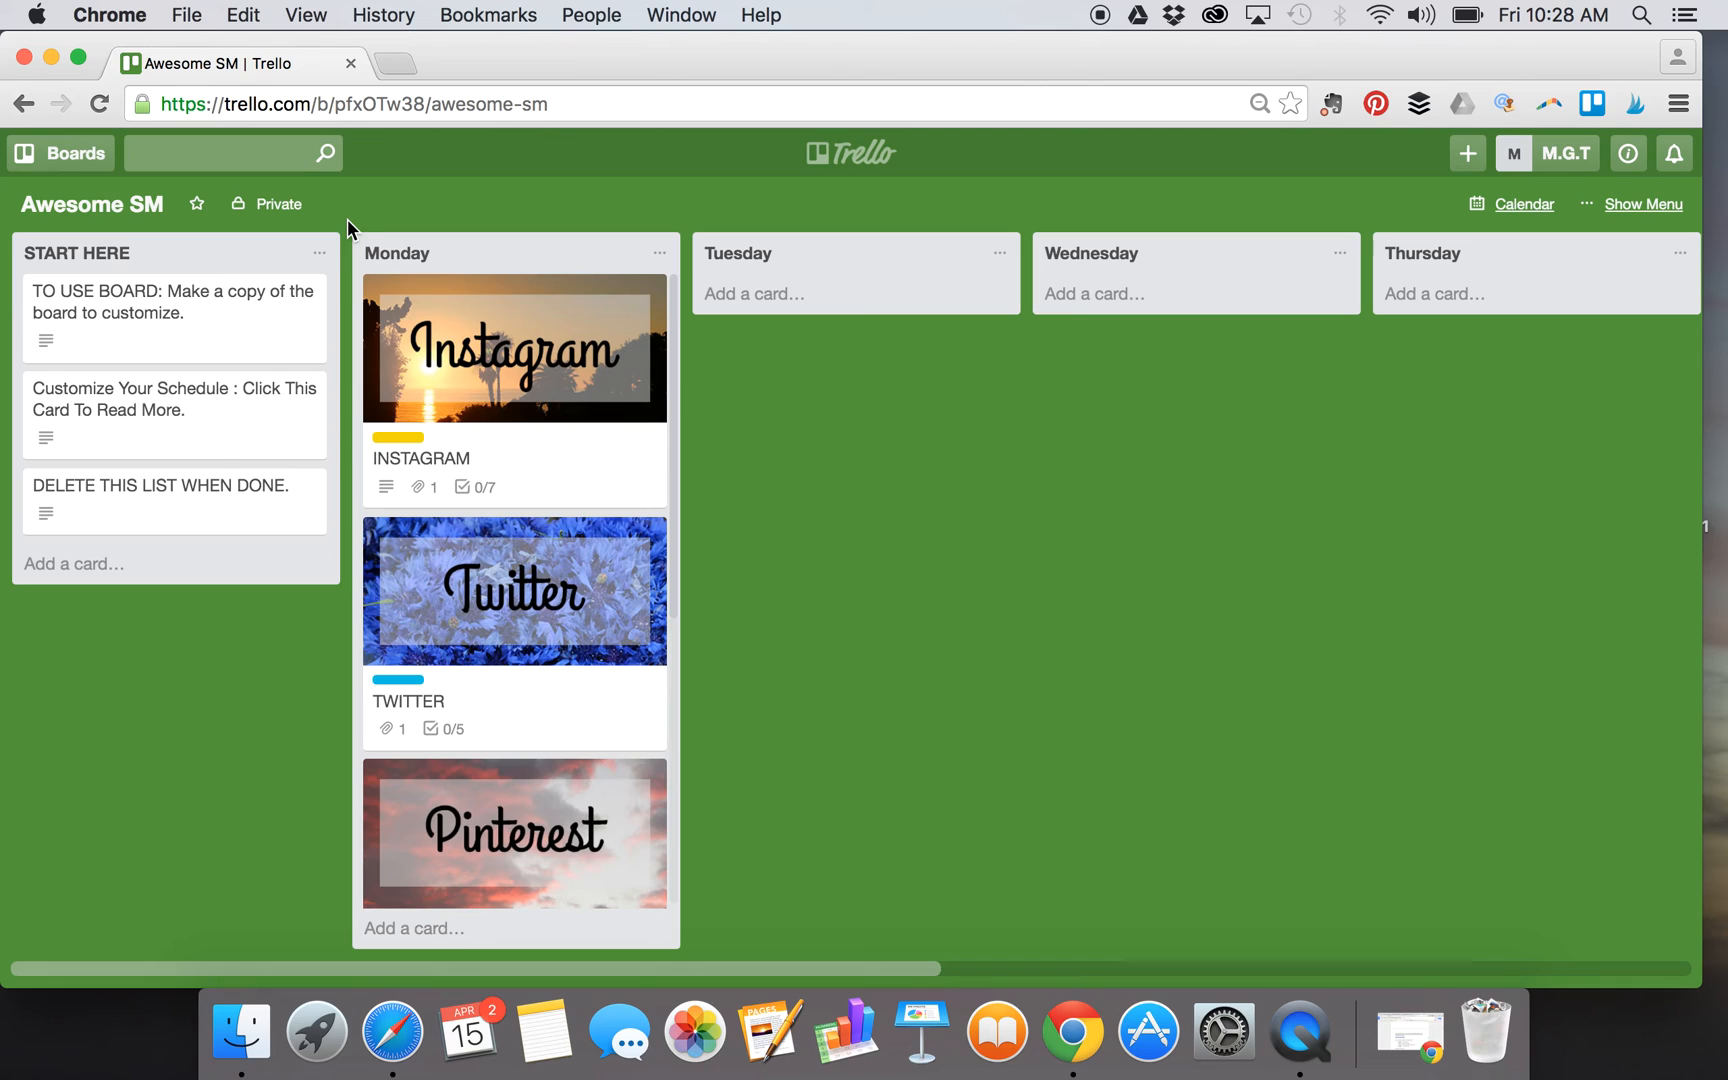
pyautogui.moveTo(114, 212)
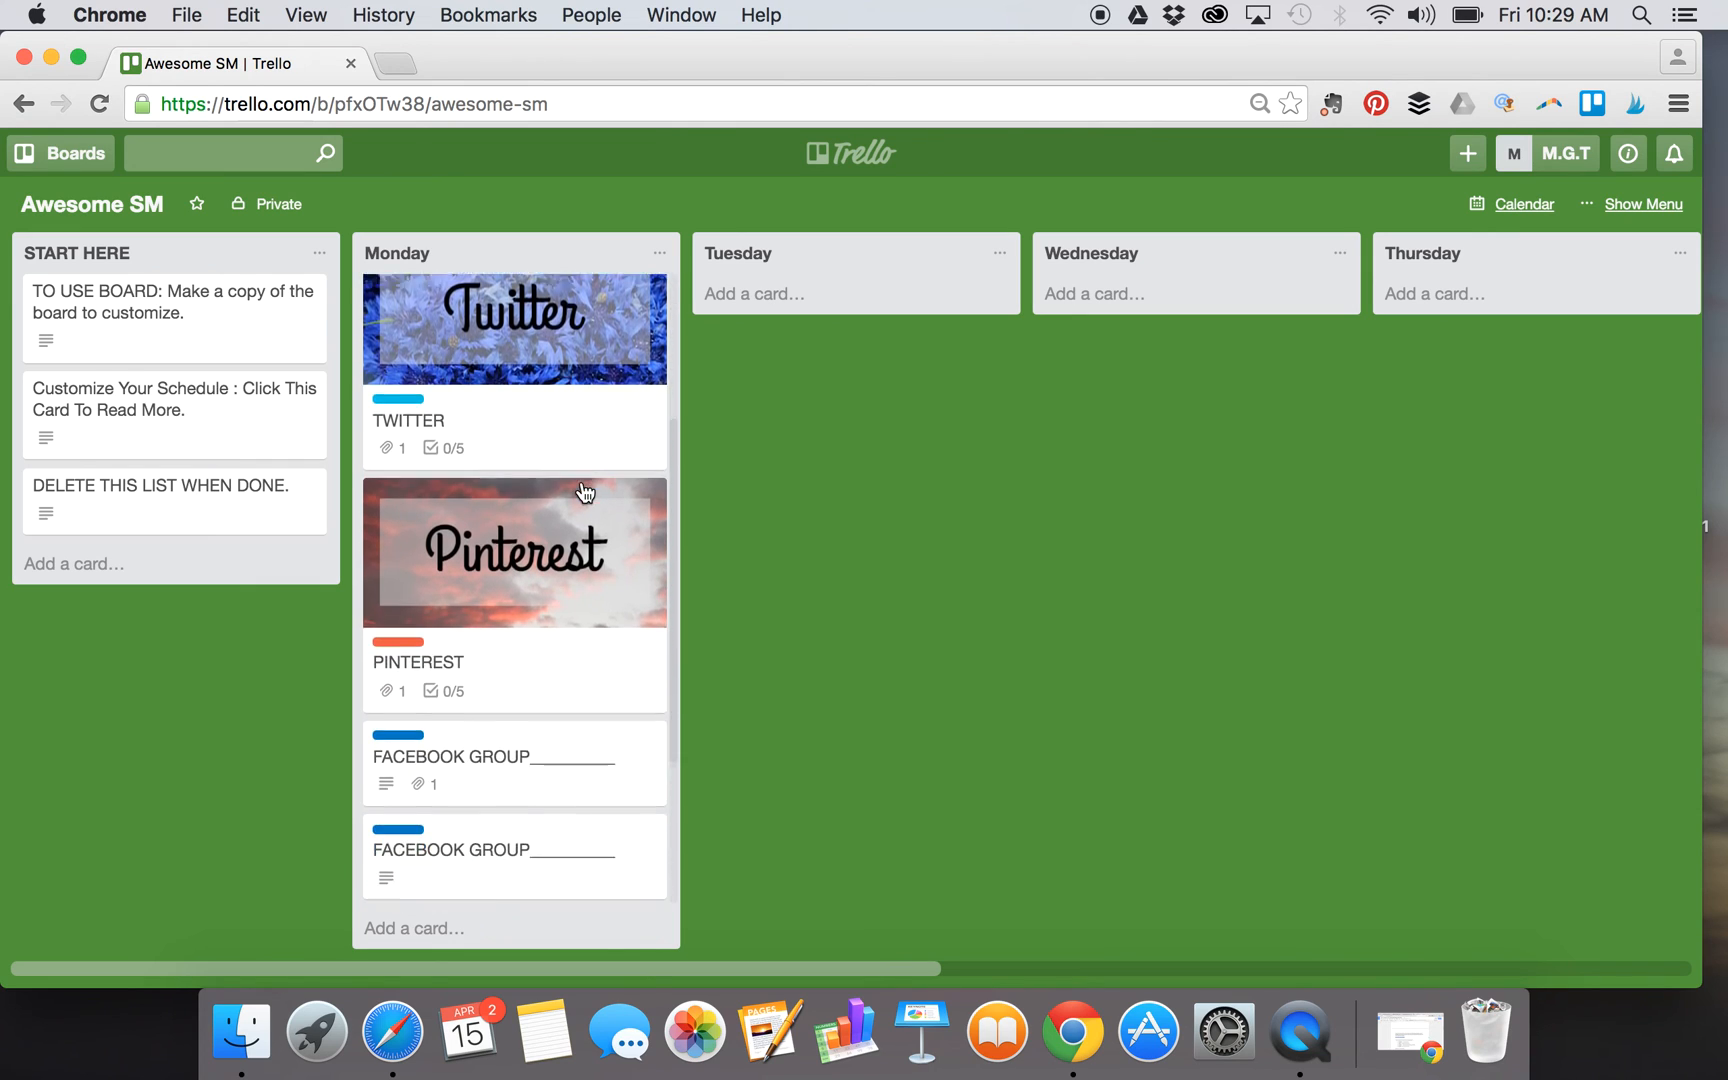
pyautogui.scroll(-3)
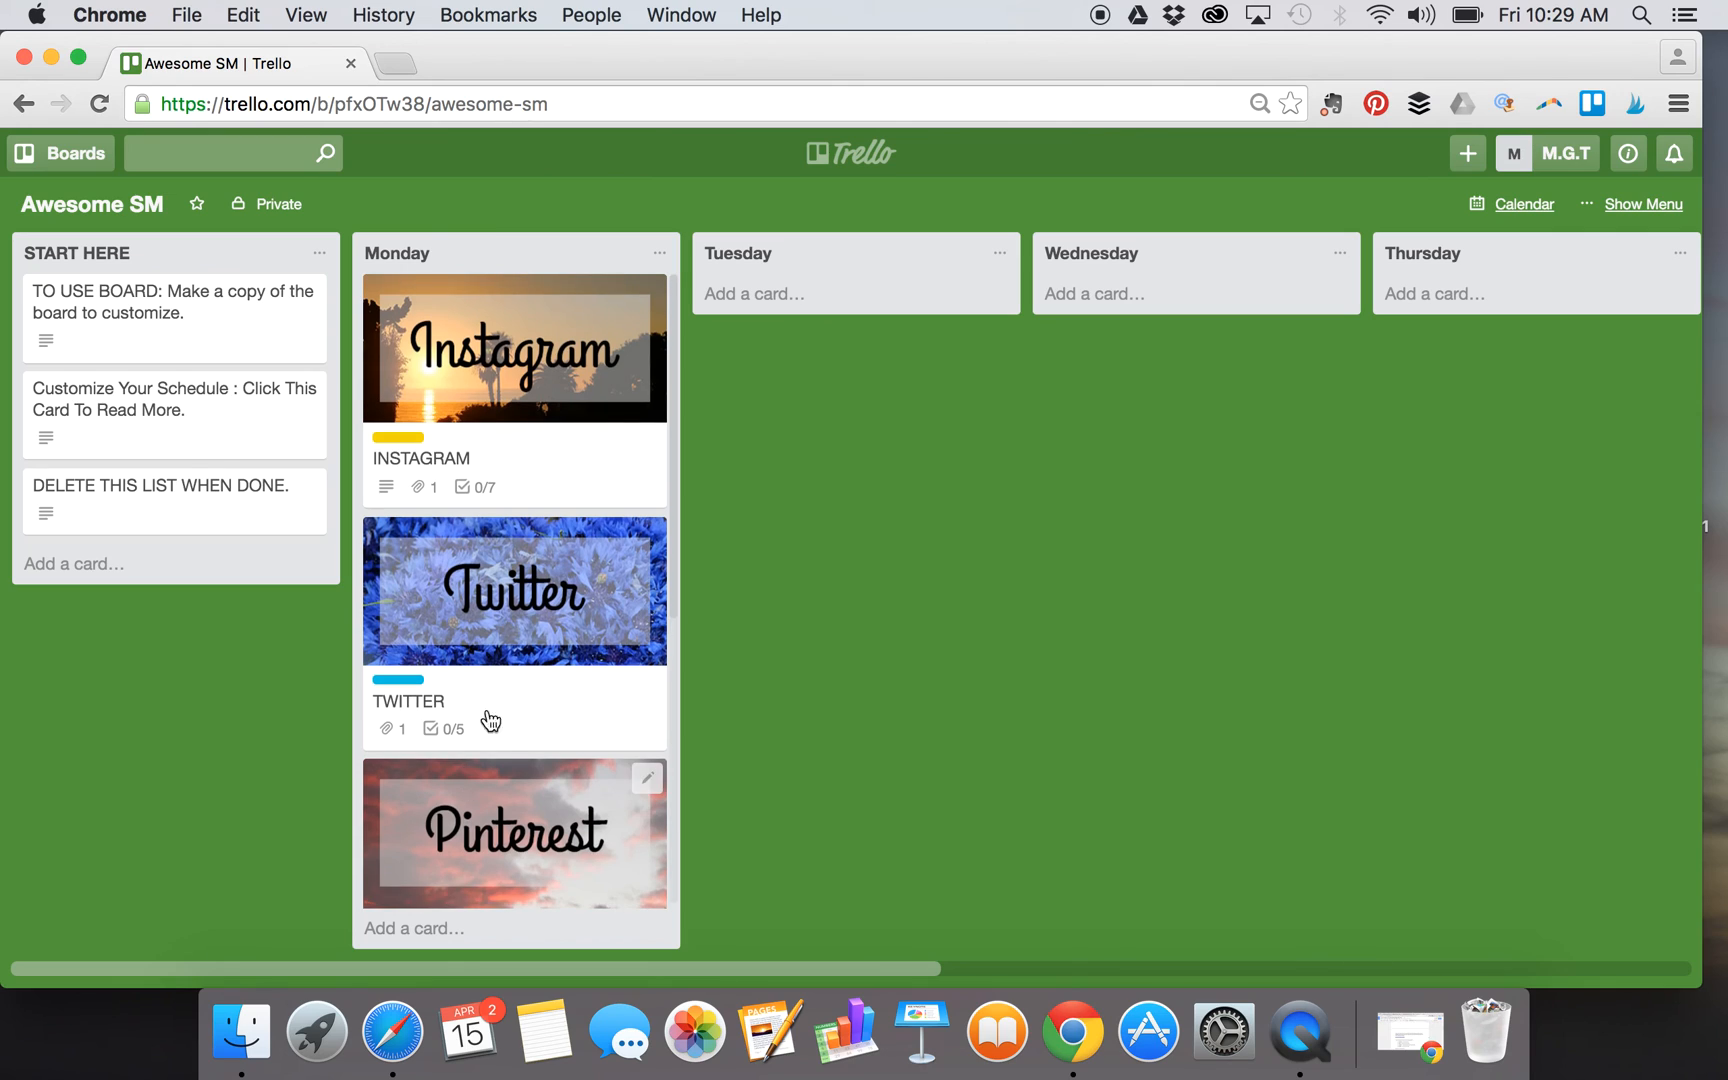
pyautogui.moveTo(596, 400)
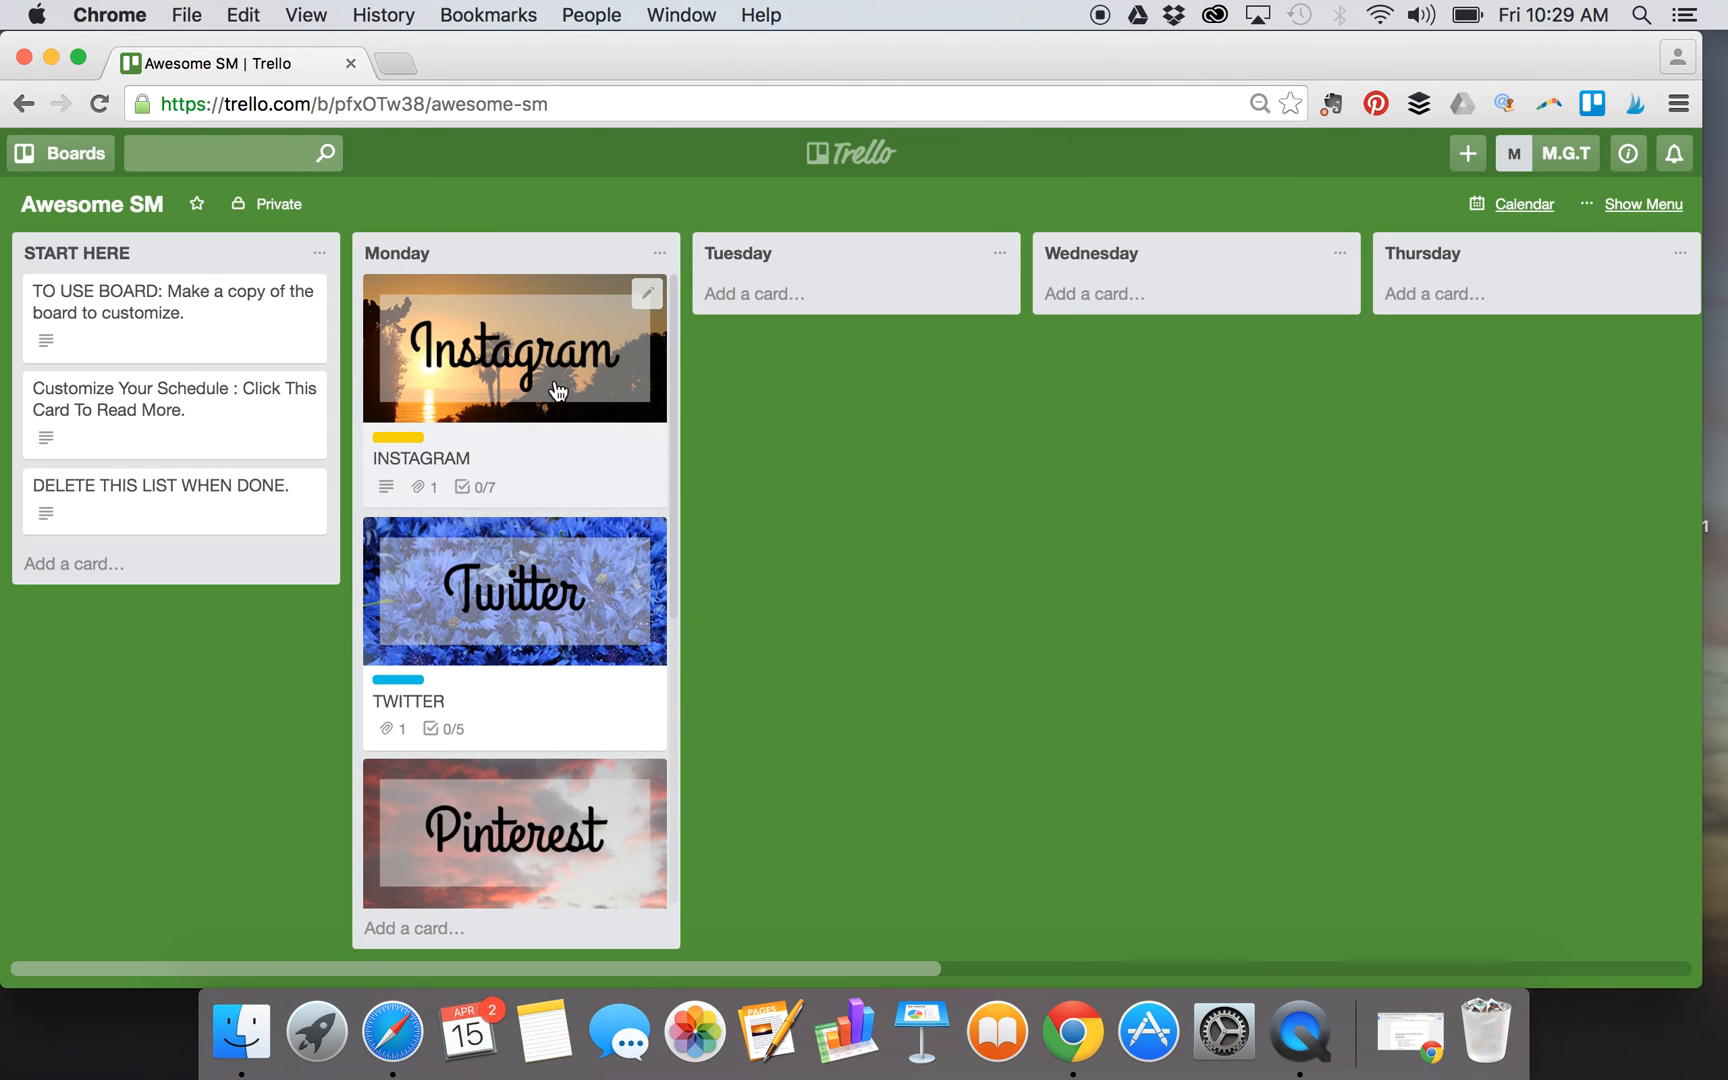
# - Open the INSTAGRAM card and dismiss the Attach From popup to view its checklist
pyautogui.click(514, 348)
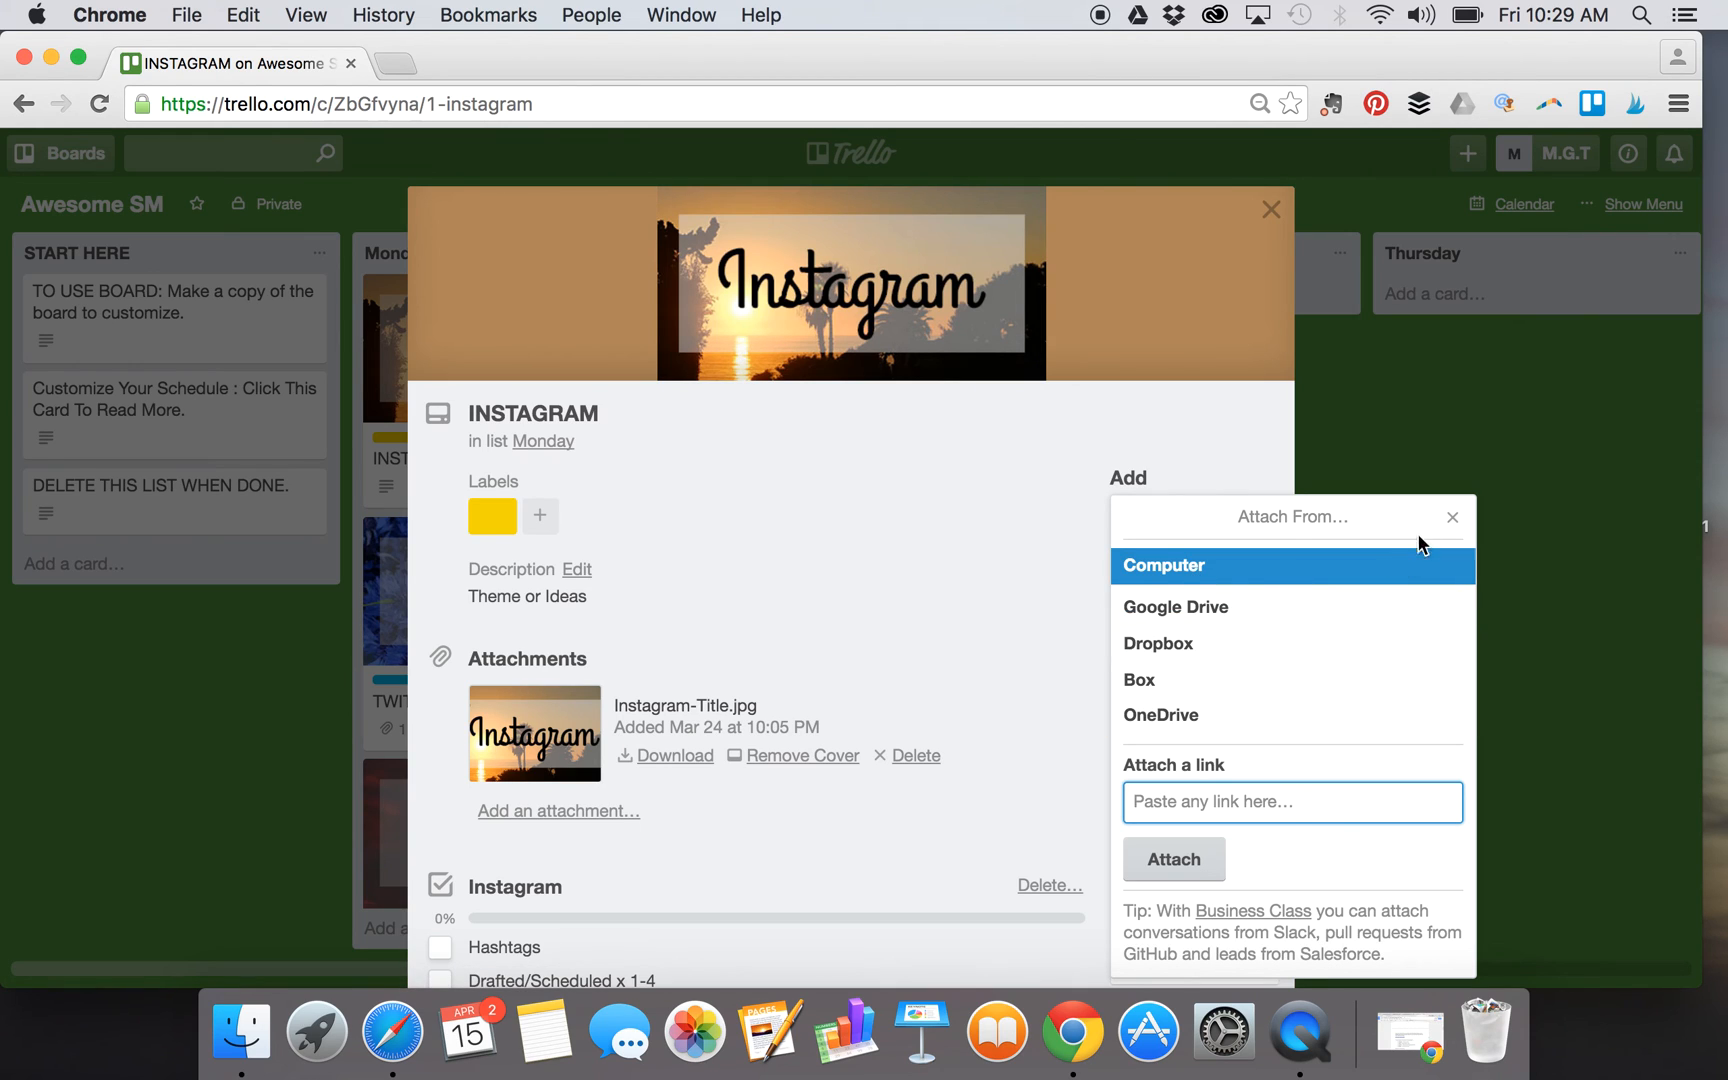
pyautogui.click(1452, 518)
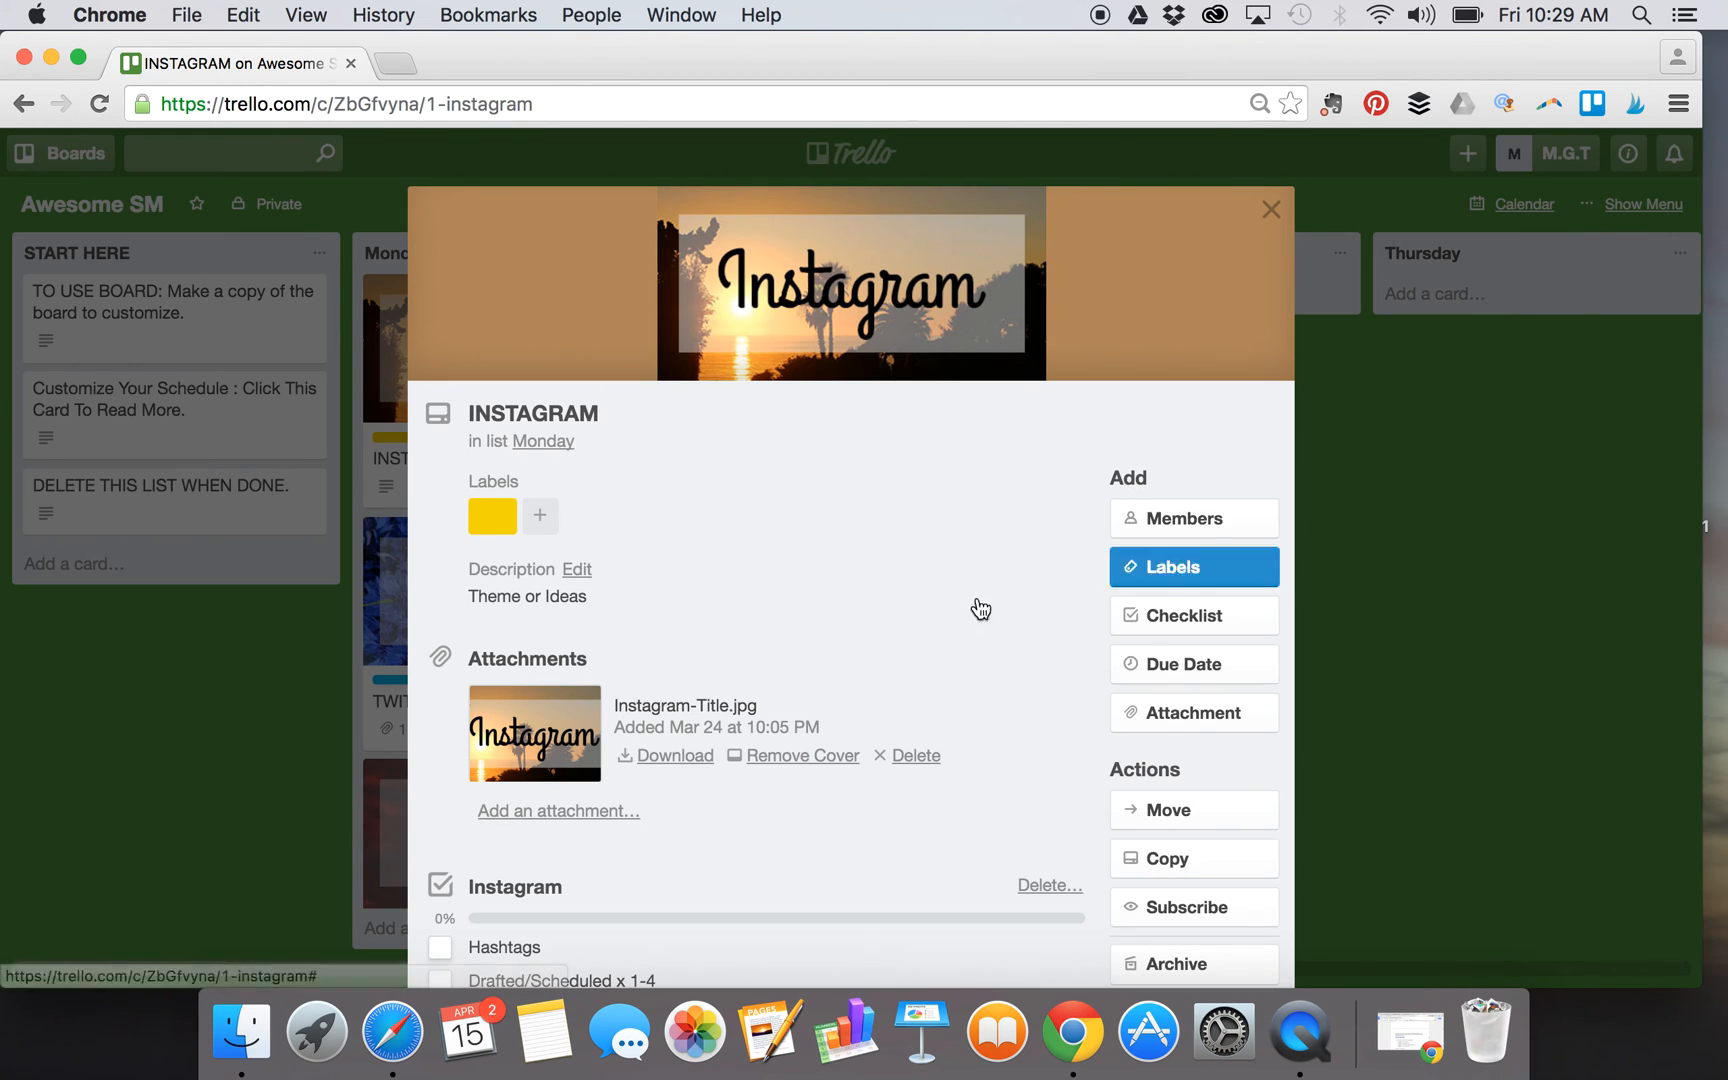
pyautogui.scroll(-3)
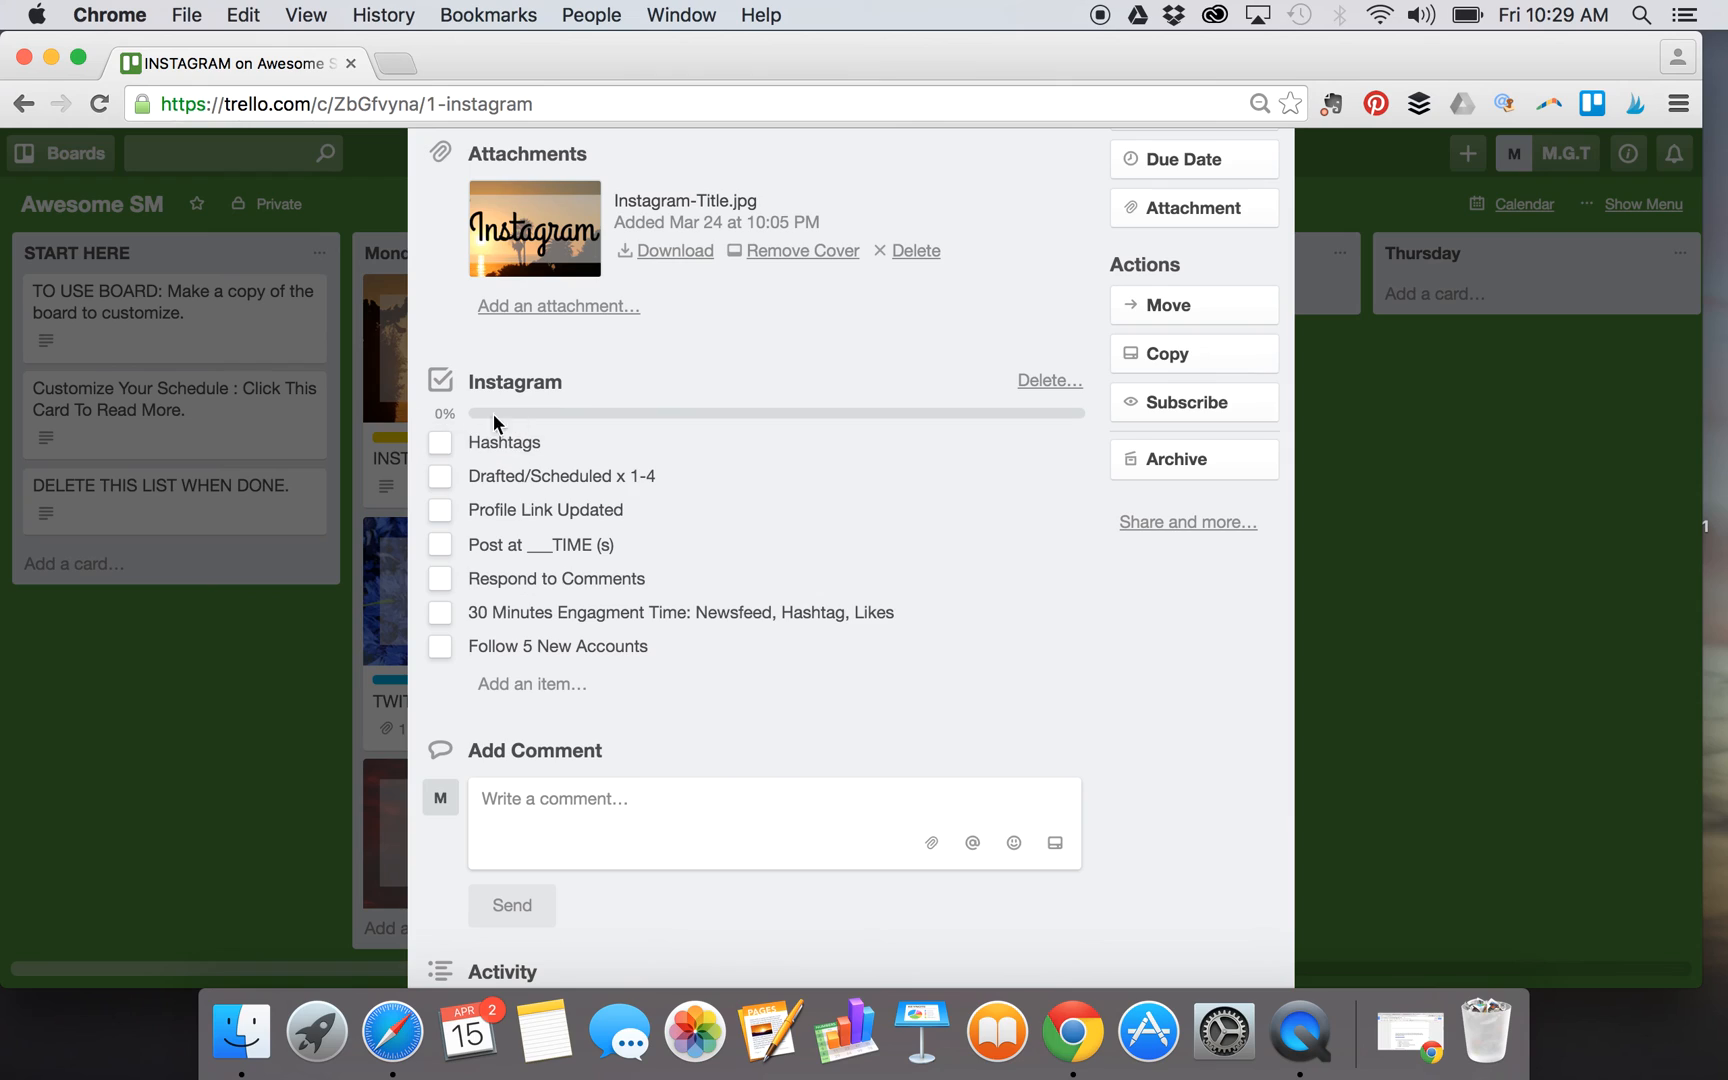
pyautogui.moveTo(682, 578)
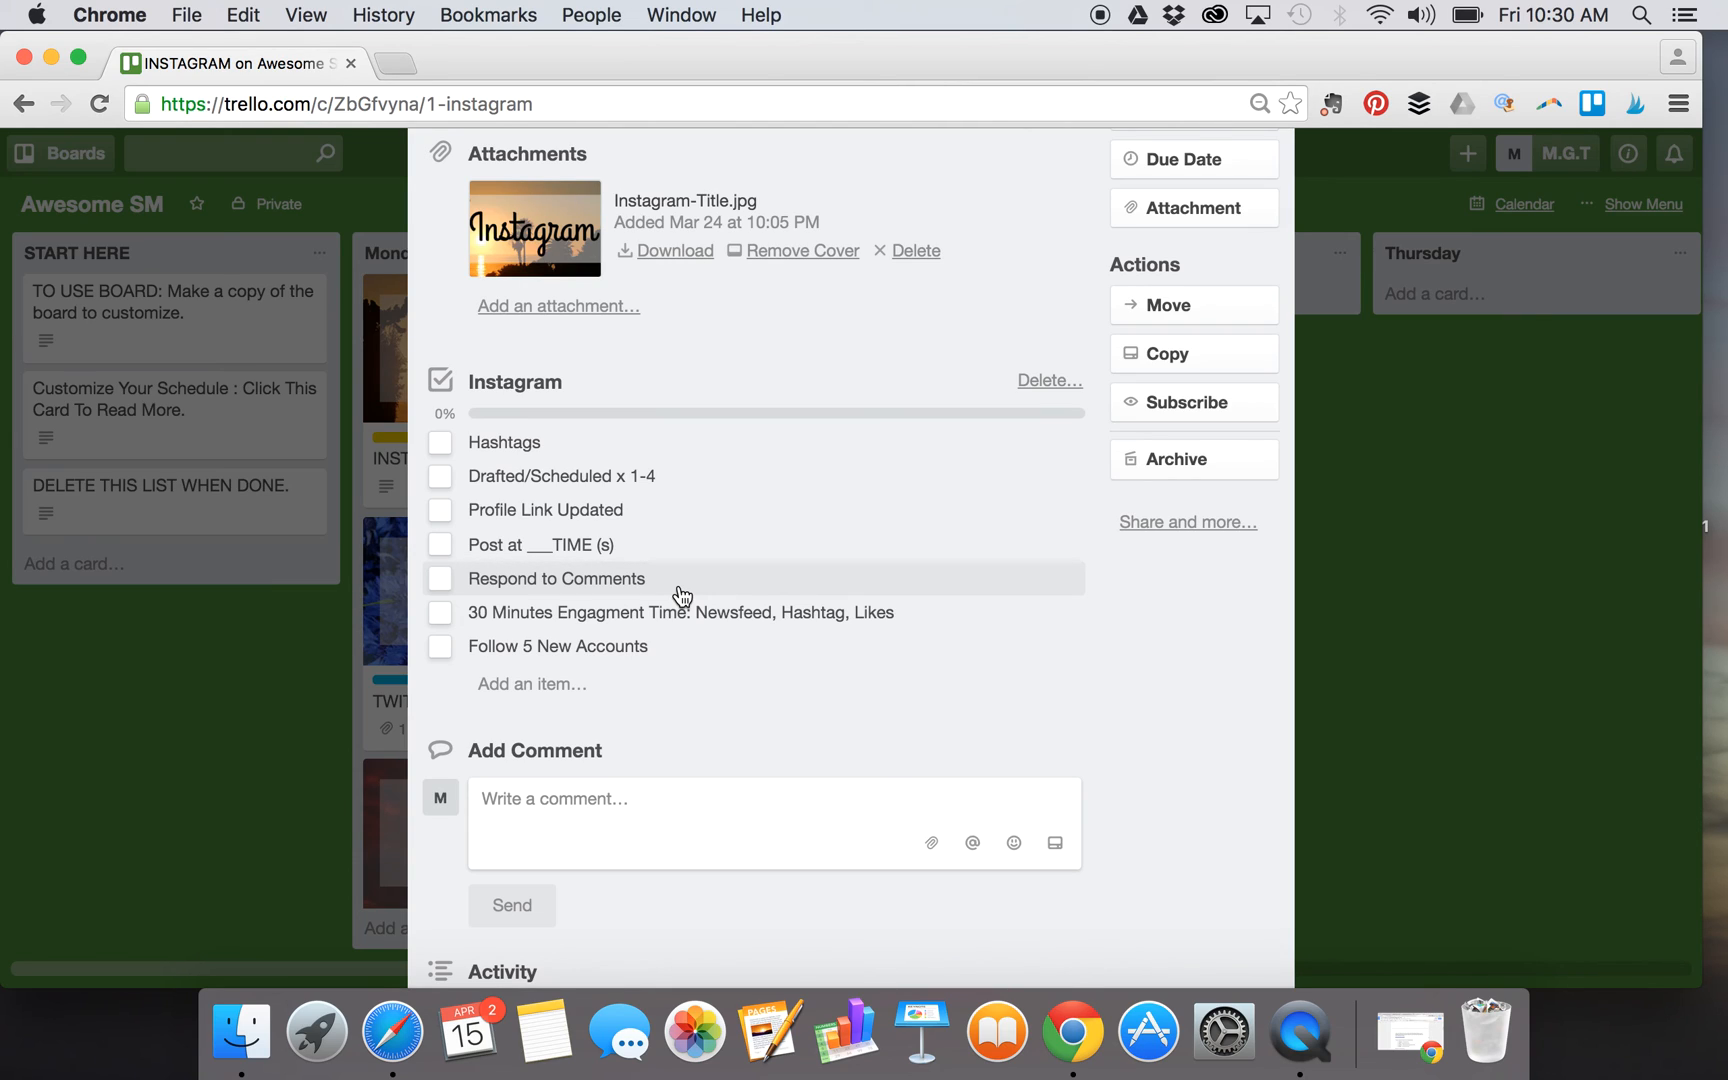
pyautogui.moveTo(536, 228)
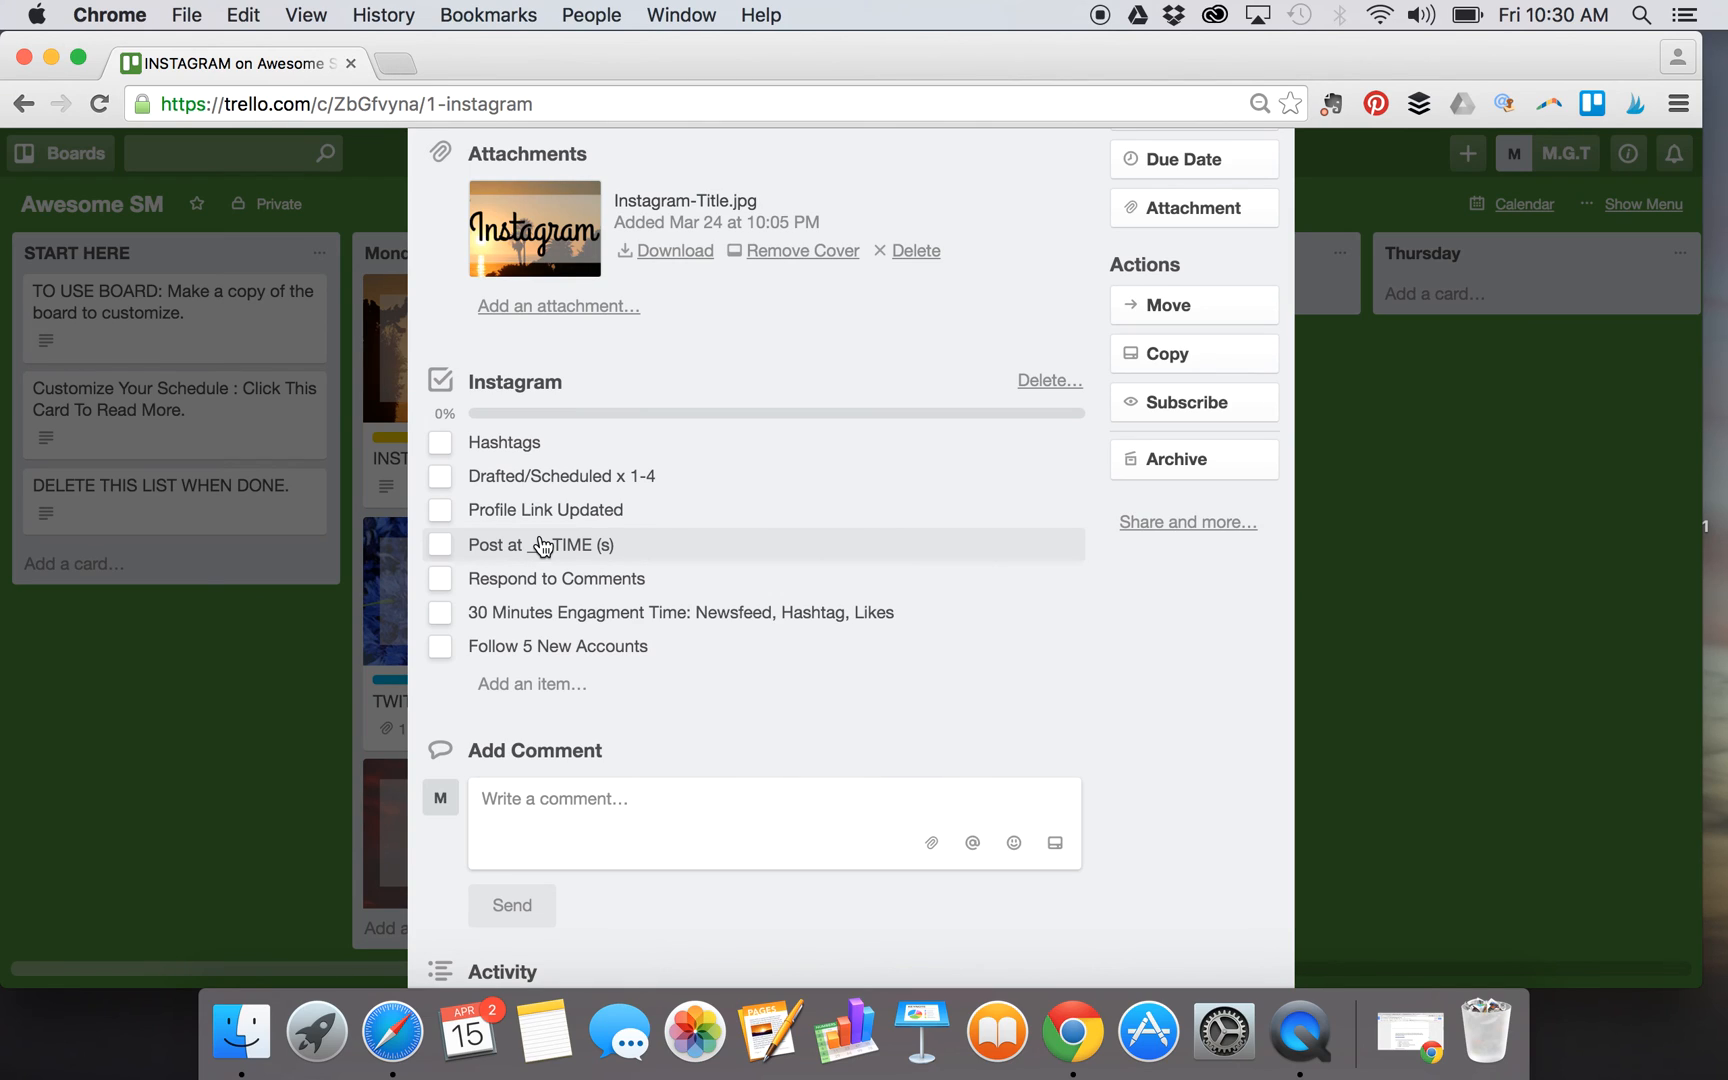
pyautogui.moveTo(622, 476)
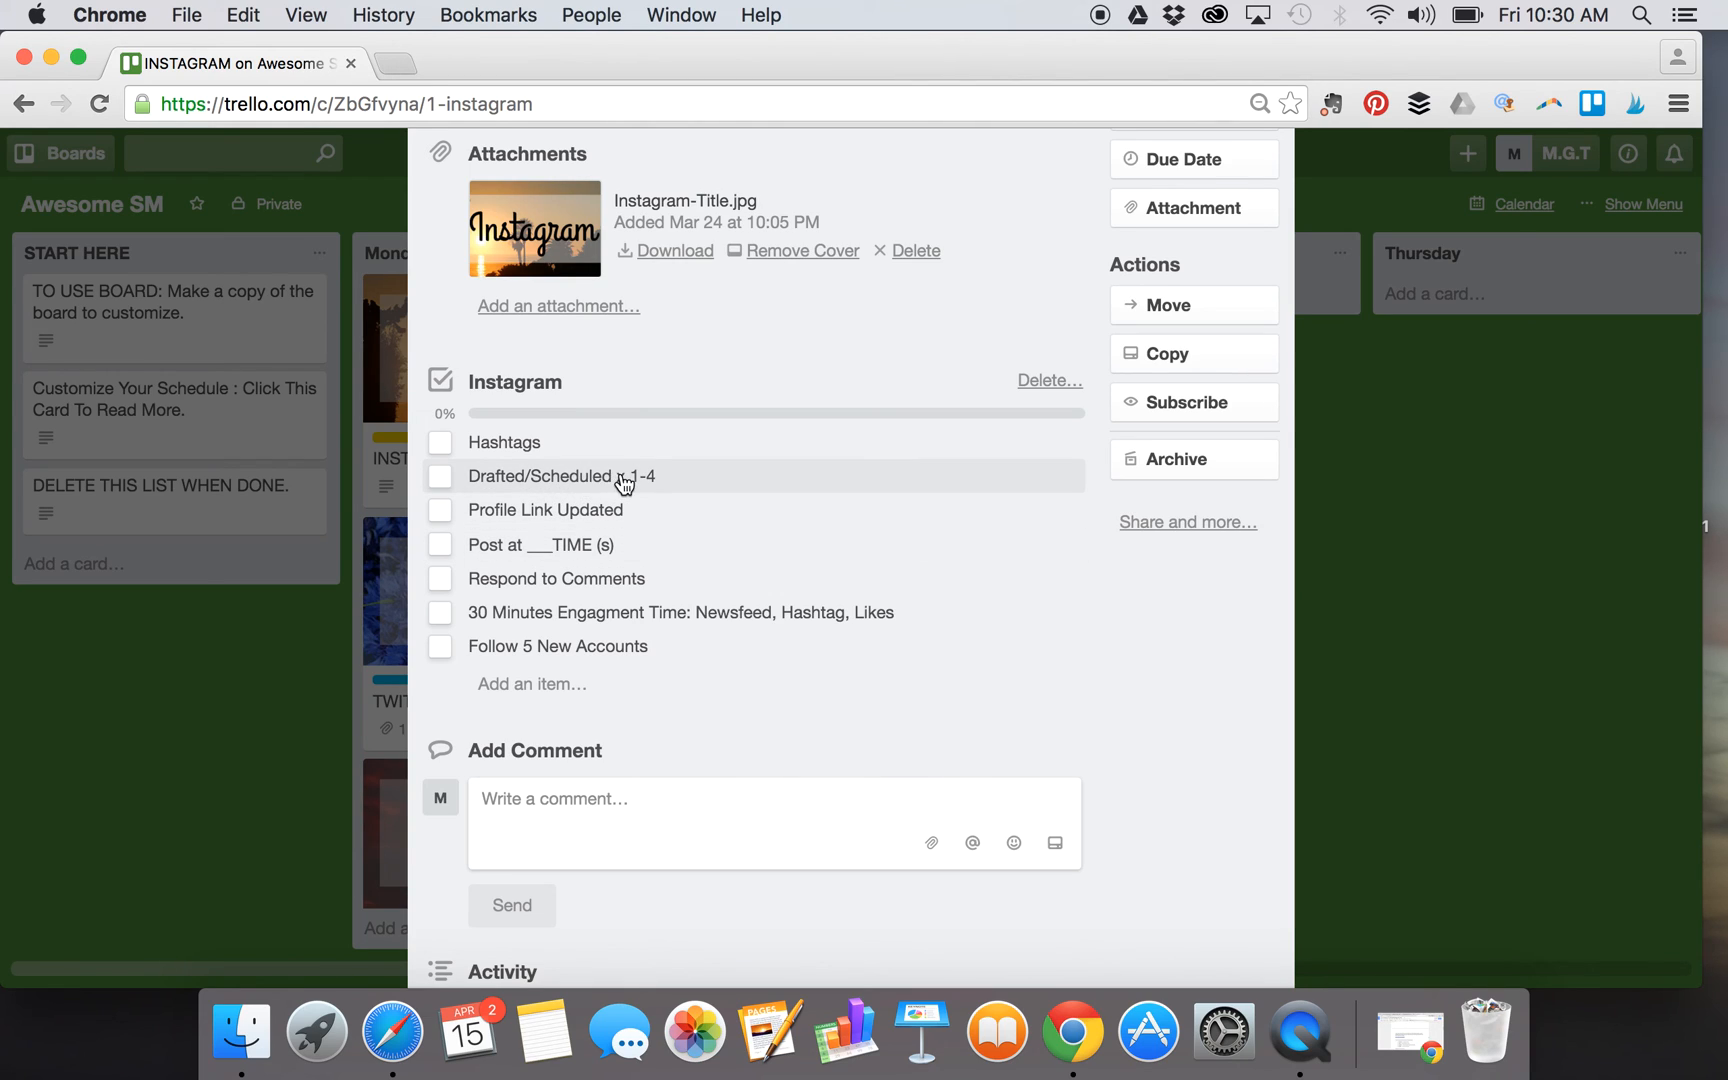
# - Rename the Drafted/Scheduled item to 'Scheduled x 1' and leave it unticked in the checklist
pyautogui.click(560, 476)
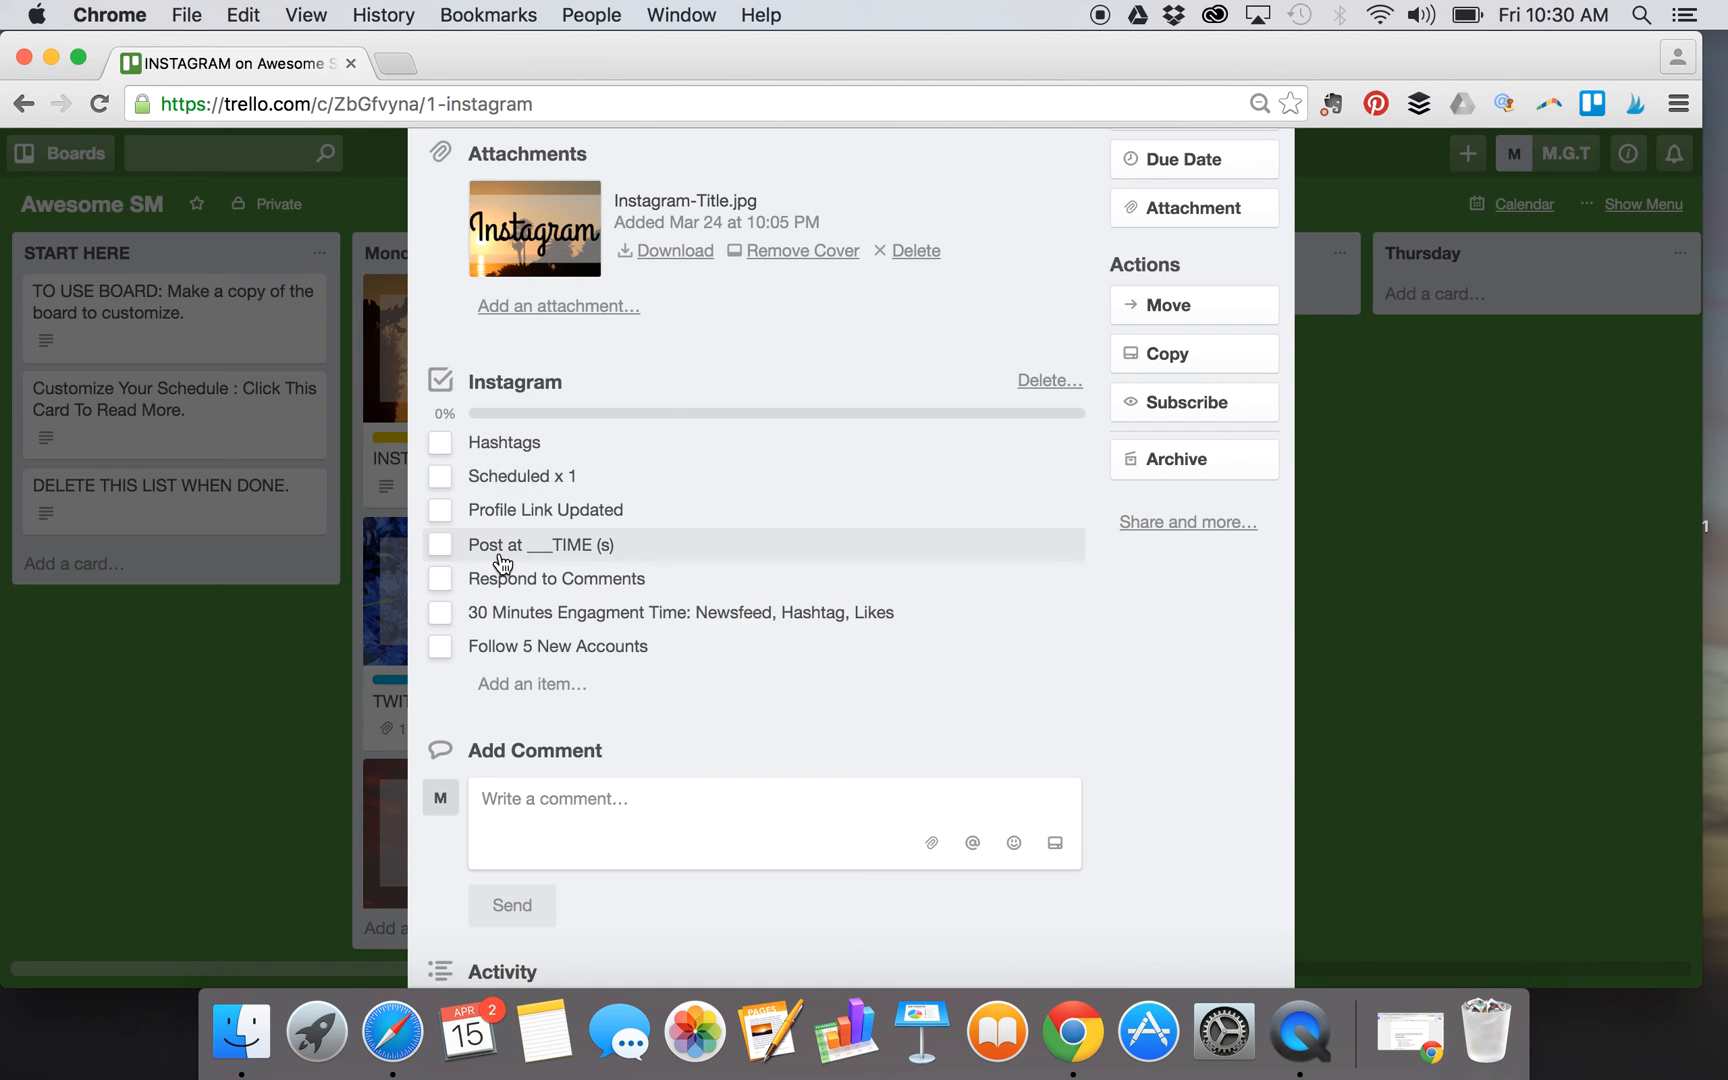
pyautogui.moveTo(518, 484)
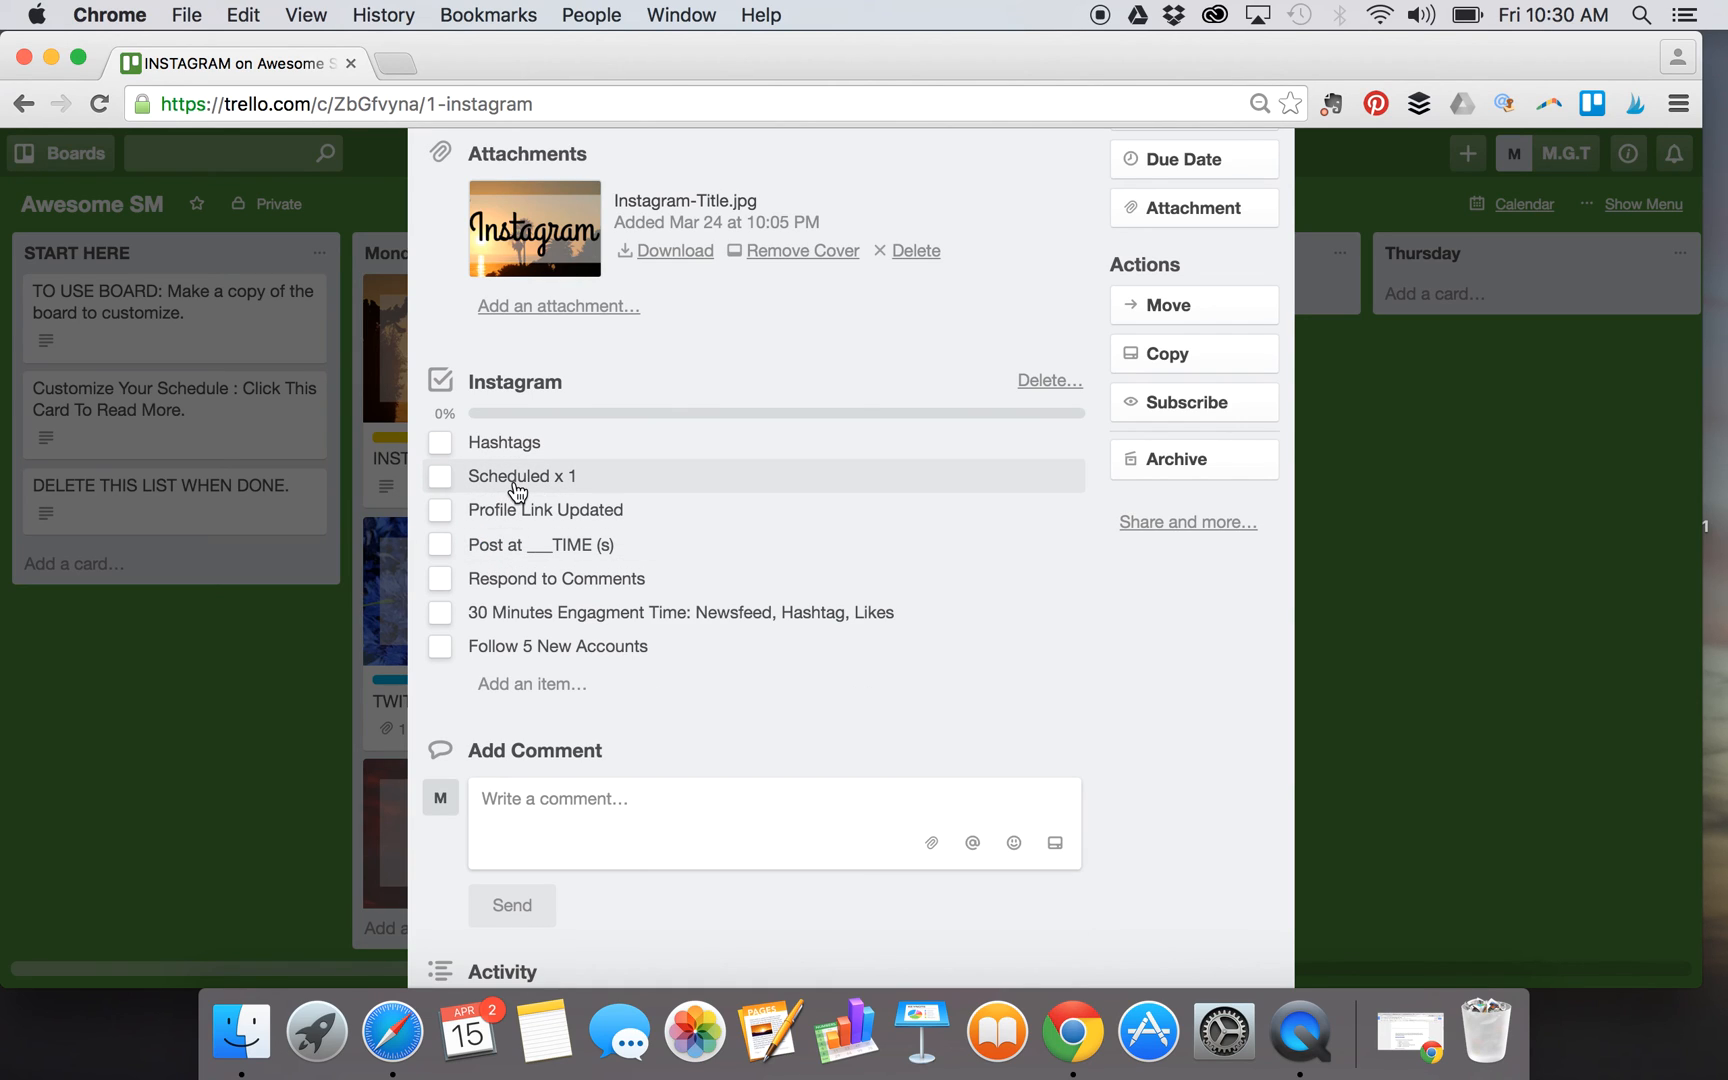
pyautogui.click(440, 476)
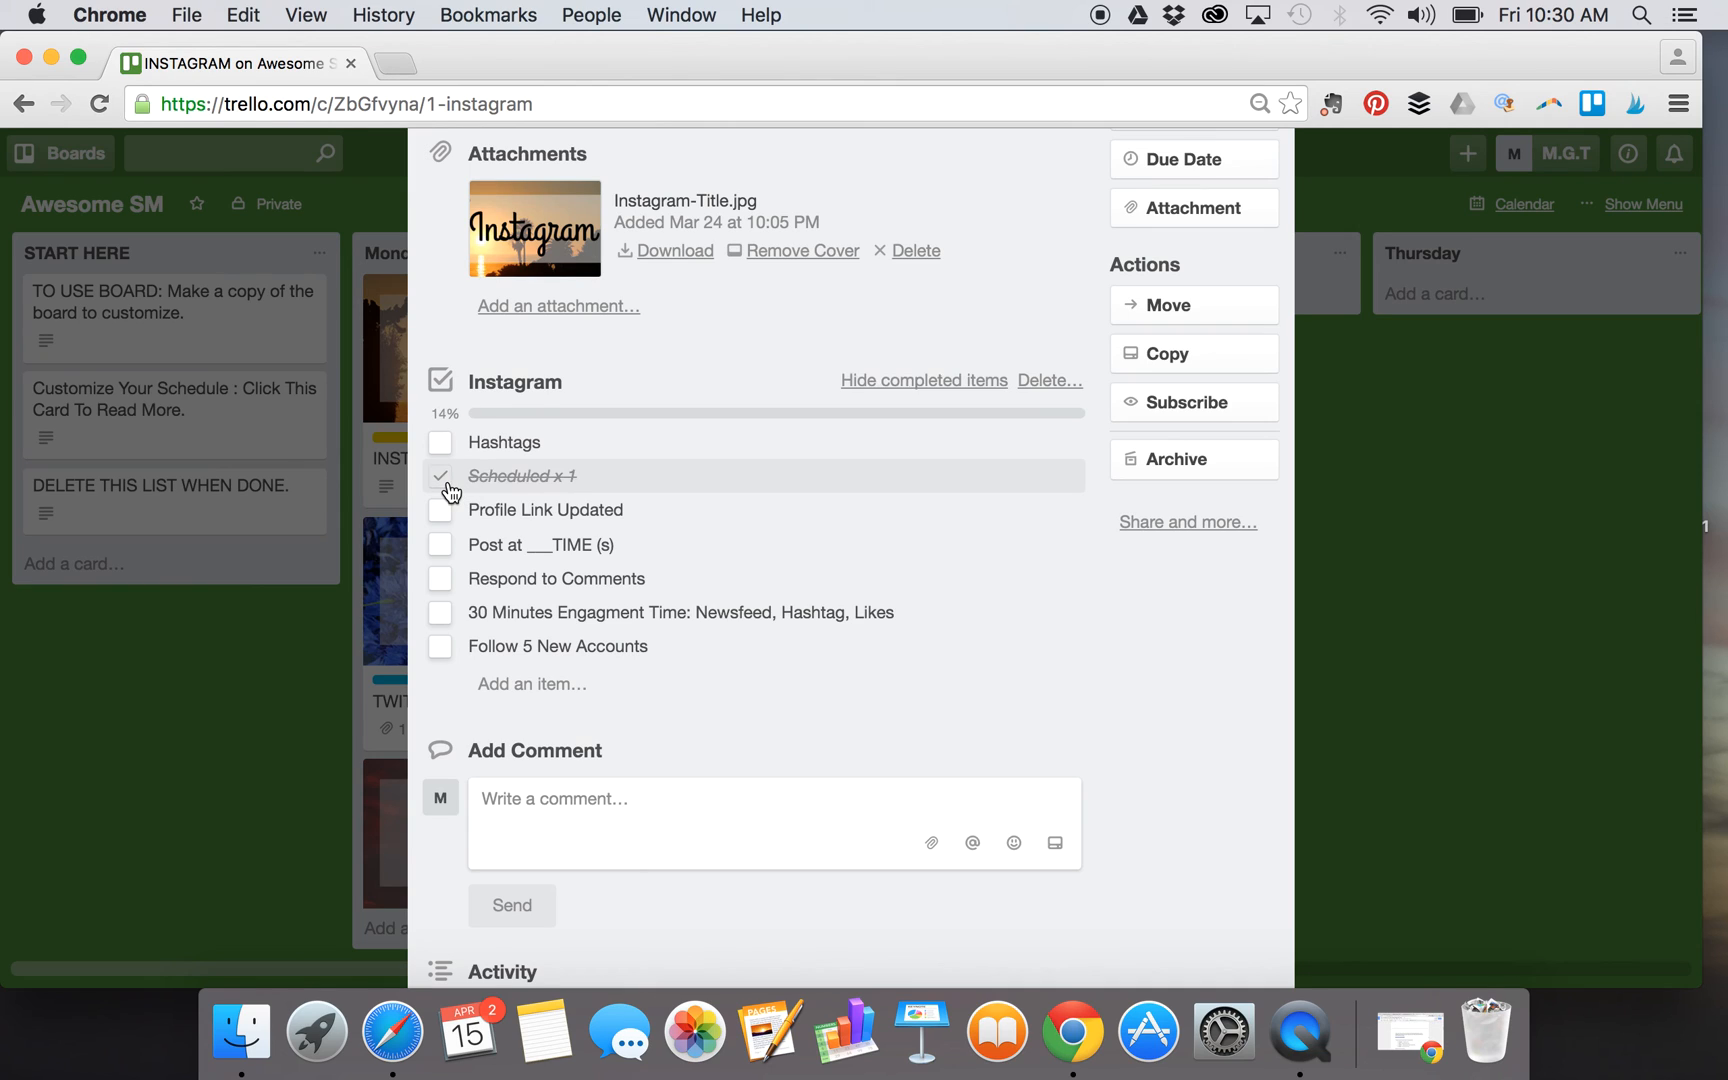
pyautogui.click(440, 474)
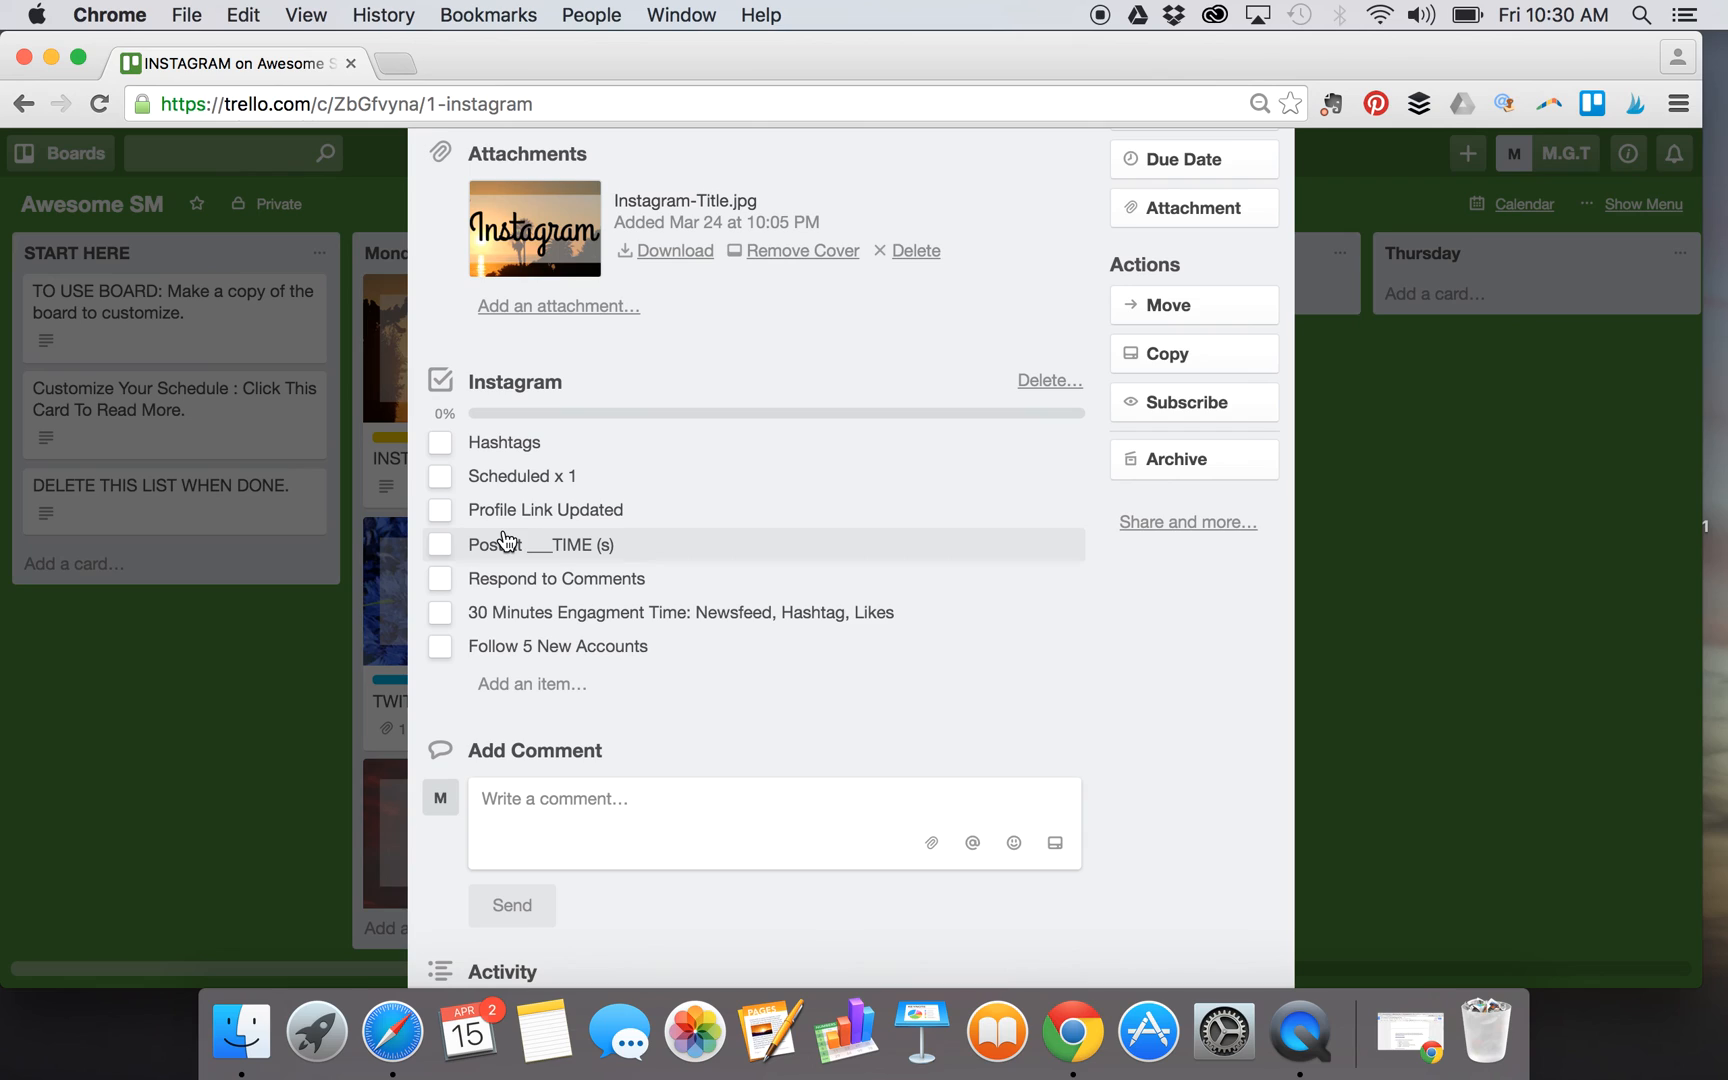
pyautogui.moveTo(560, 646)
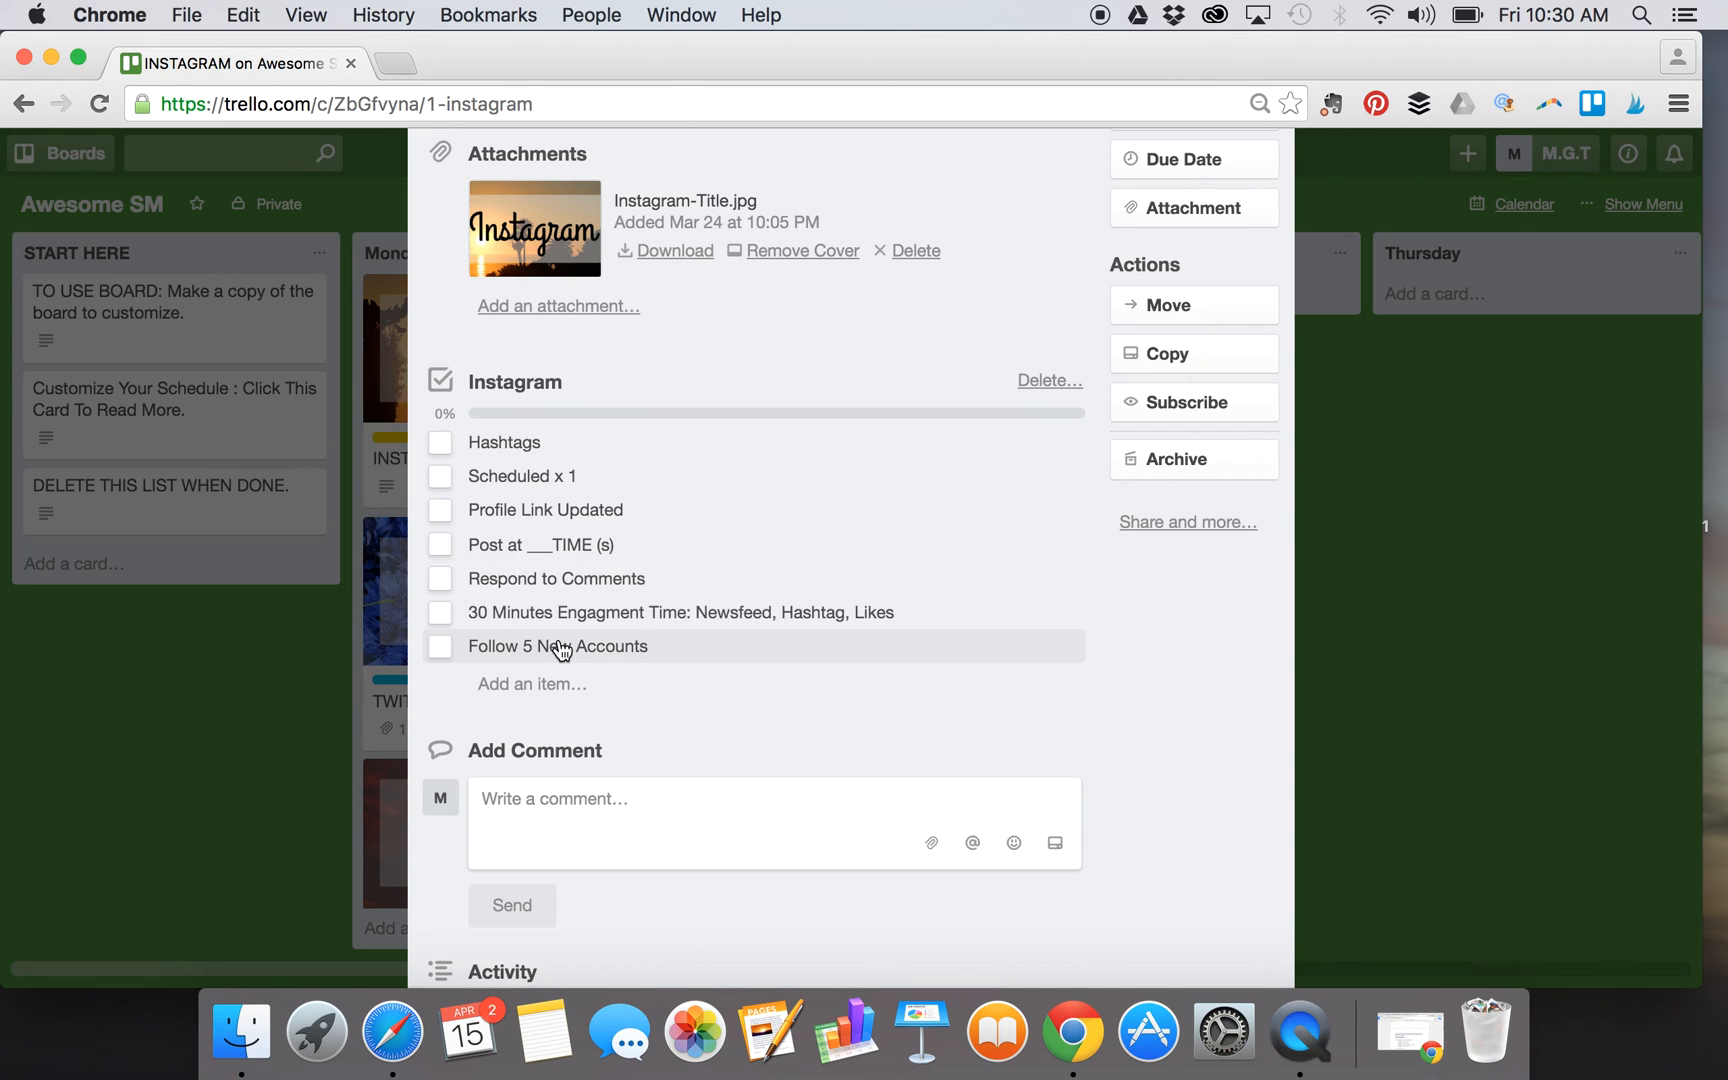
pyautogui.click(532, 684)
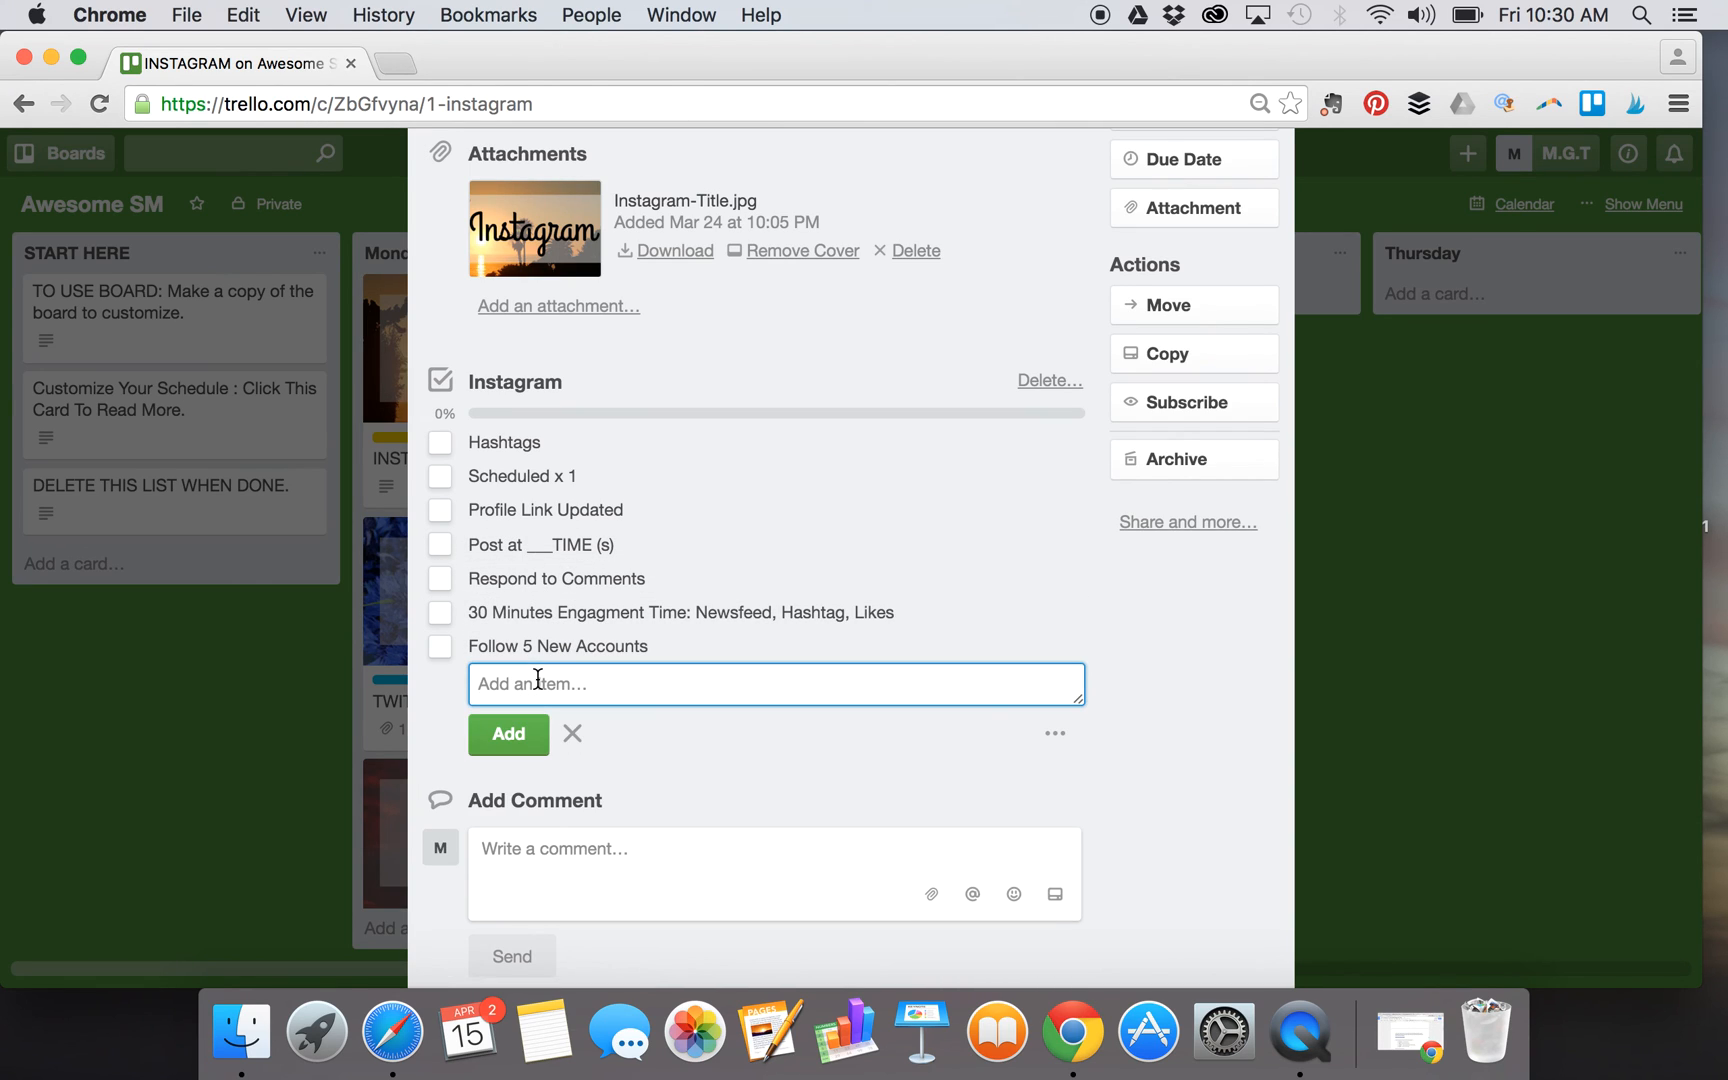
pyautogui.click(558, 646)
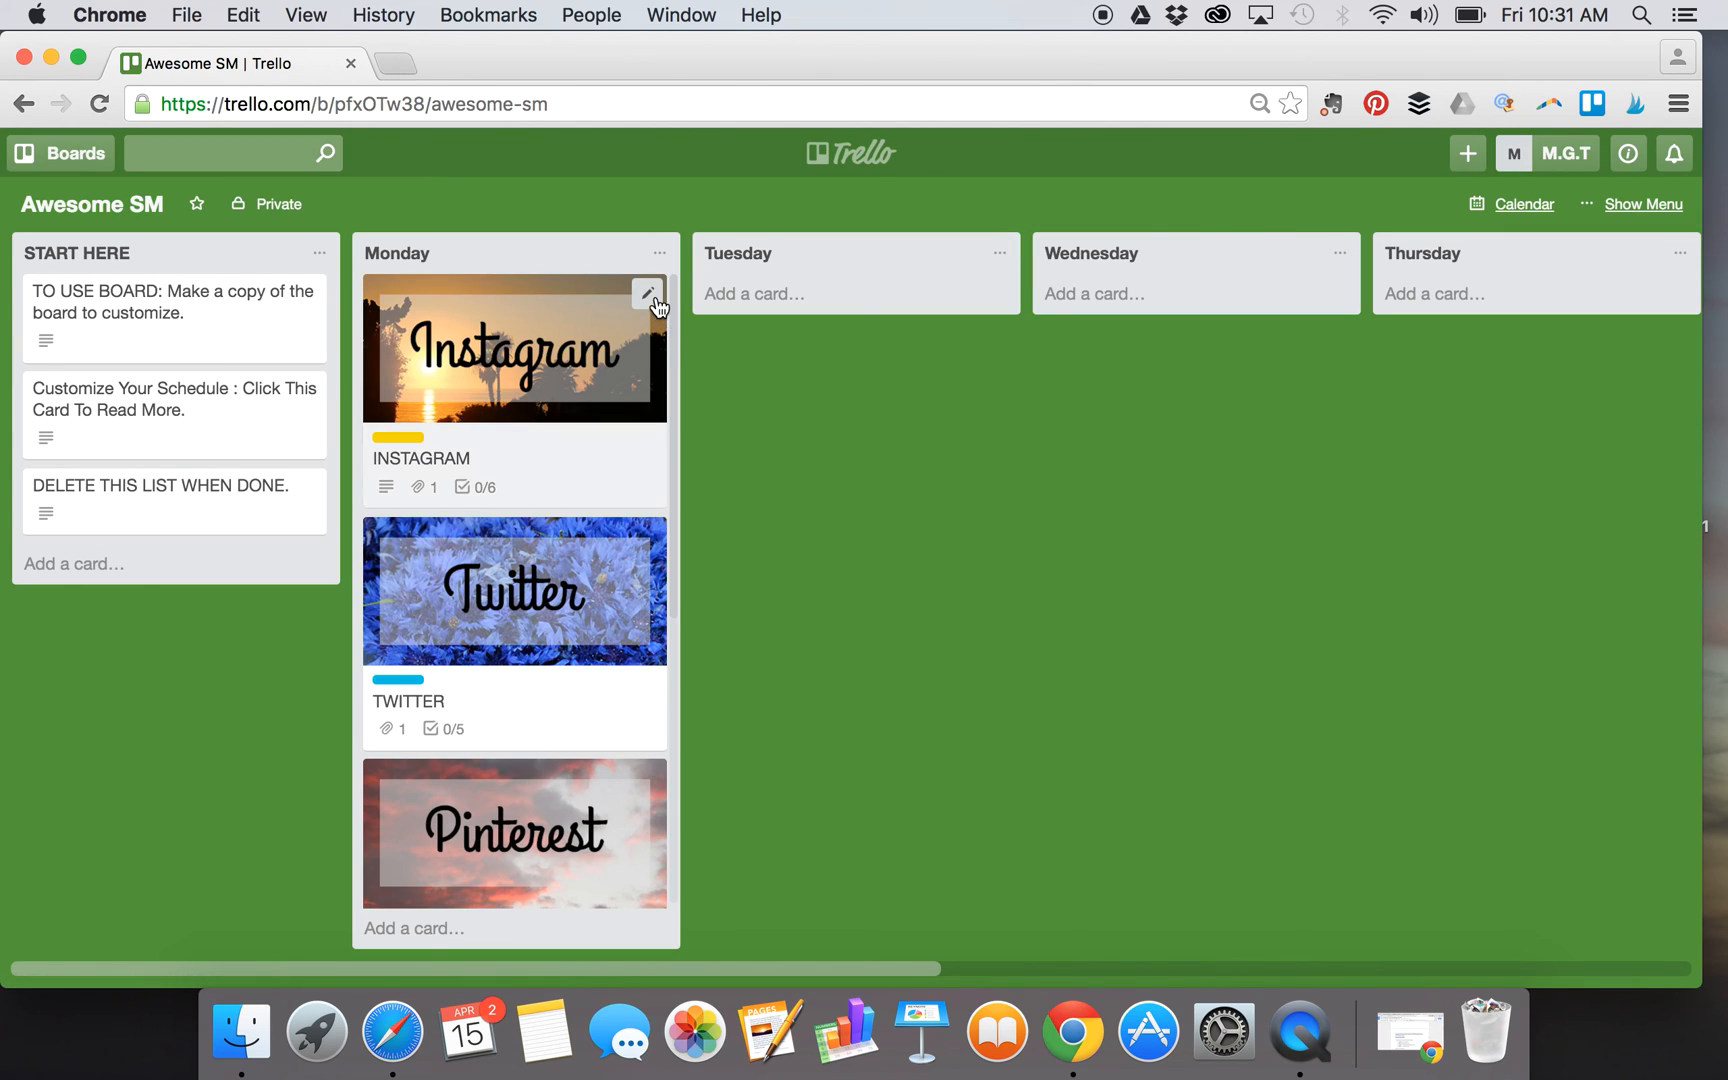
# - Copy the INSTAGRAM card into the Tuesday list from its quick editor
pyautogui.click(648, 294)
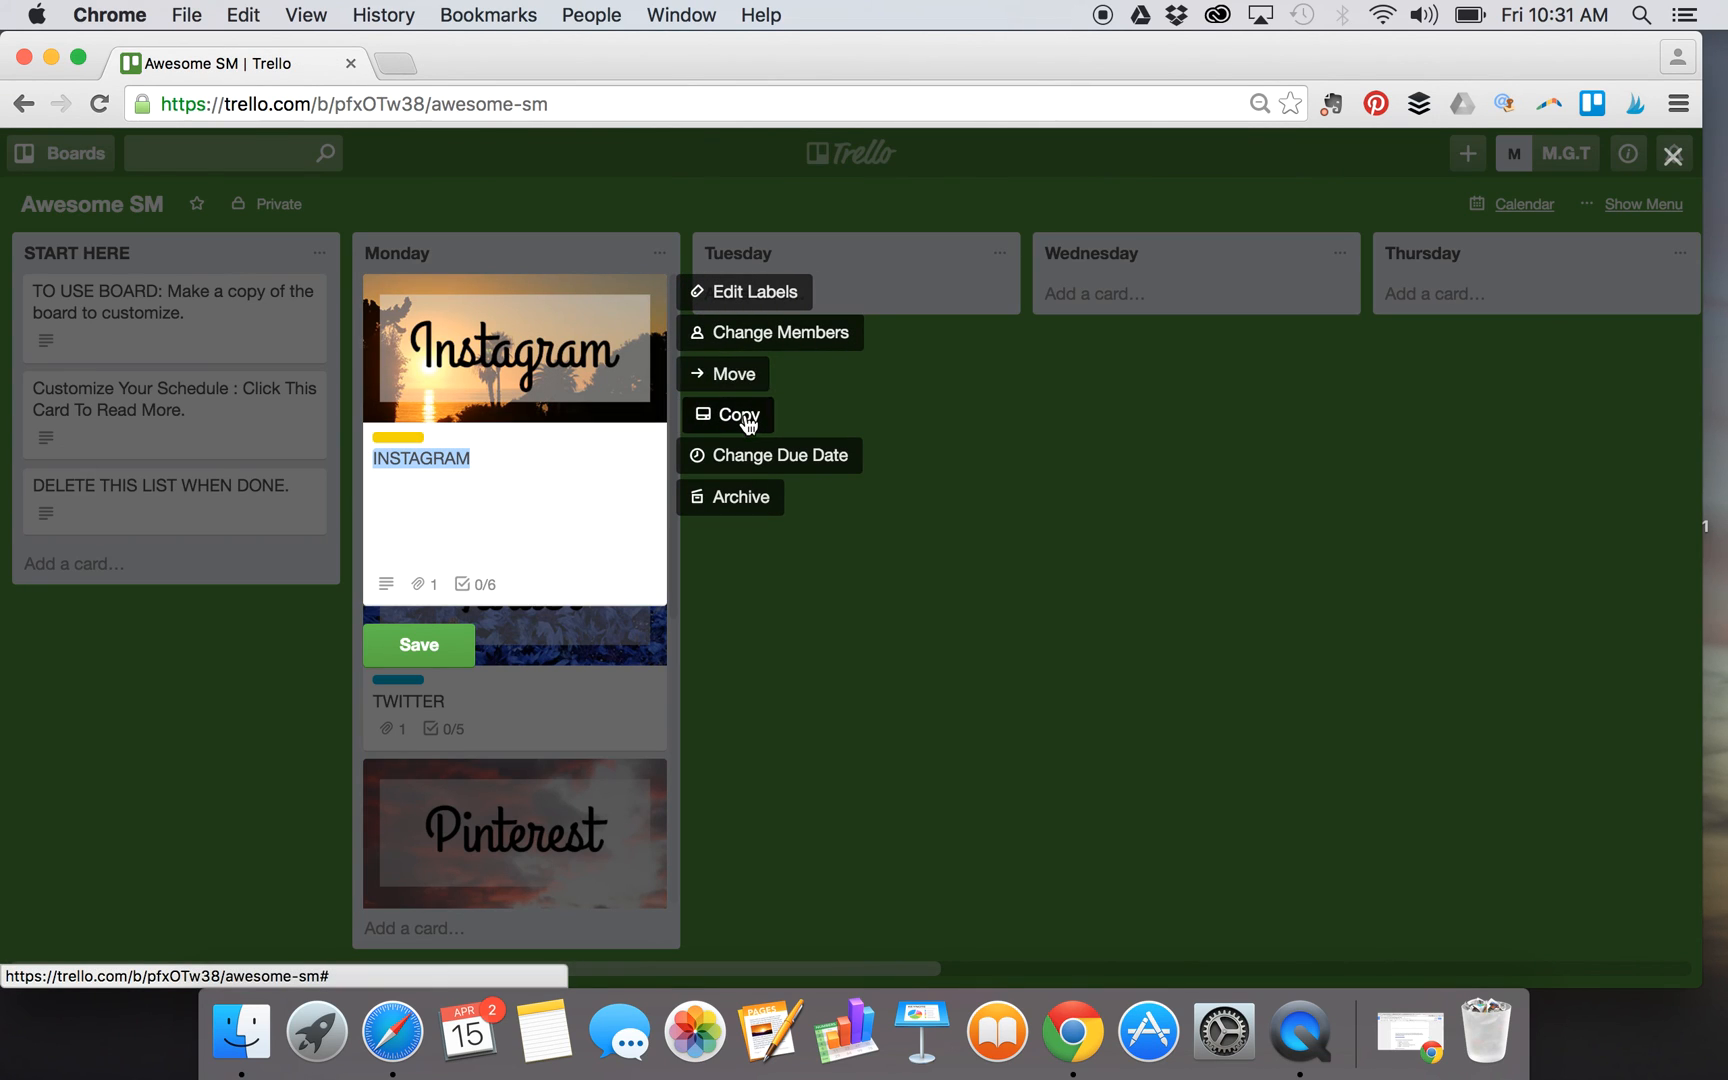
pyautogui.click(736, 414)
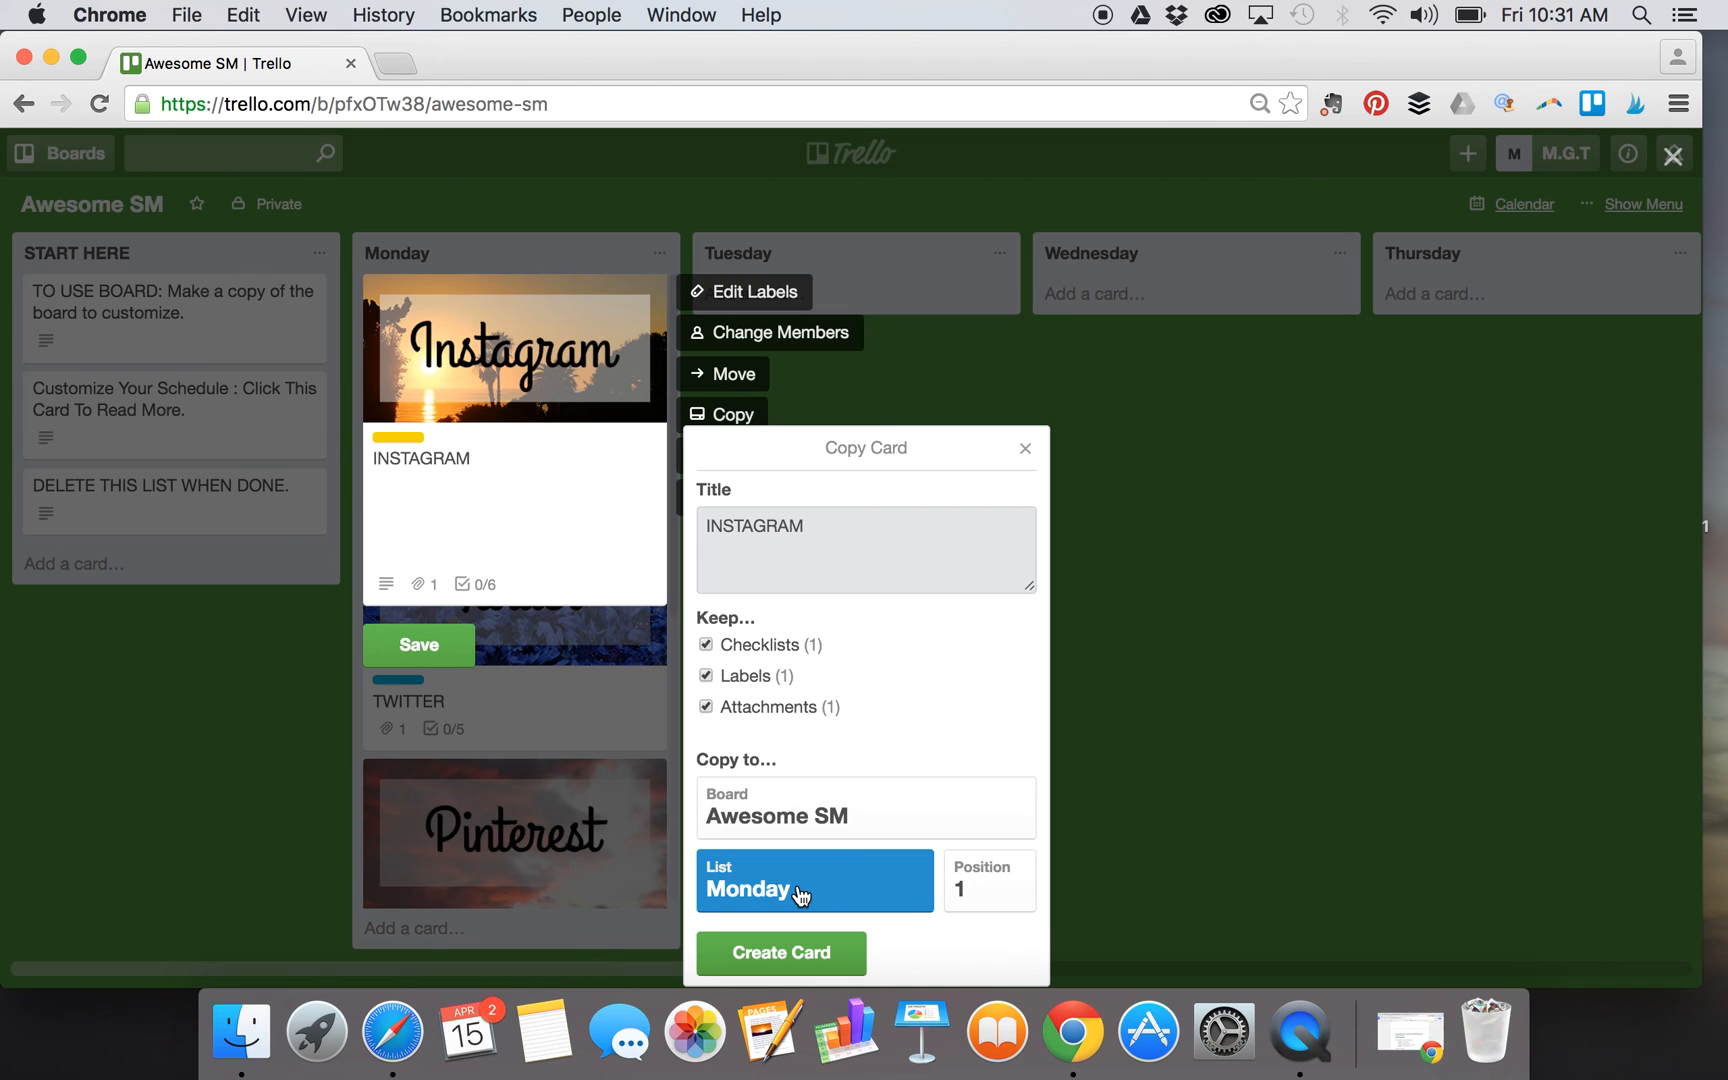
pyautogui.click(814, 888)
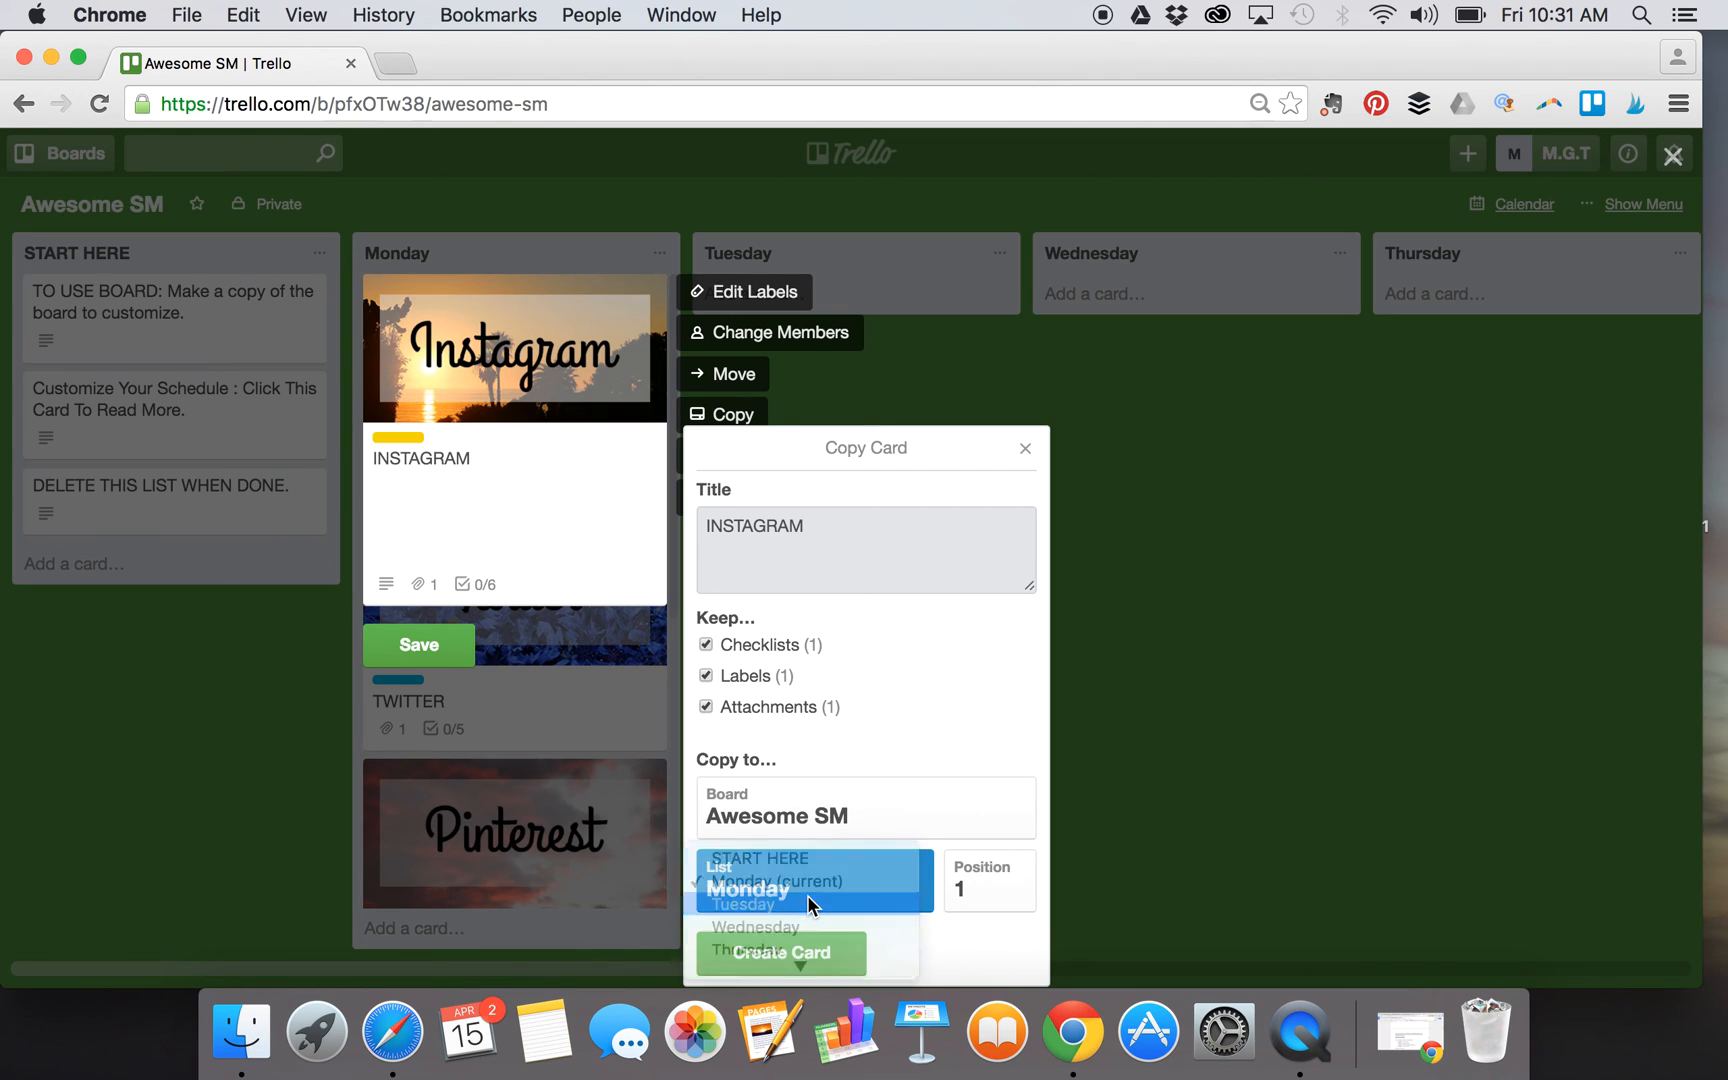
pyautogui.click(744, 904)
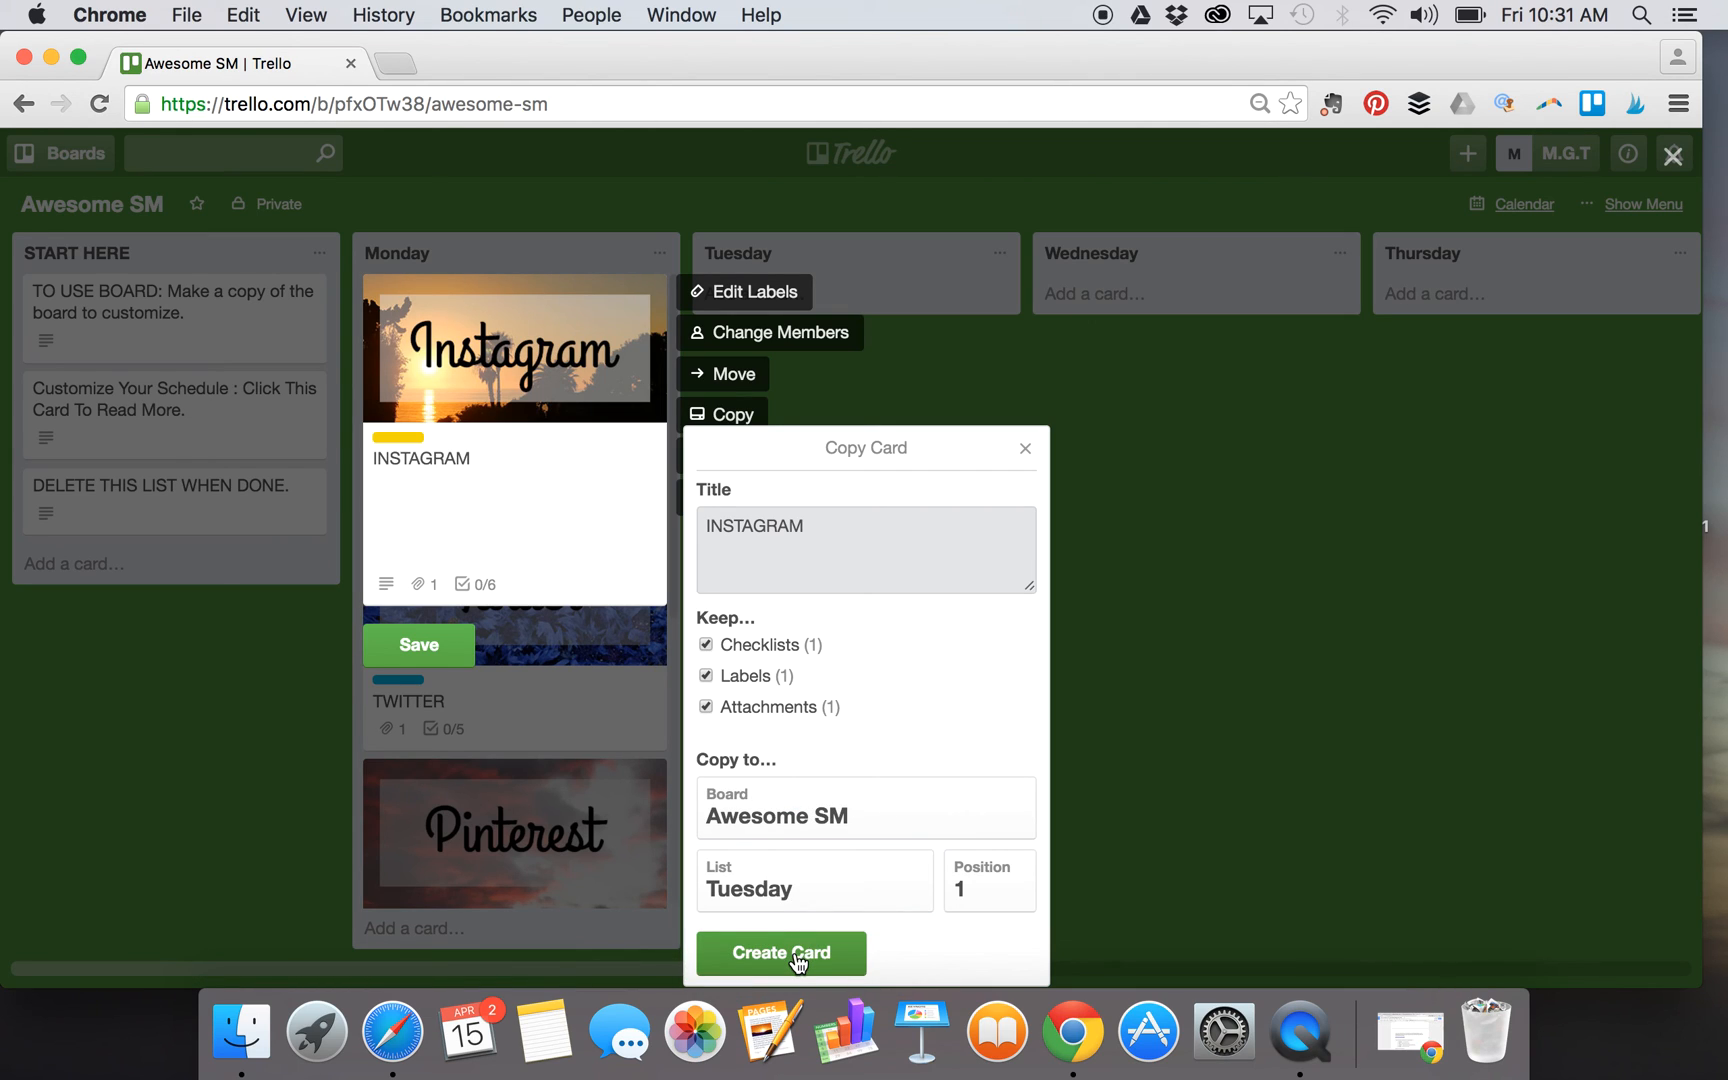
pyautogui.click(780, 952)
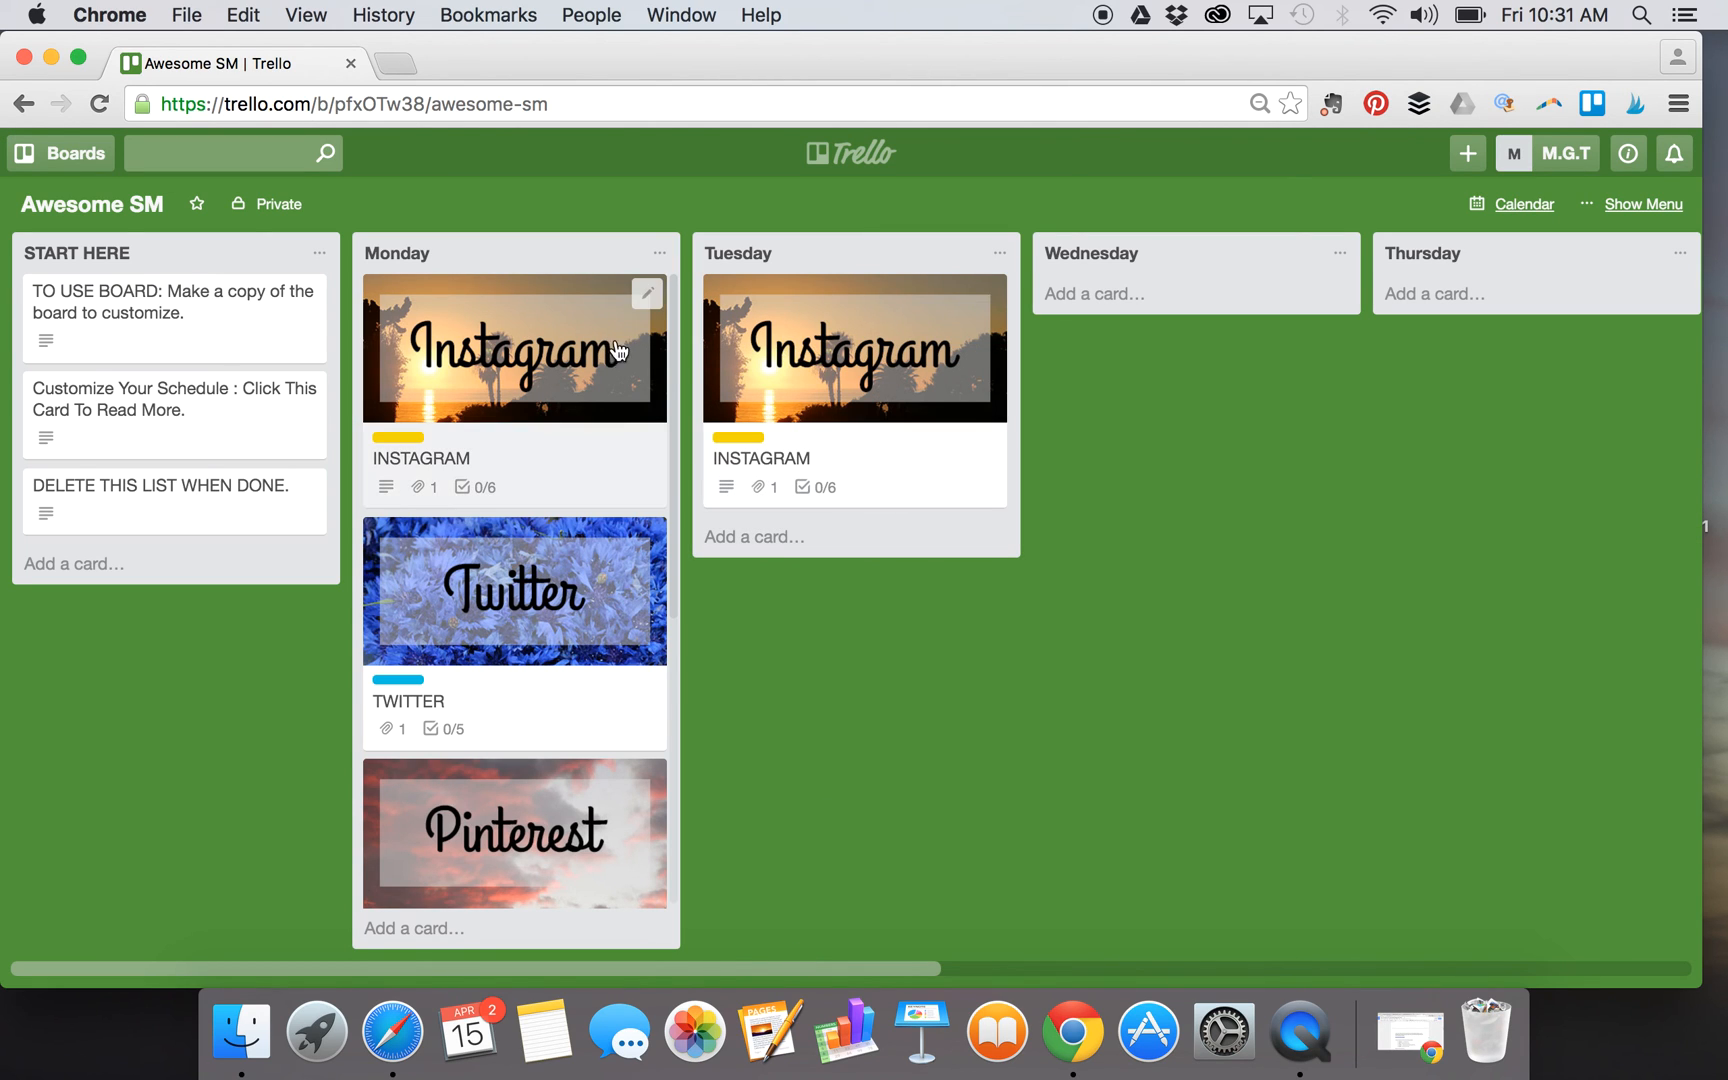
pyautogui.moveTo(820, 382)
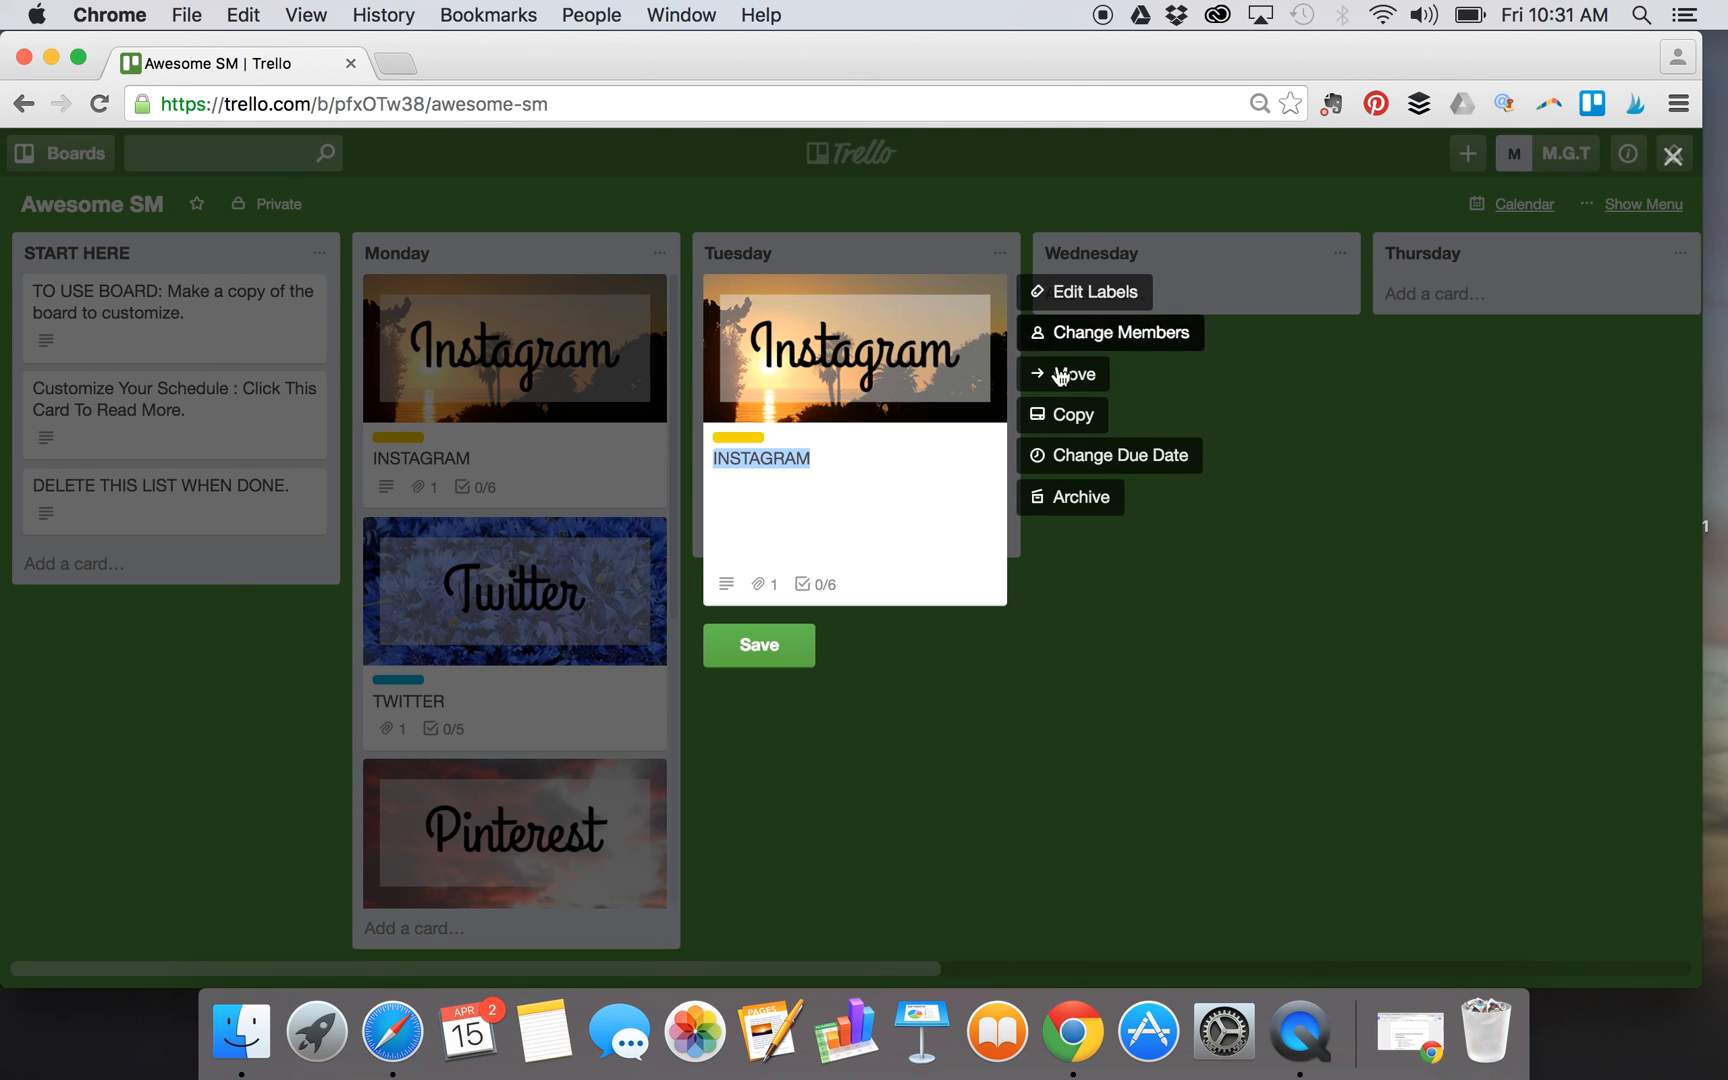
# - Copy the Tuesday Instagram card into the Wednesday list
pyautogui.click(1072, 414)
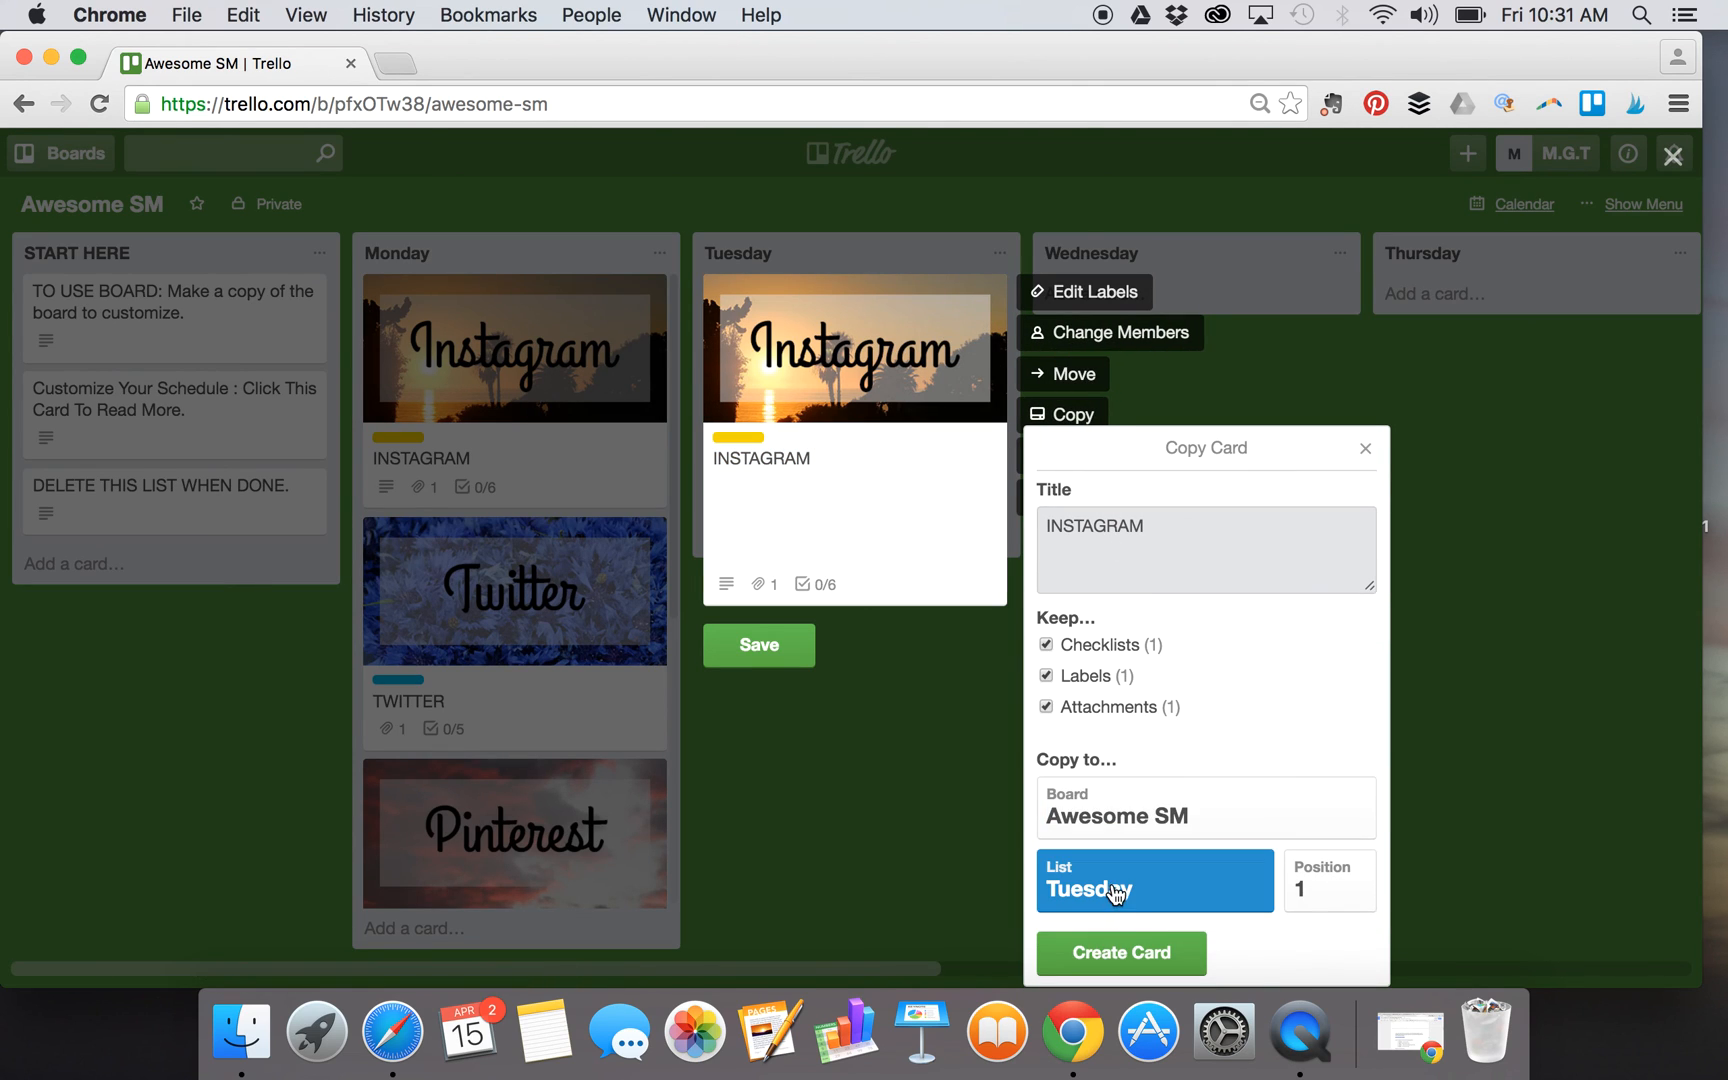
pyautogui.click(1152, 888)
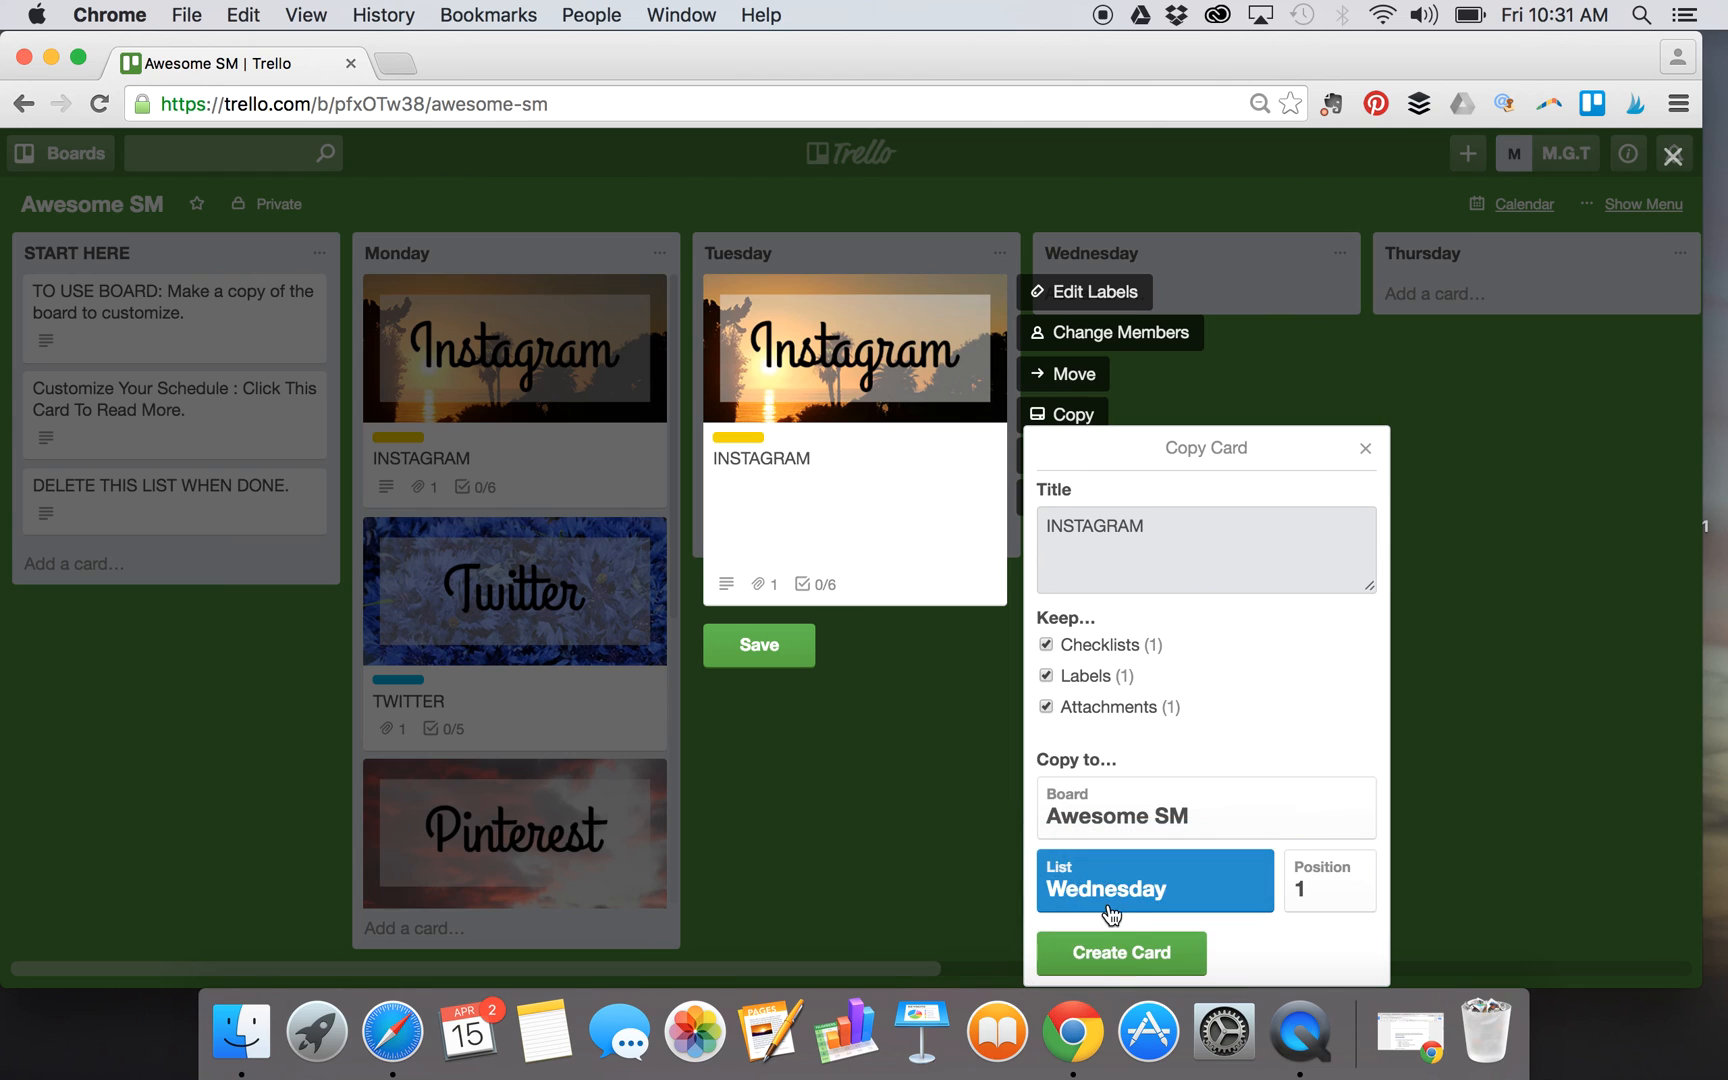
pyautogui.click(1120, 952)
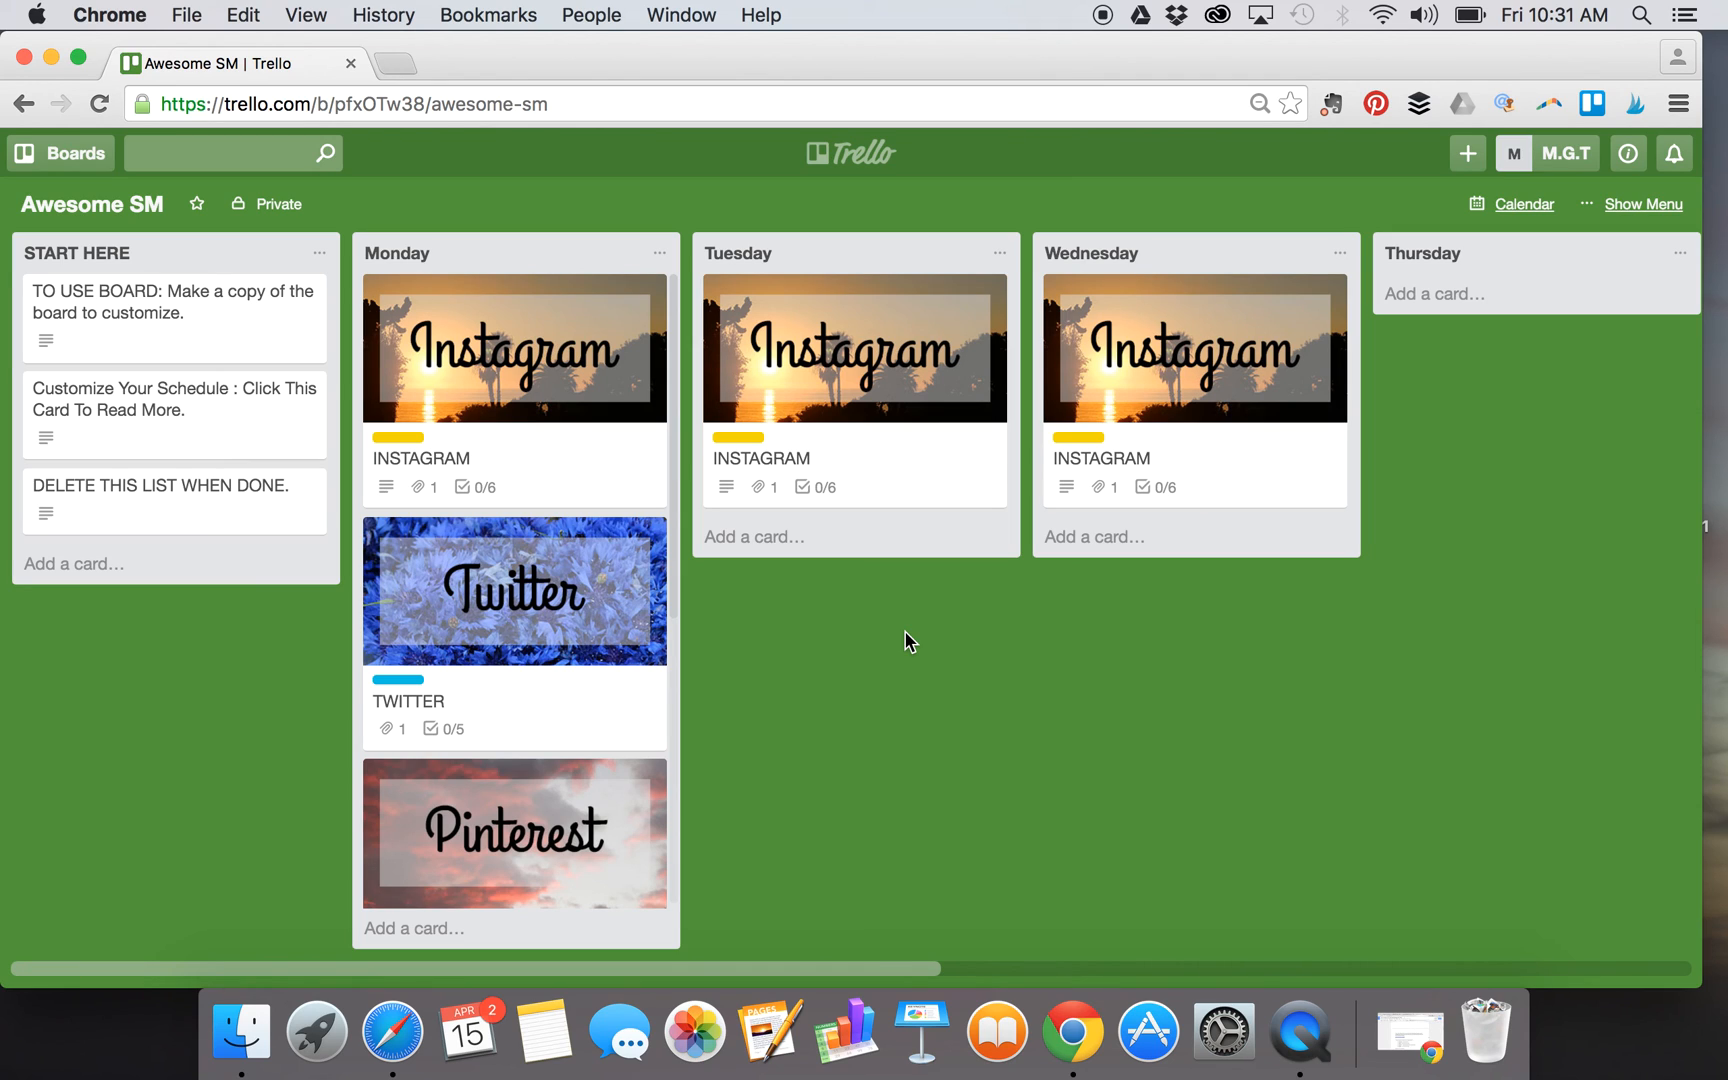
pyautogui.moveTo(750, 644)
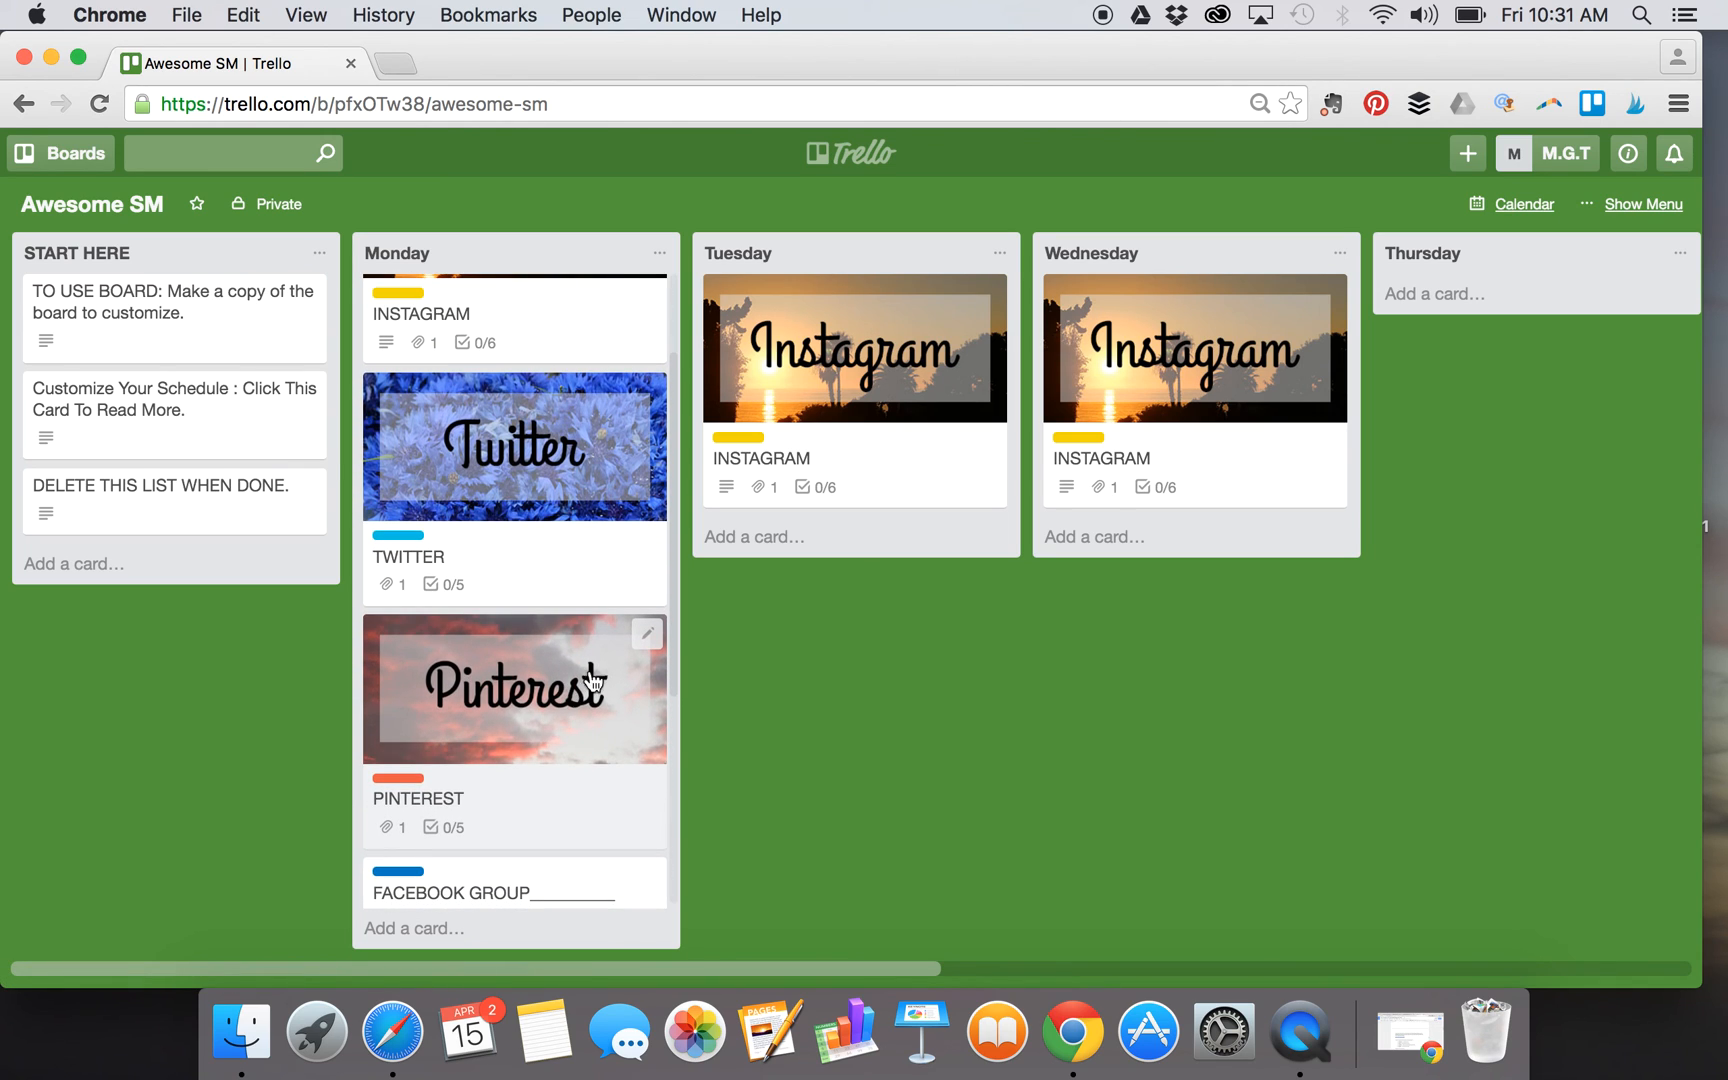
# - Reorder Monday so the Facebook group cards follow Twitter, then open the first one
pyautogui.click(646, 634)
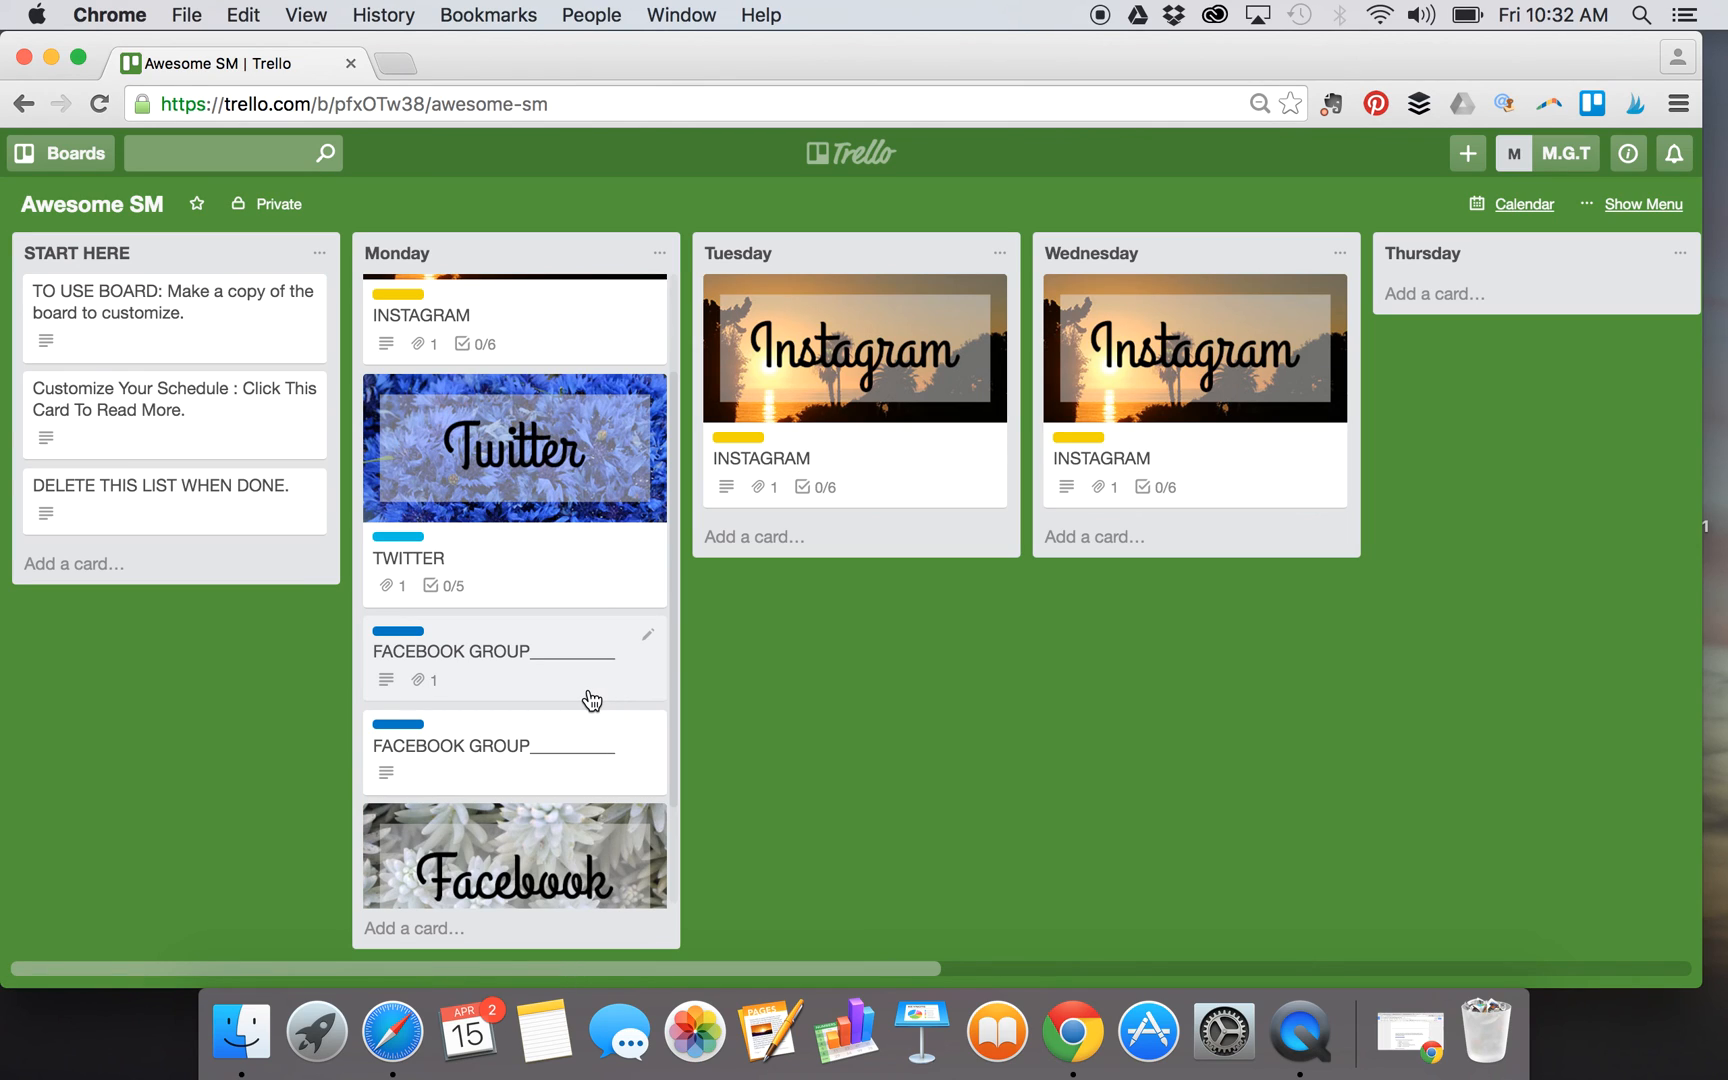
pyautogui.moveTo(590, 694)
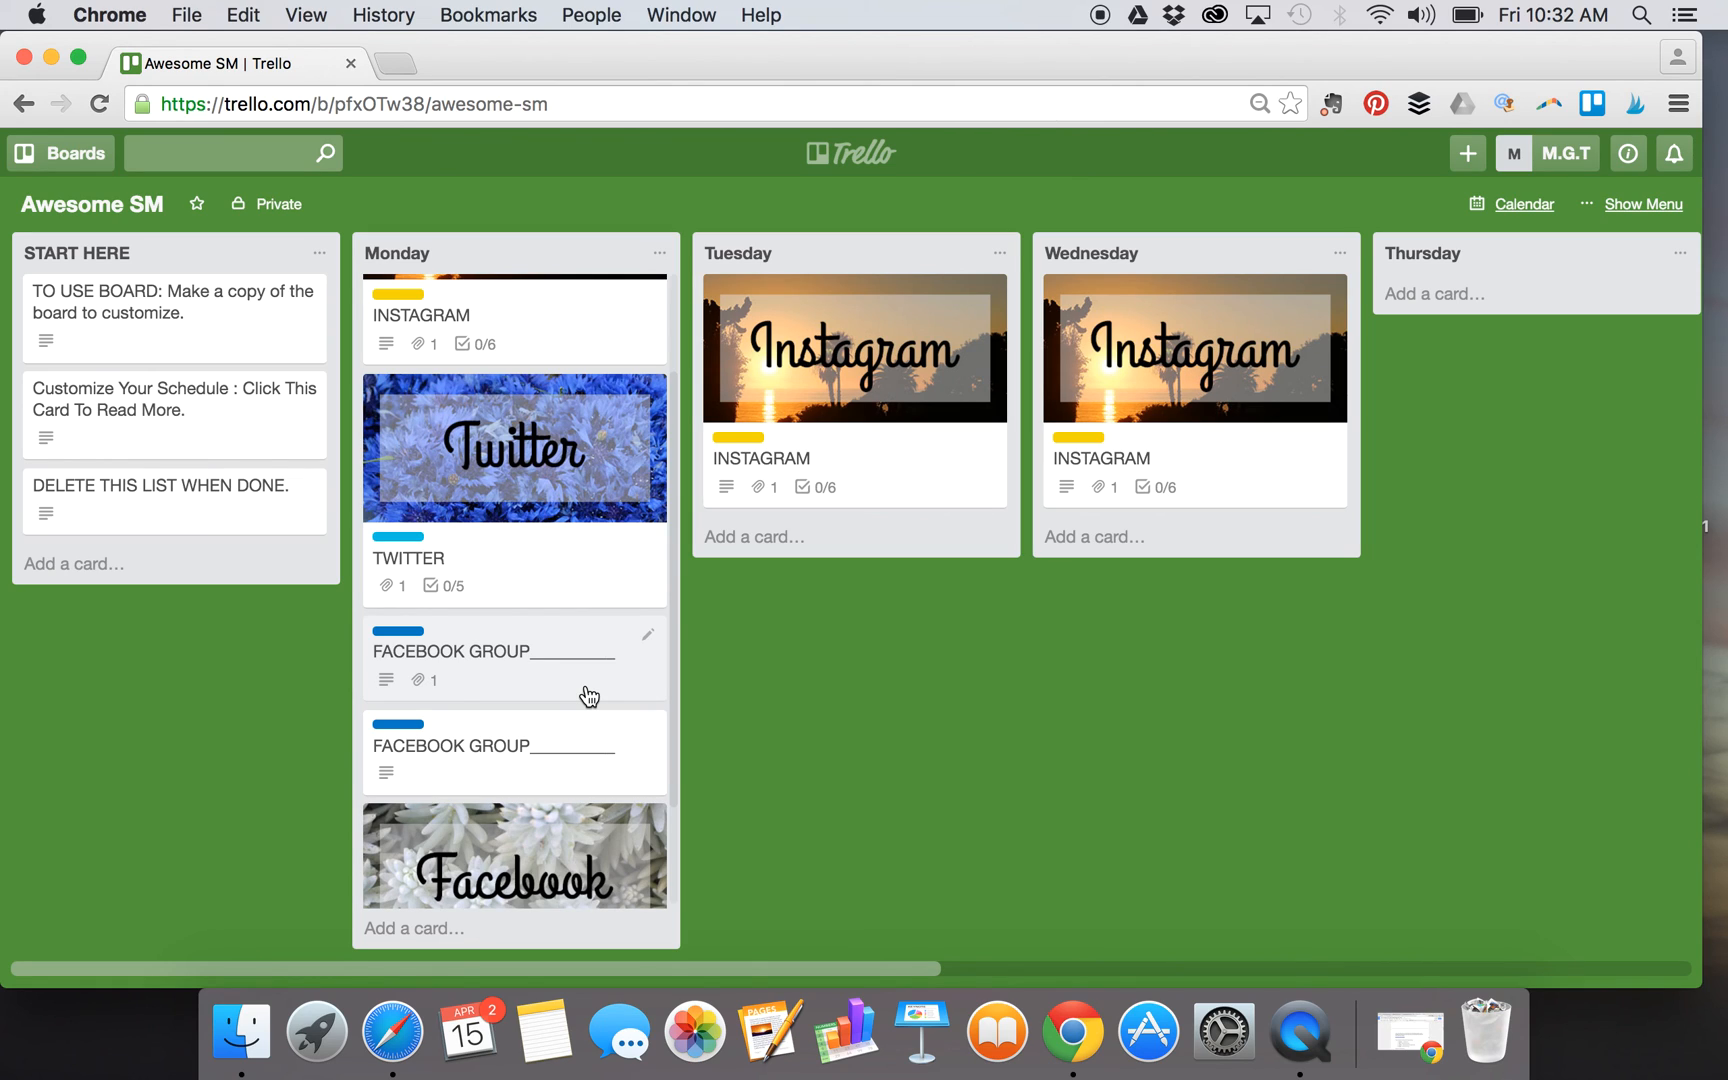
pyautogui.moveTo(592, 834)
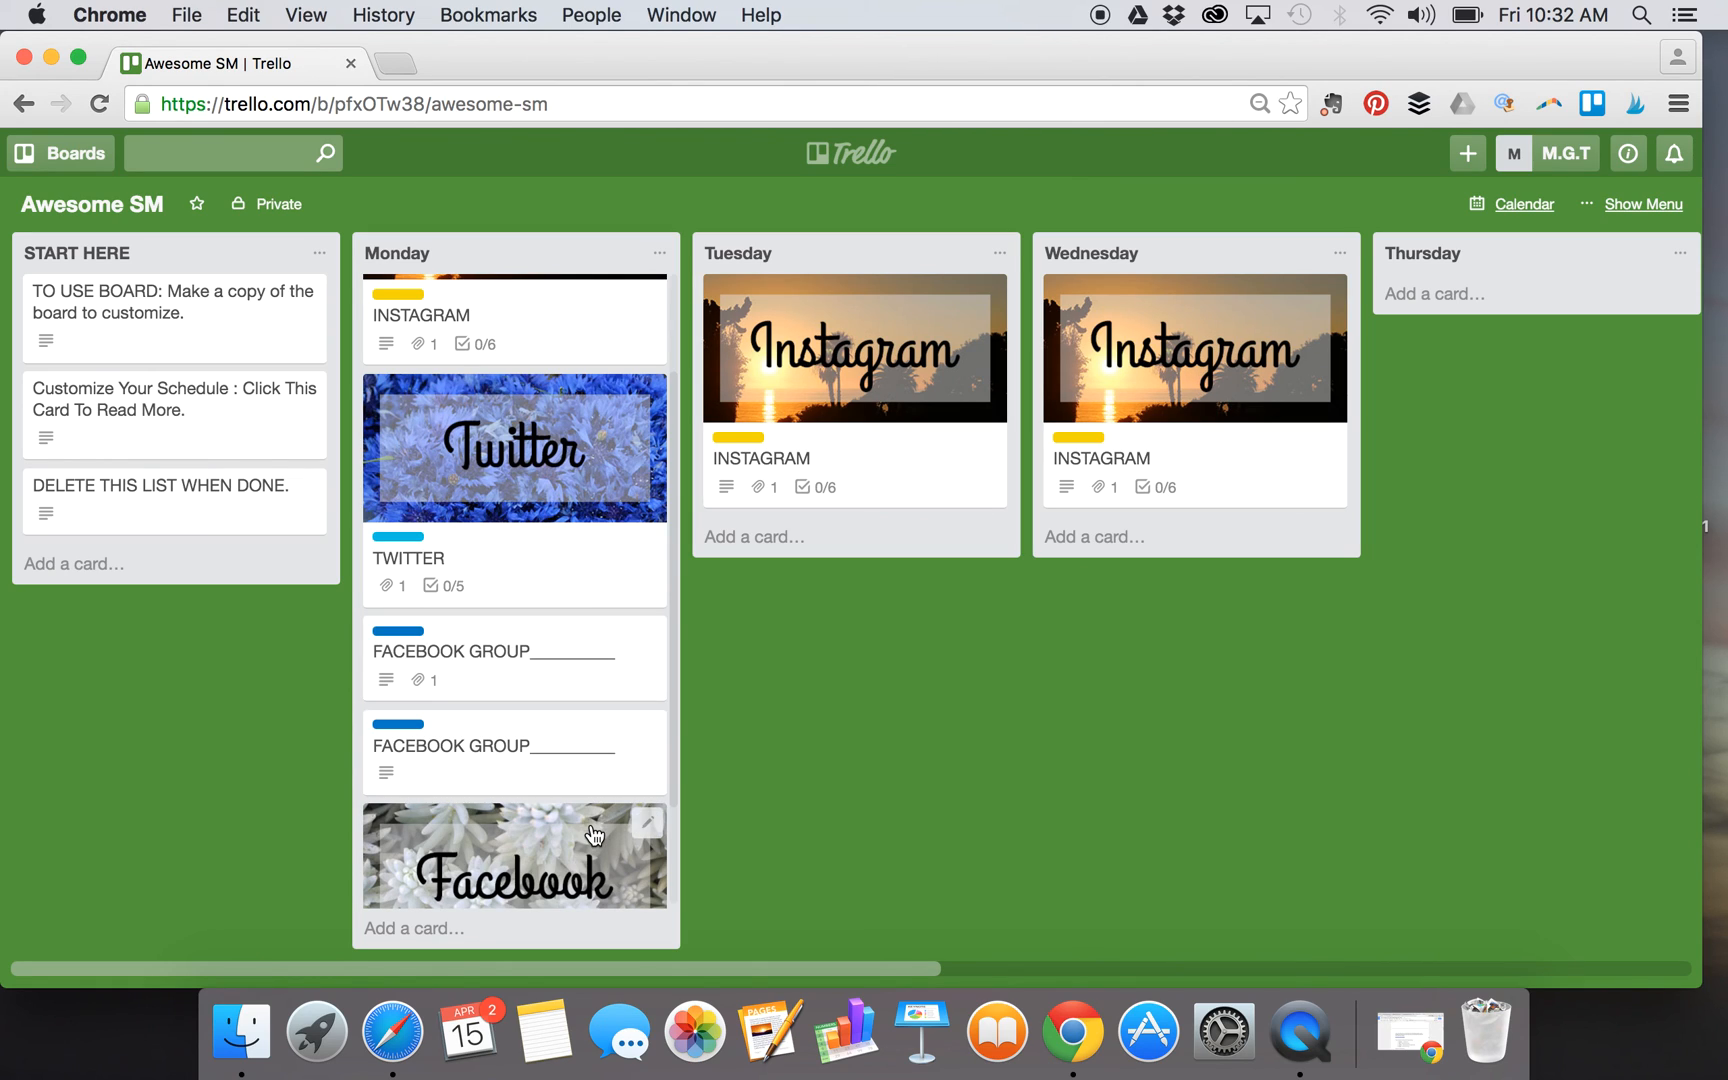
pyautogui.moveTo(632, 706)
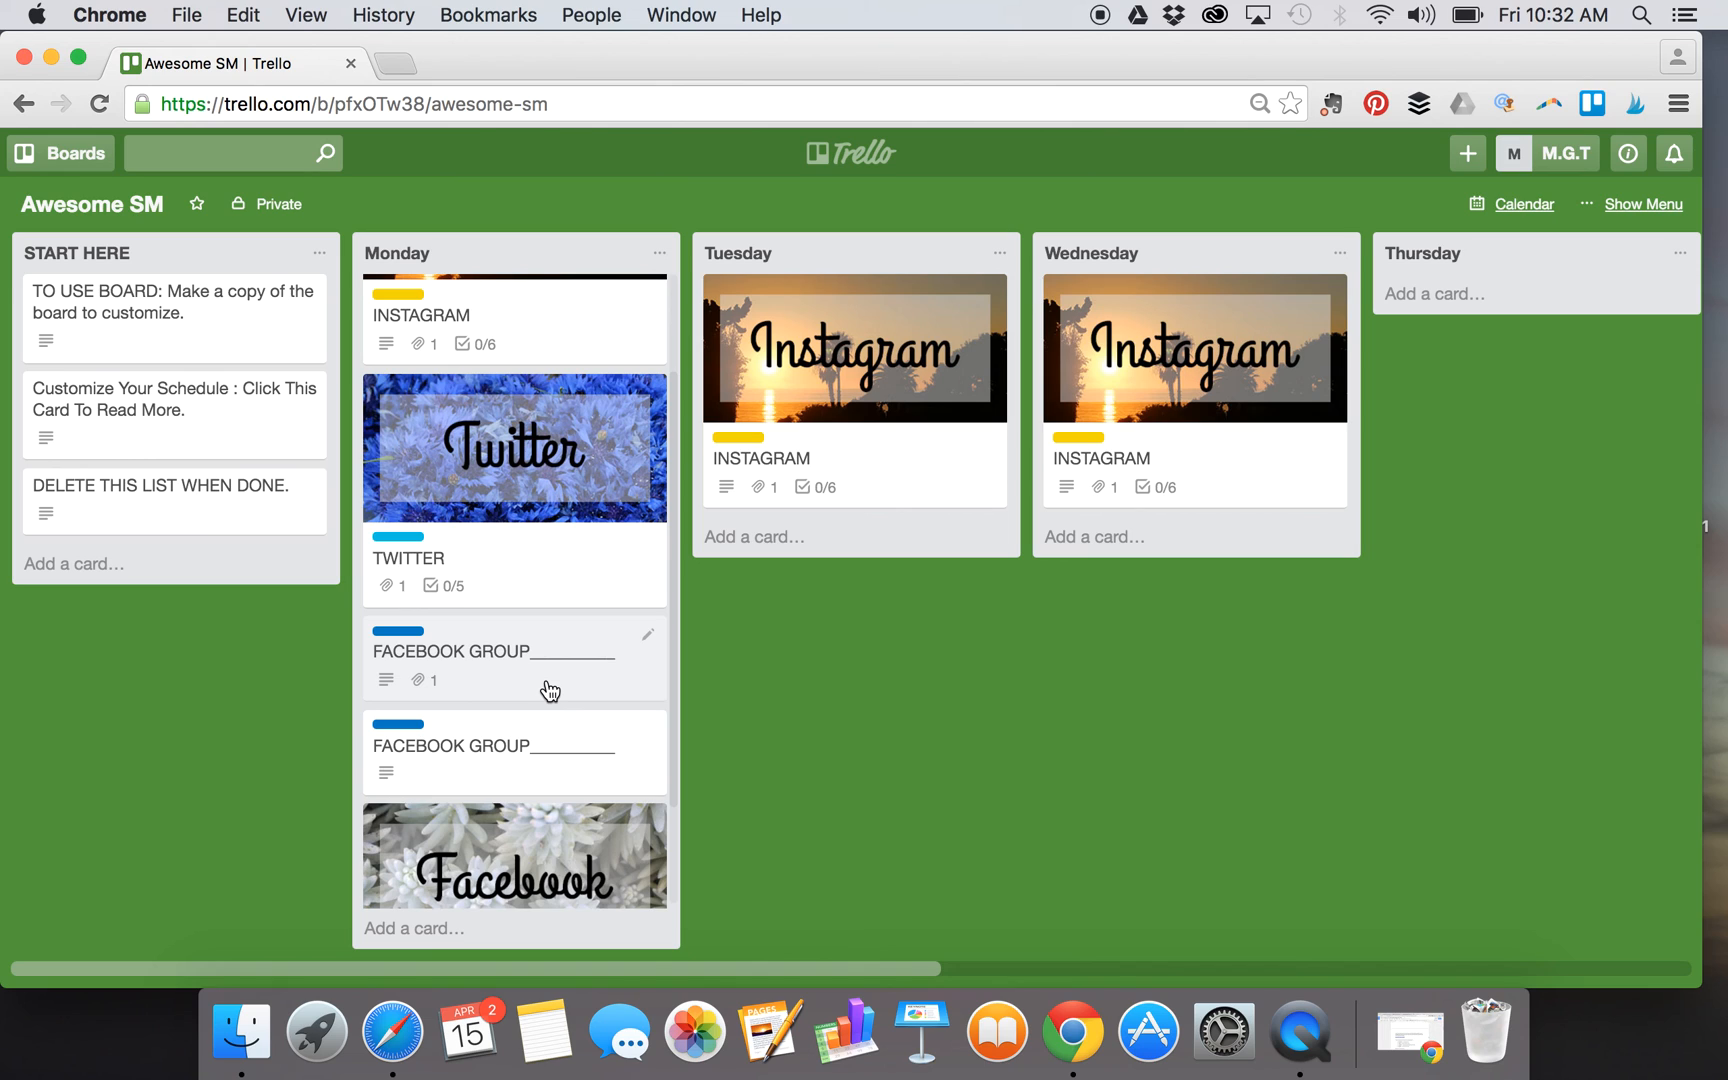
pyautogui.click(492, 650)
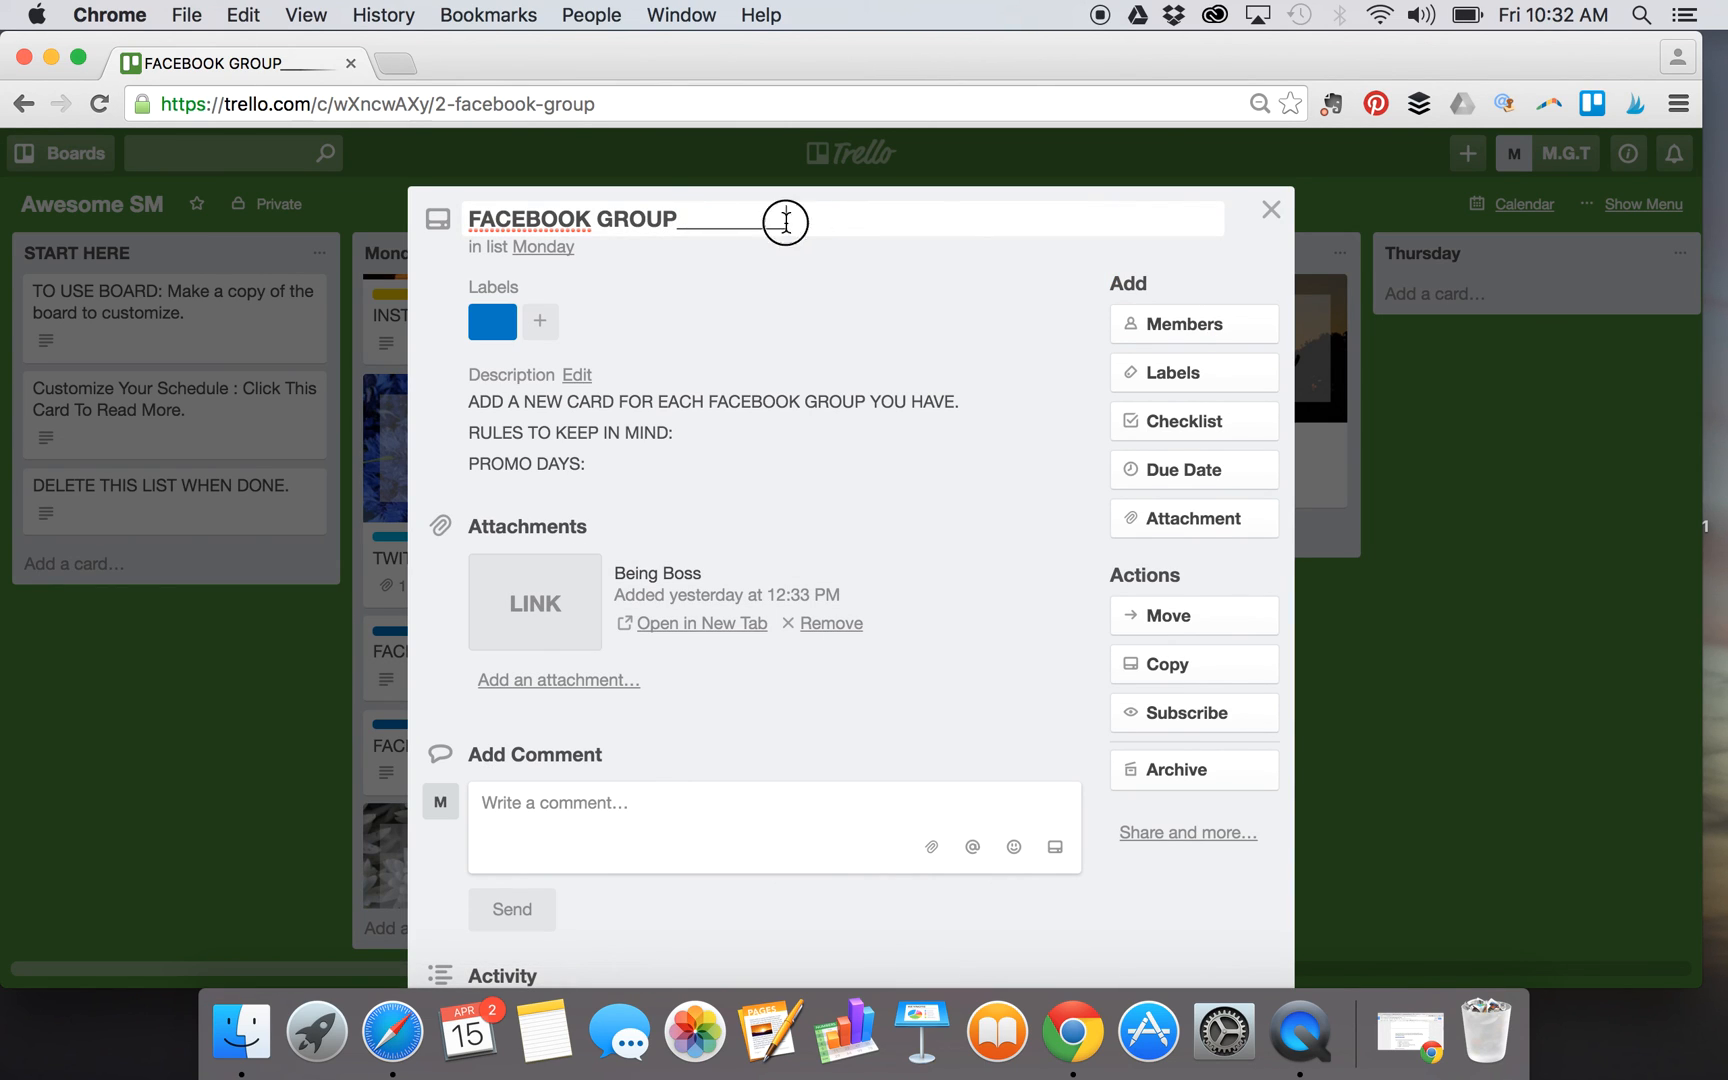
# - Rename the Facebook group card to 'Being Boss'
pyautogui.write('Being Boss')
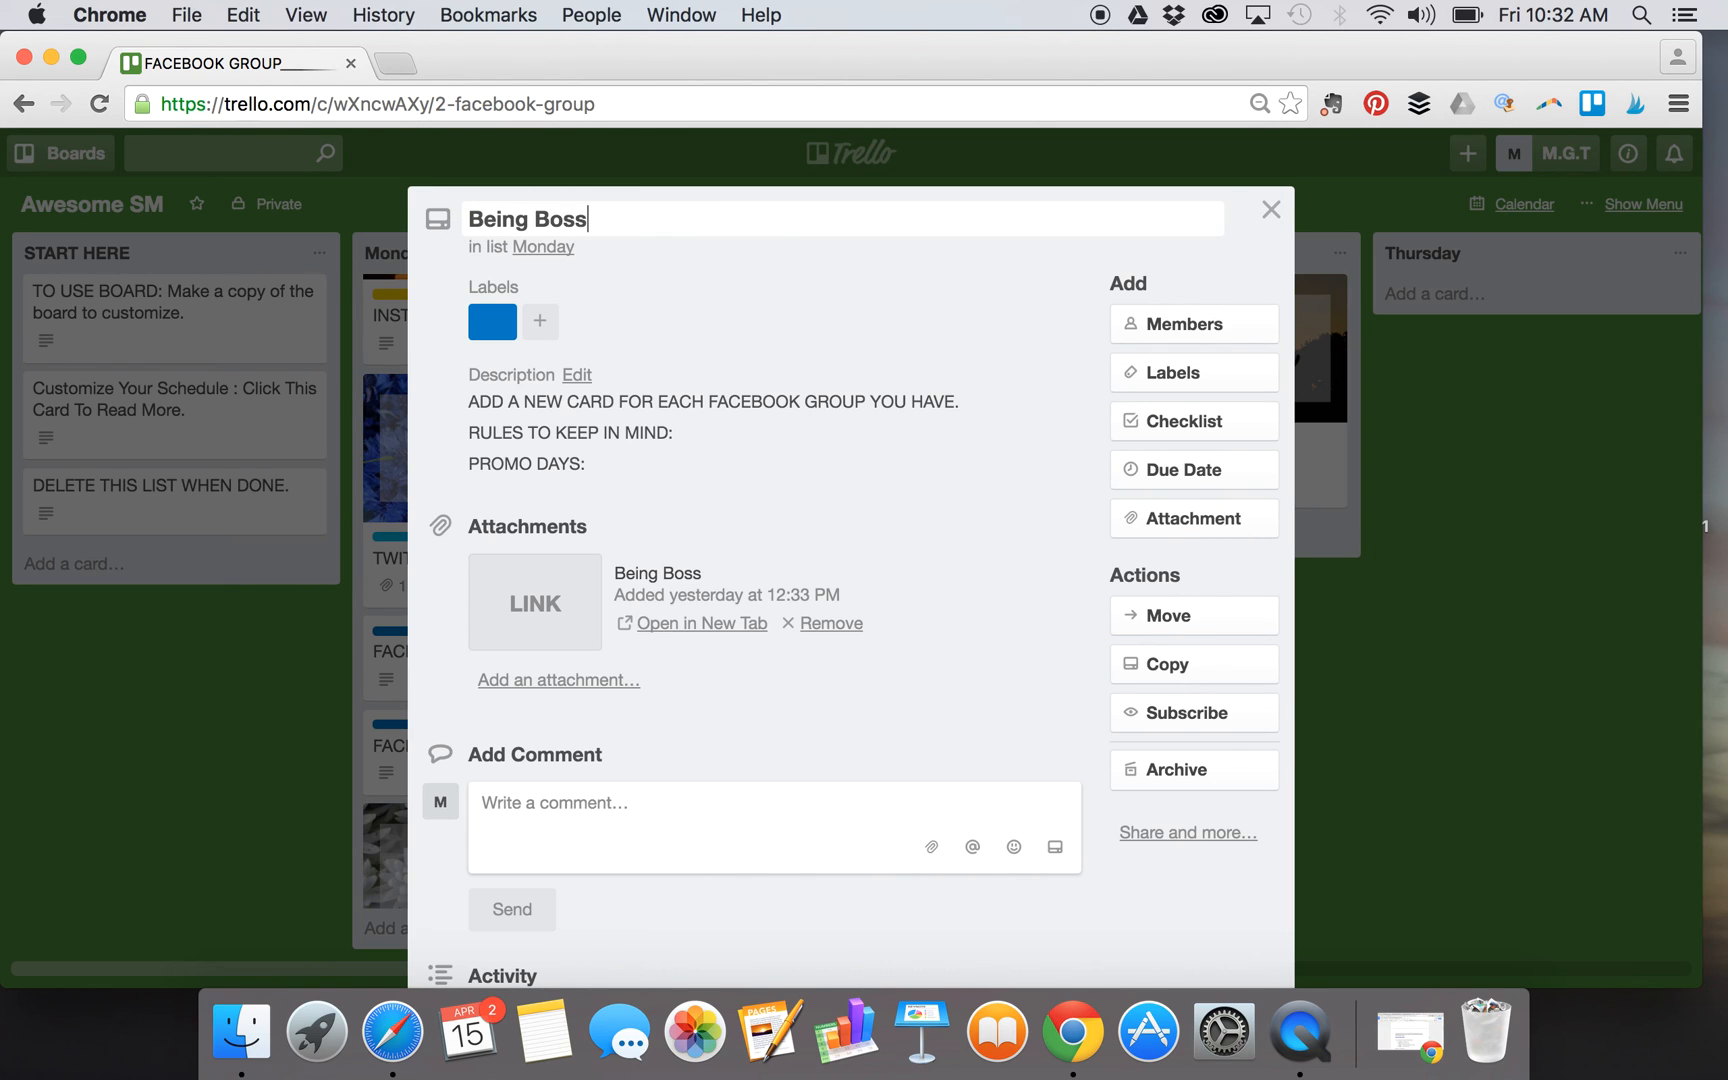
pyautogui.moveTo(744, 340)
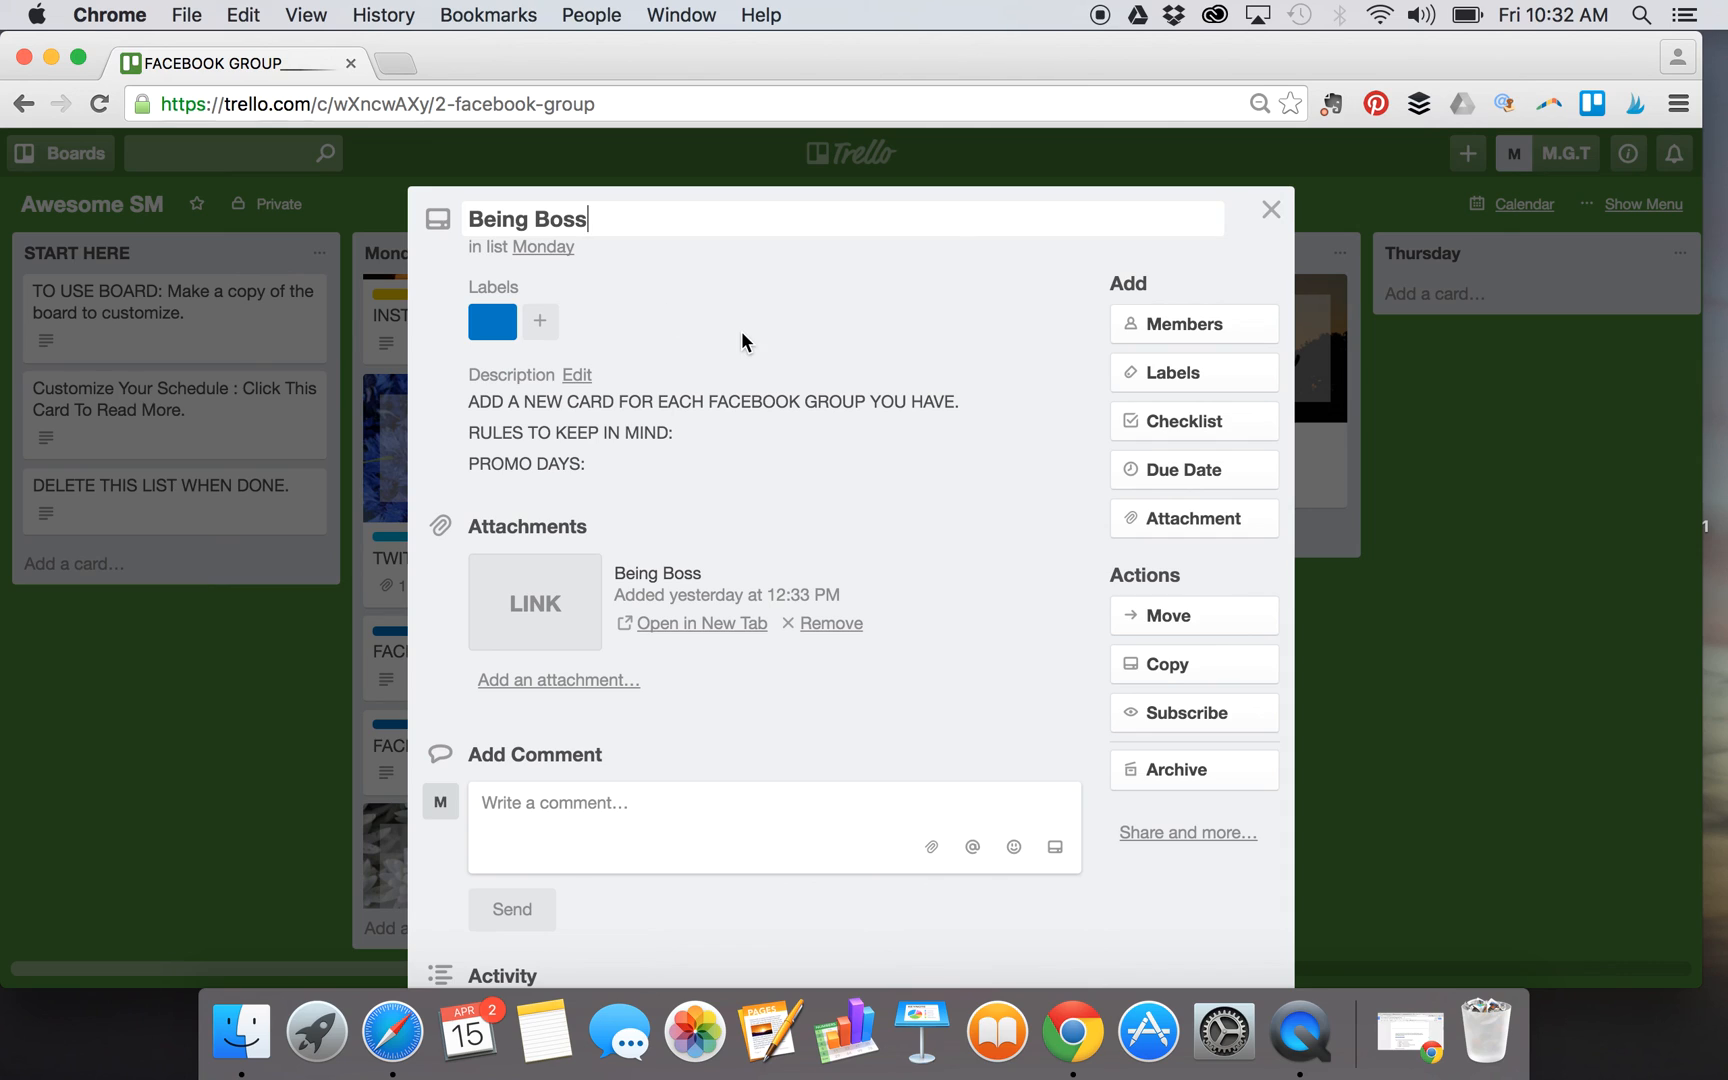
pyautogui.click(576, 374)
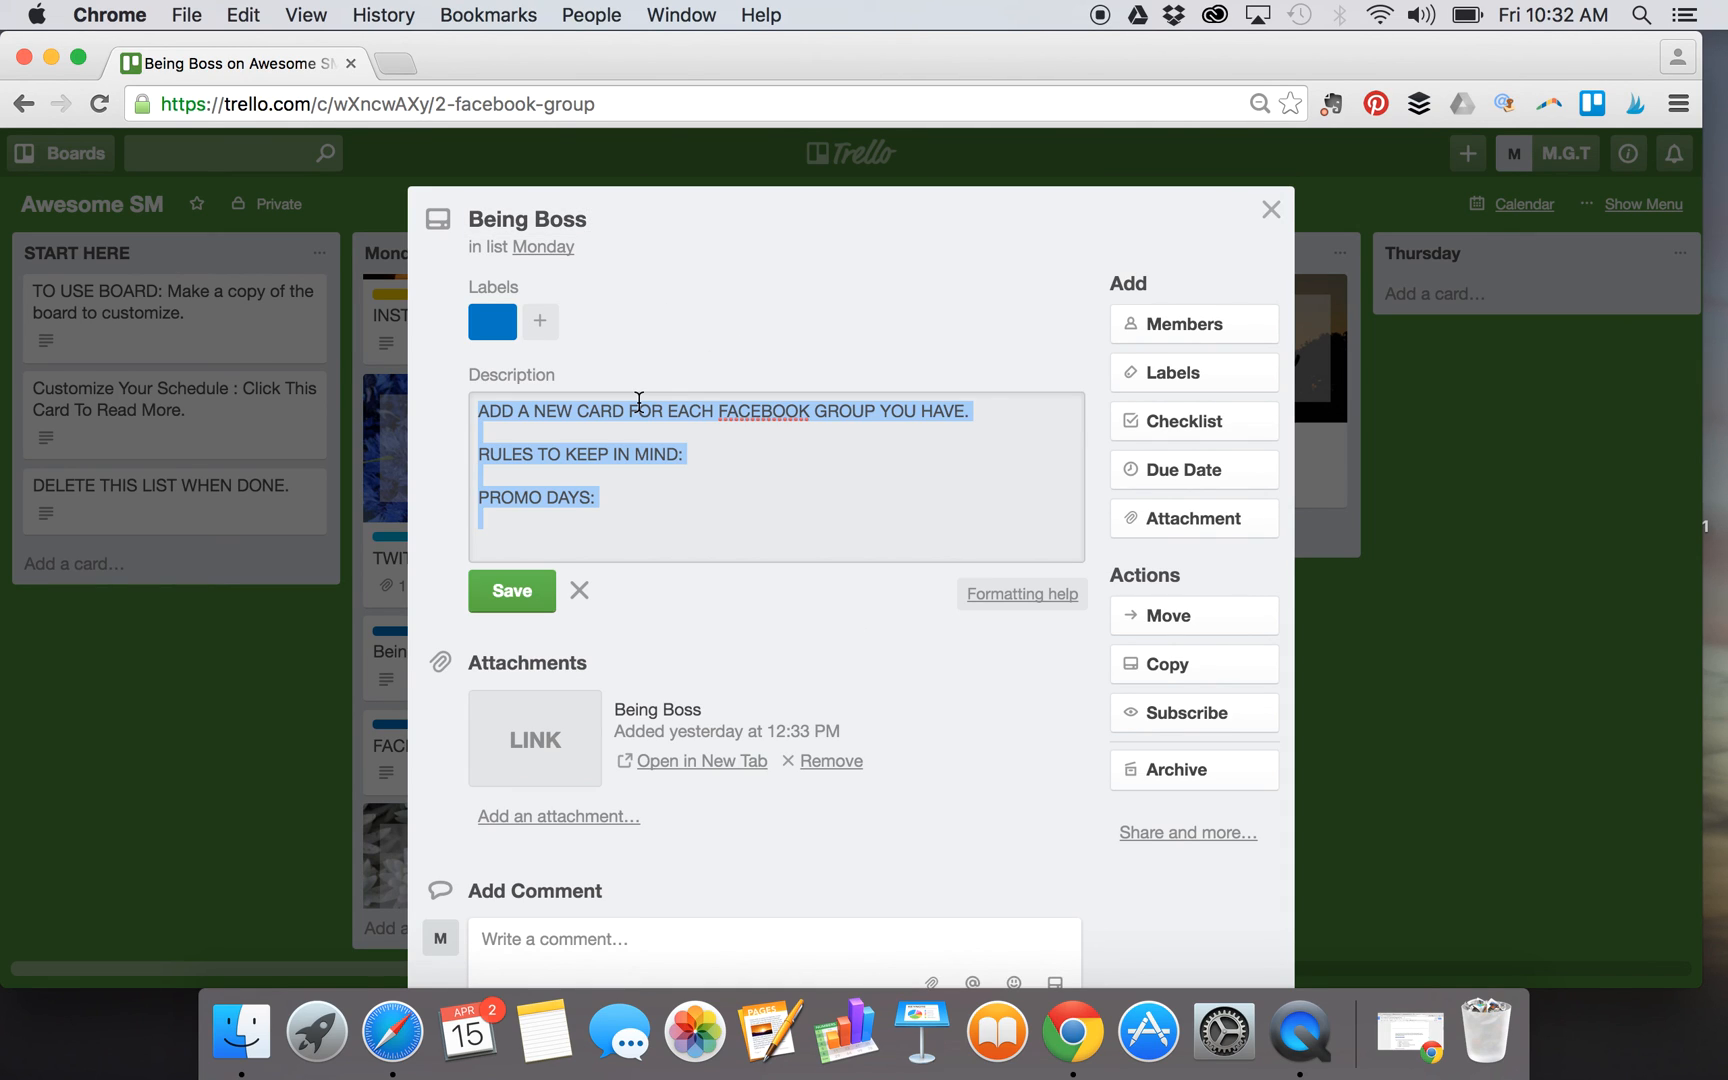
# - Rewrite the description with 'No links.' rule and 'Friday=blog post' promo day, and save it
pyautogui.click(1002, 412)
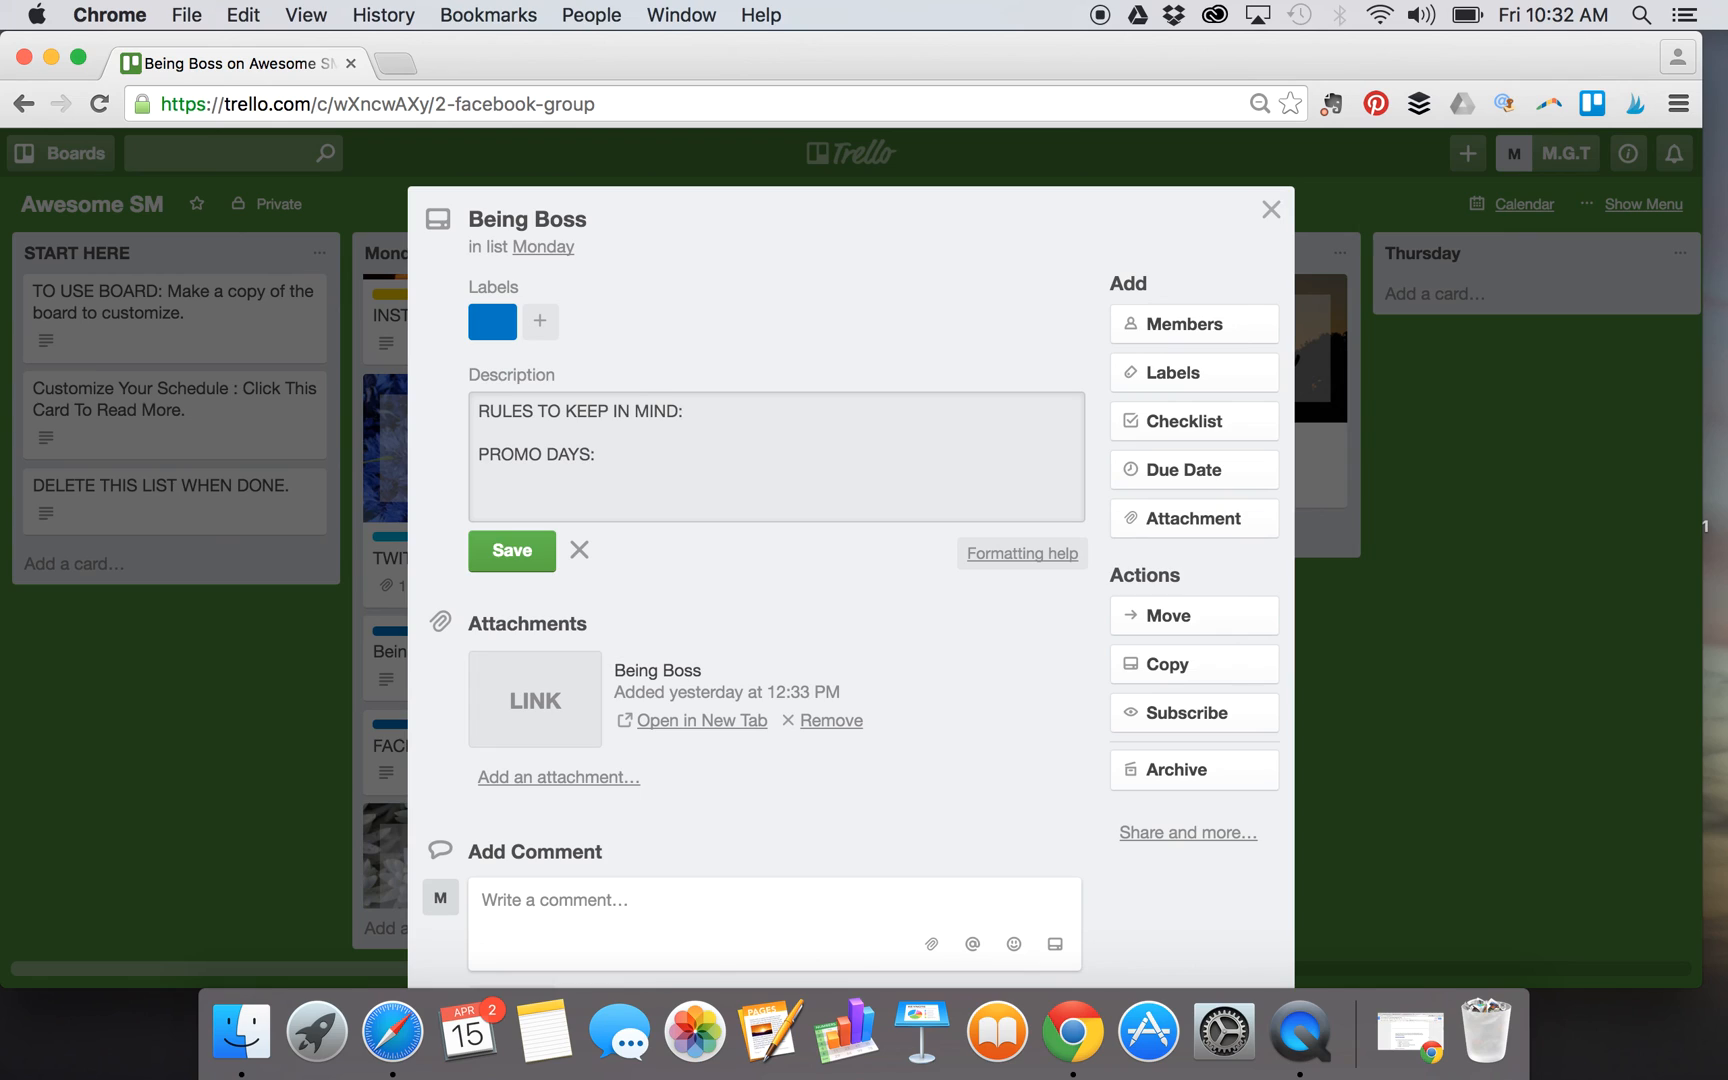
pyautogui.write('No links.')
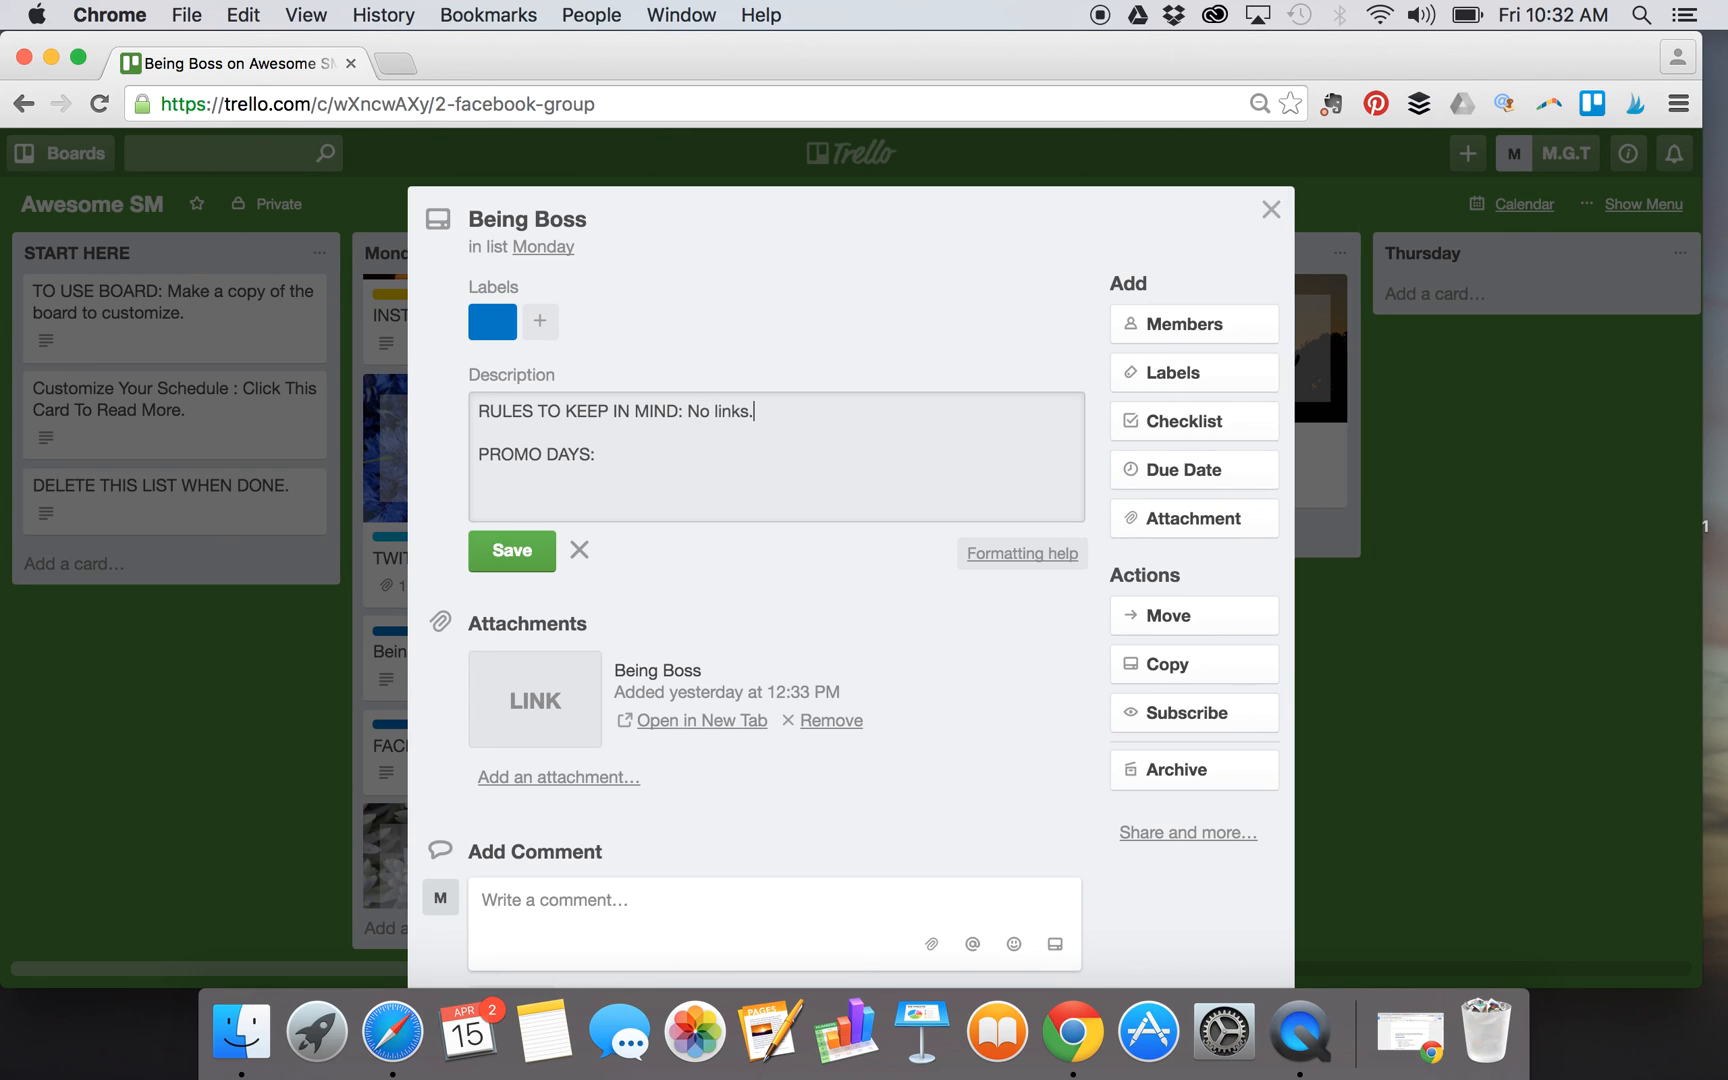
pyautogui.moveTo(662, 456)
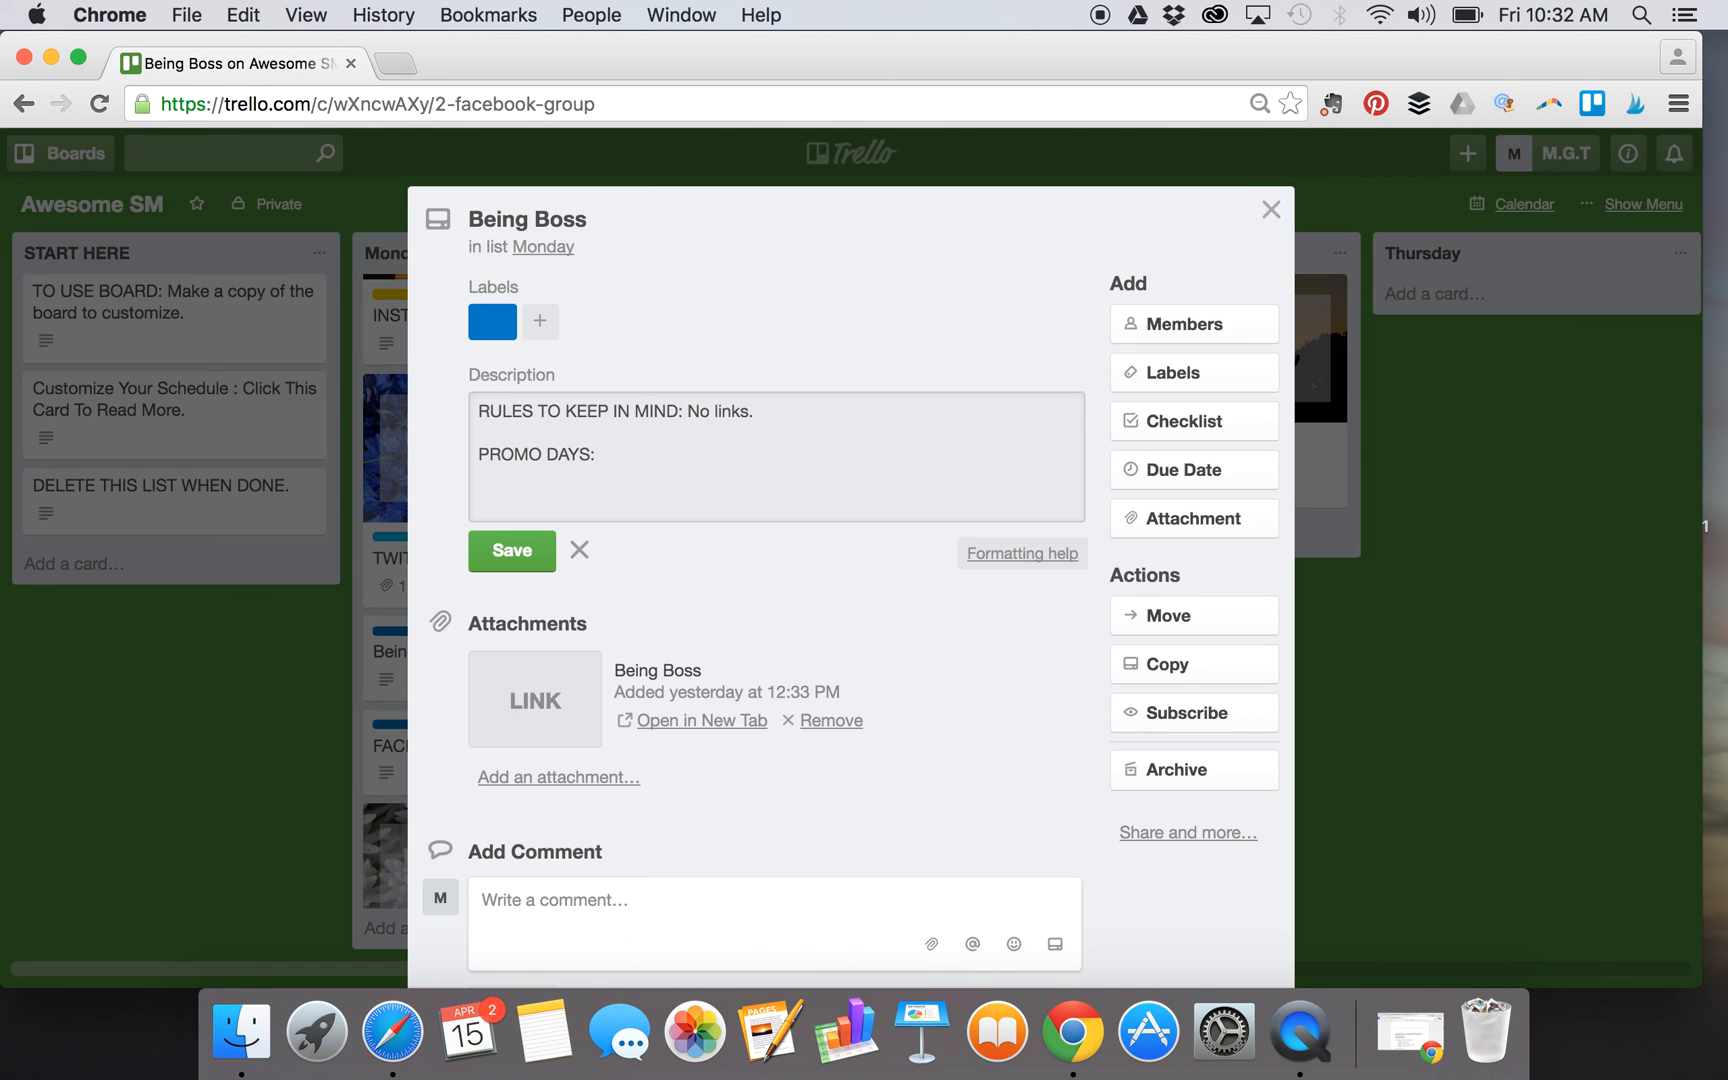
pyautogui.write('Frid')
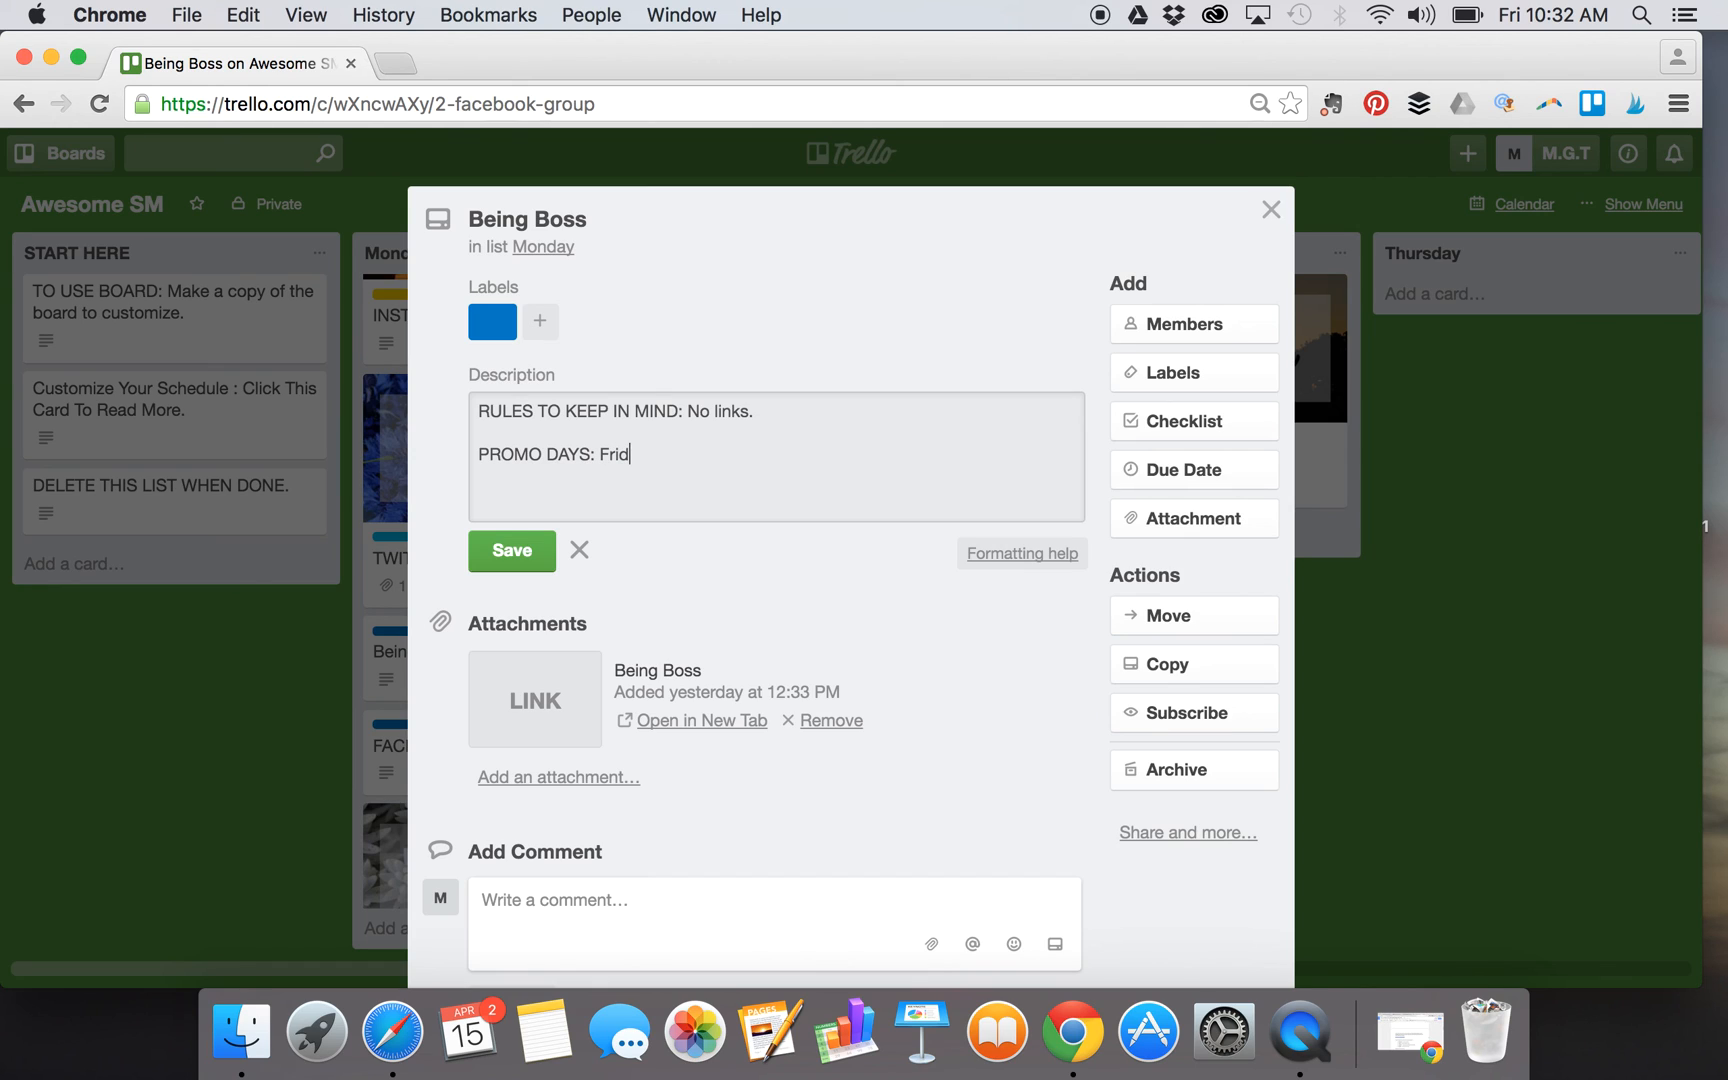
pyautogui.write('ay=blo')
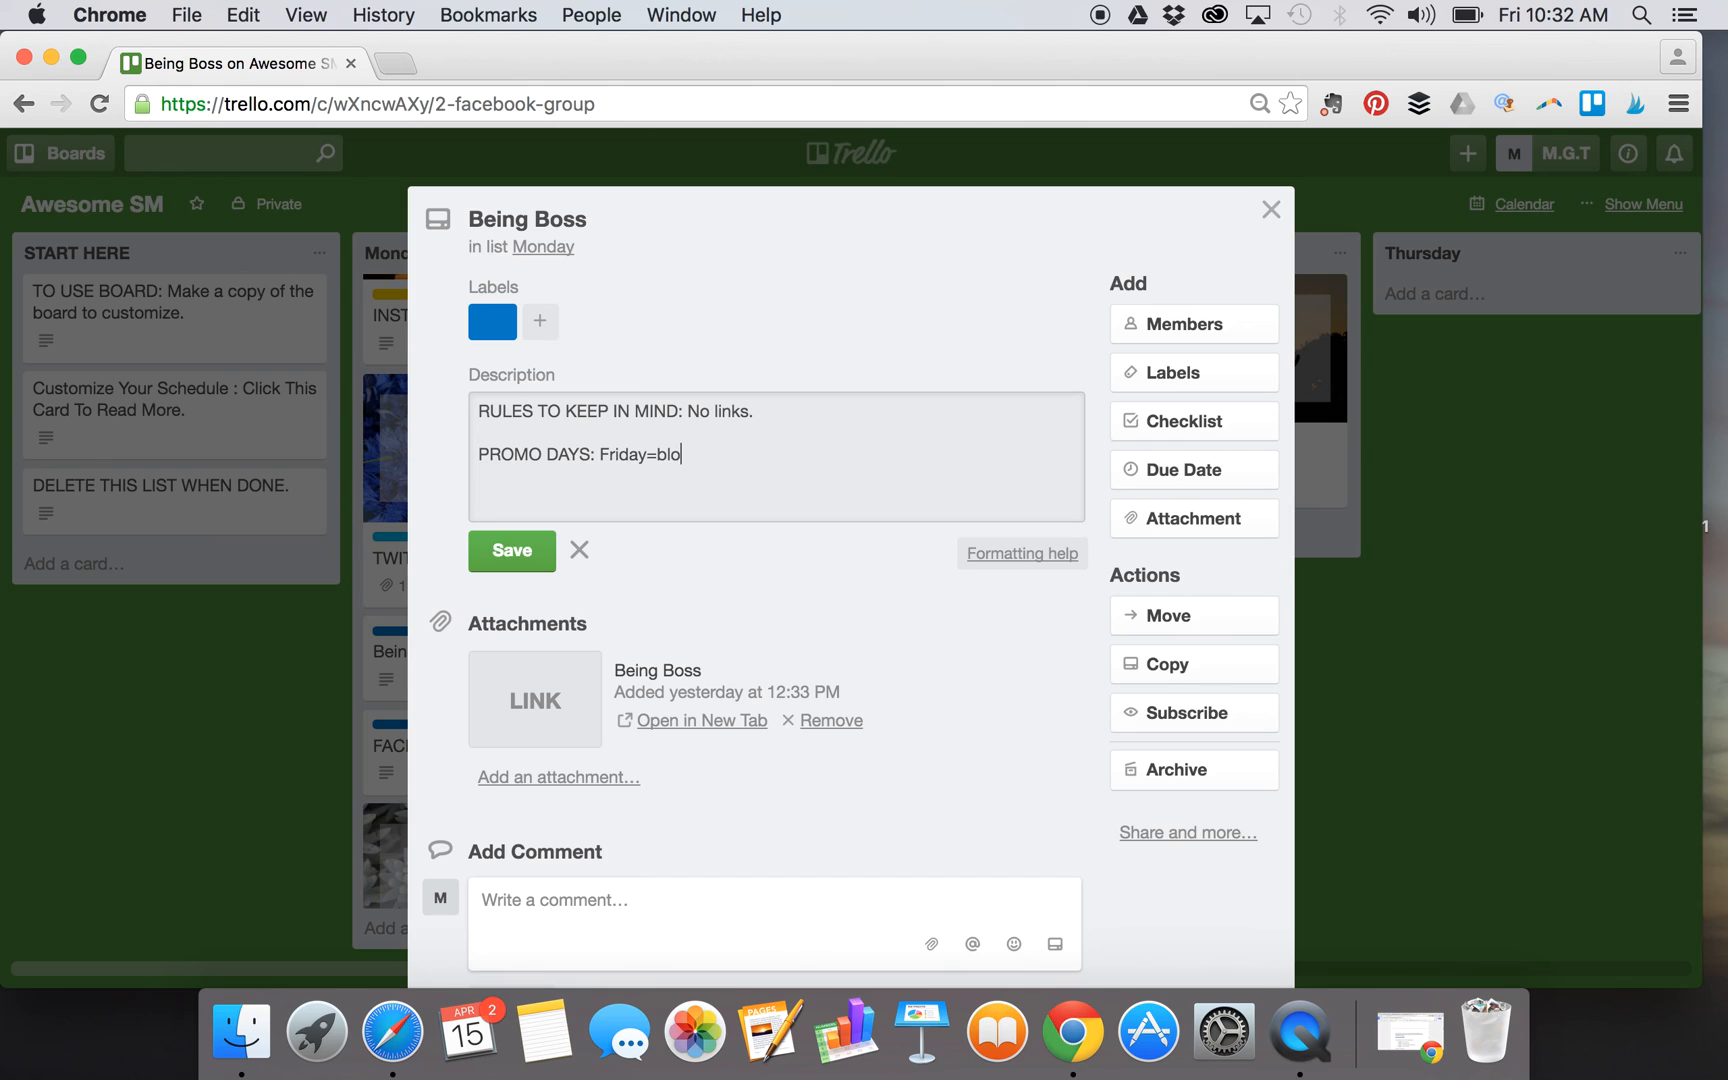
pyautogui.write('g post')
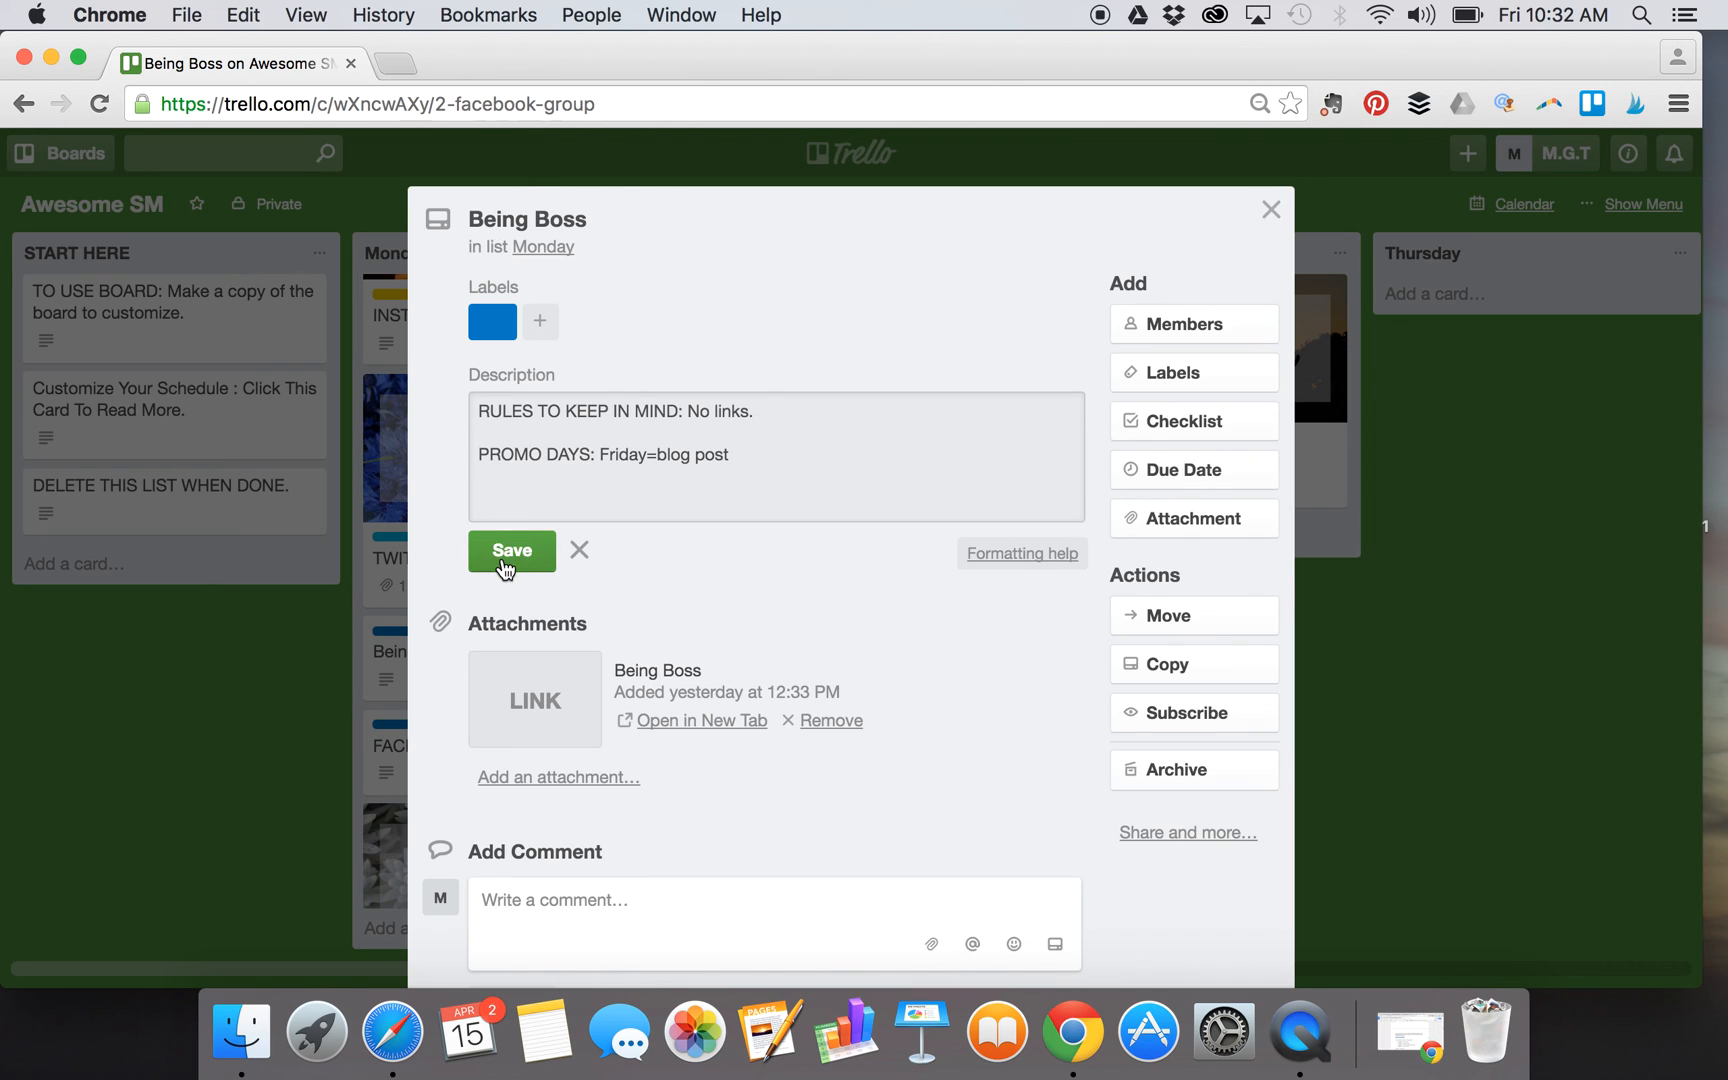
pyautogui.click(510, 550)
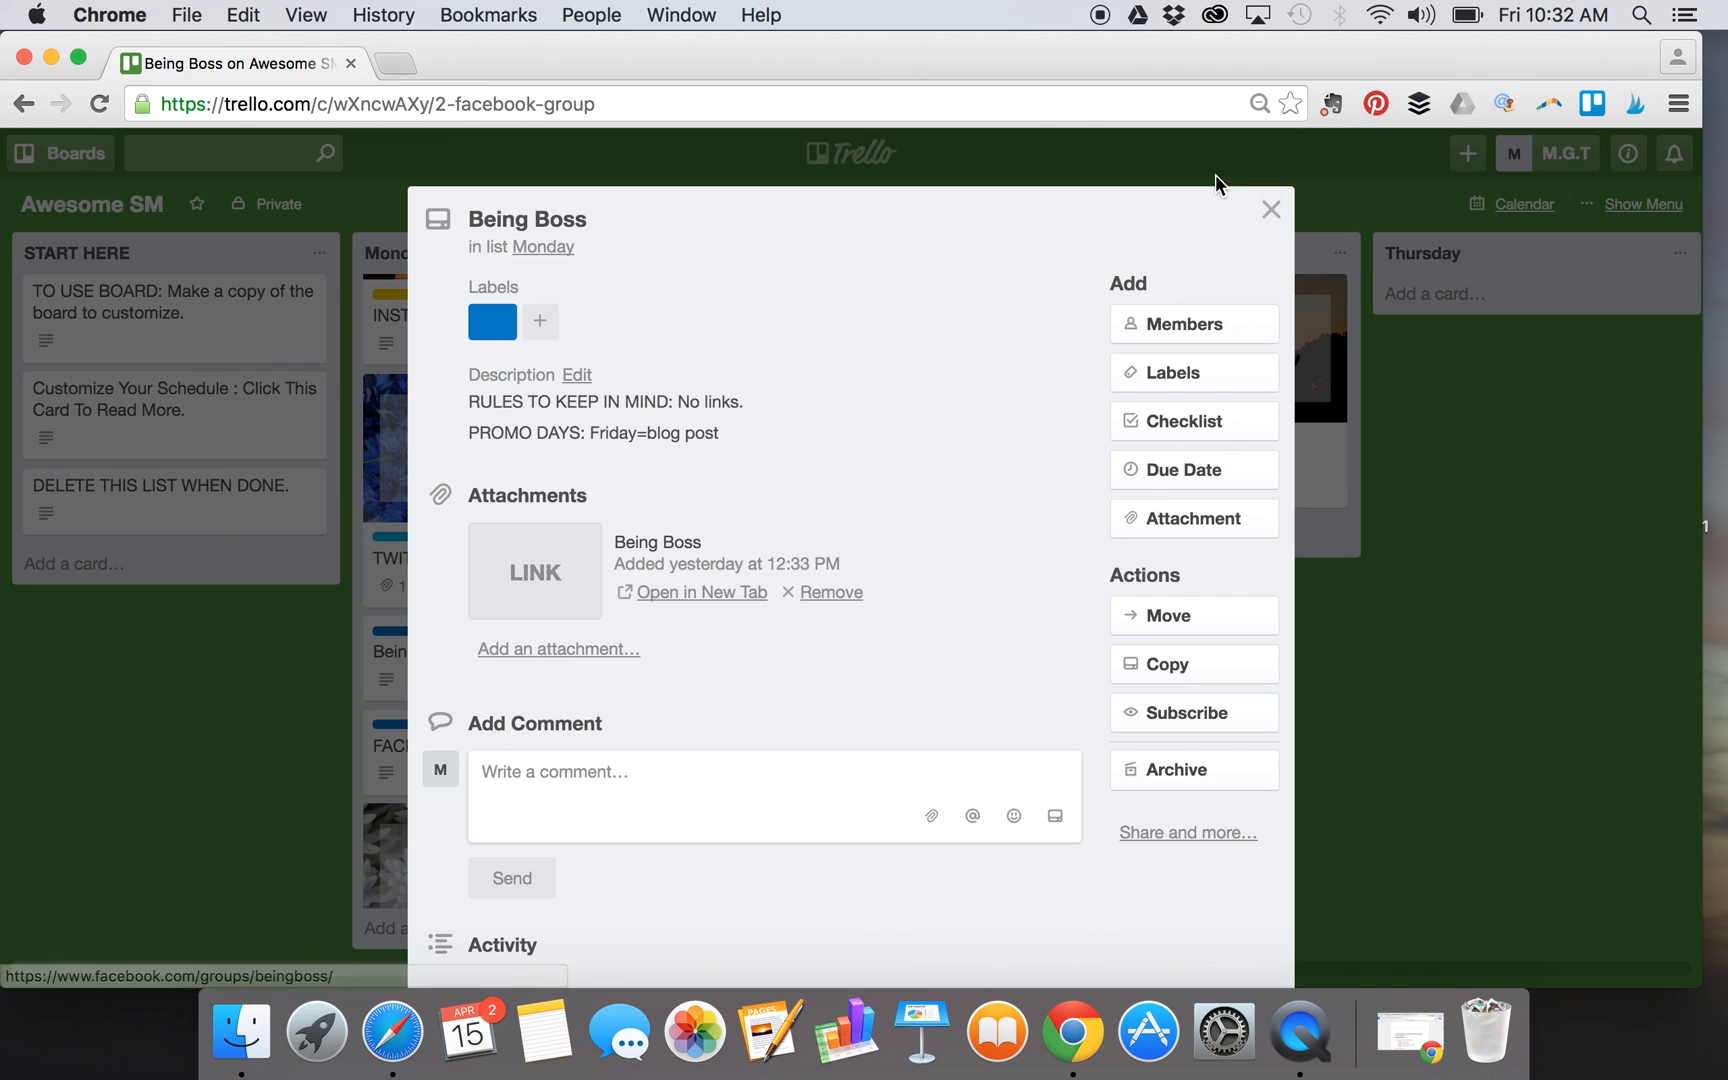
# - Move Being Boss to the Friday list and open its attached link in a new tab
pyautogui.click(1270, 208)
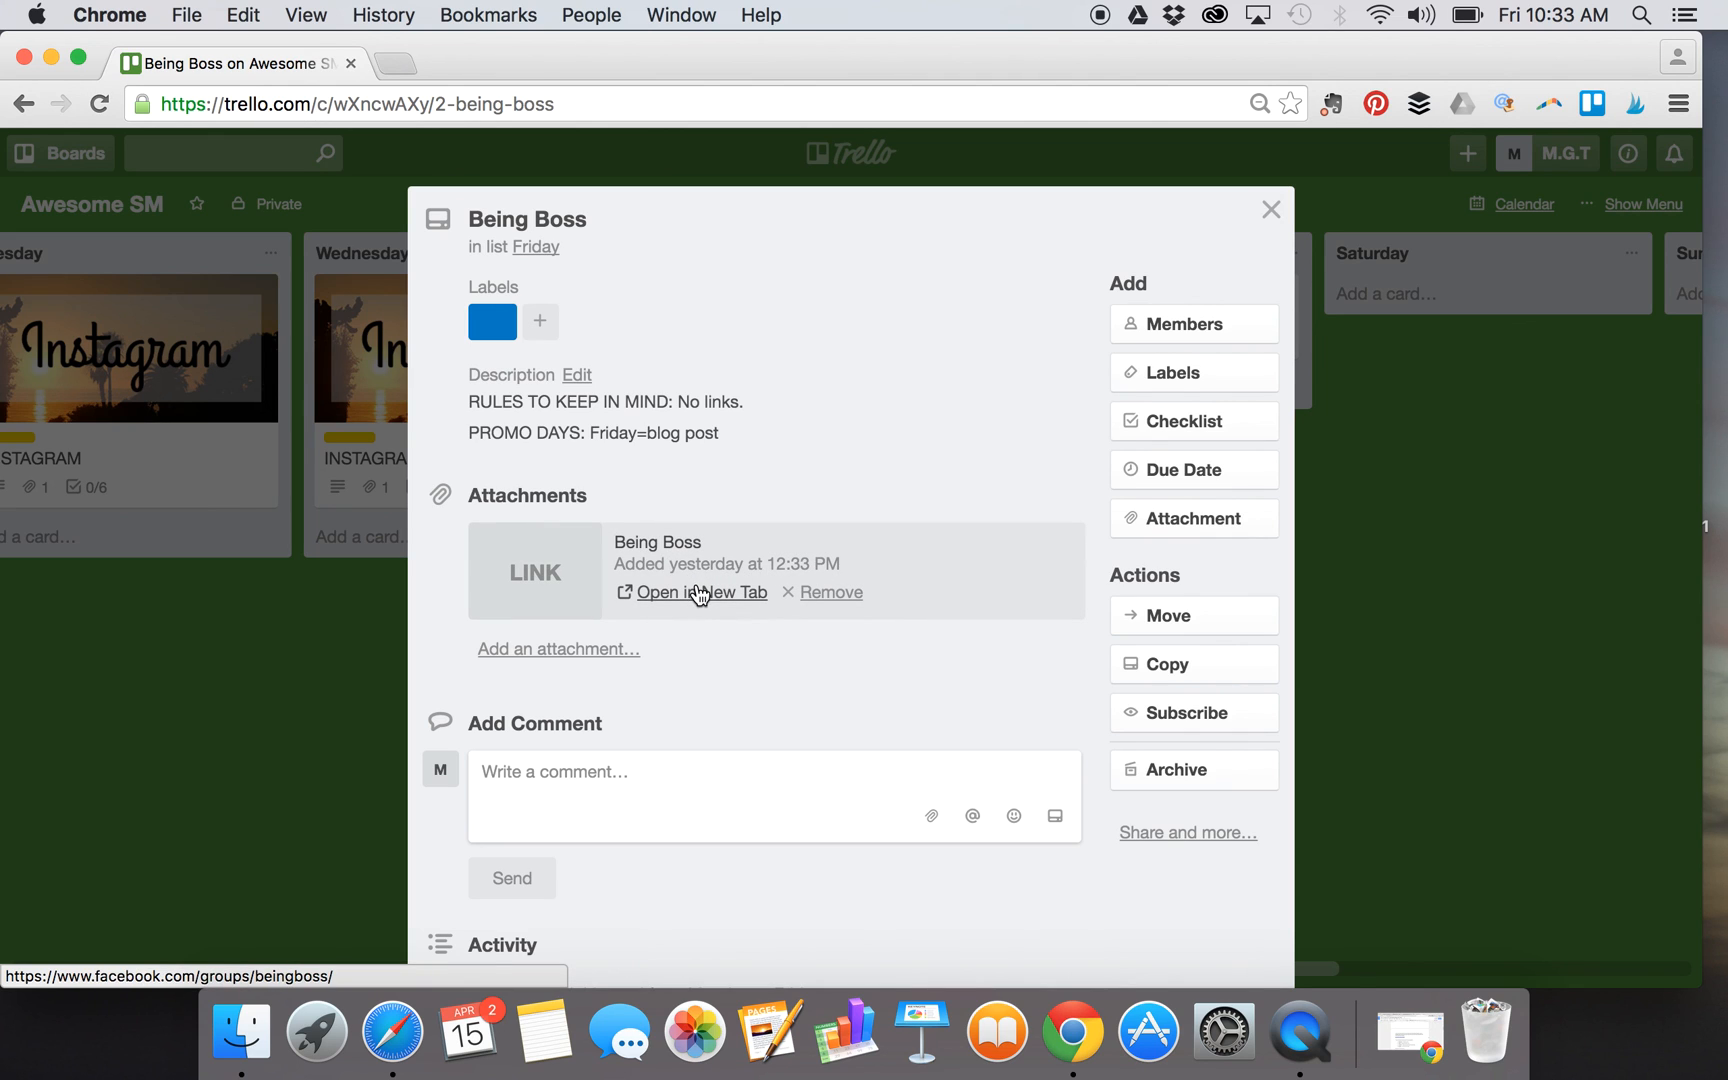
pyautogui.click(698, 592)
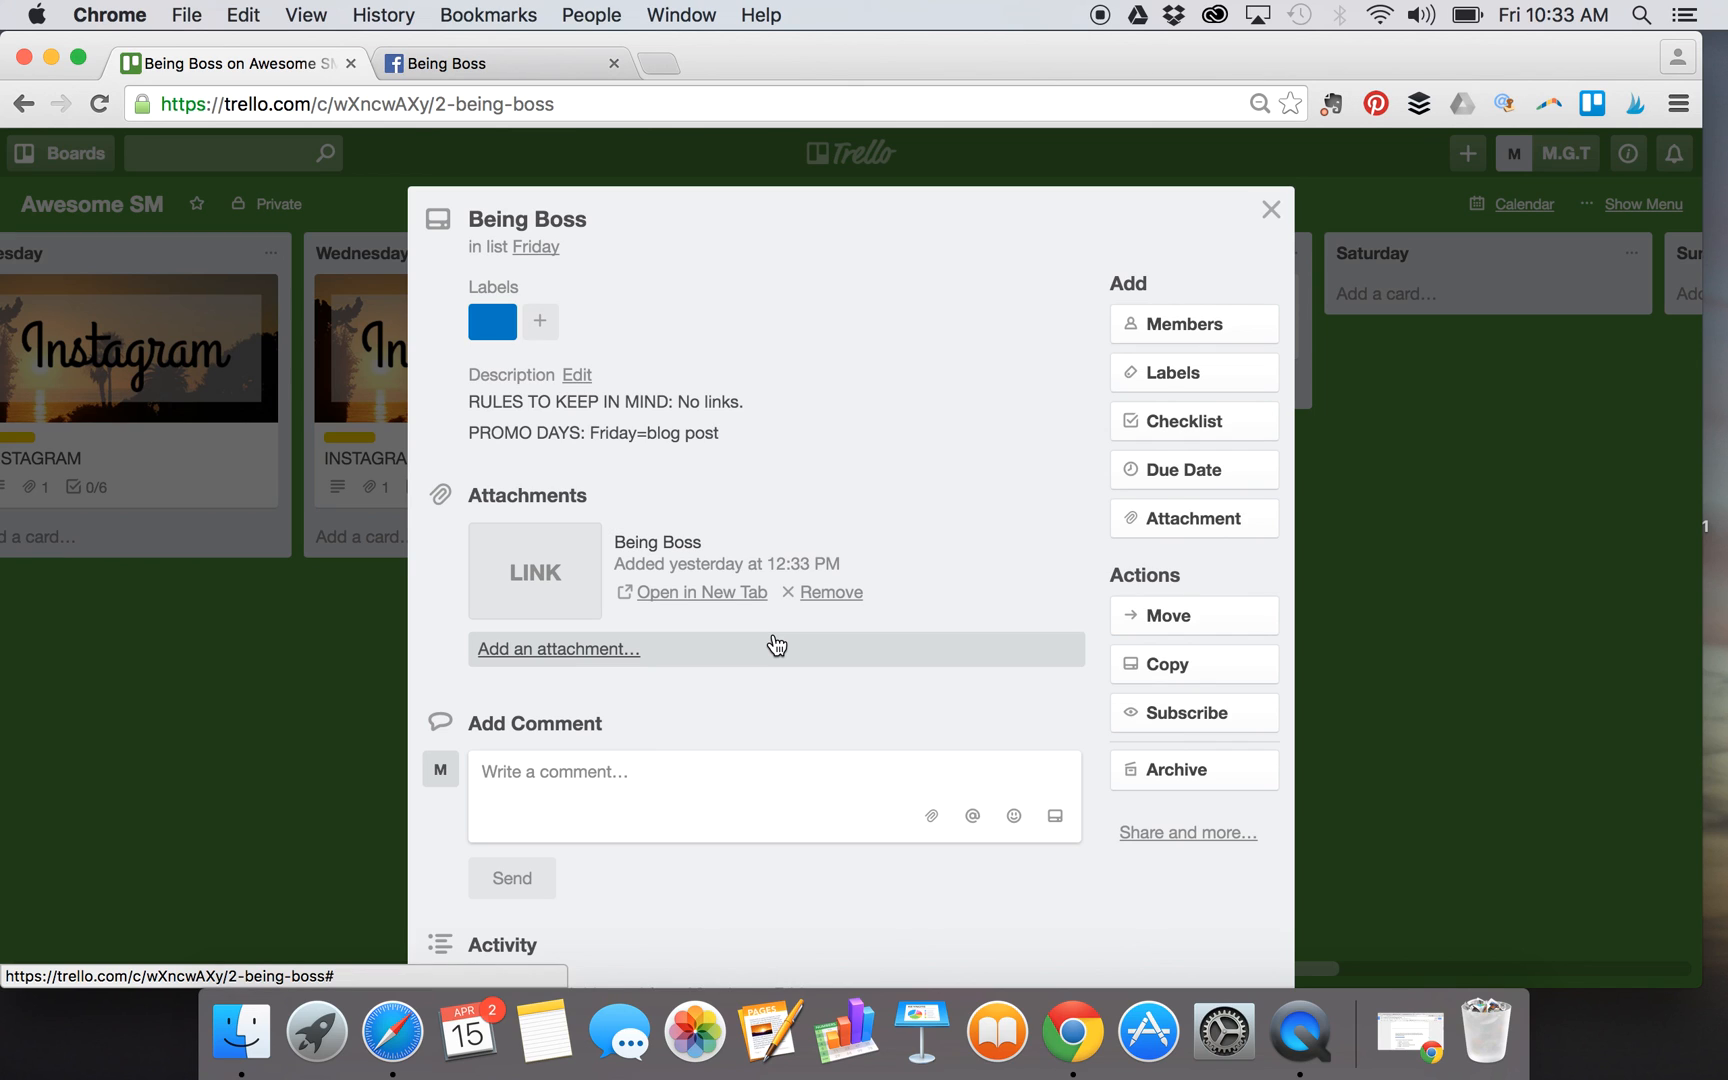
pyautogui.moveTo(1194, 470)
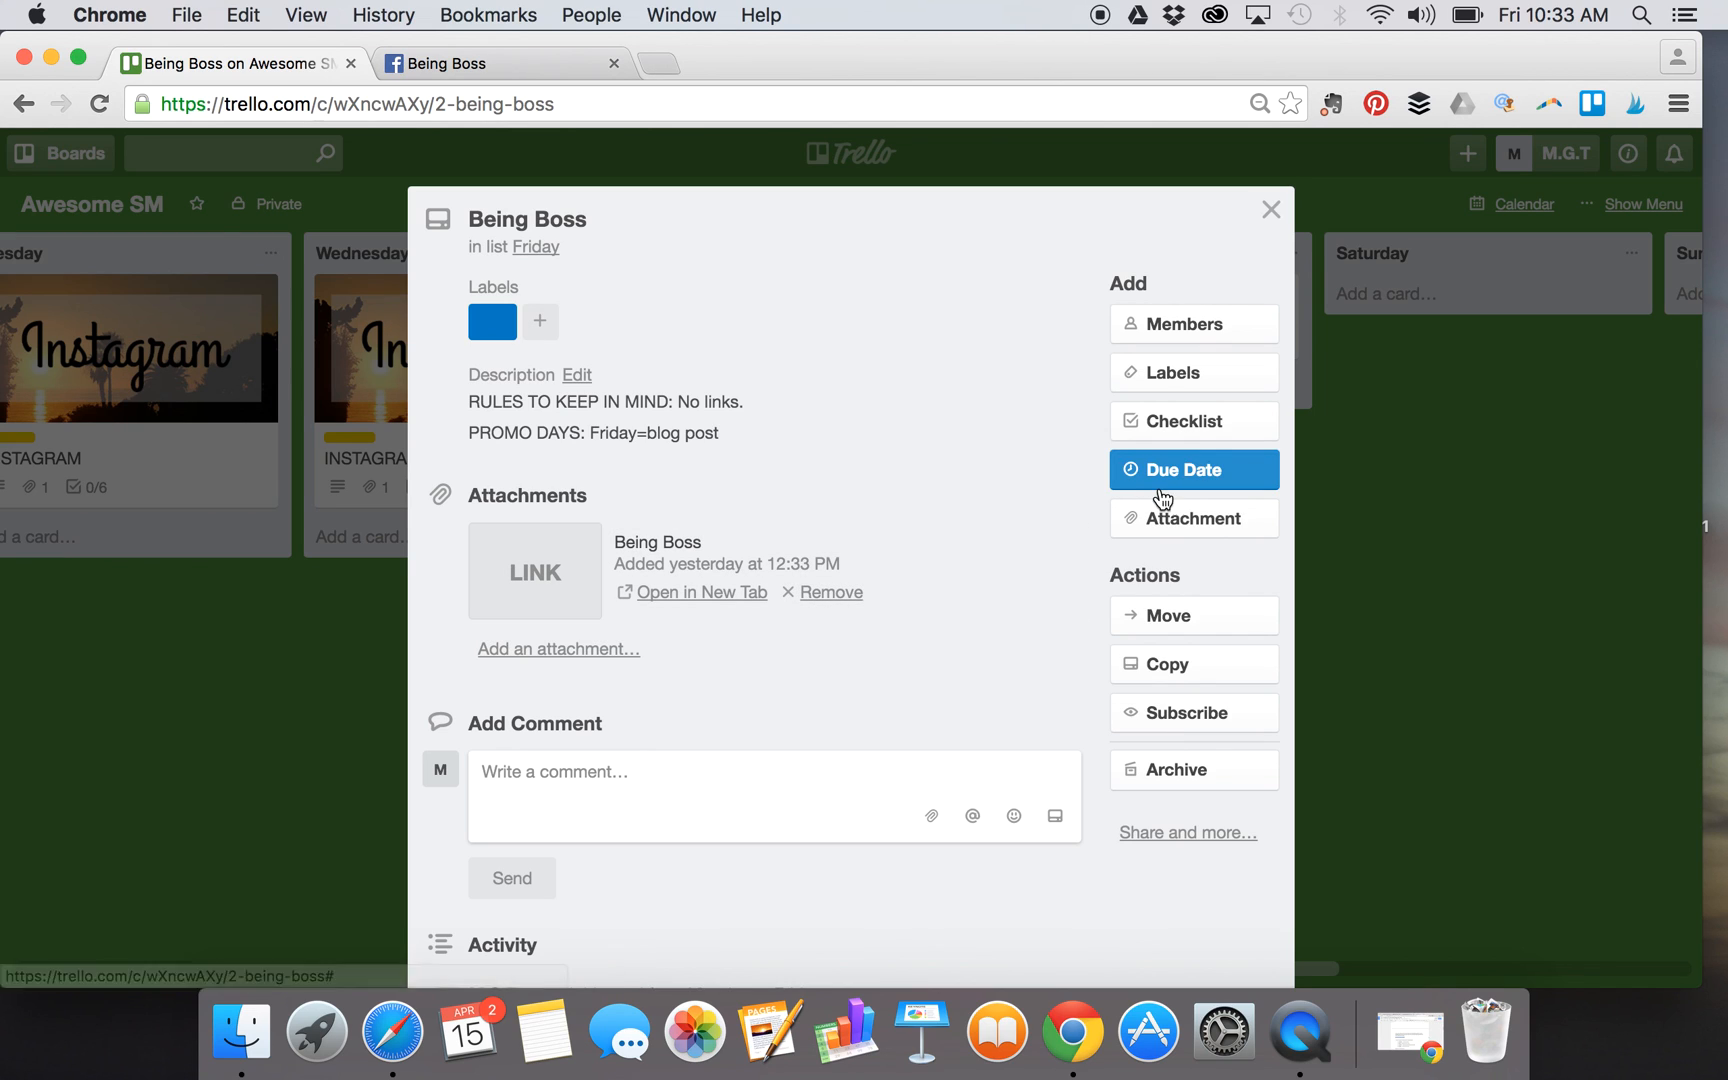
# - Set the card's due date to April 22 at 9:00 AM and save it
pyautogui.click(1194, 470)
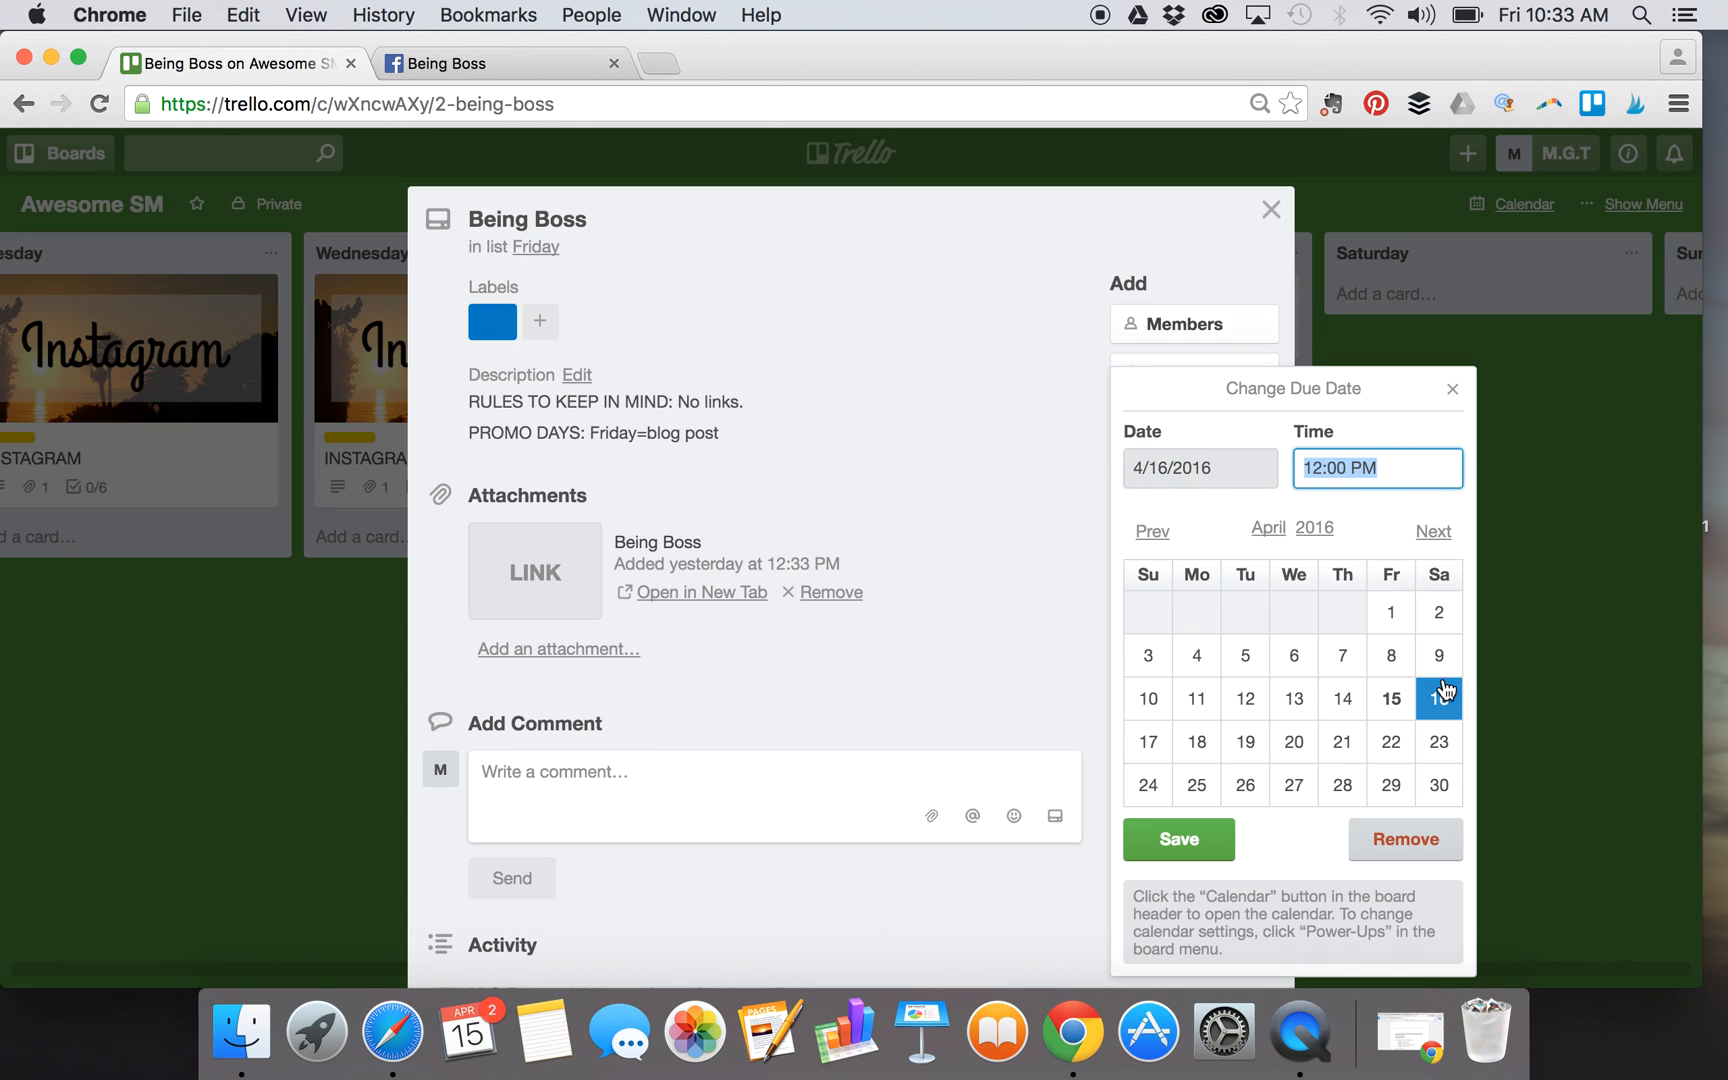
pyautogui.click(1438, 698)
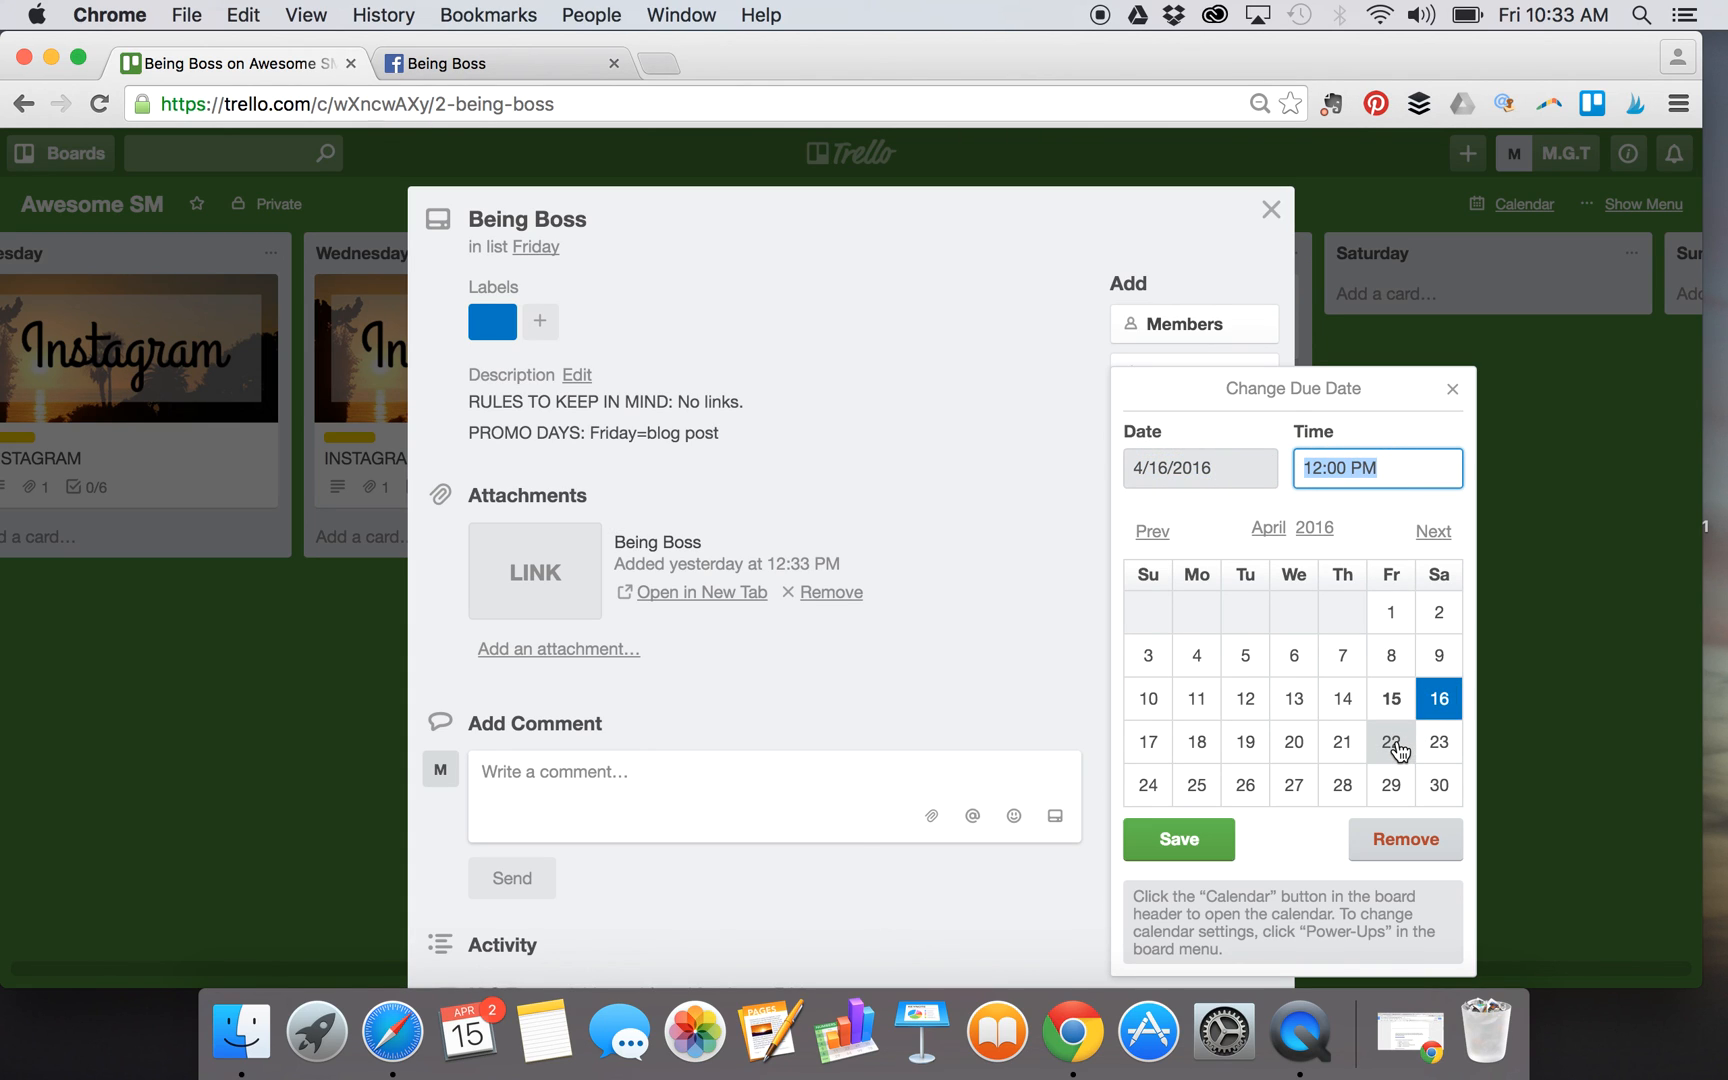
pyautogui.click(1390, 740)
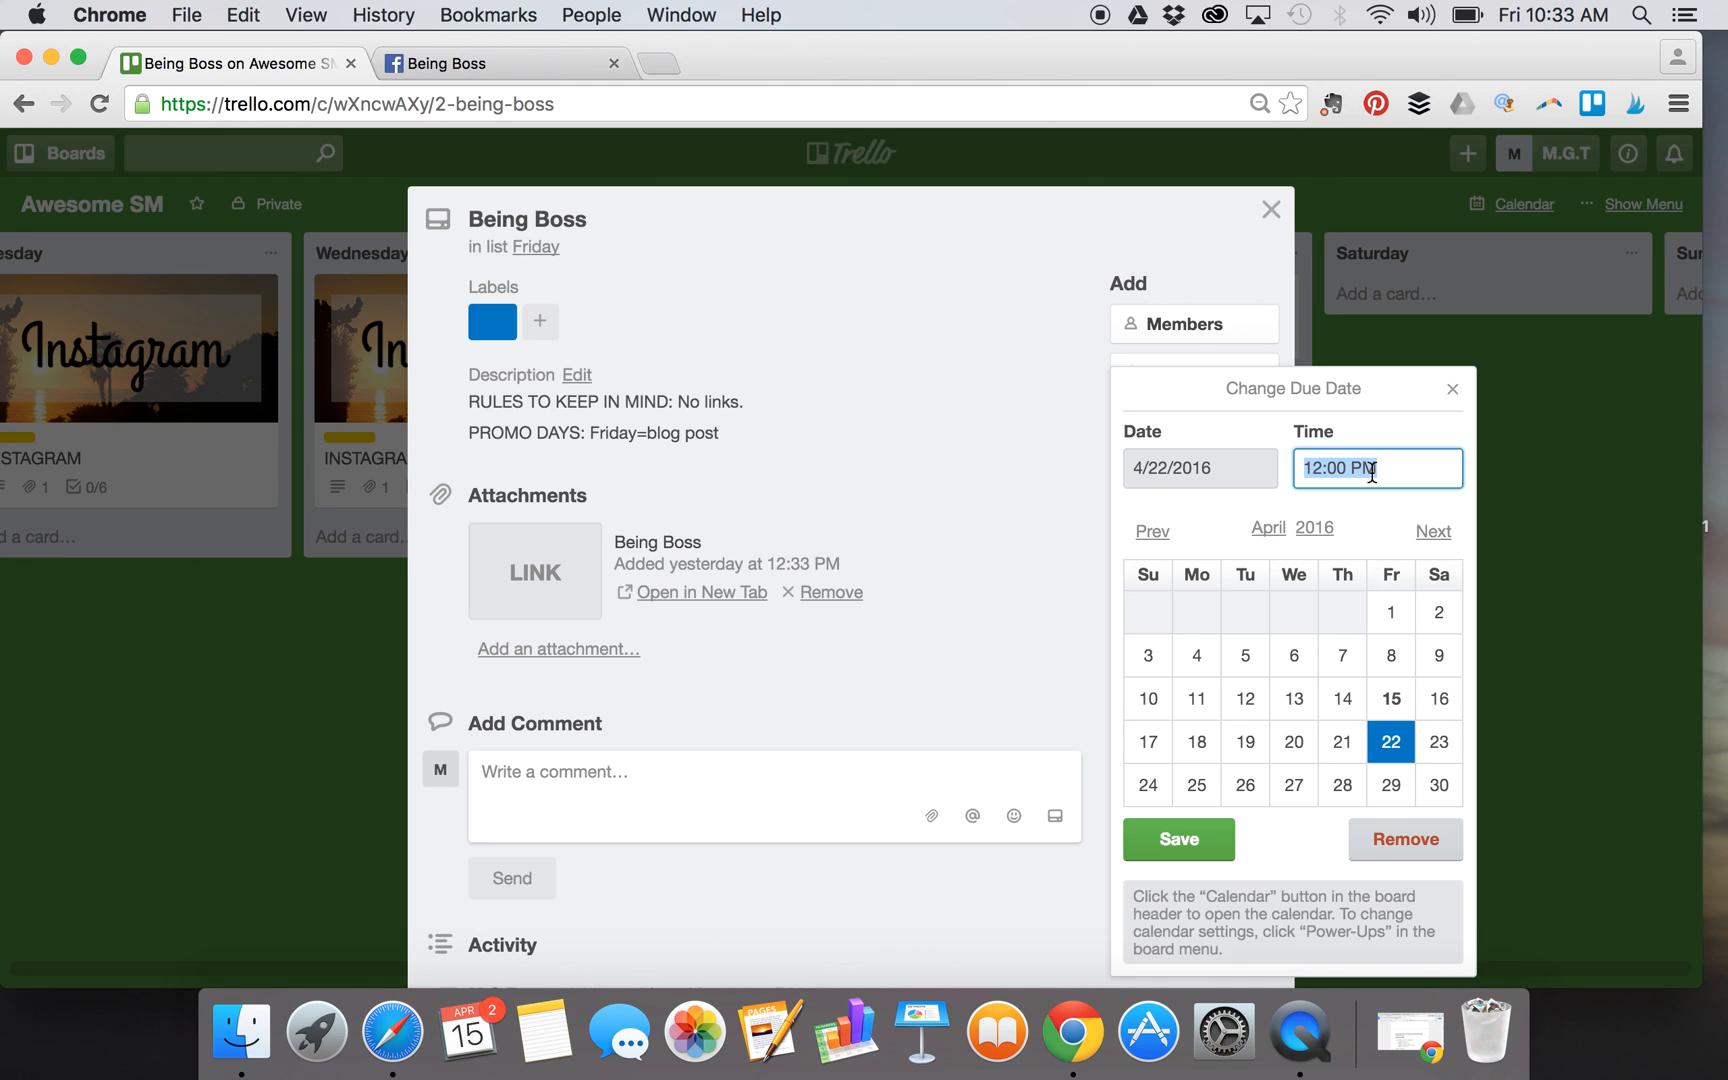
pyautogui.write('9')
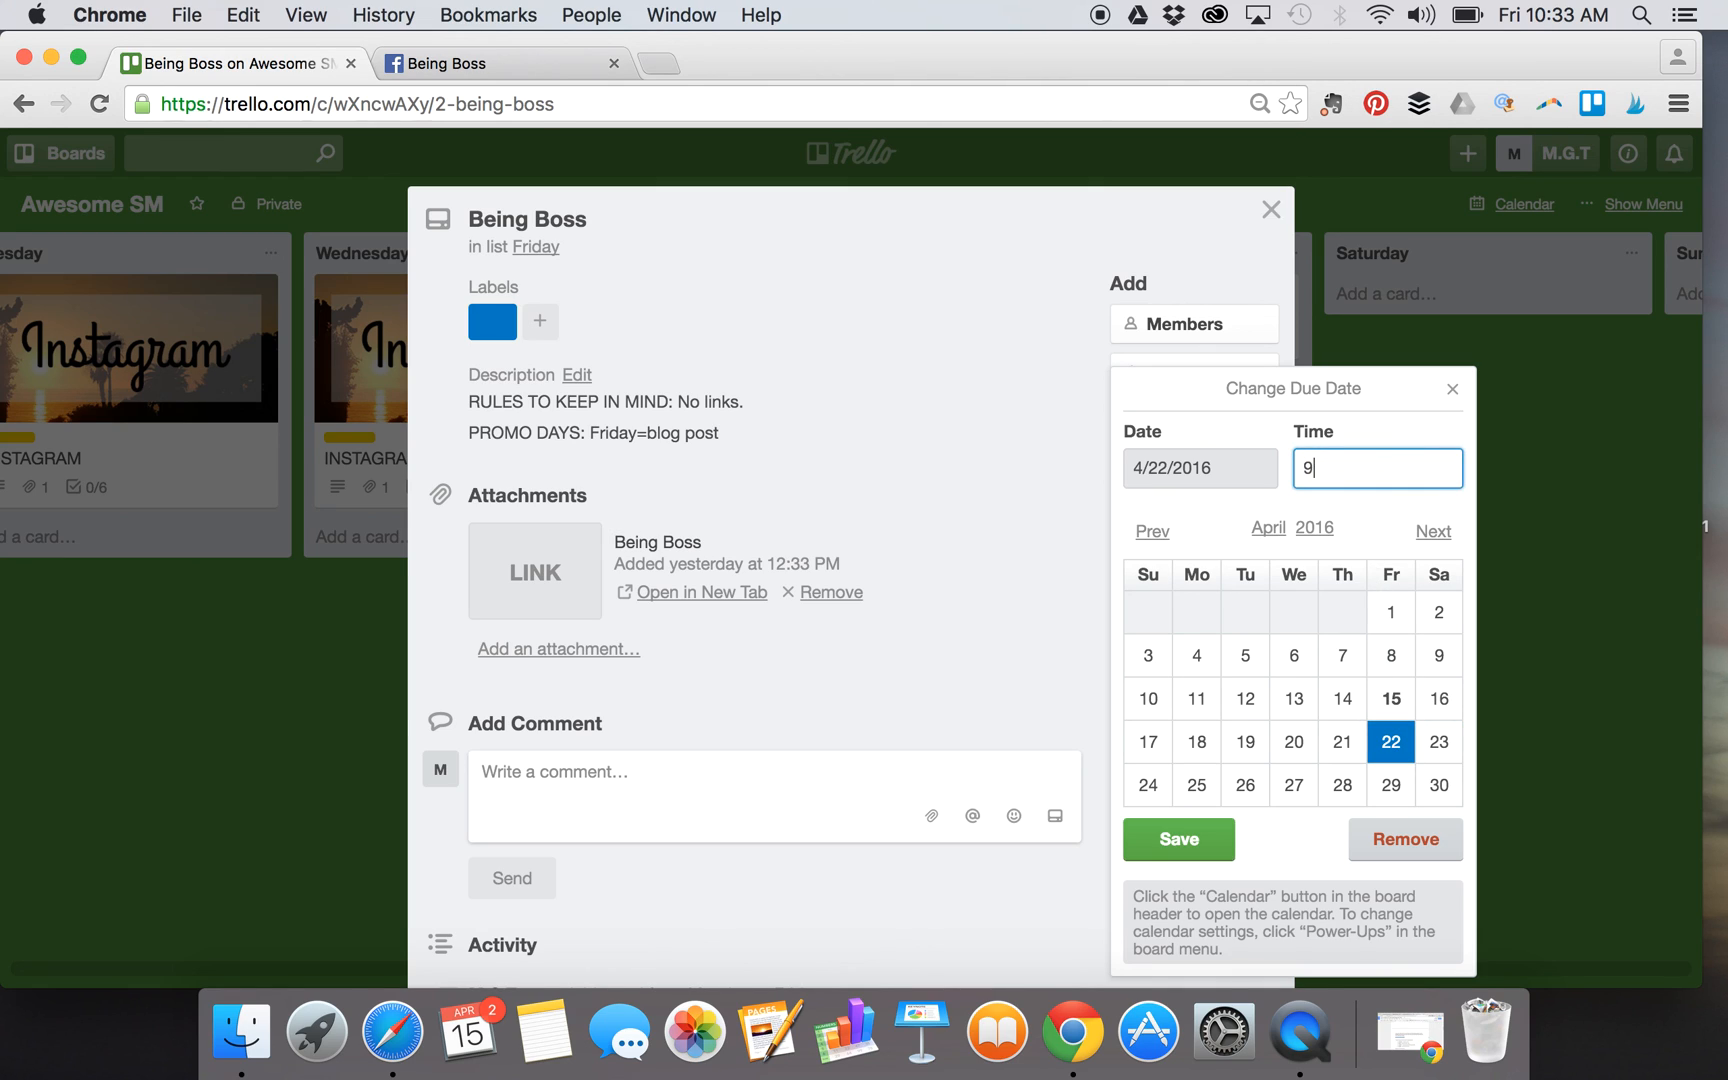
pyautogui.write(':00 AM')
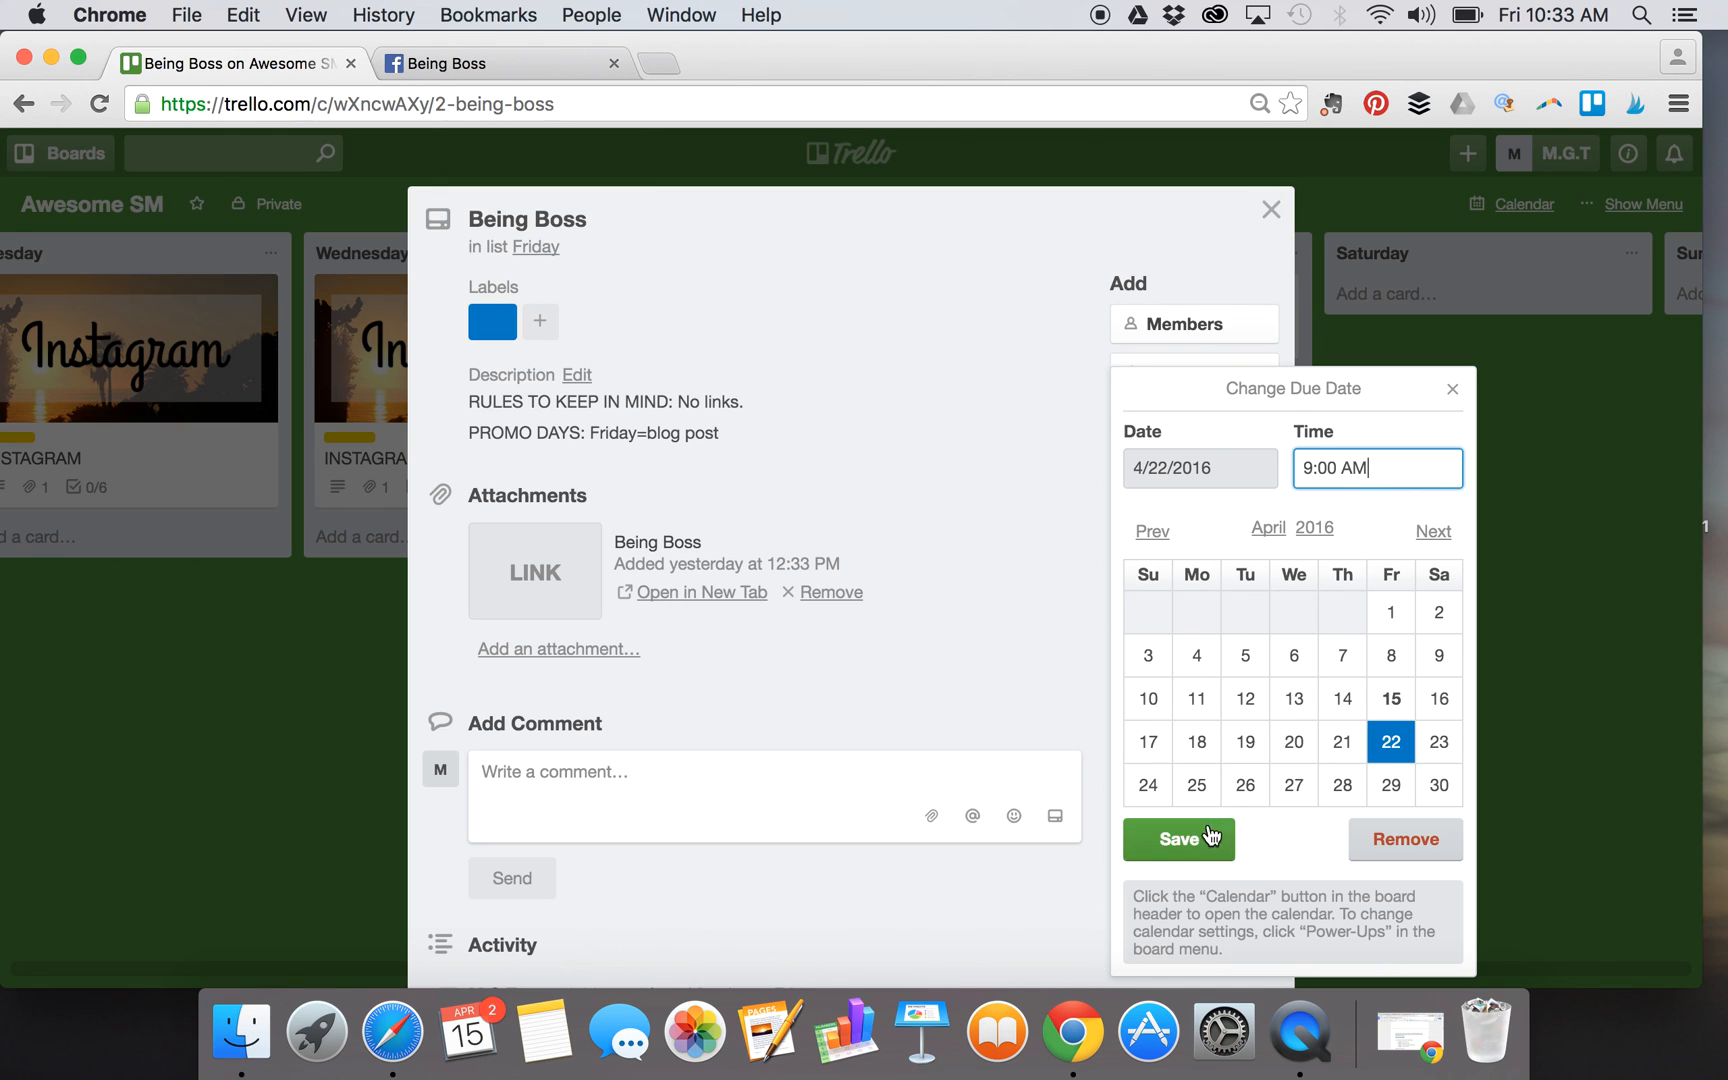
pyautogui.click(1178, 838)
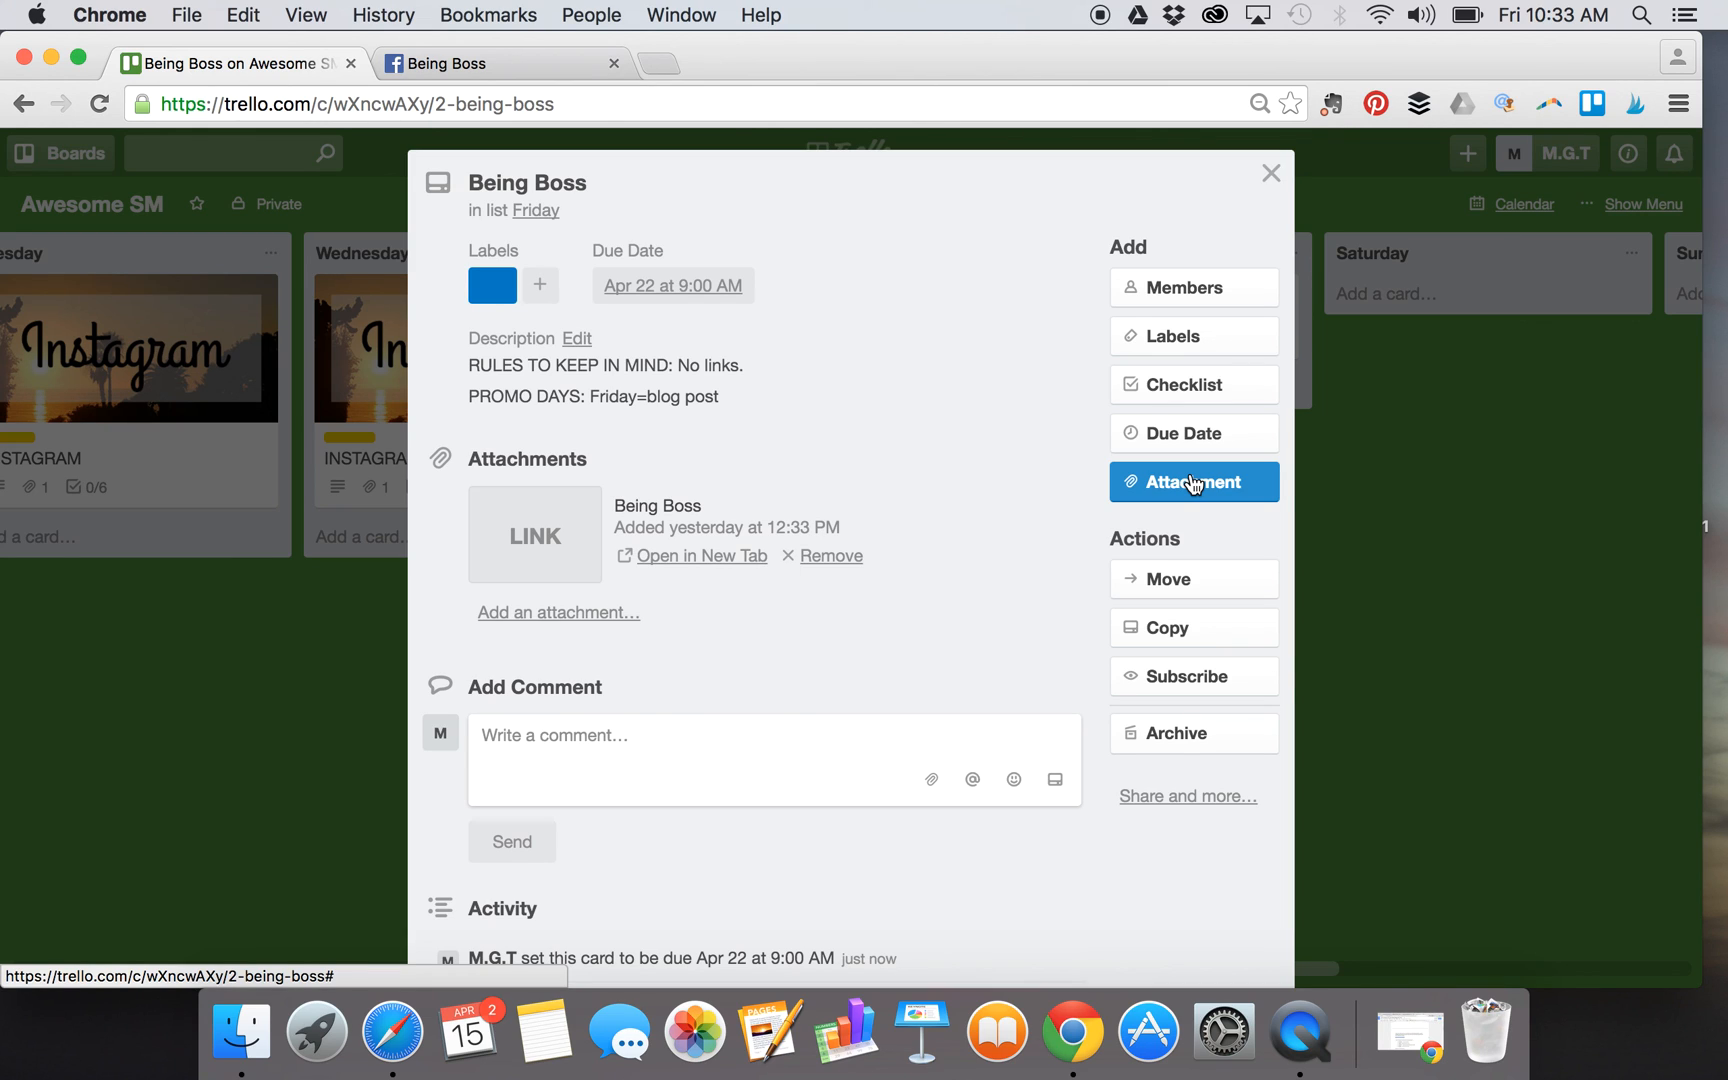
pyautogui.click(1194, 482)
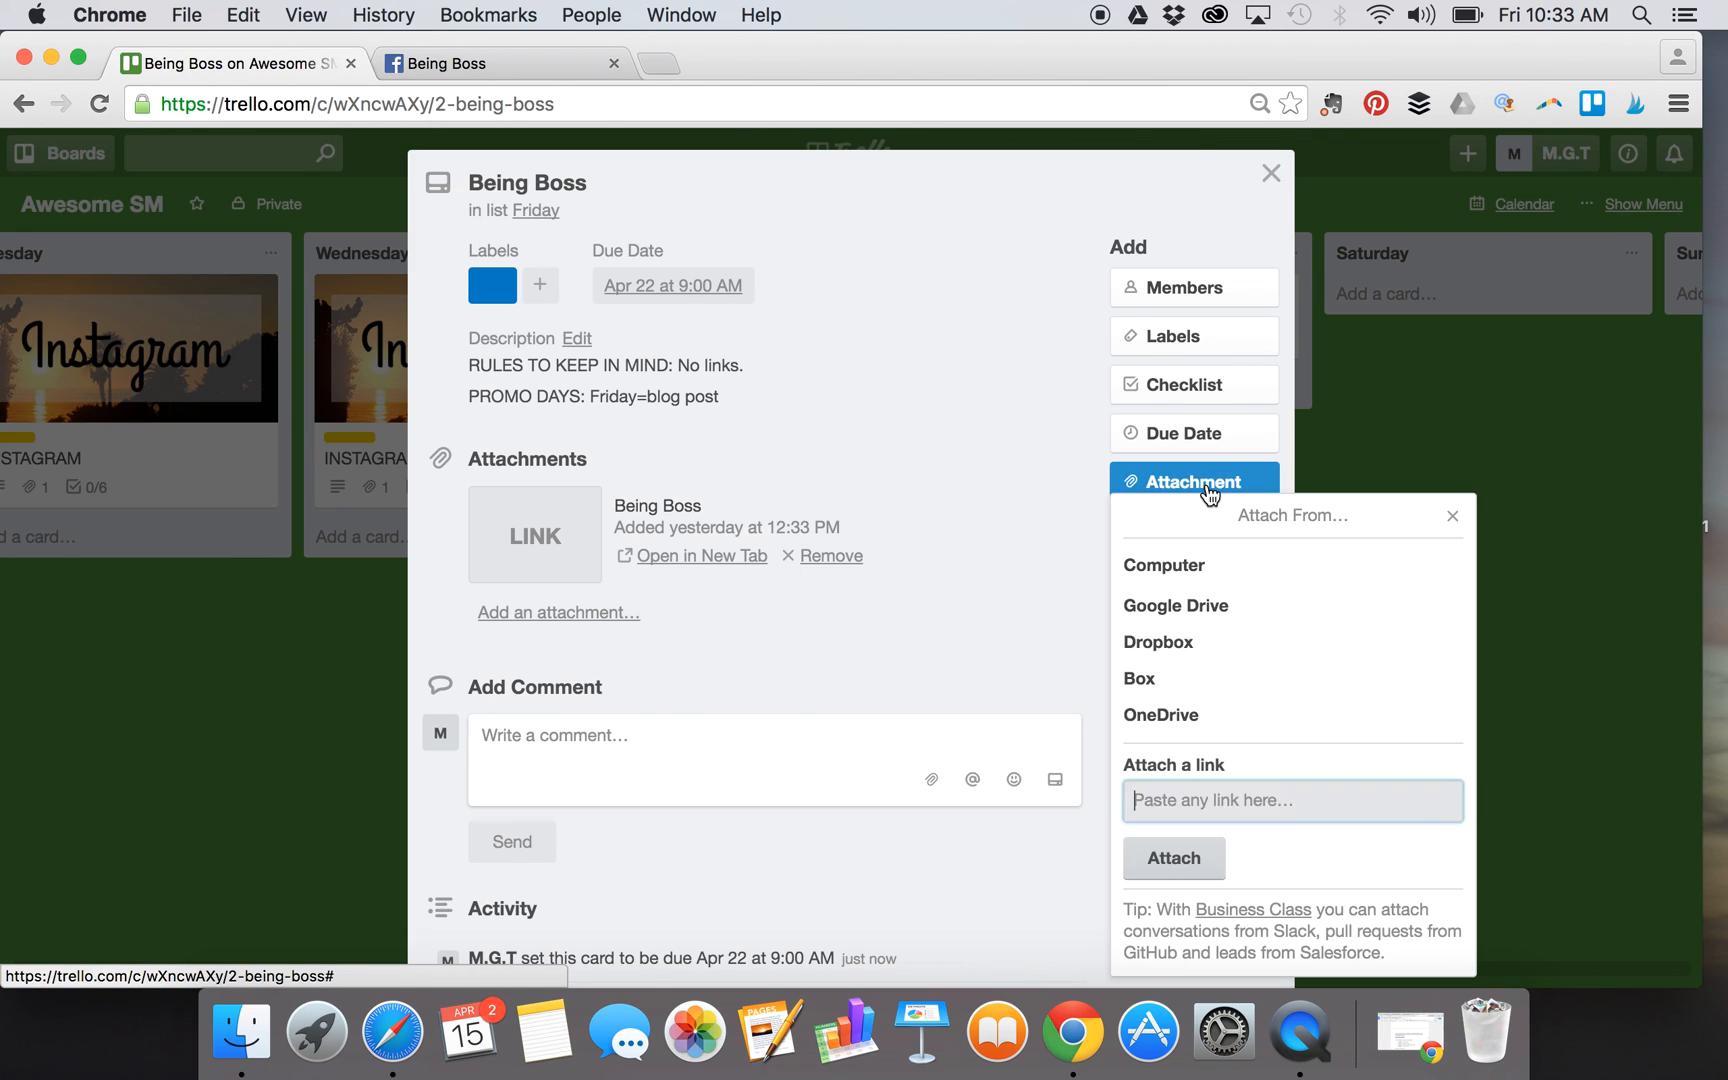
pyautogui.click(1292, 800)
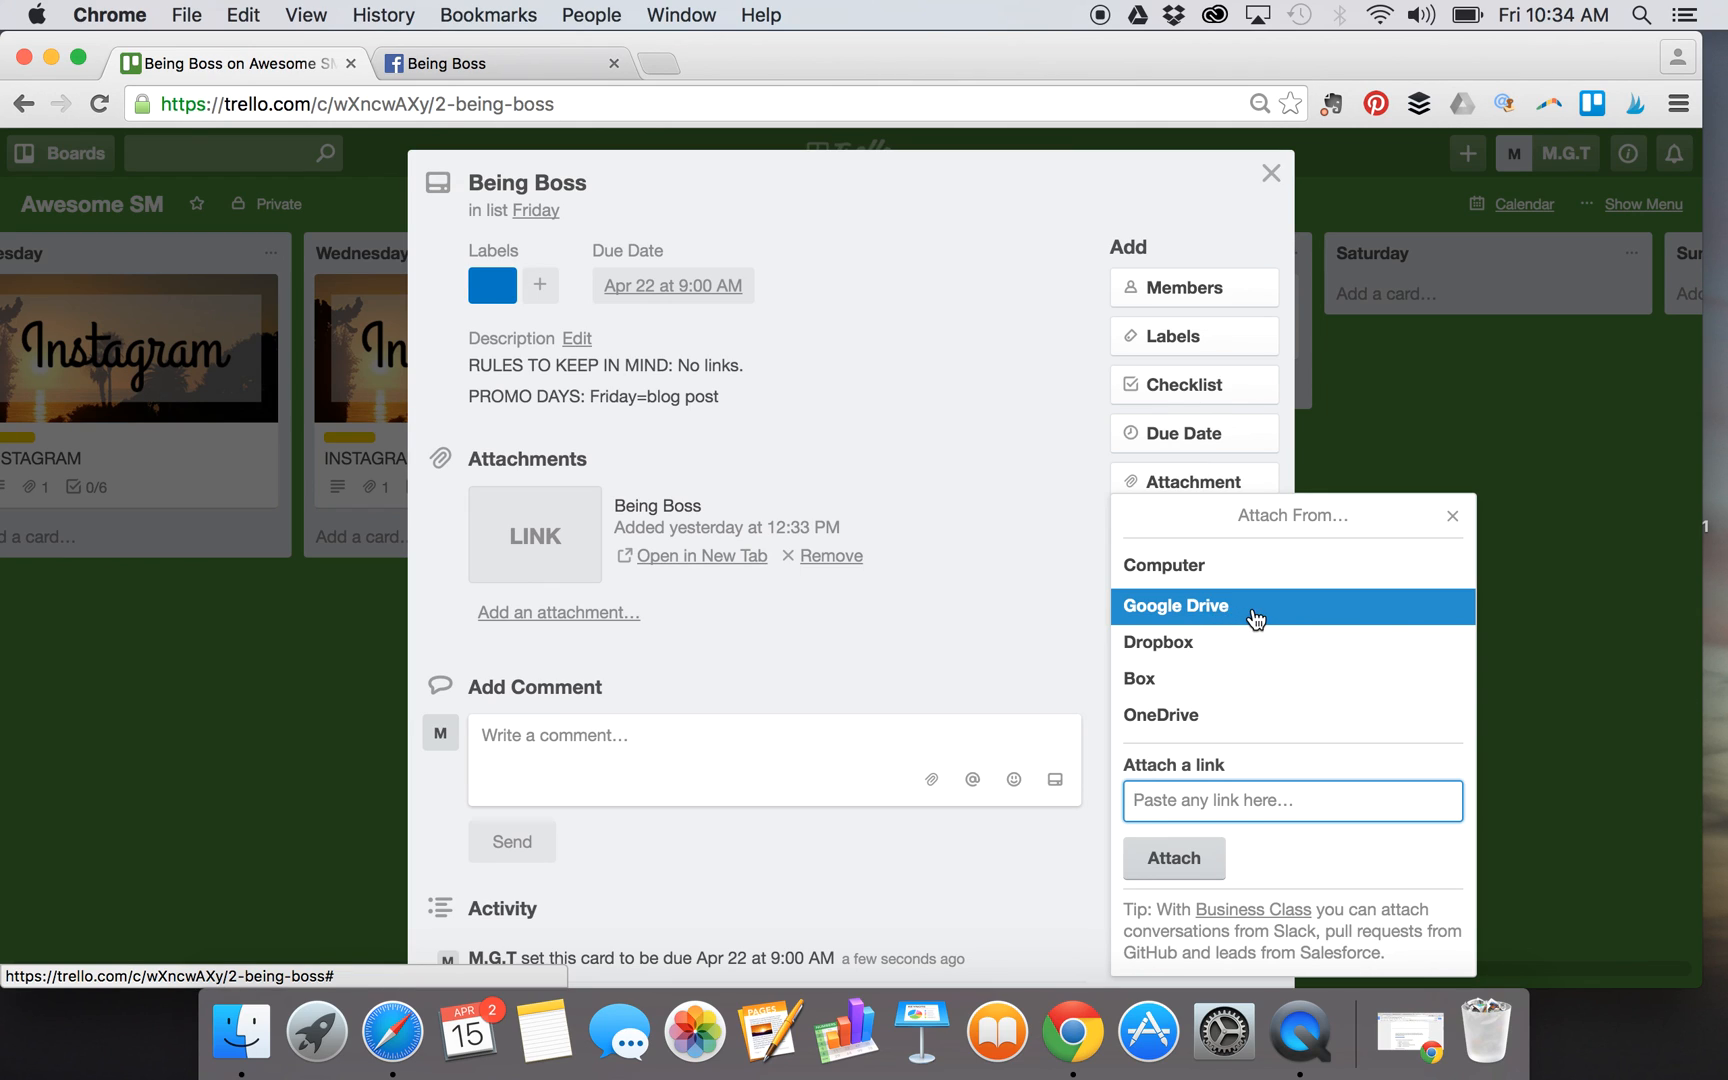
pyautogui.moveTo(1208, 618)
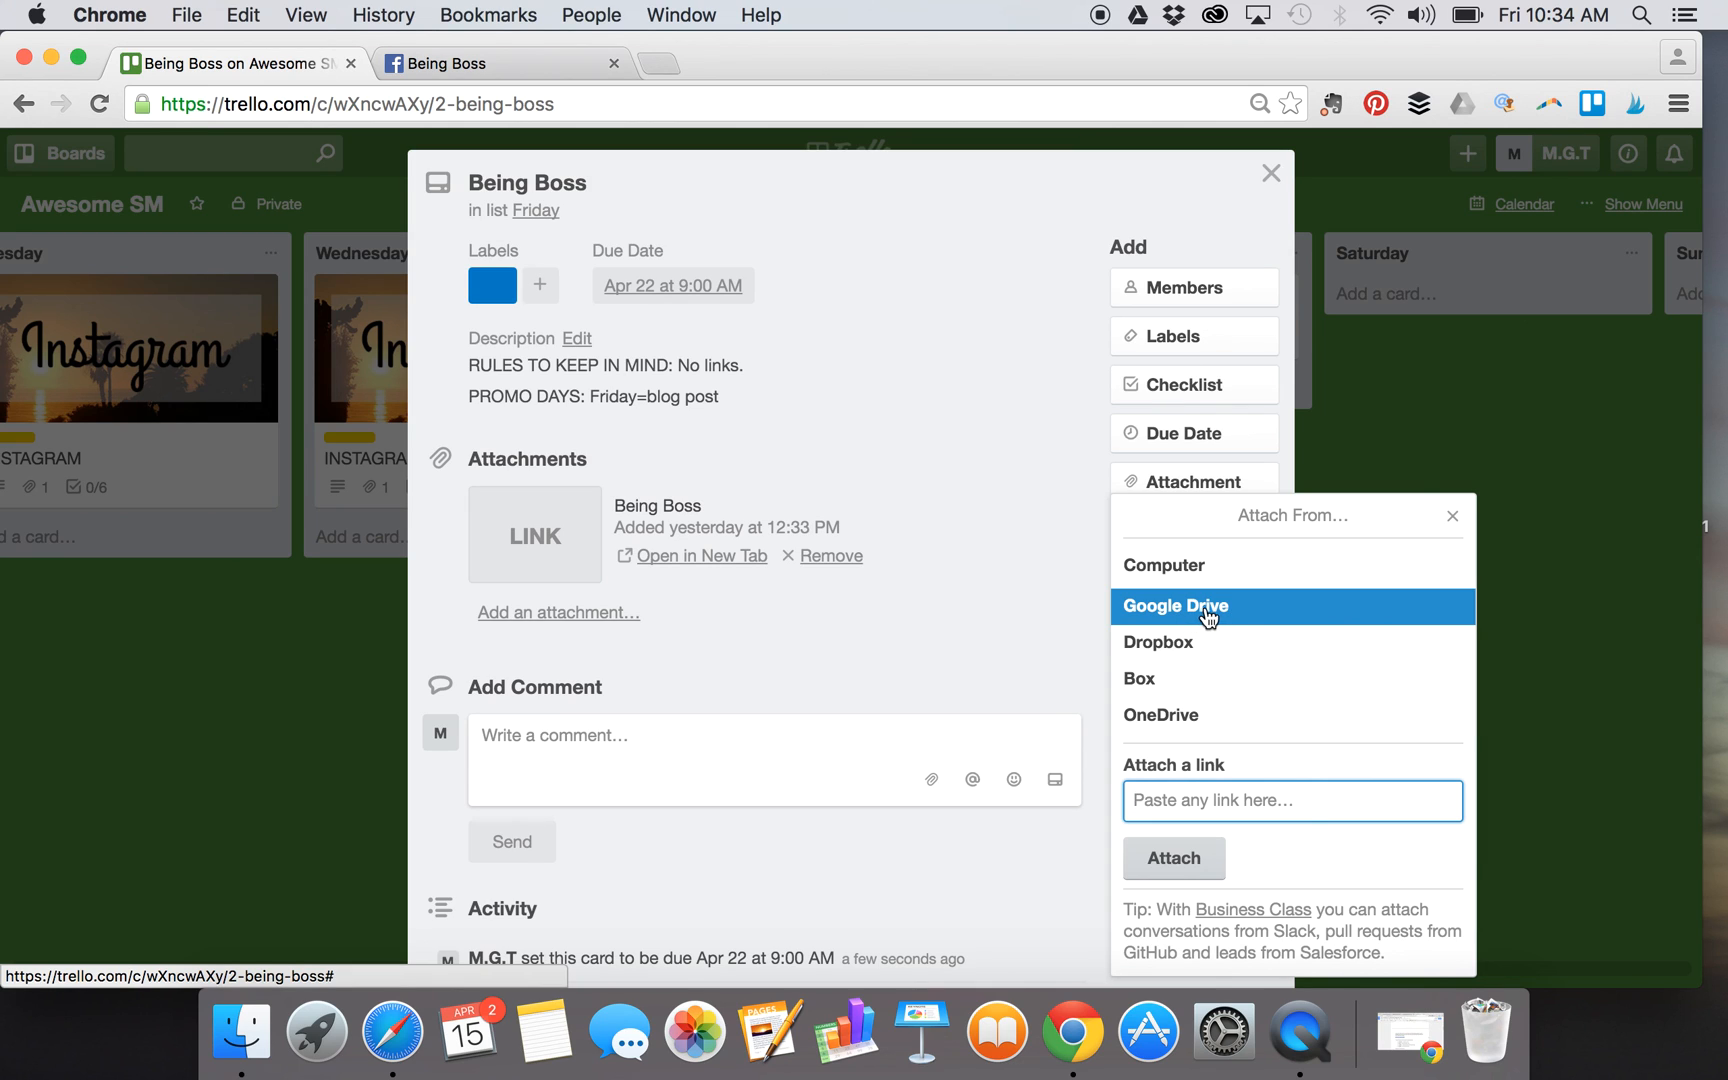
pyautogui.moveTo(1452, 522)
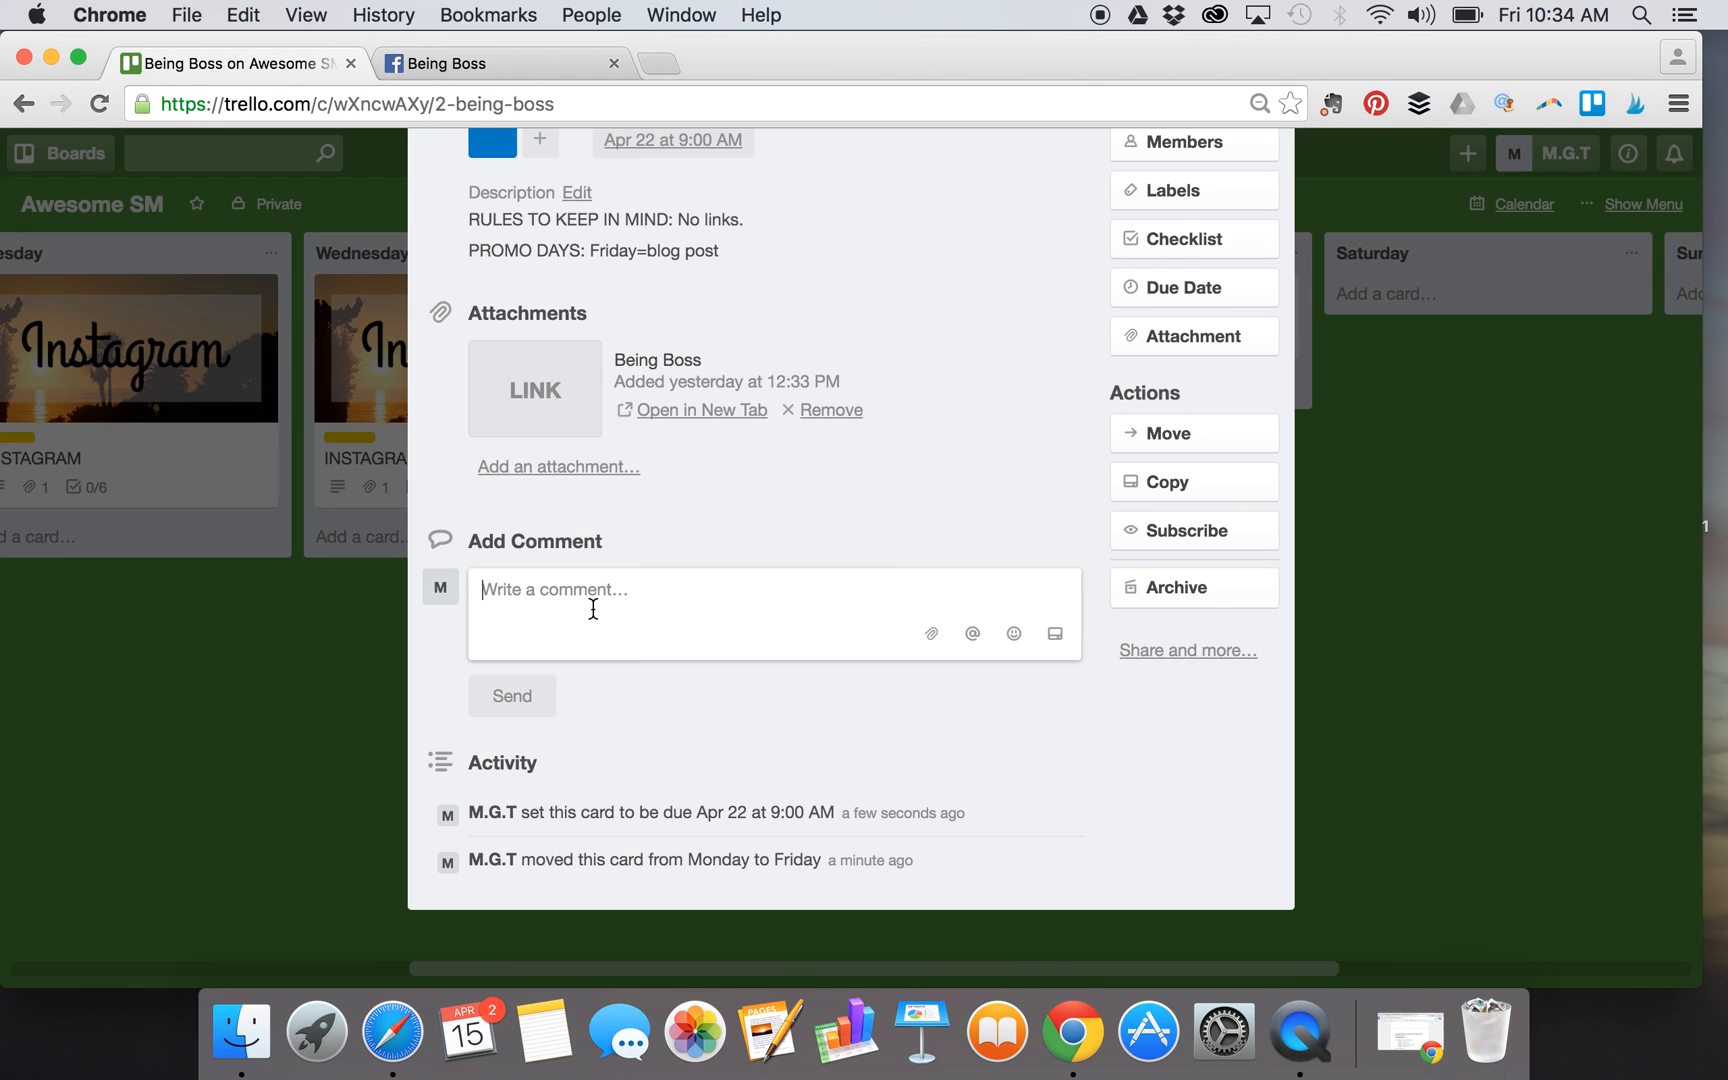
# - Post the comment '4/22: How to Master Video.' and highlight the video title
pyautogui.write('4/22:')
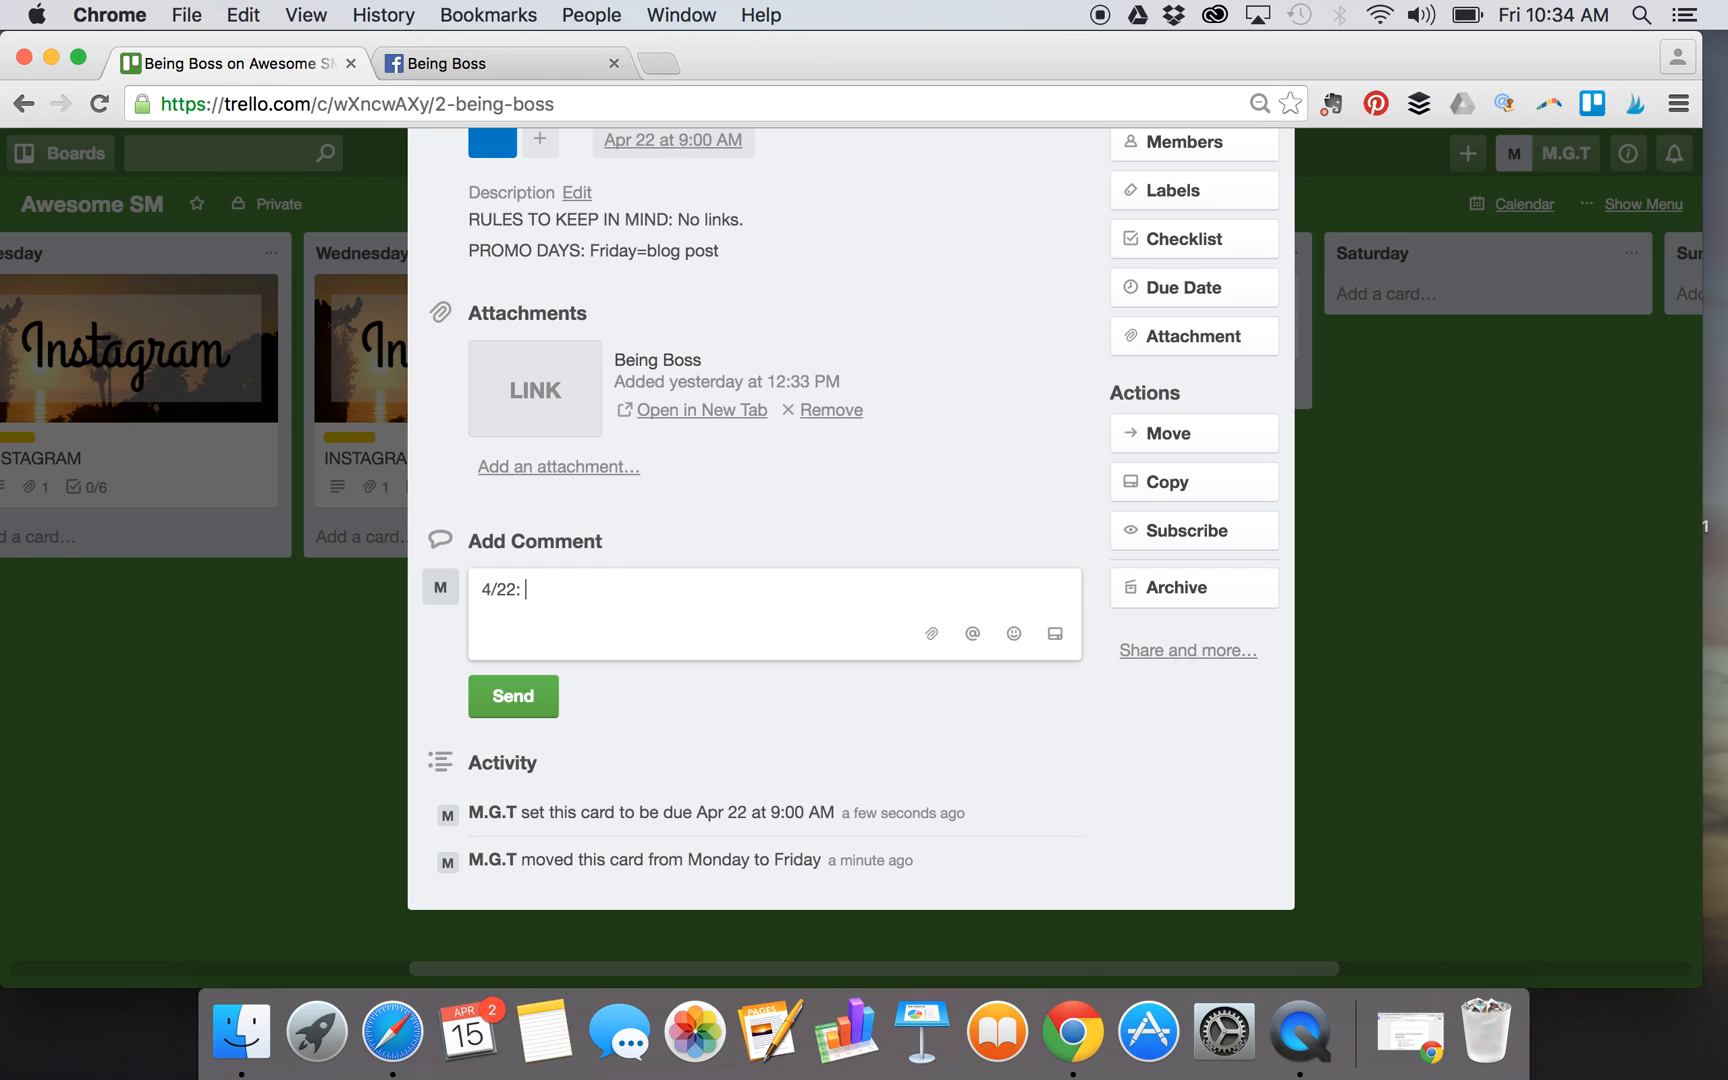
pyautogui.write('H')
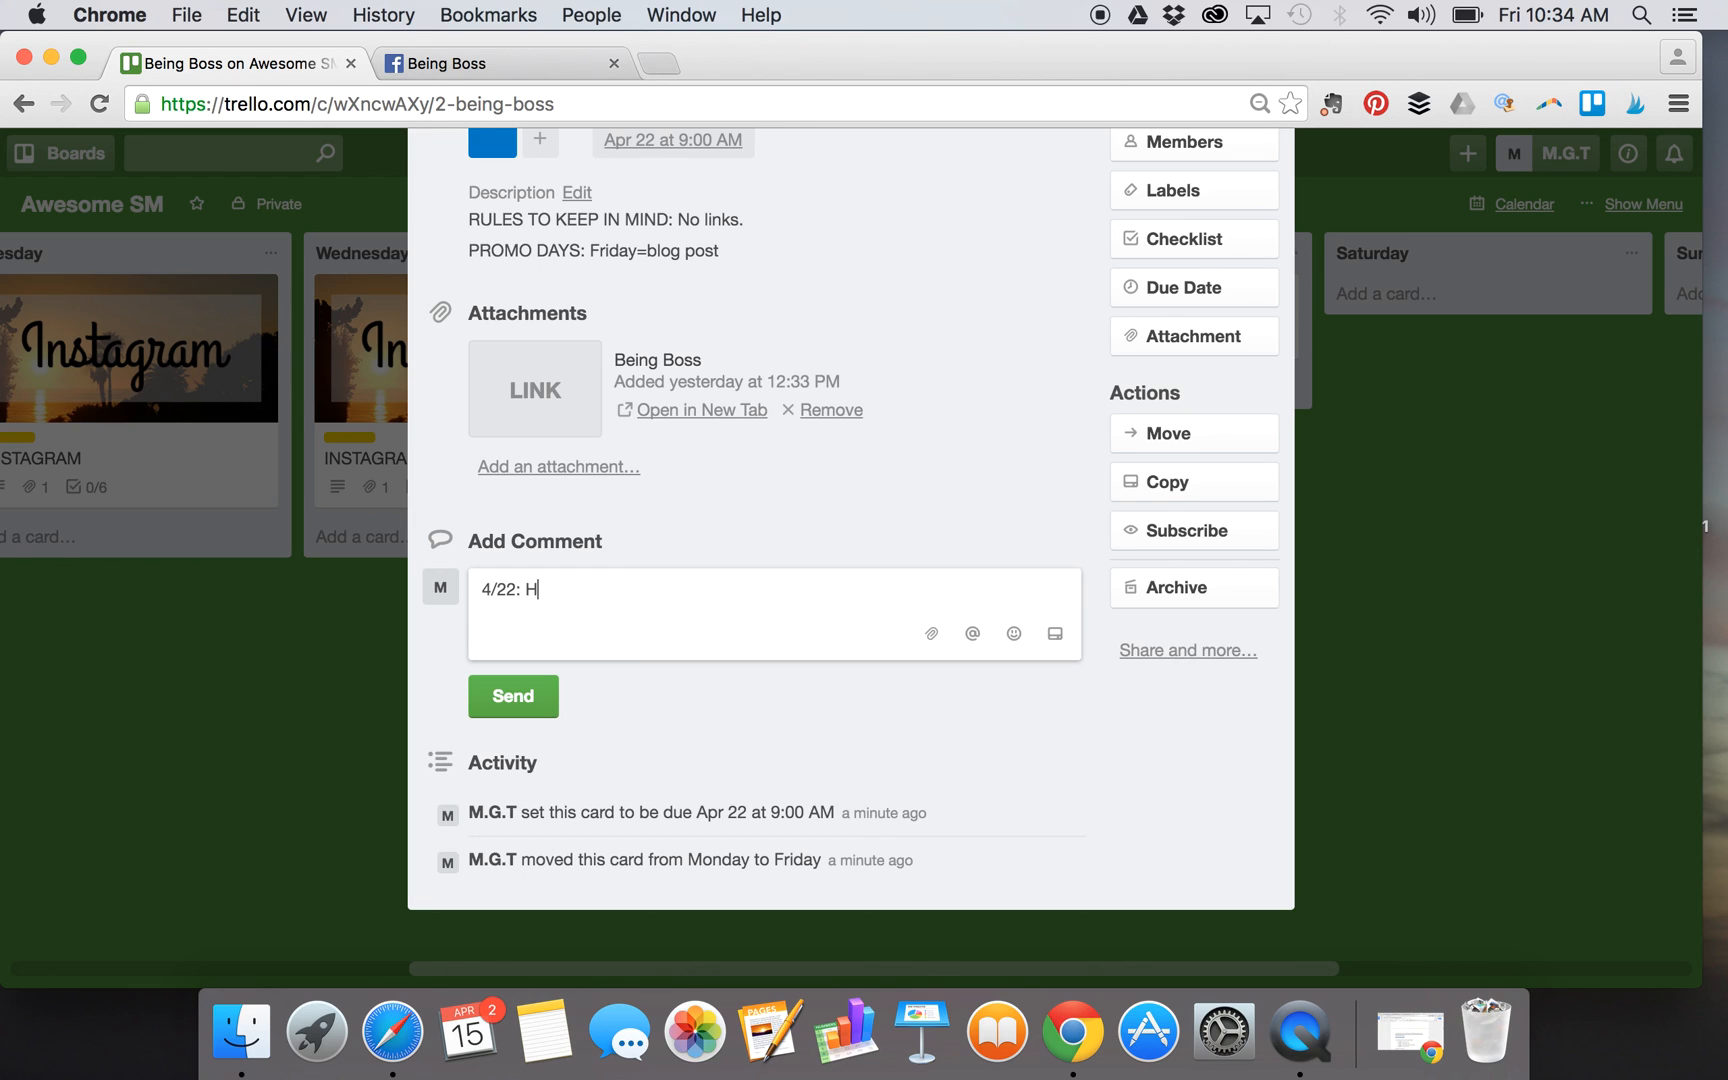
pyautogui.write('O')
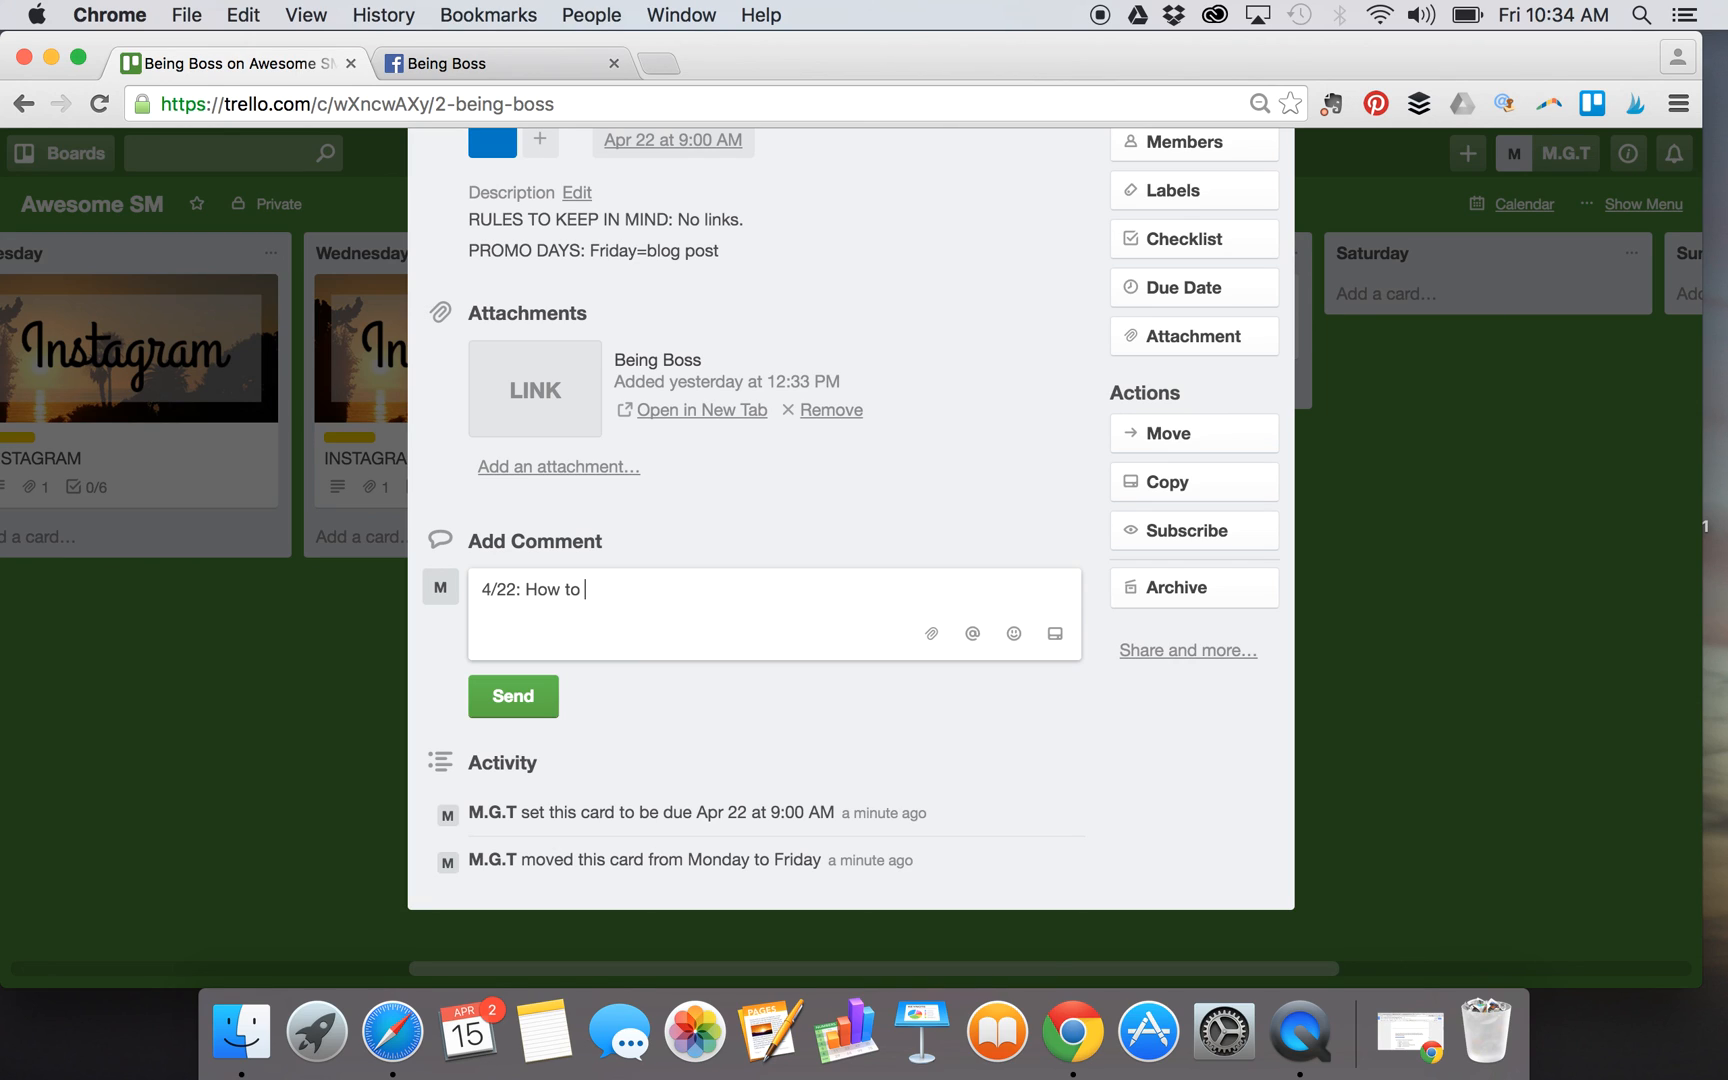
pyautogui.write('Master V')
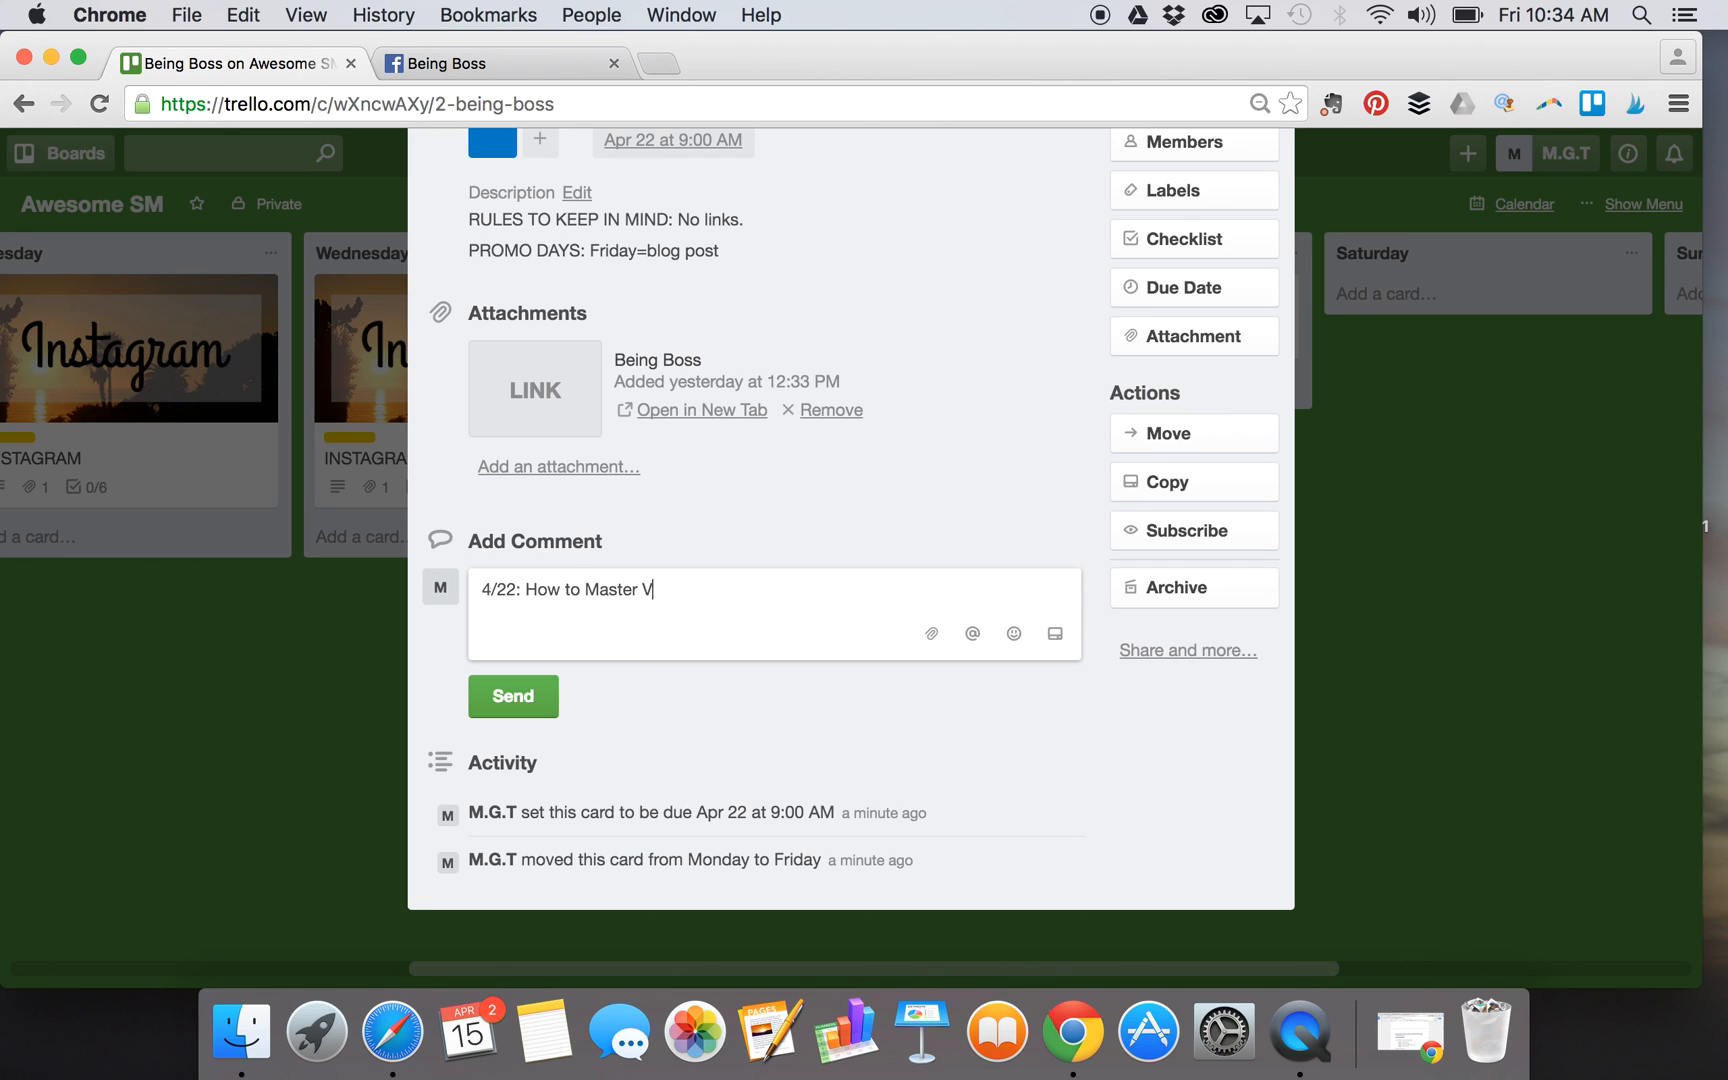
pyautogui.write('ideo.')
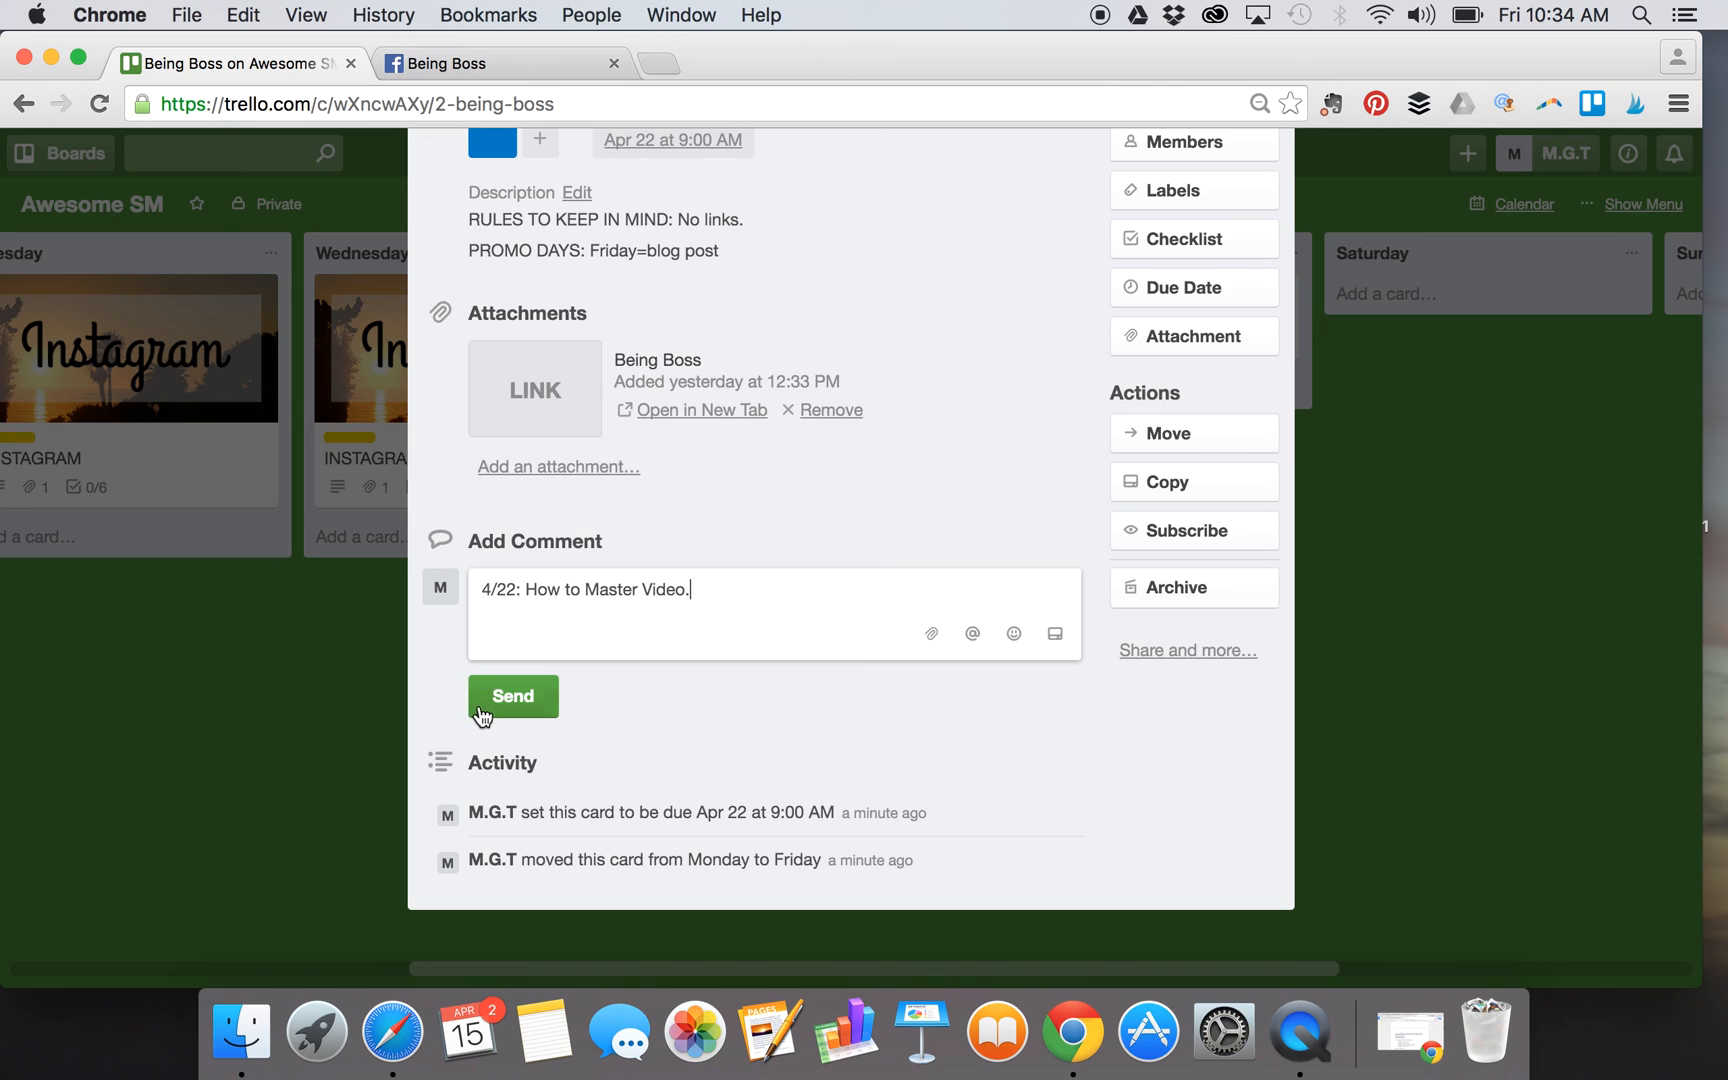
pyautogui.click(512, 696)
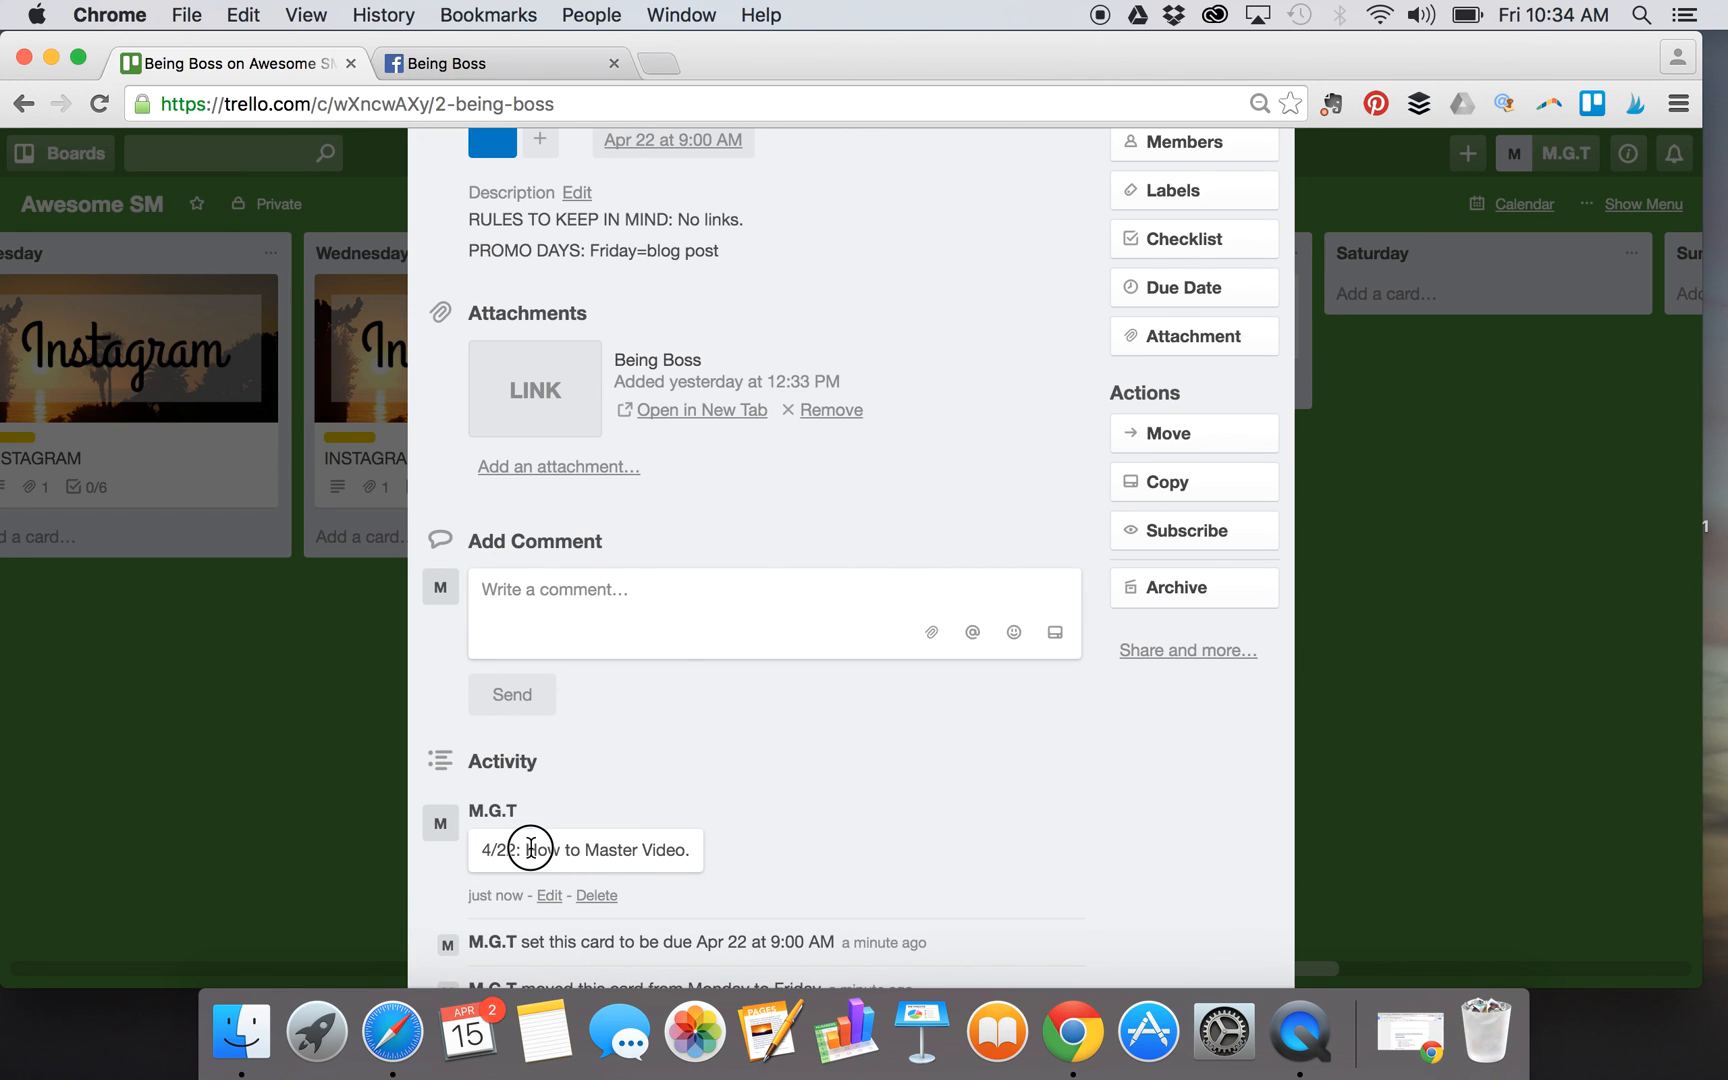
pyautogui.moveTo(528, 850); pyautogui.dragTo(650, 850)
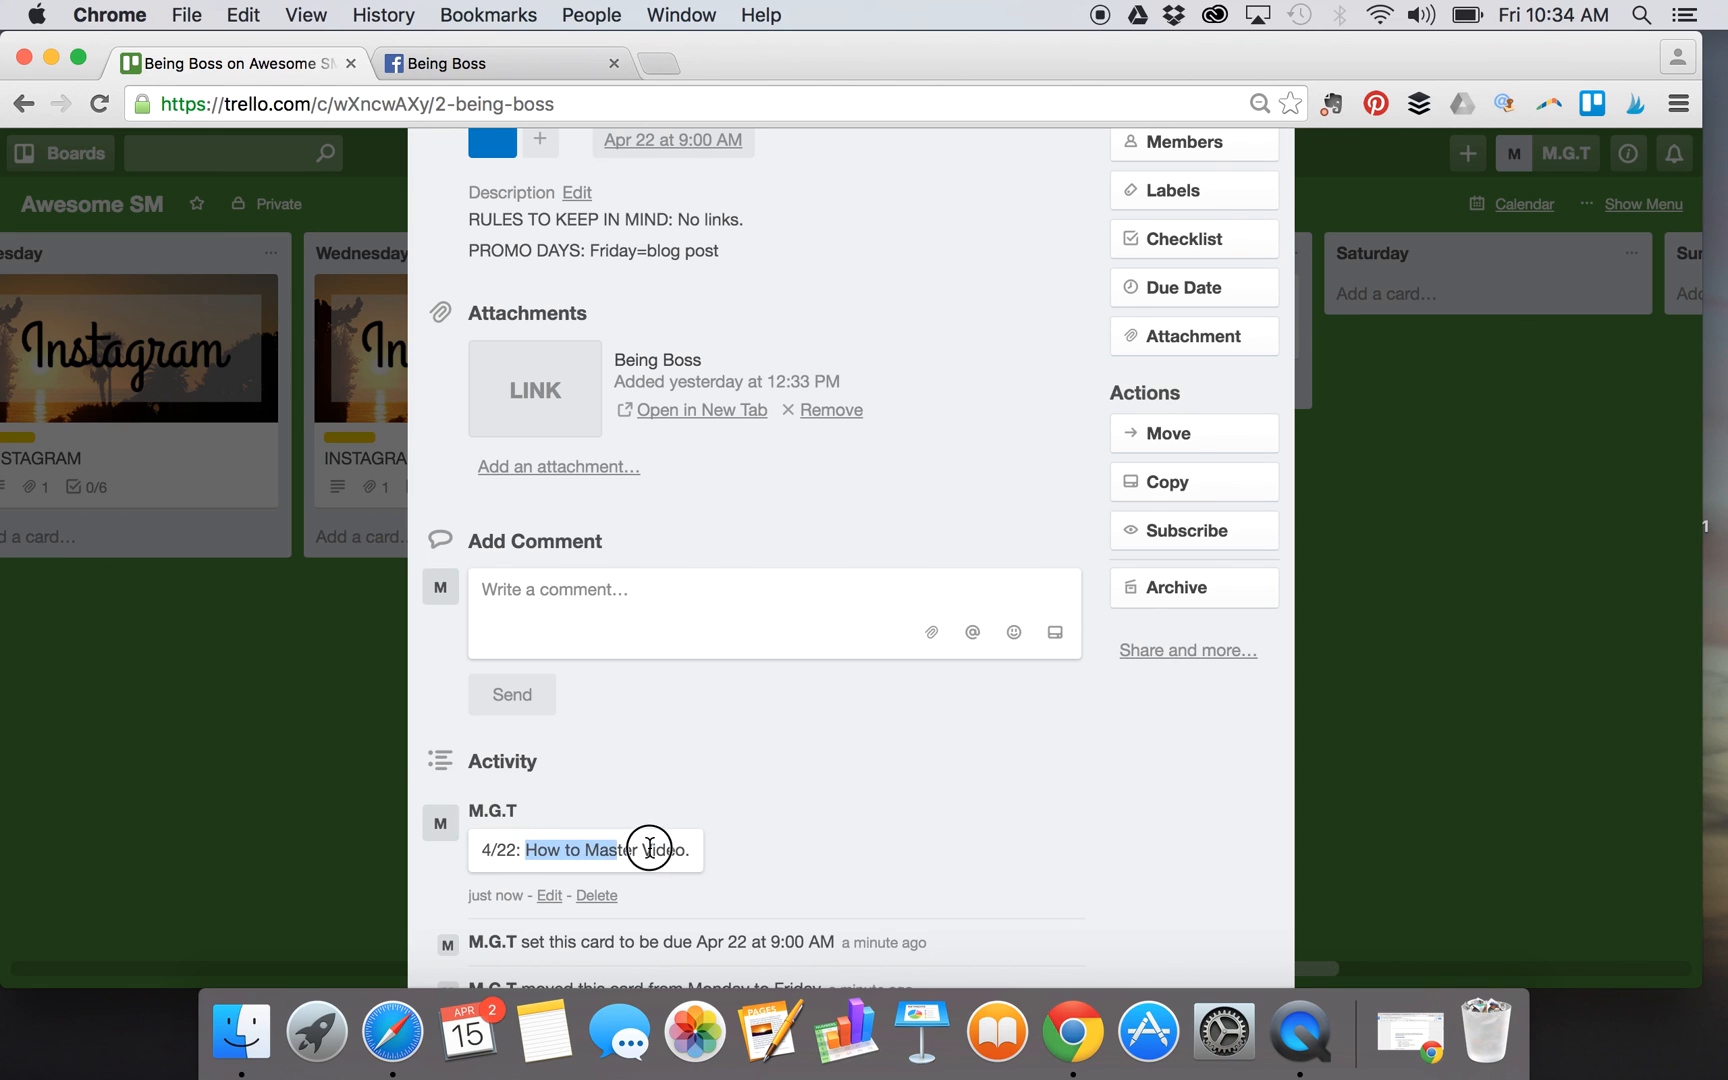
pyautogui.moveTo(650, 850); pyautogui.dragTo(706, 850)
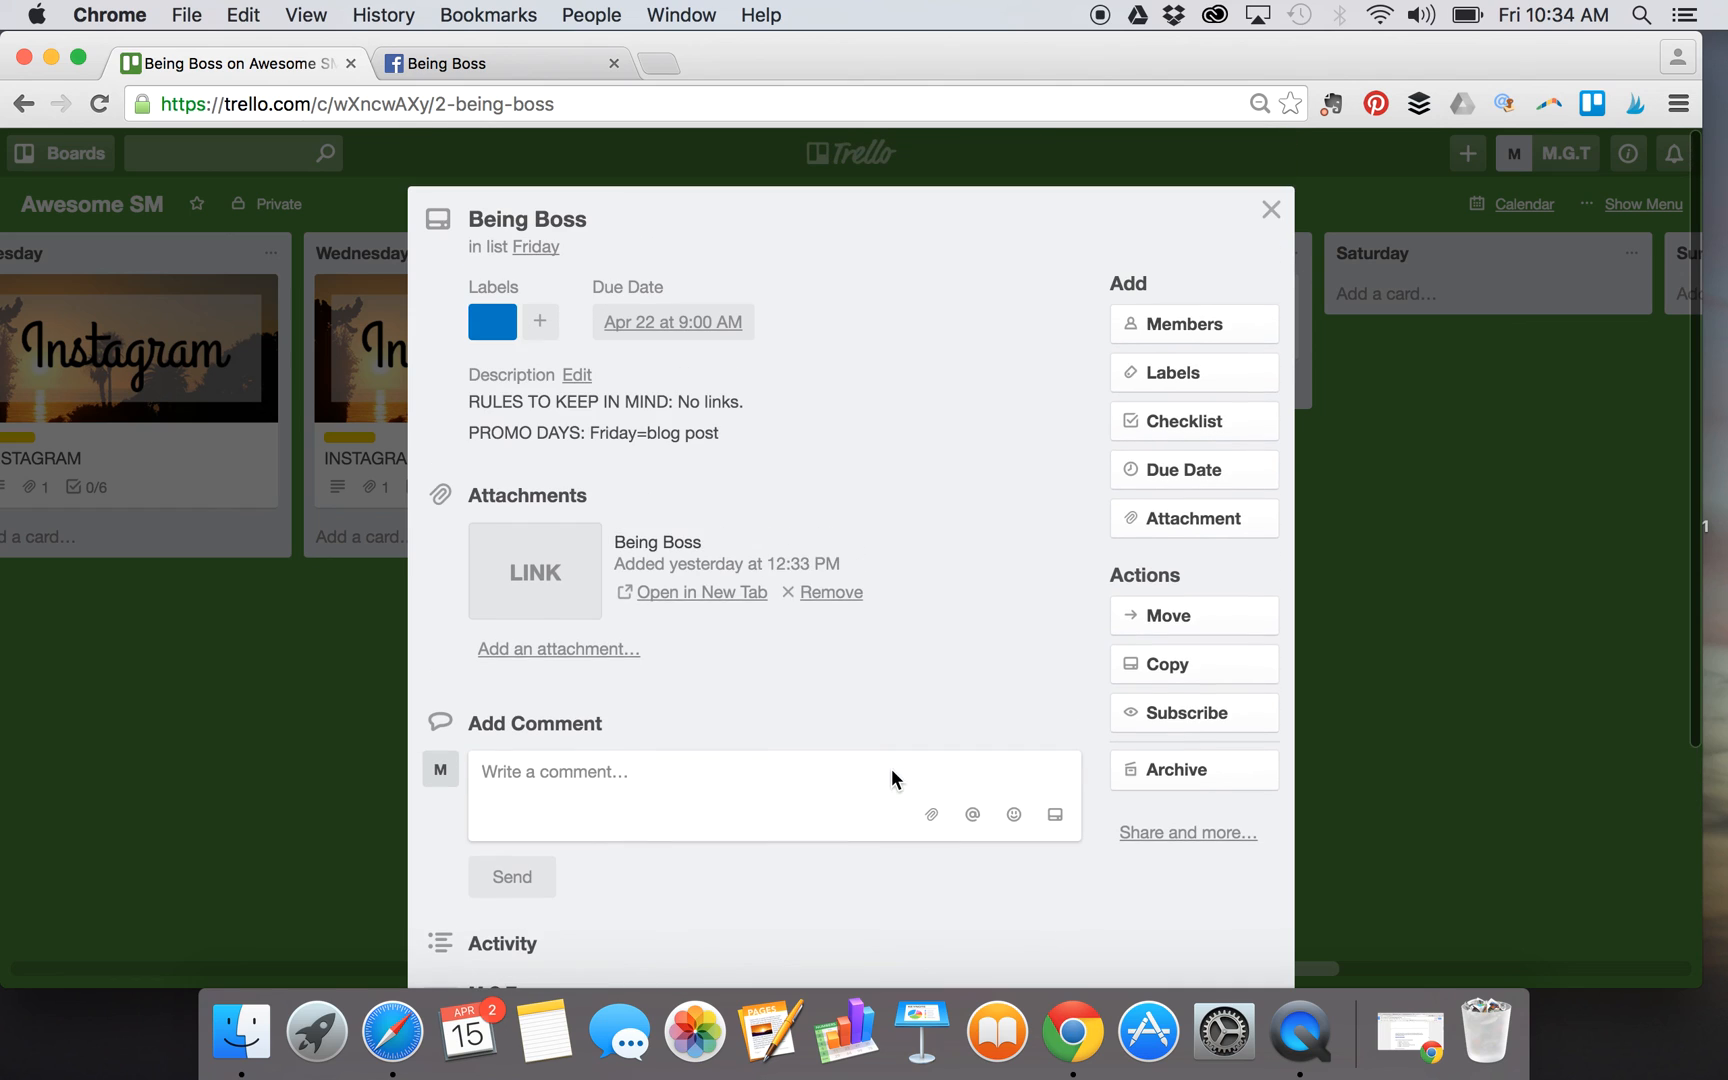
# - Close the Being Boss card and scroll the board back toward the Tuesday list
pyautogui.click(1270, 210)
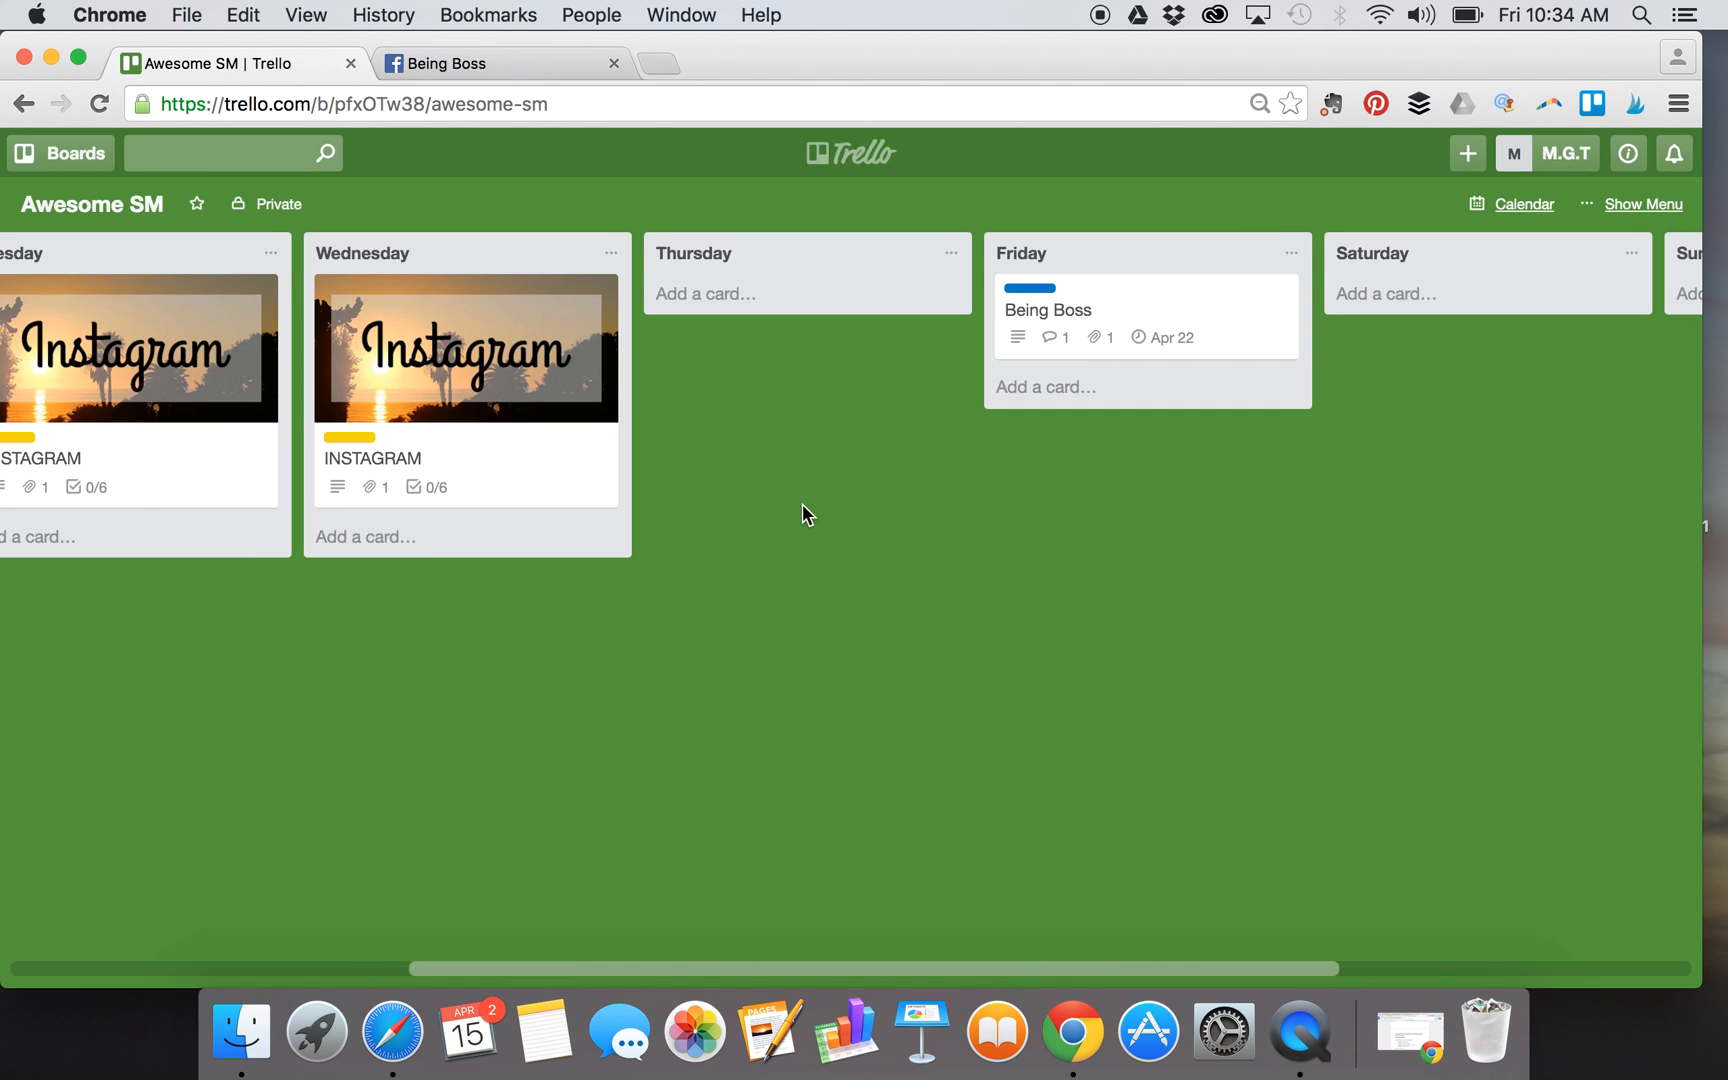
pyautogui.hscroll(-3)
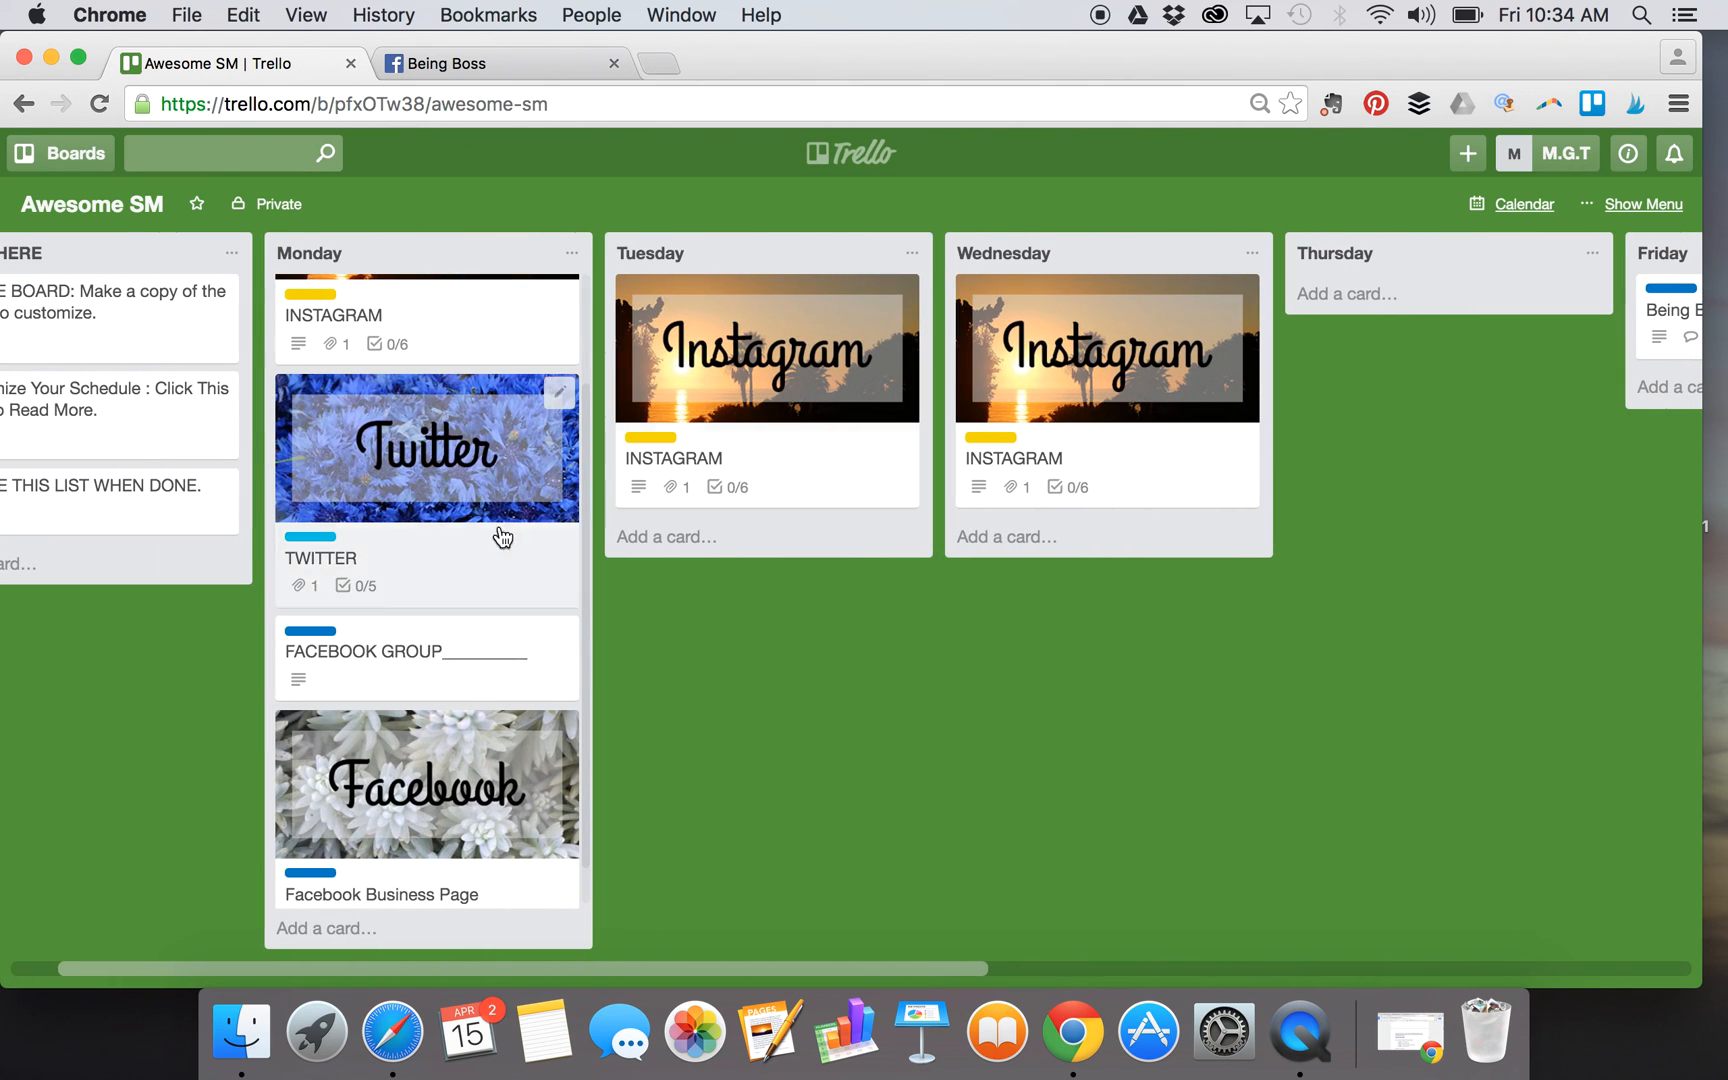
pyautogui.moveTo(434, 544)
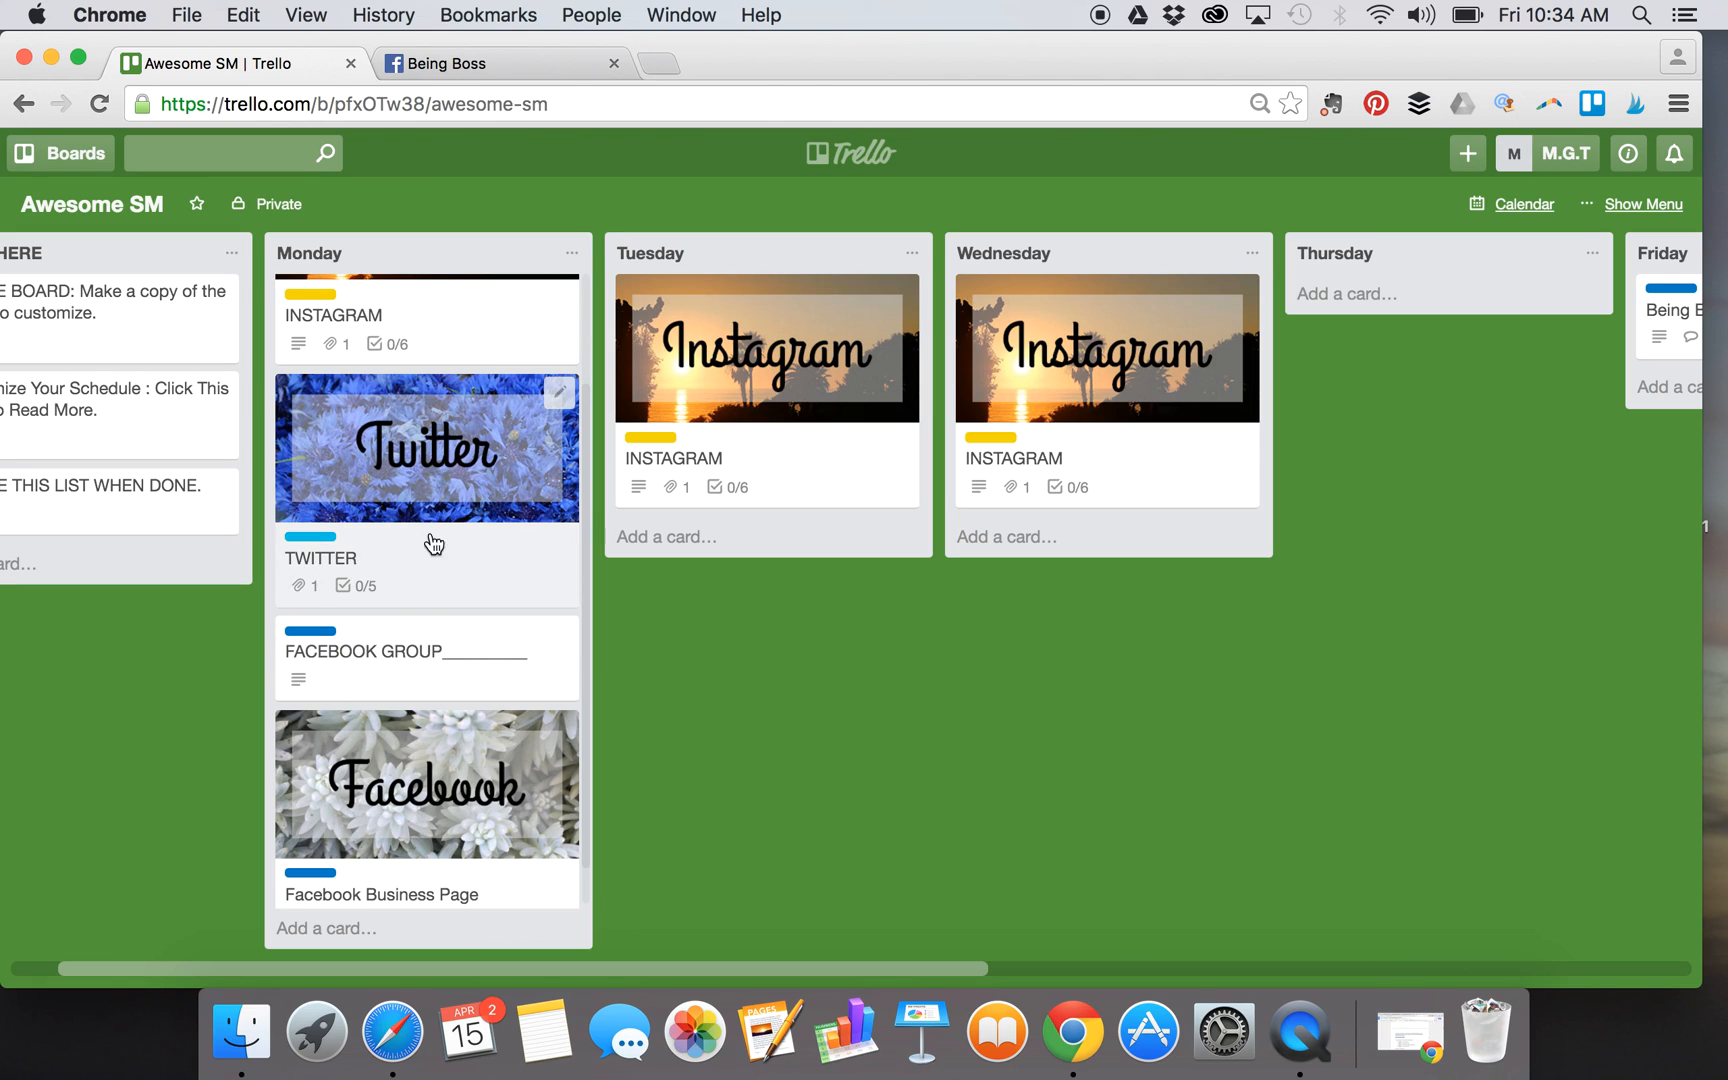
pyautogui.moveTo(464, 758)
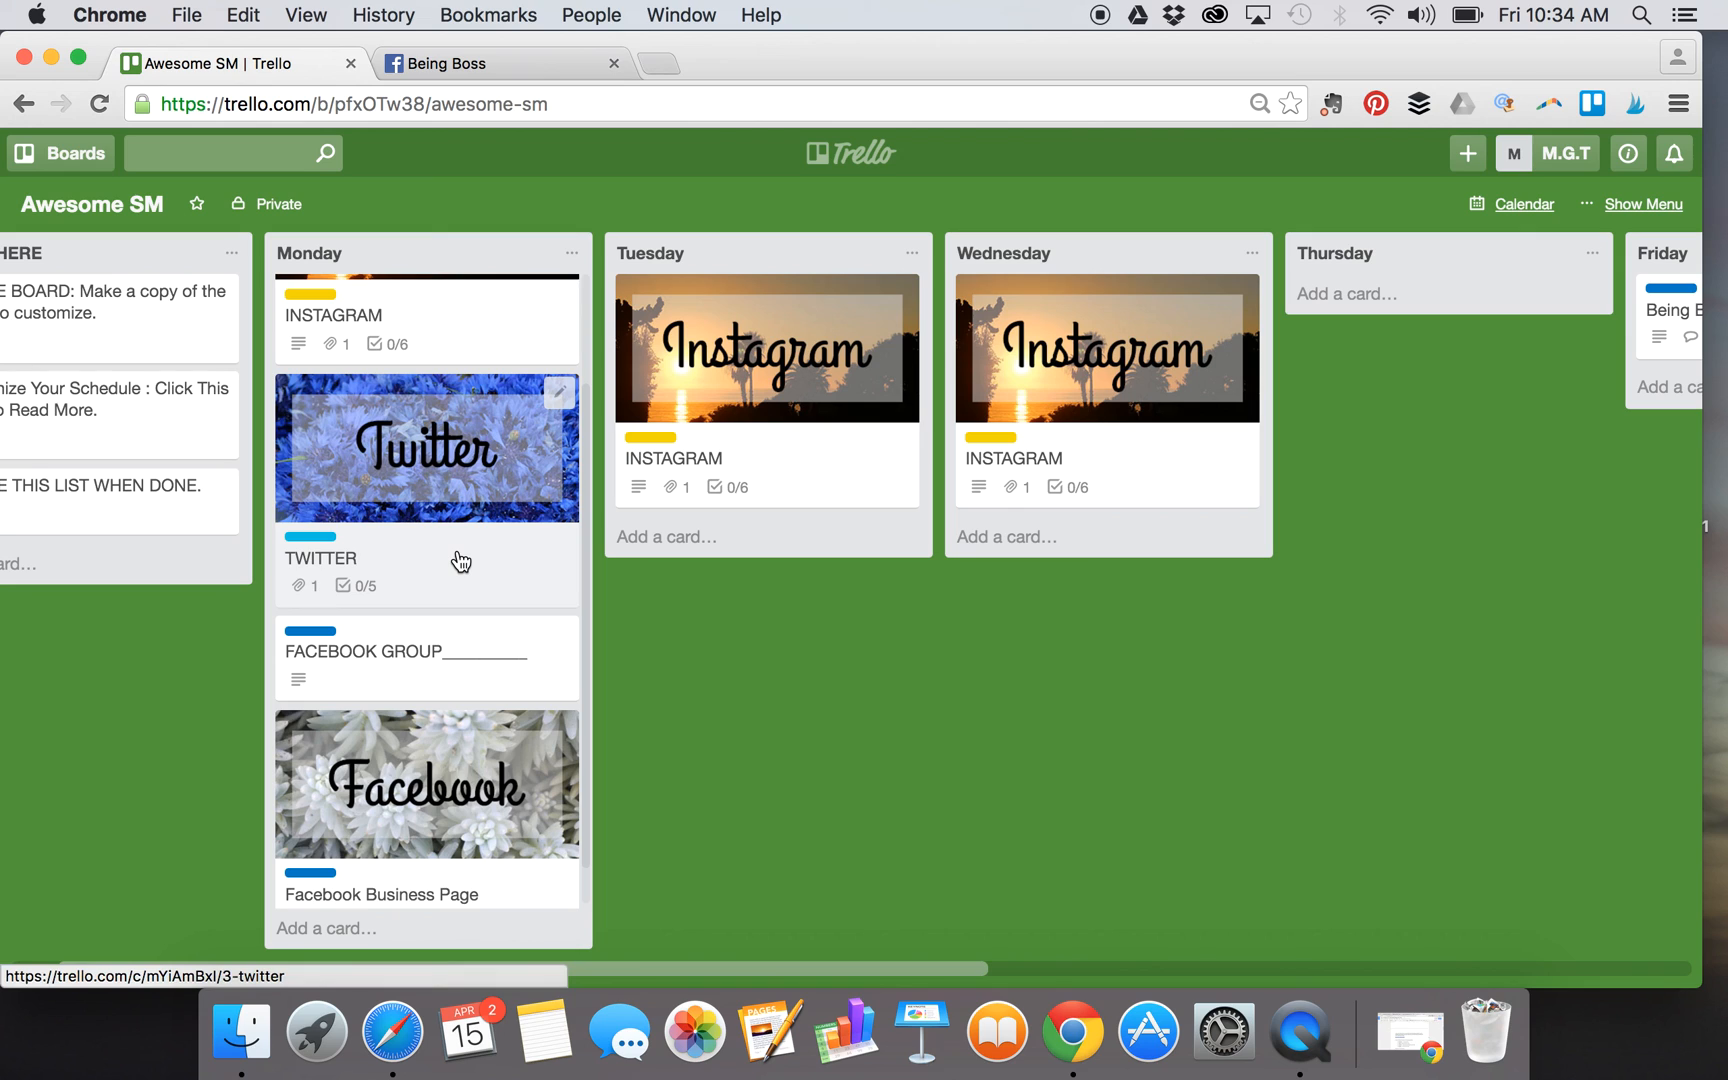
pyautogui.moveTo(696, 482)
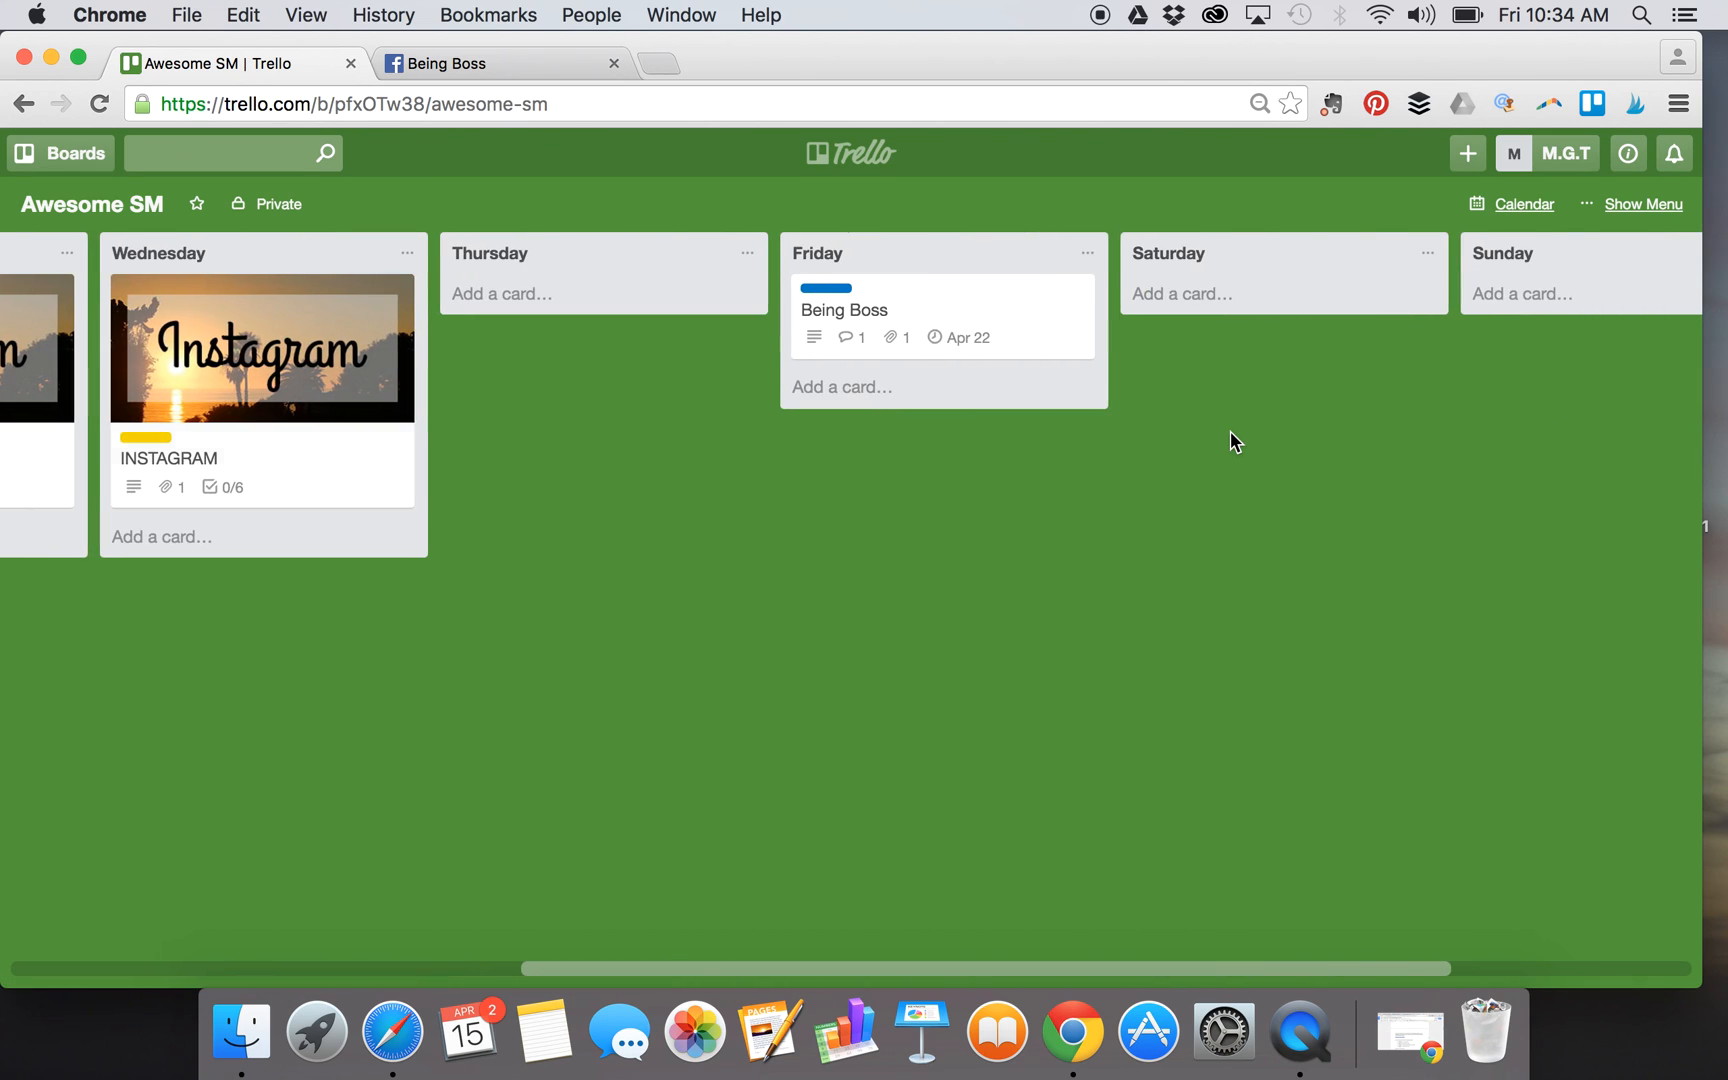
pyautogui.hscroll(-3)
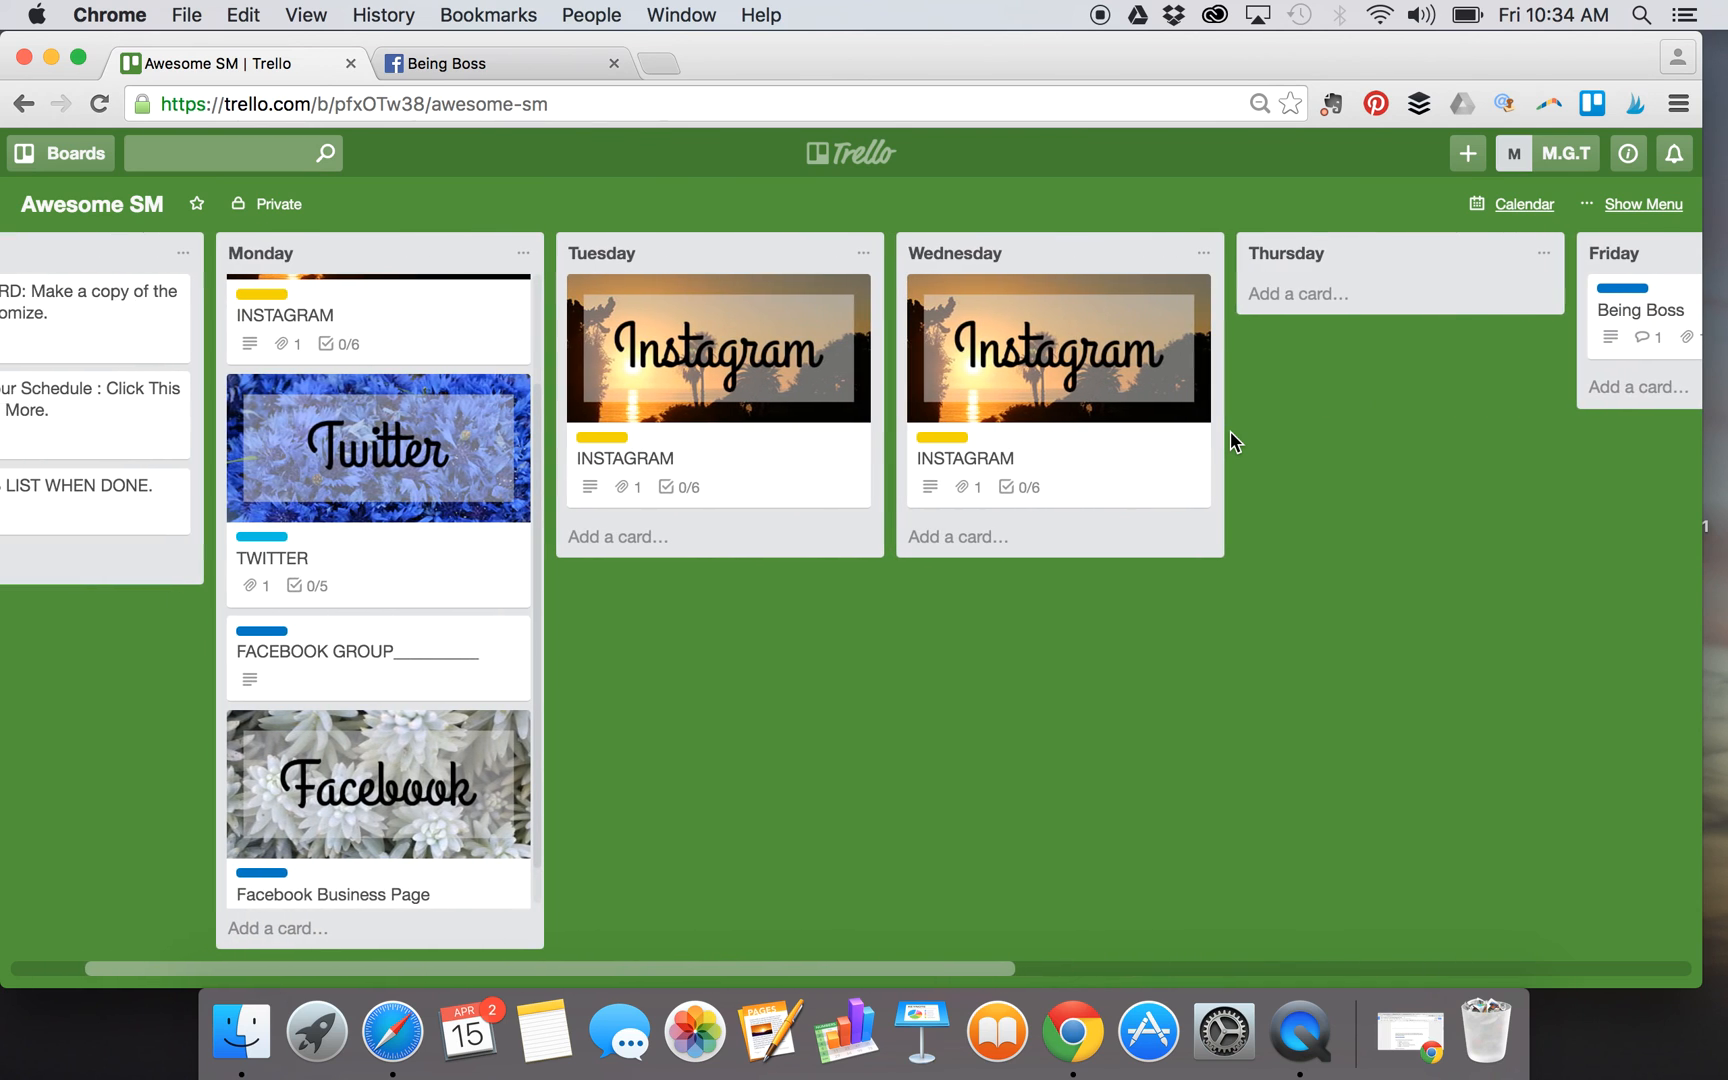
pyautogui.hscroll(-3)
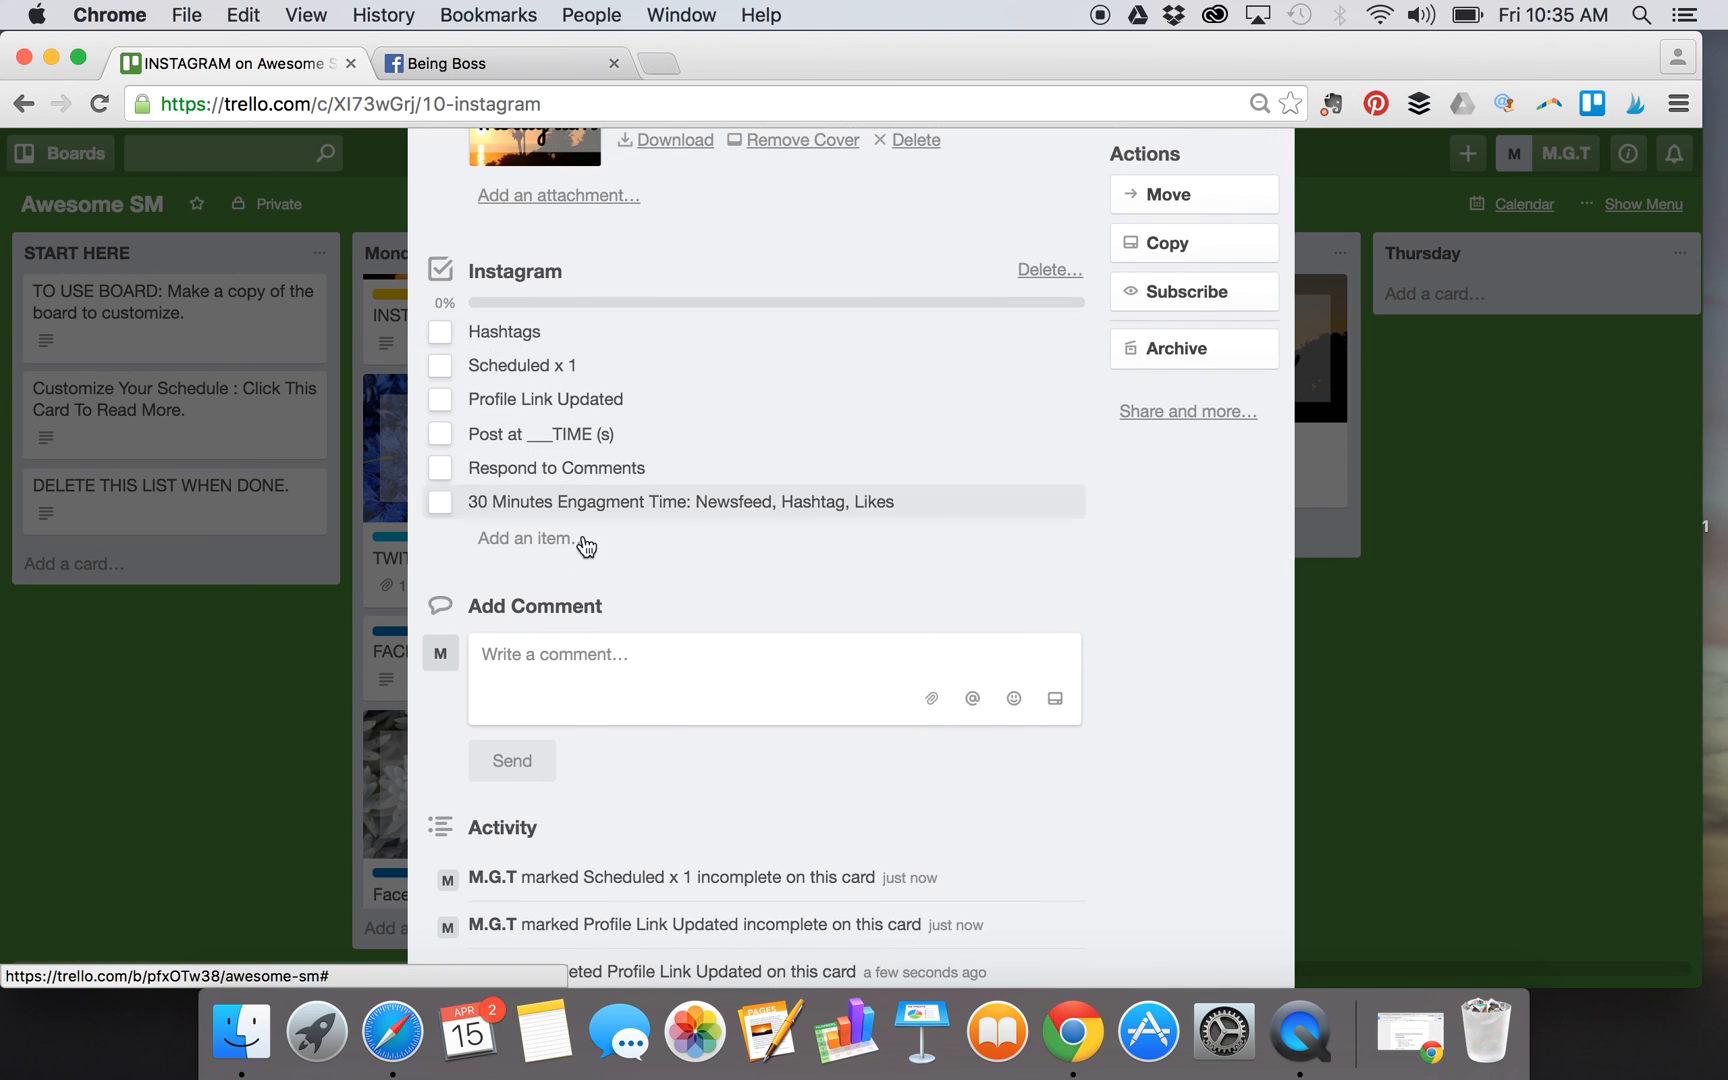
pyautogui.moveTo(722, 578)
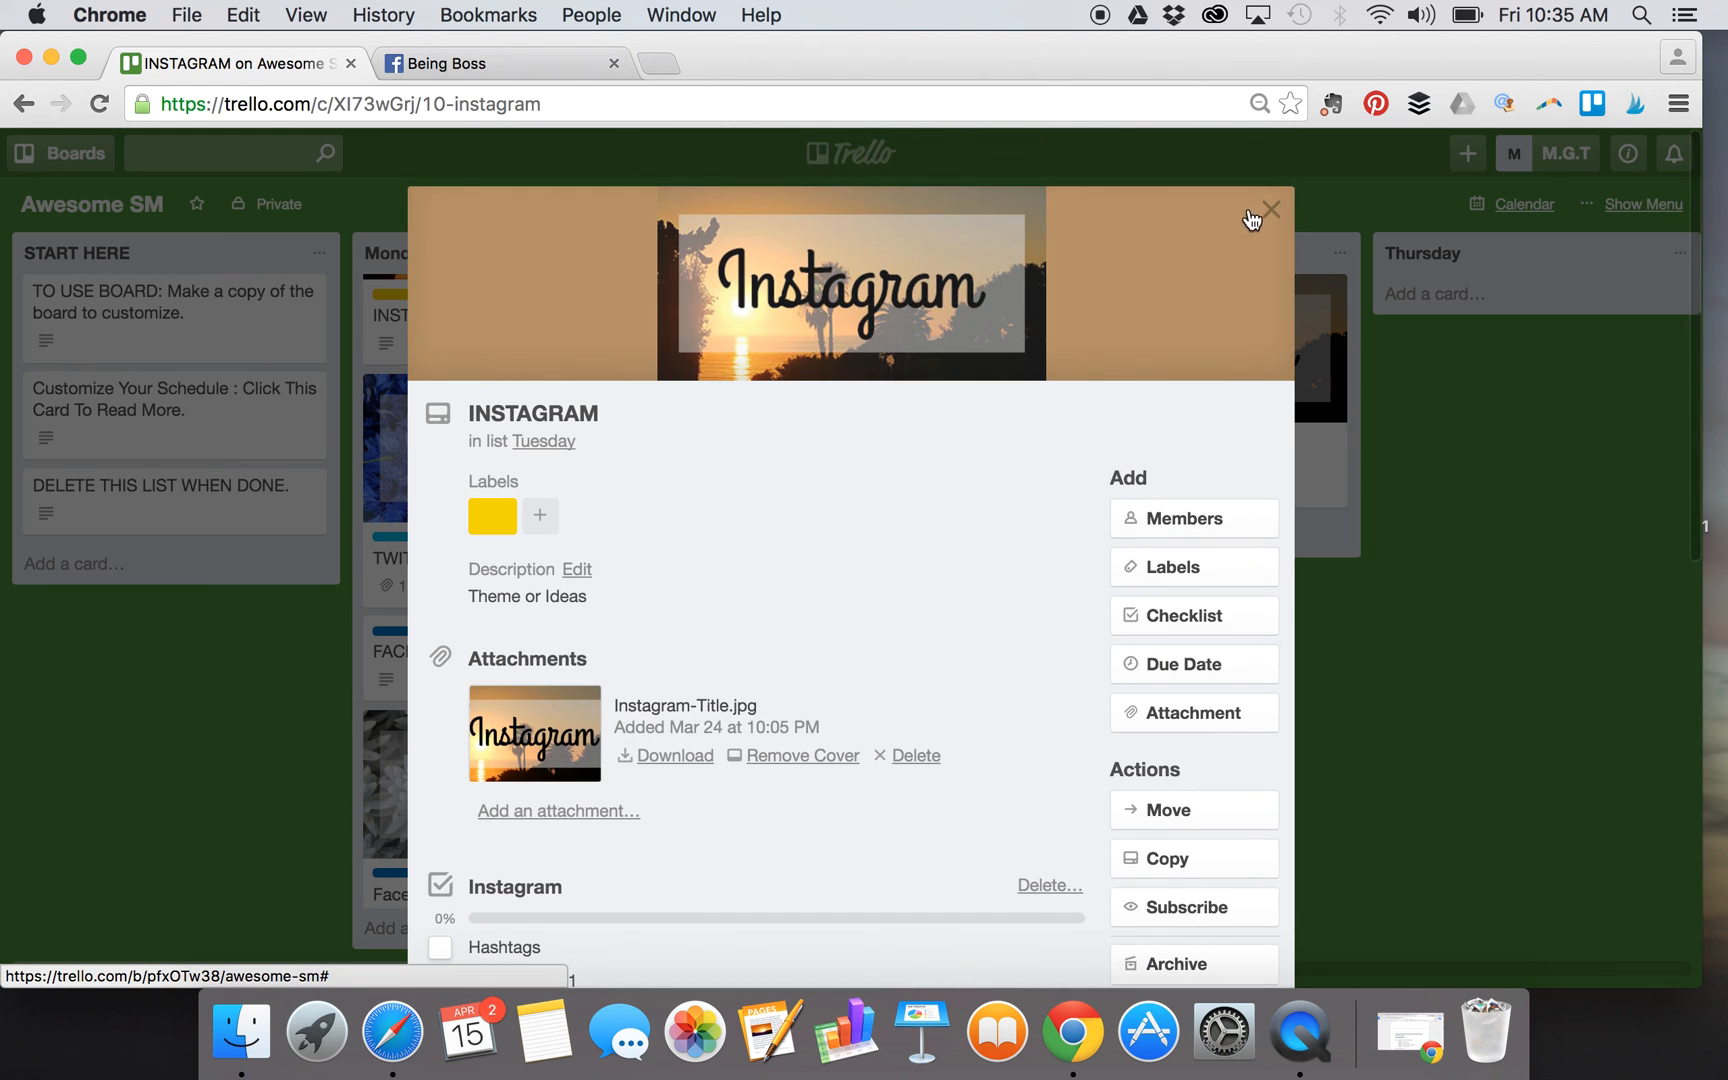
# - Close the Tuesday INSTAGRAM card and return to the Awesome SM board
pyautogui.click(1270, 210)
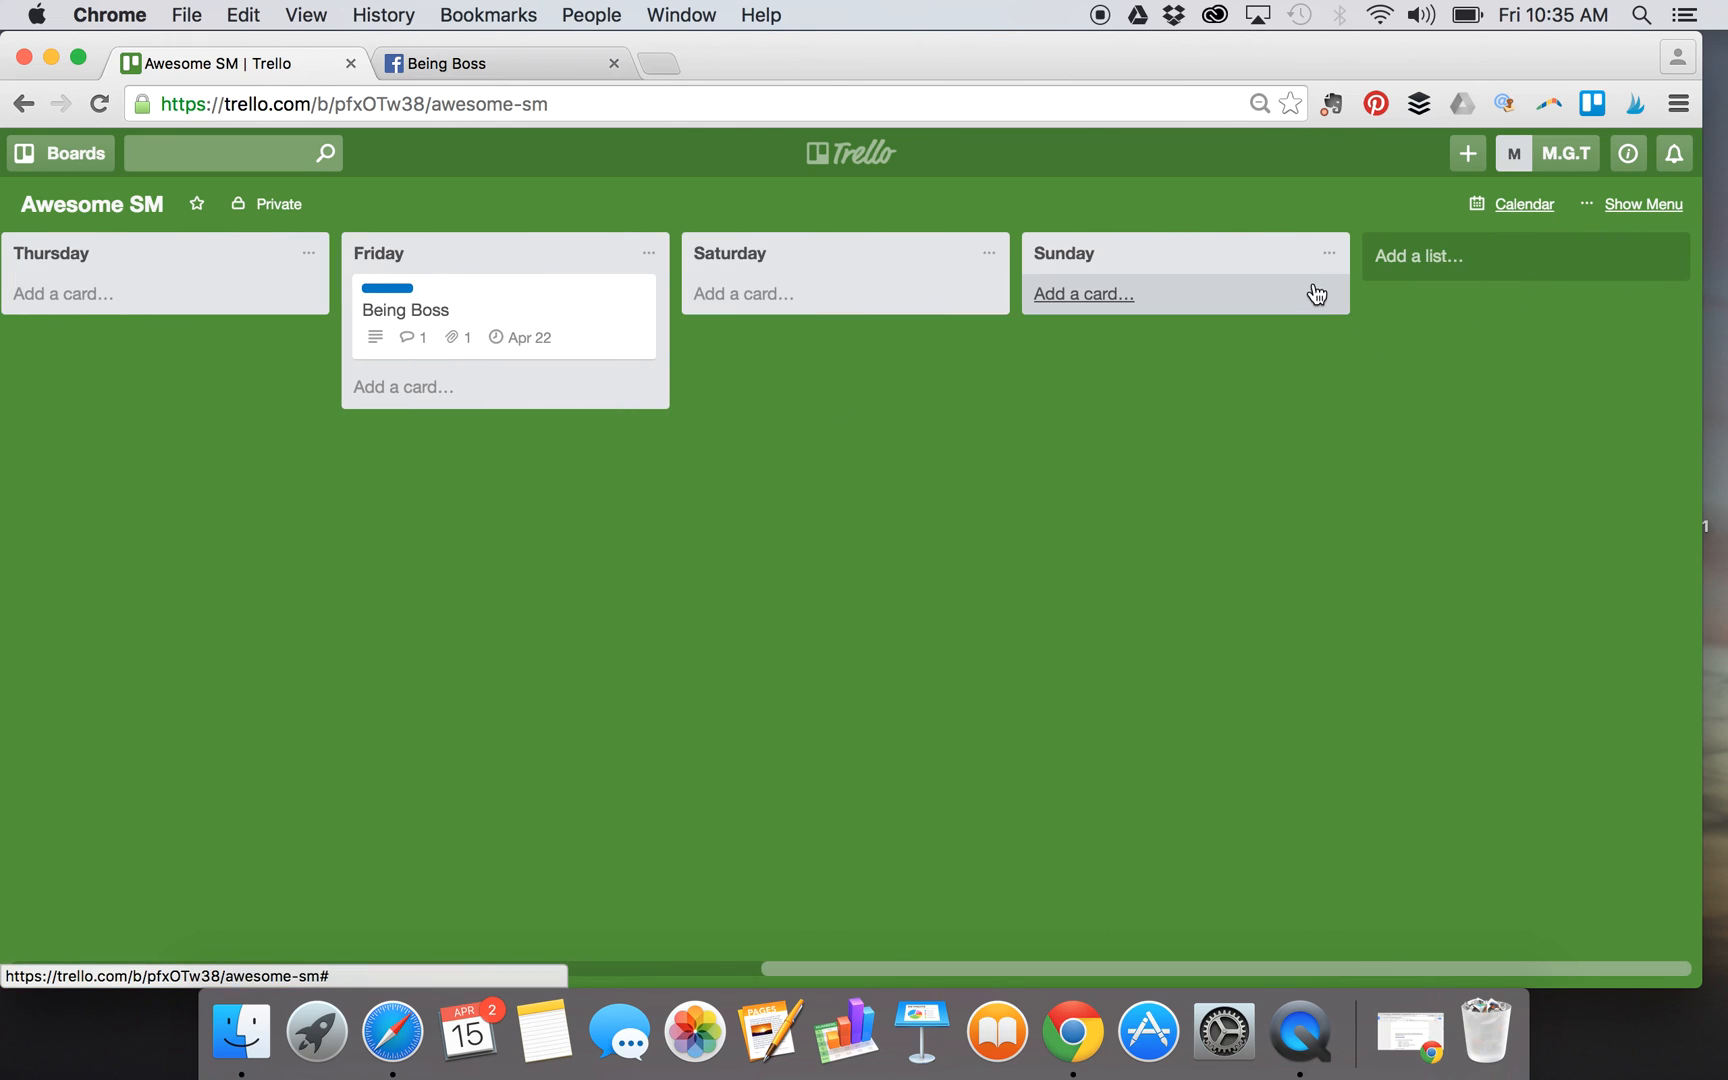
pyautogui.moveTo(1310, 310)
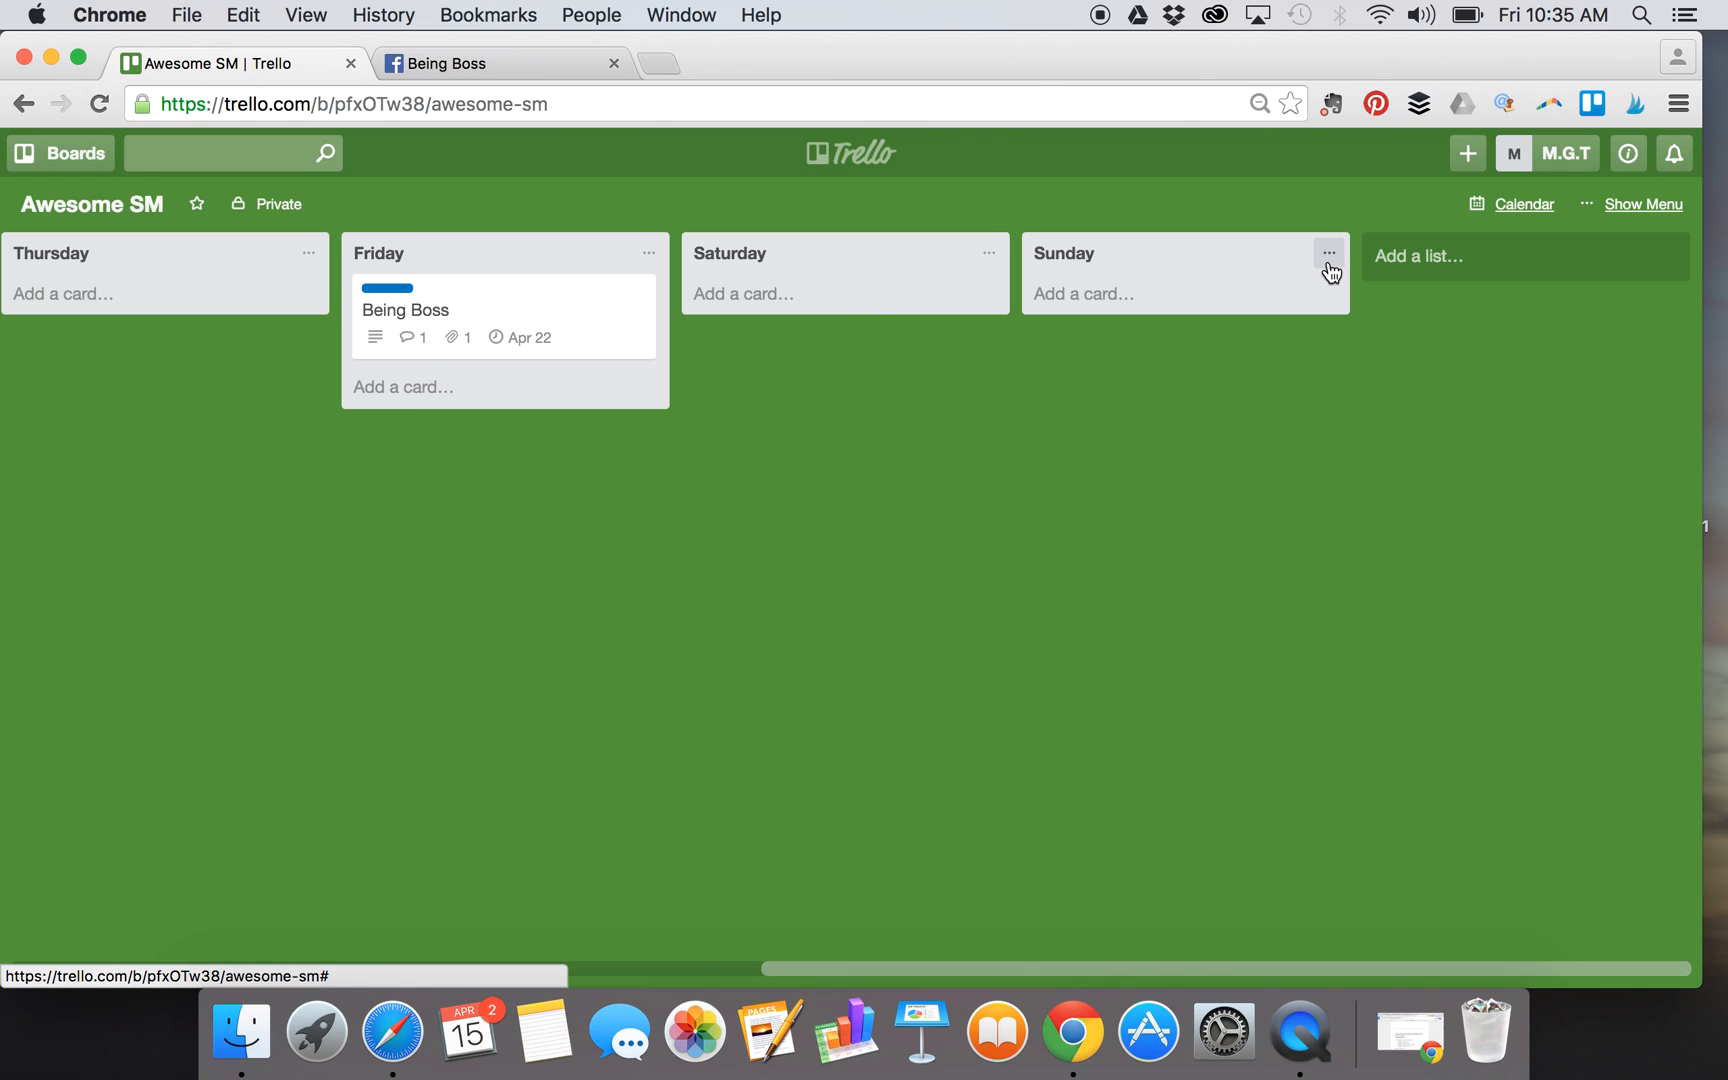
pyautogui.moveTo(1330, 268)
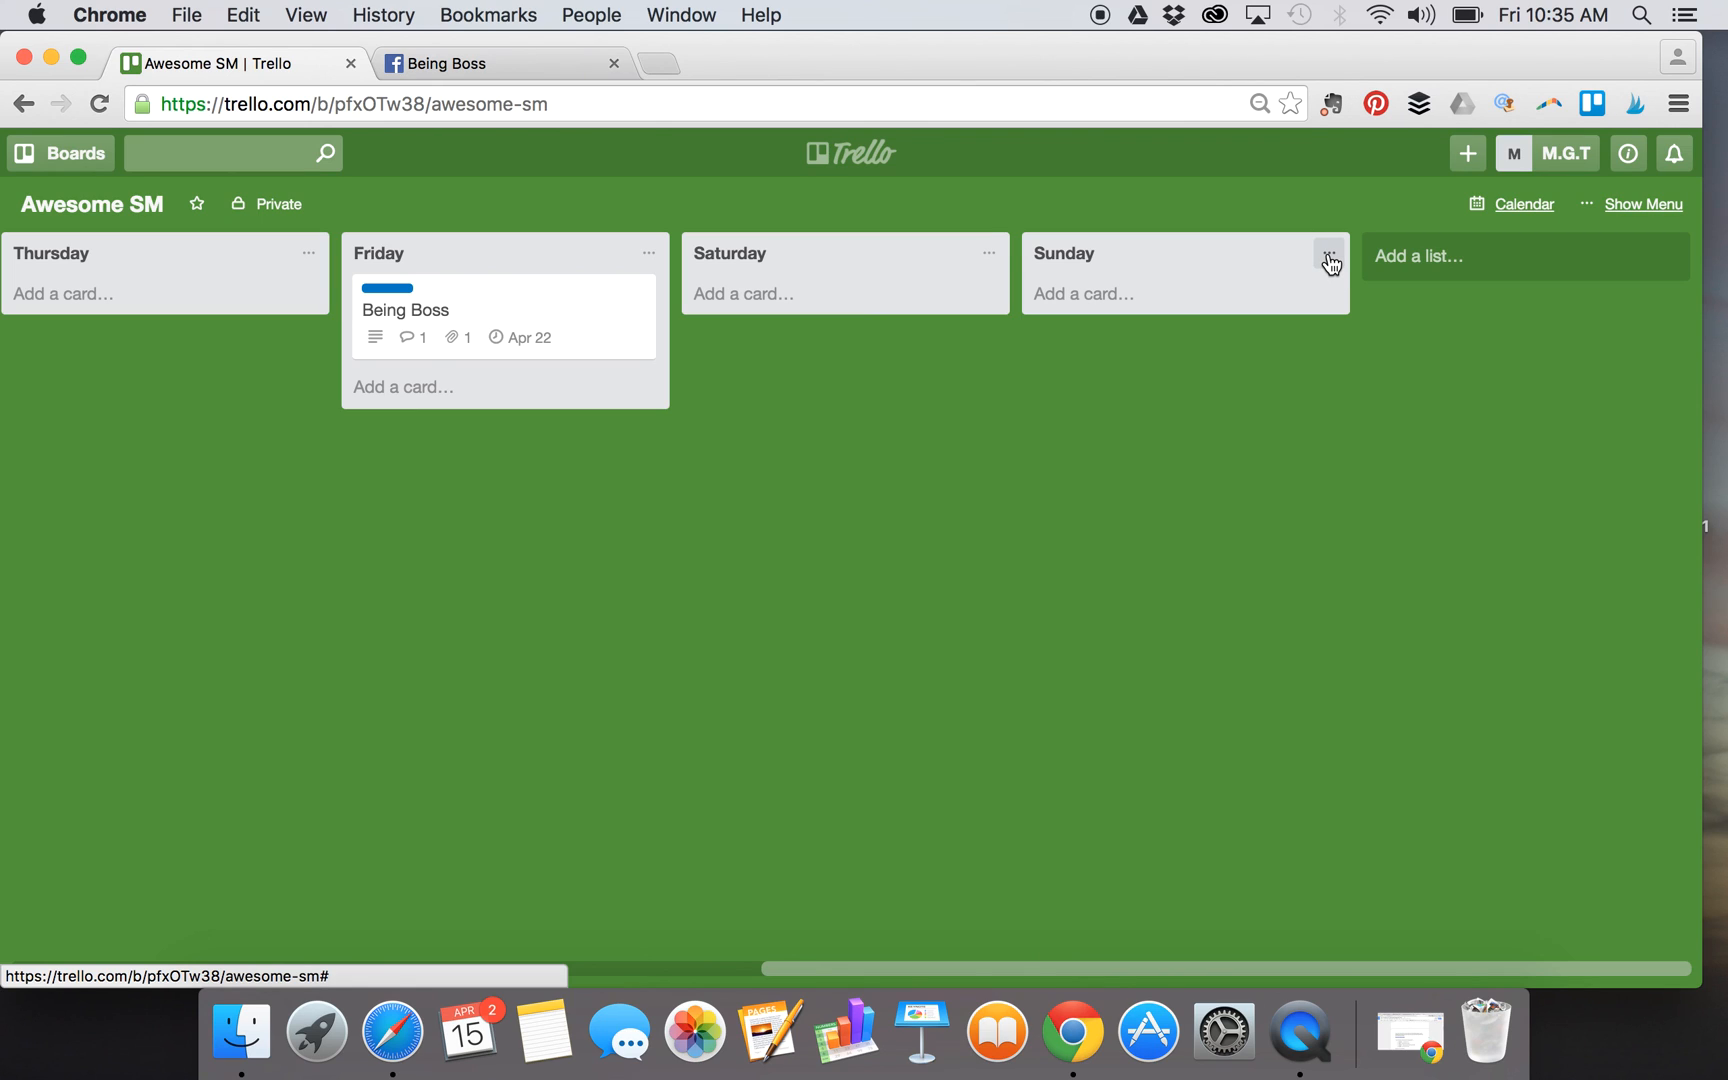
pyautogui.click(1332, 256)
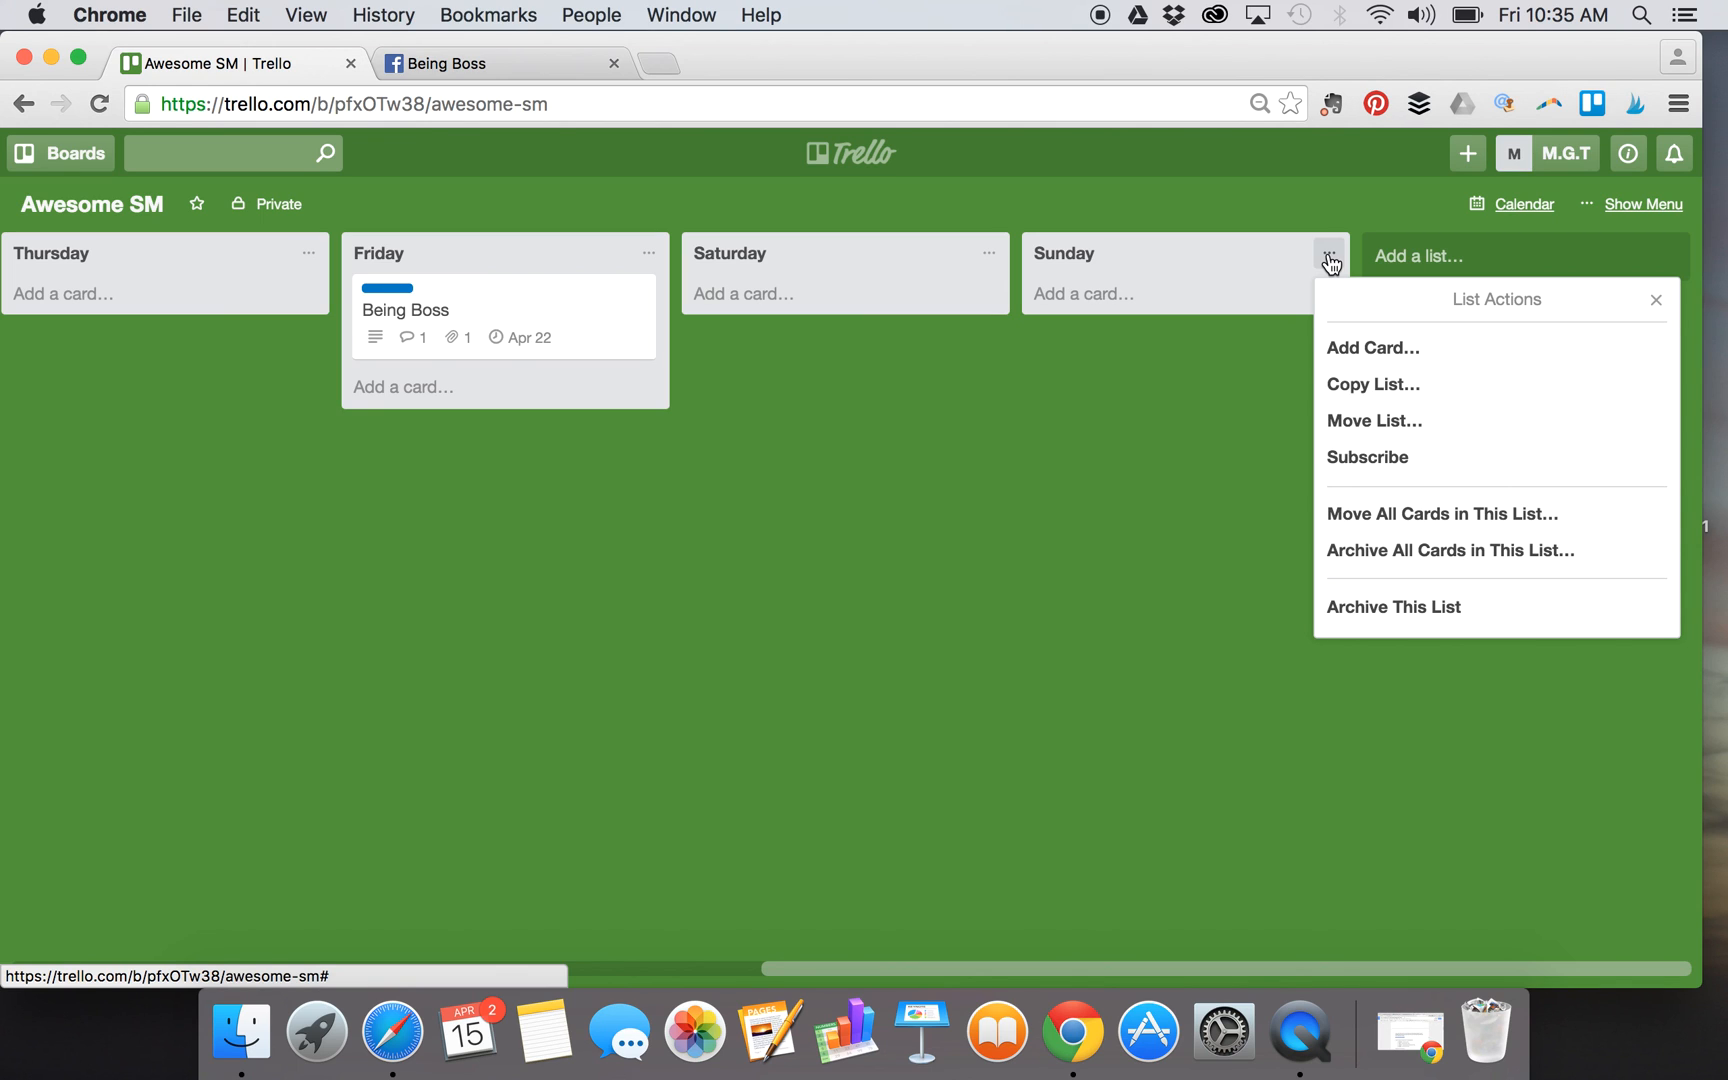
pyautogui.moveTo(1422, 594)
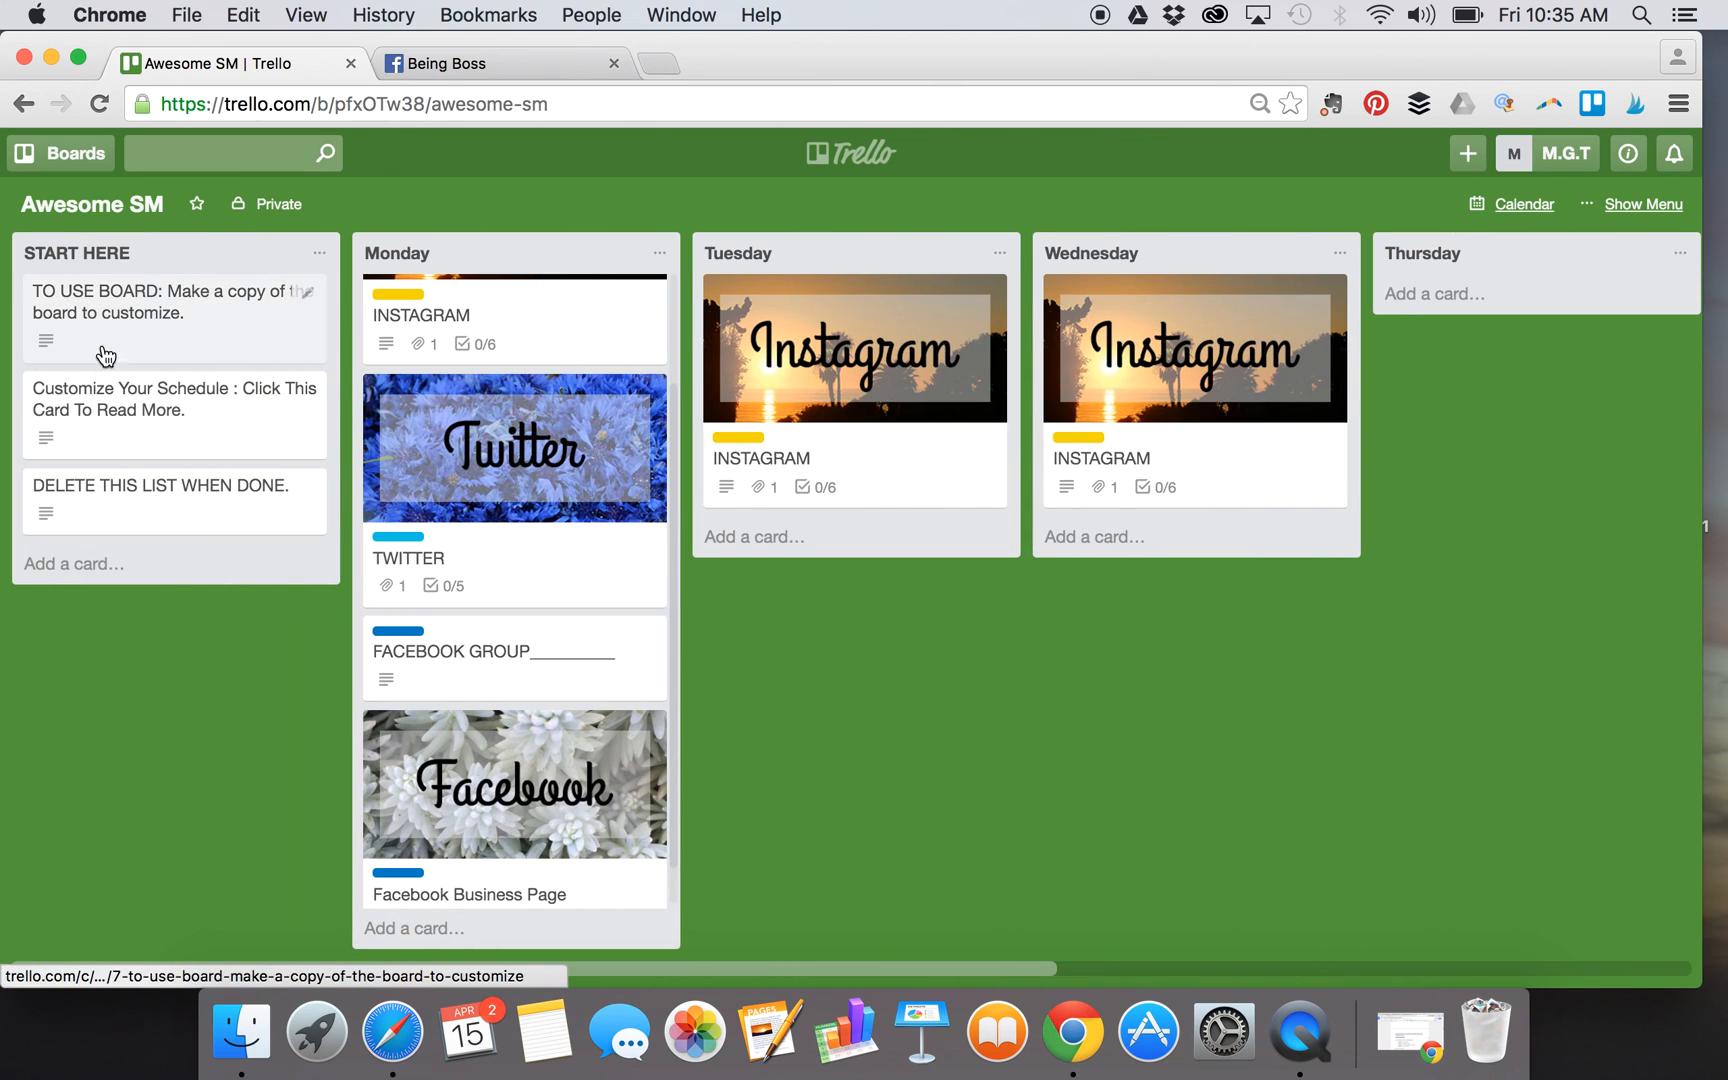
pyautogui.moveTo(136, 428)
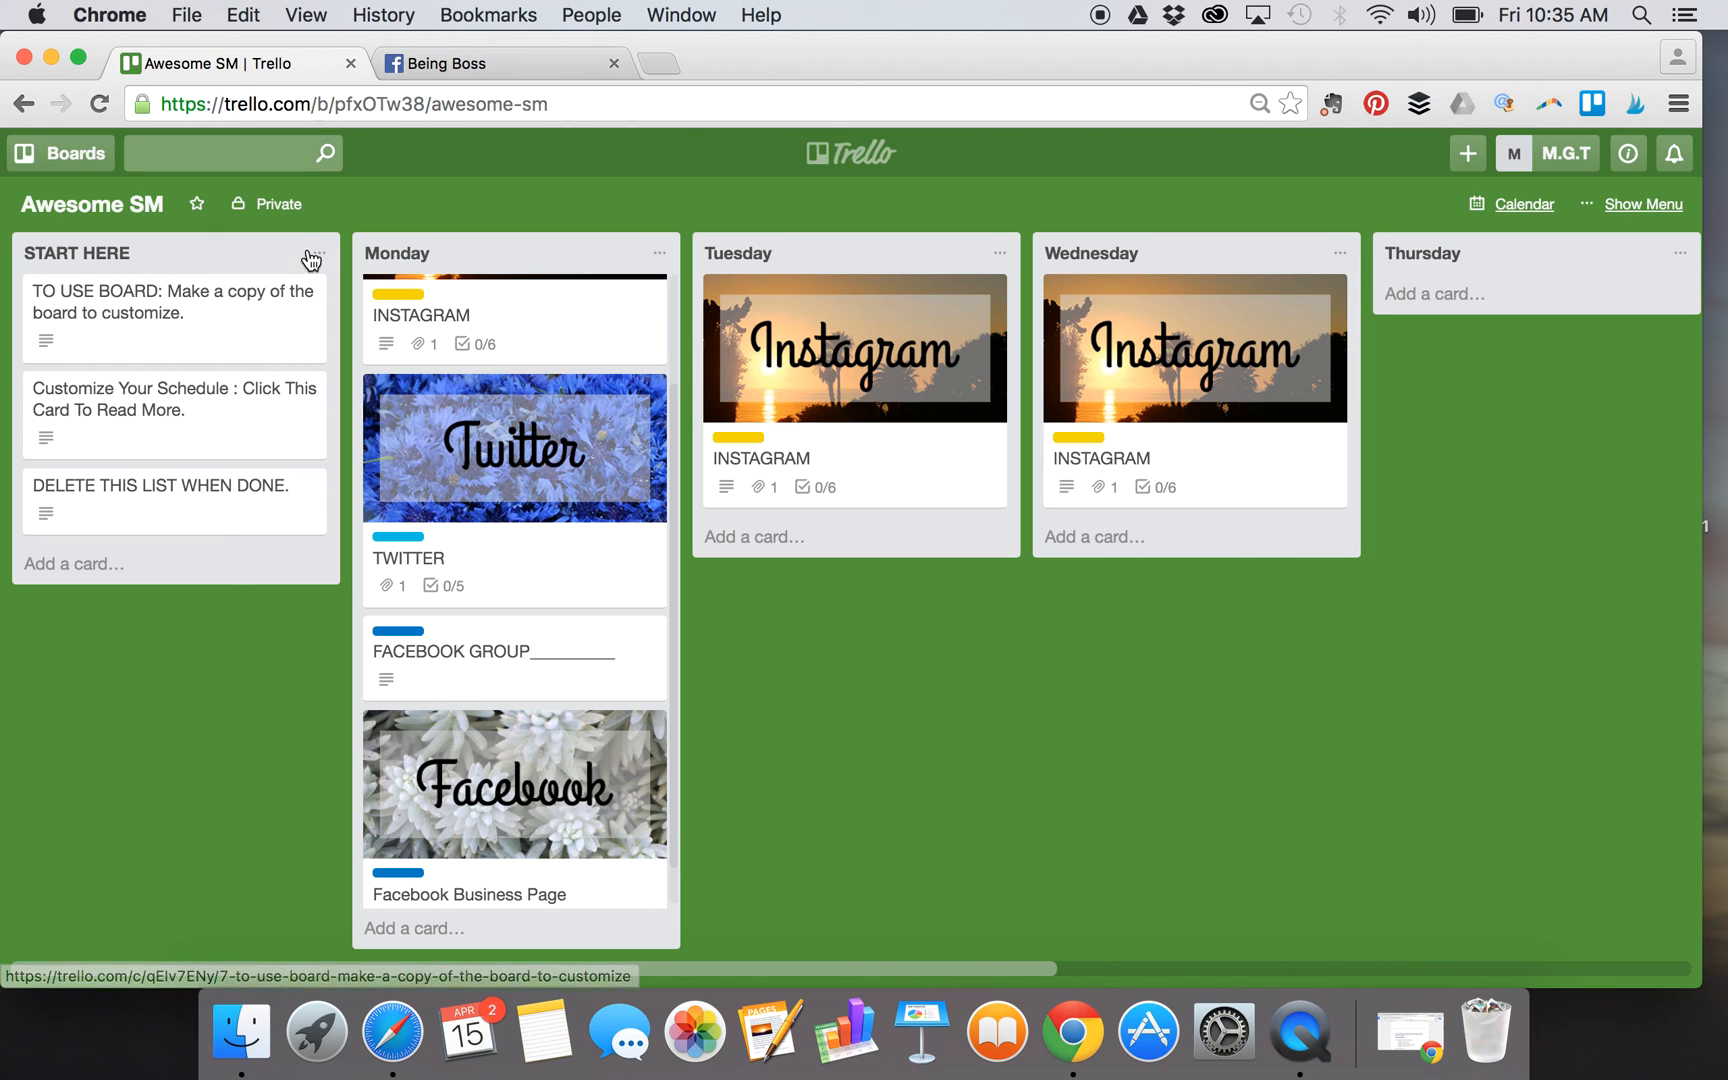
# - Show the List Actions menu for the START HERE list
pyautogui.click(660, 254)
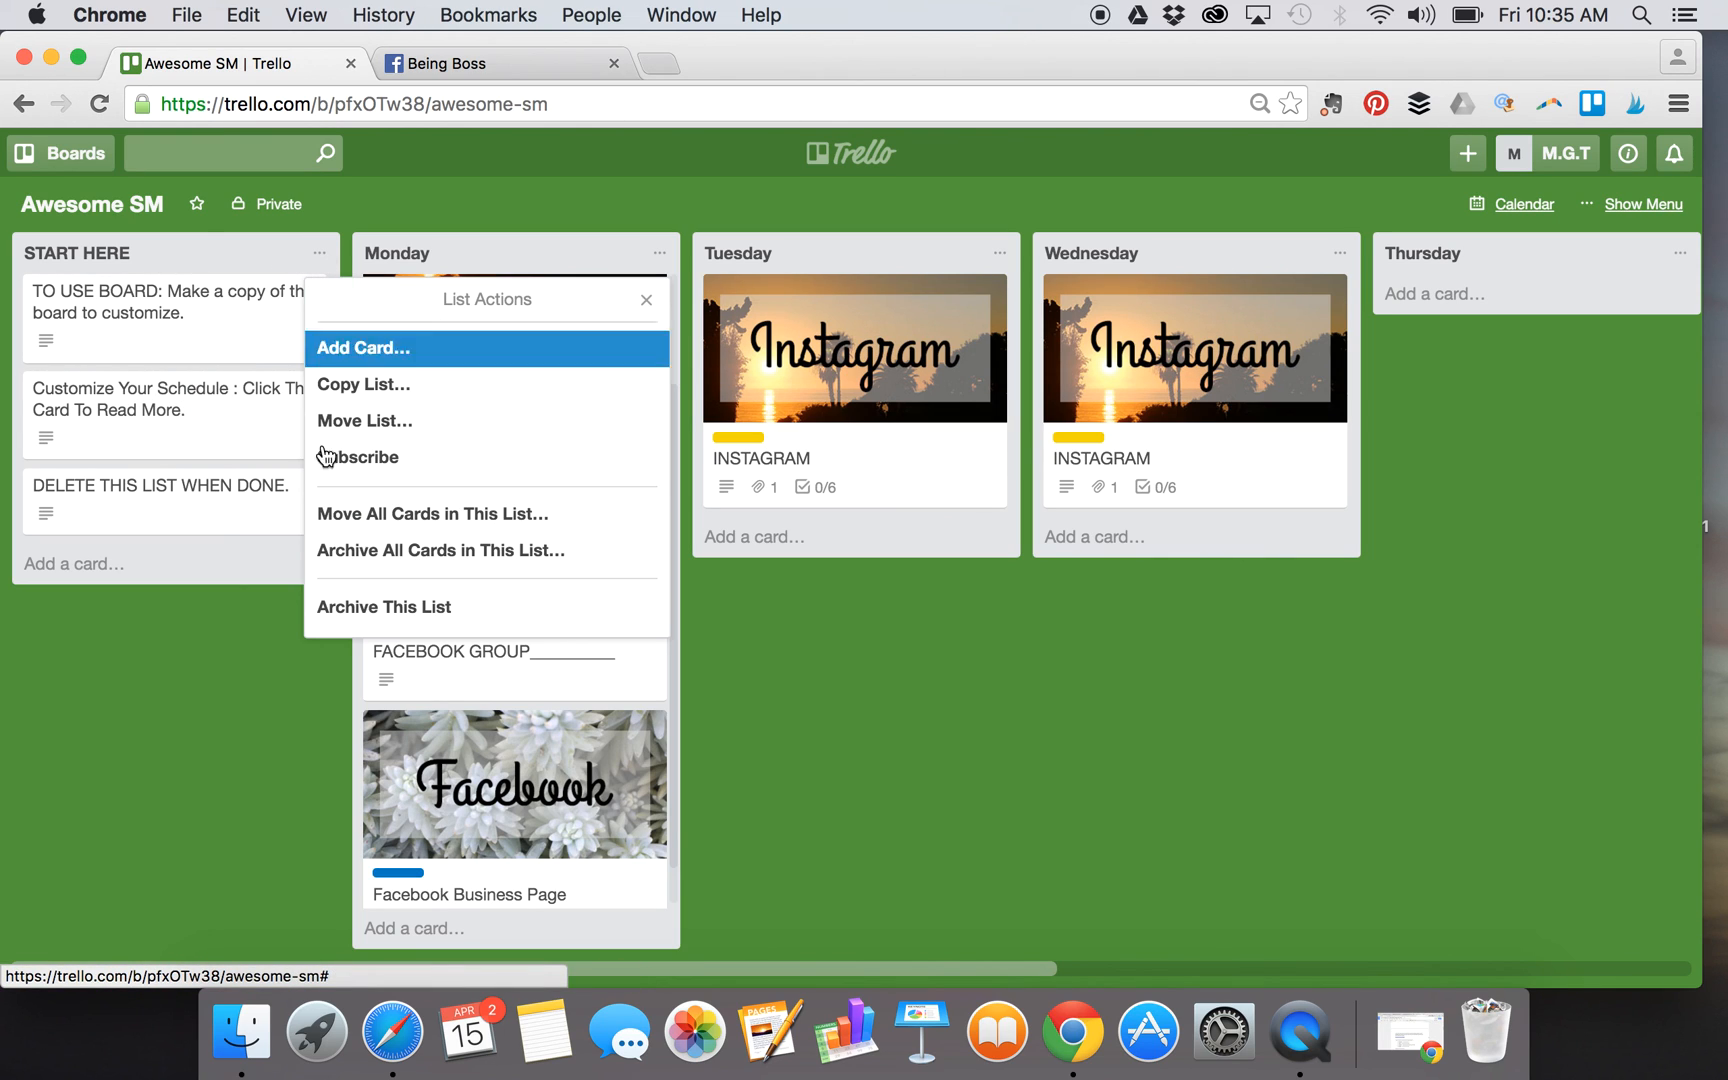